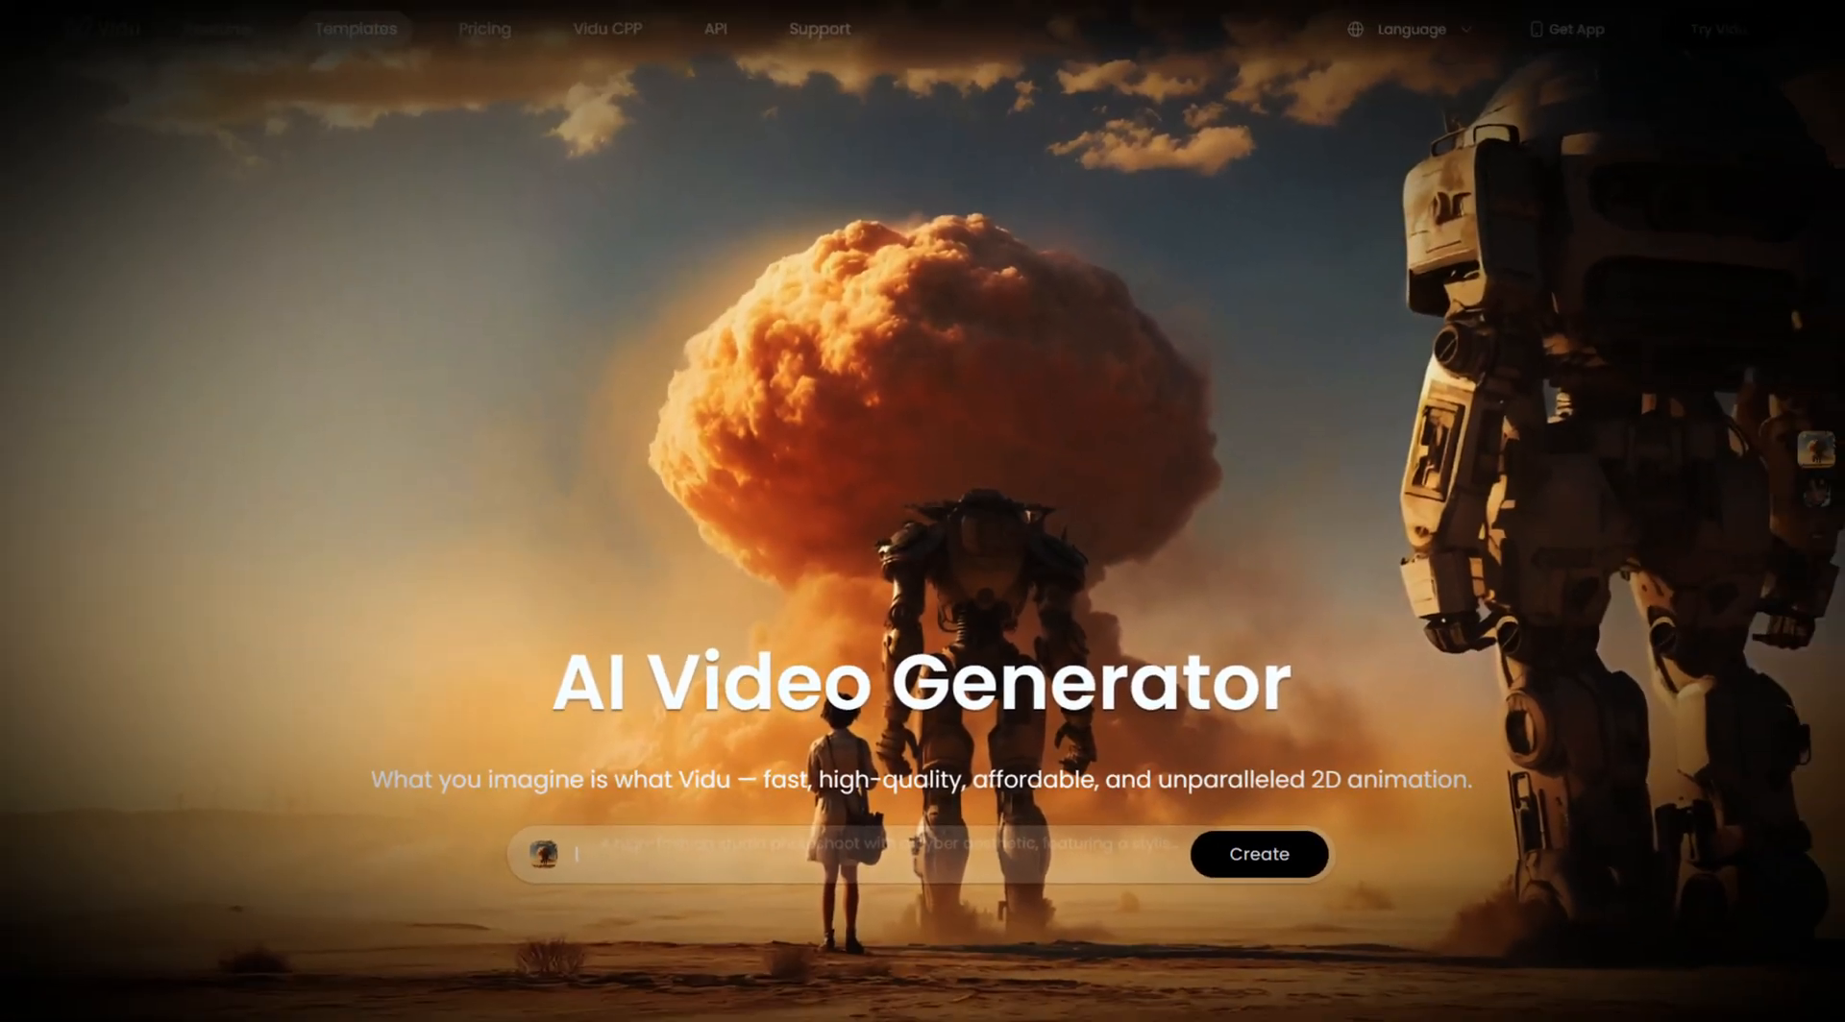
Scroll down the Vidu create dashboard to browse recommended community videos.
scroll("down", 3)
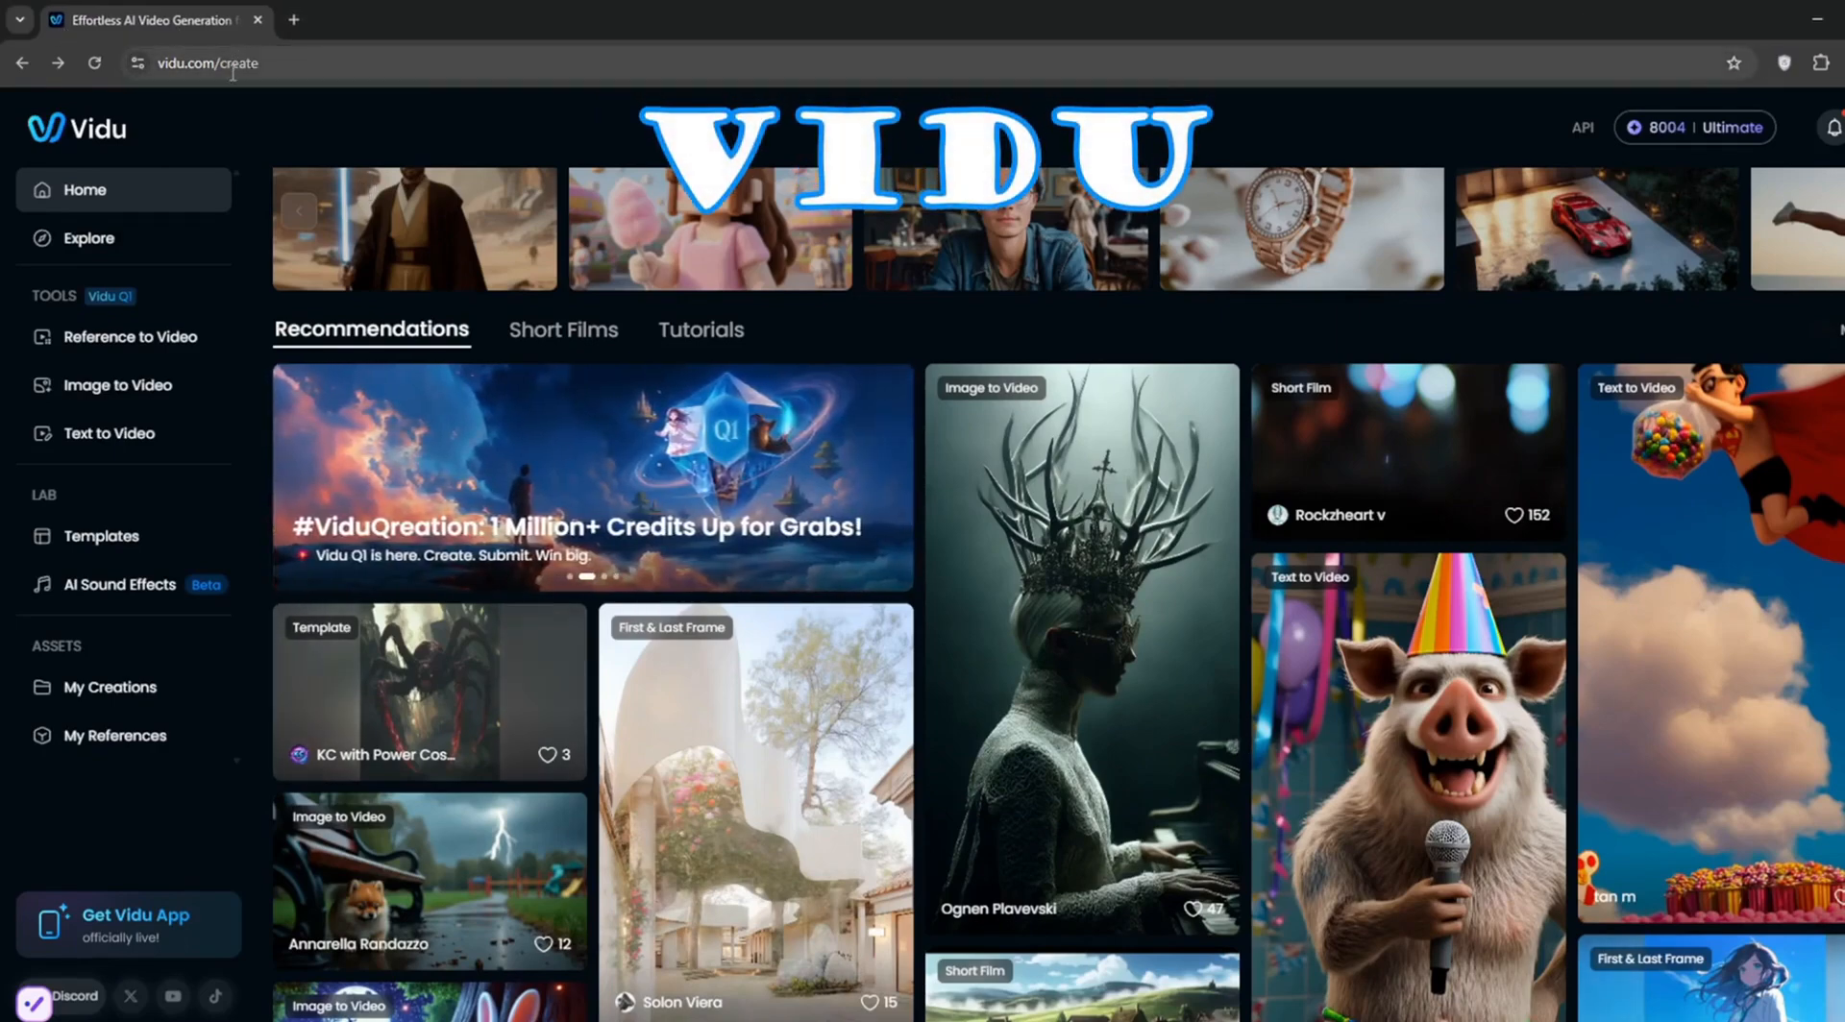
left_click(226, 63)
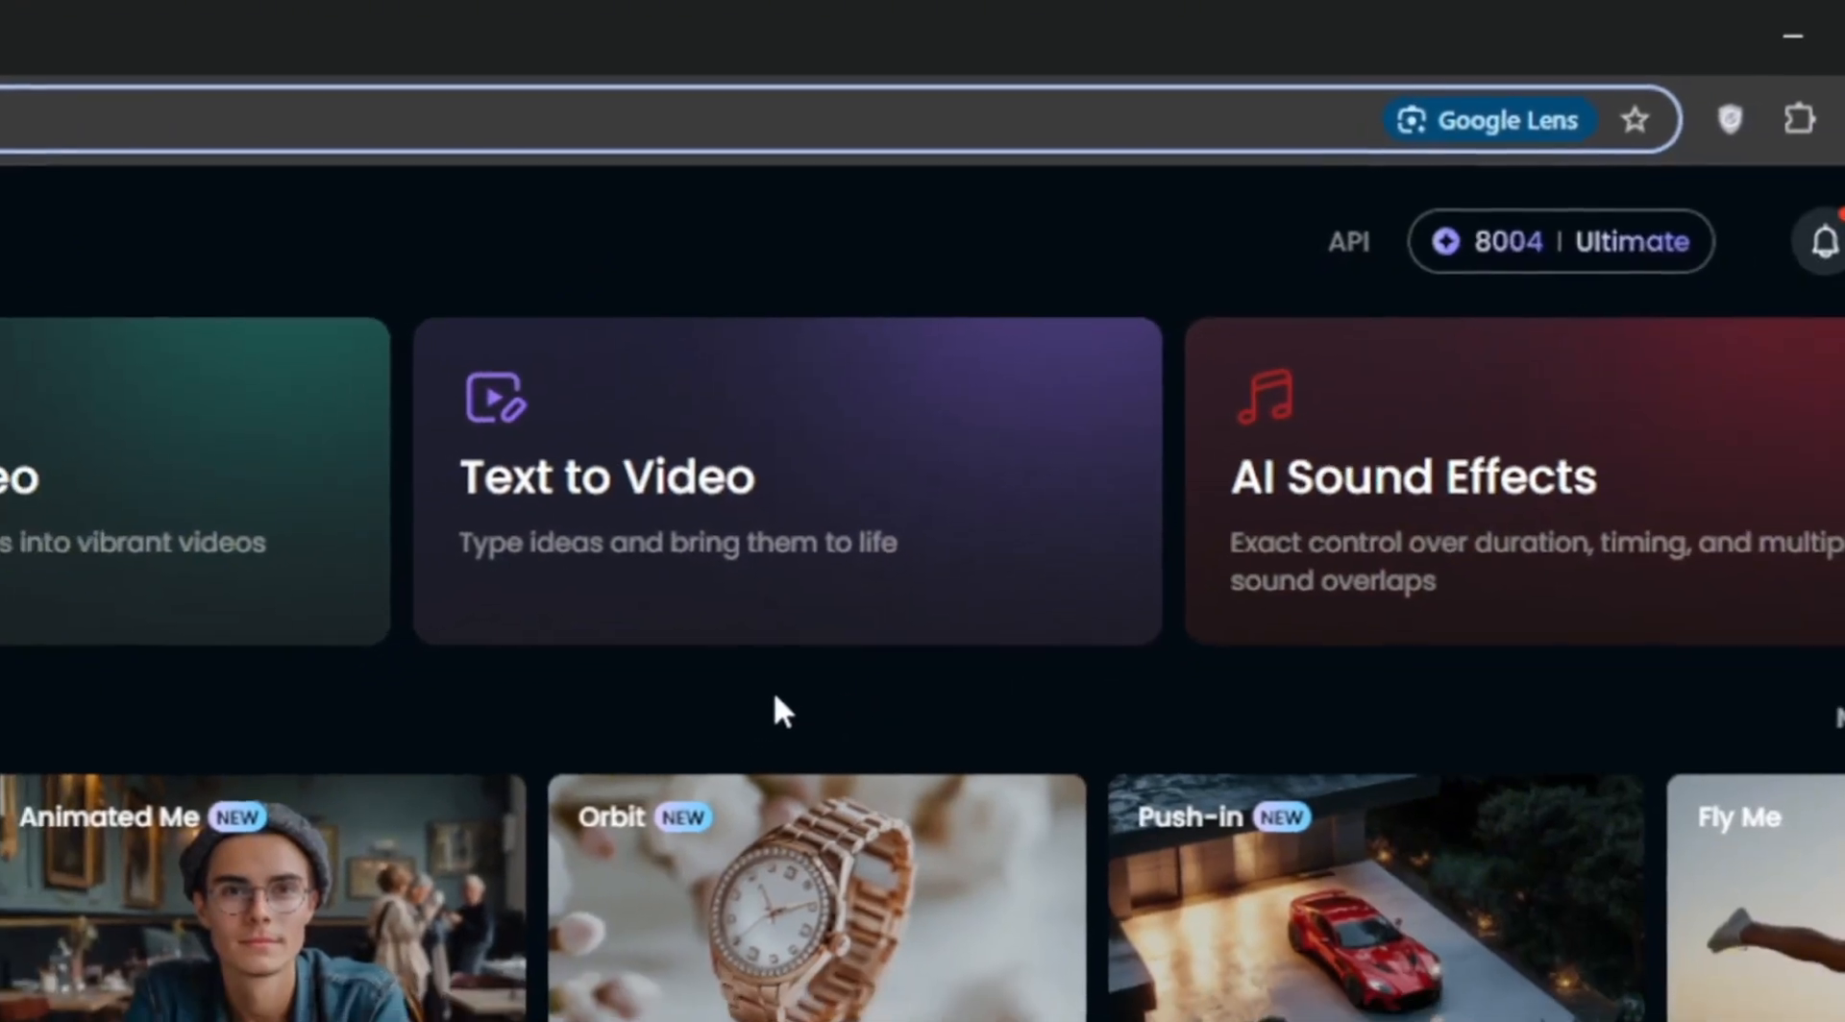
scroll("down", 3)
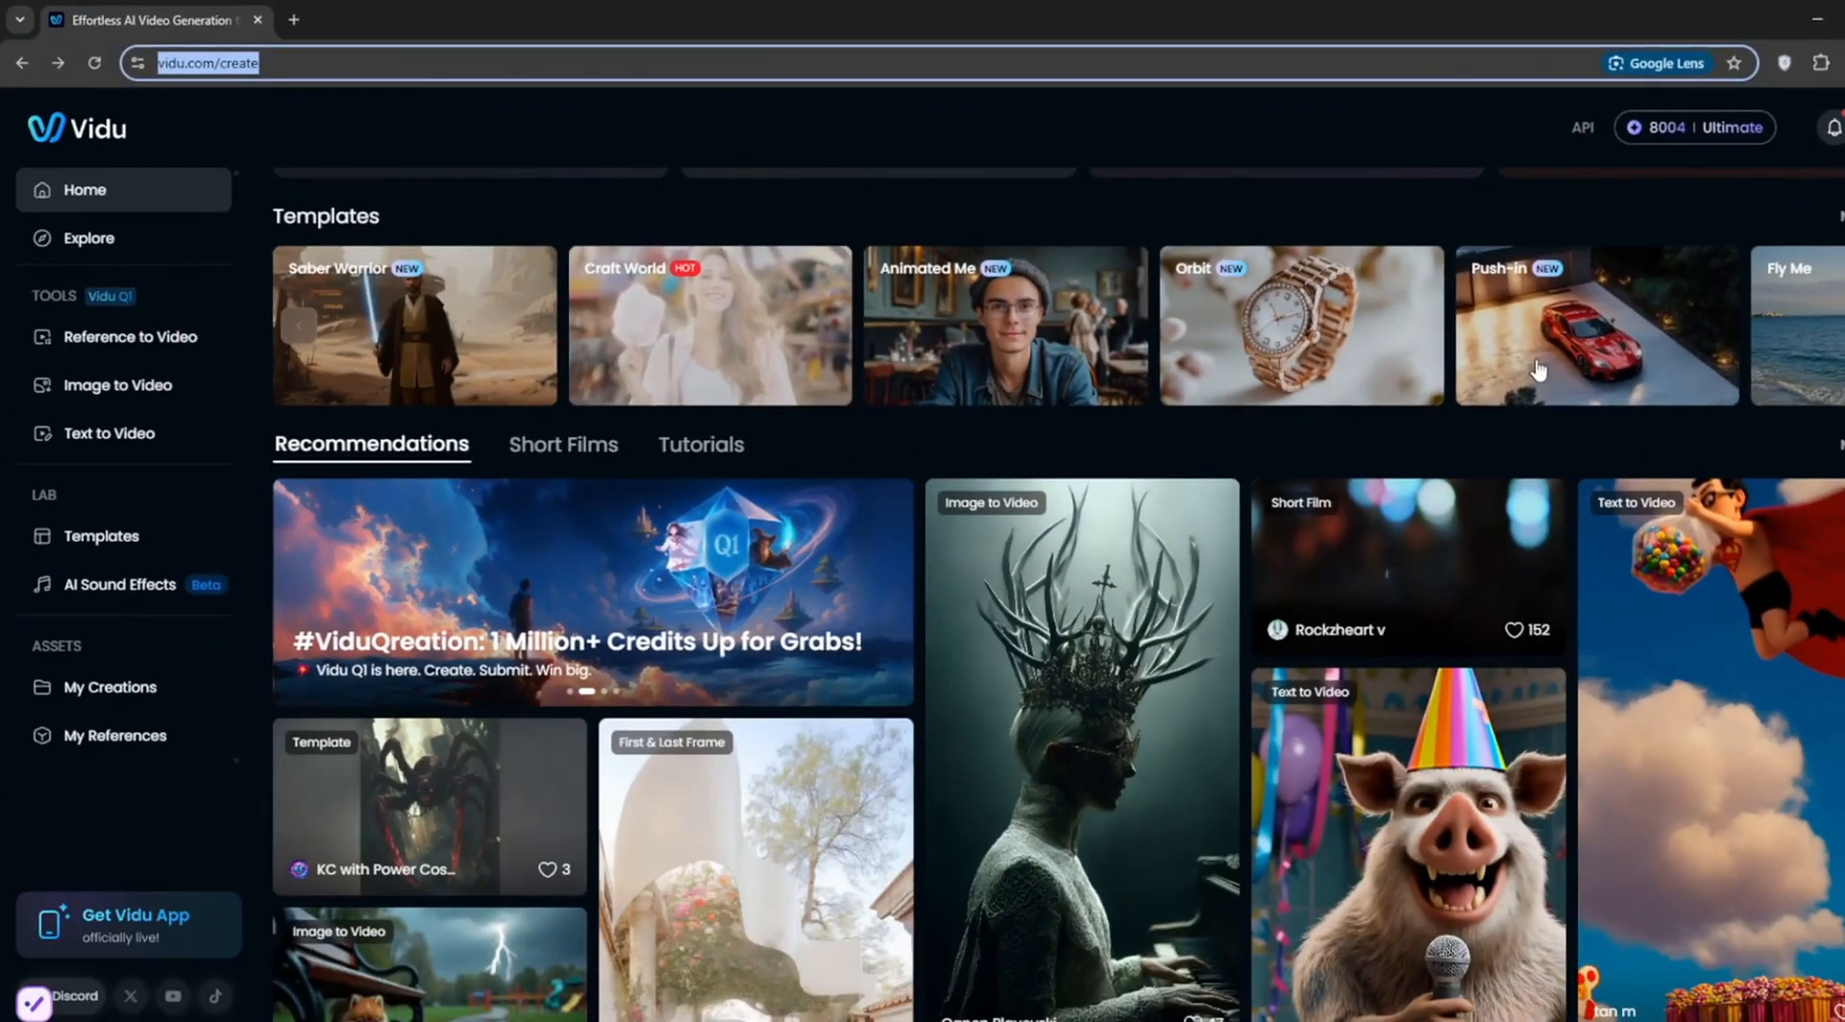
scroll("down", 3)
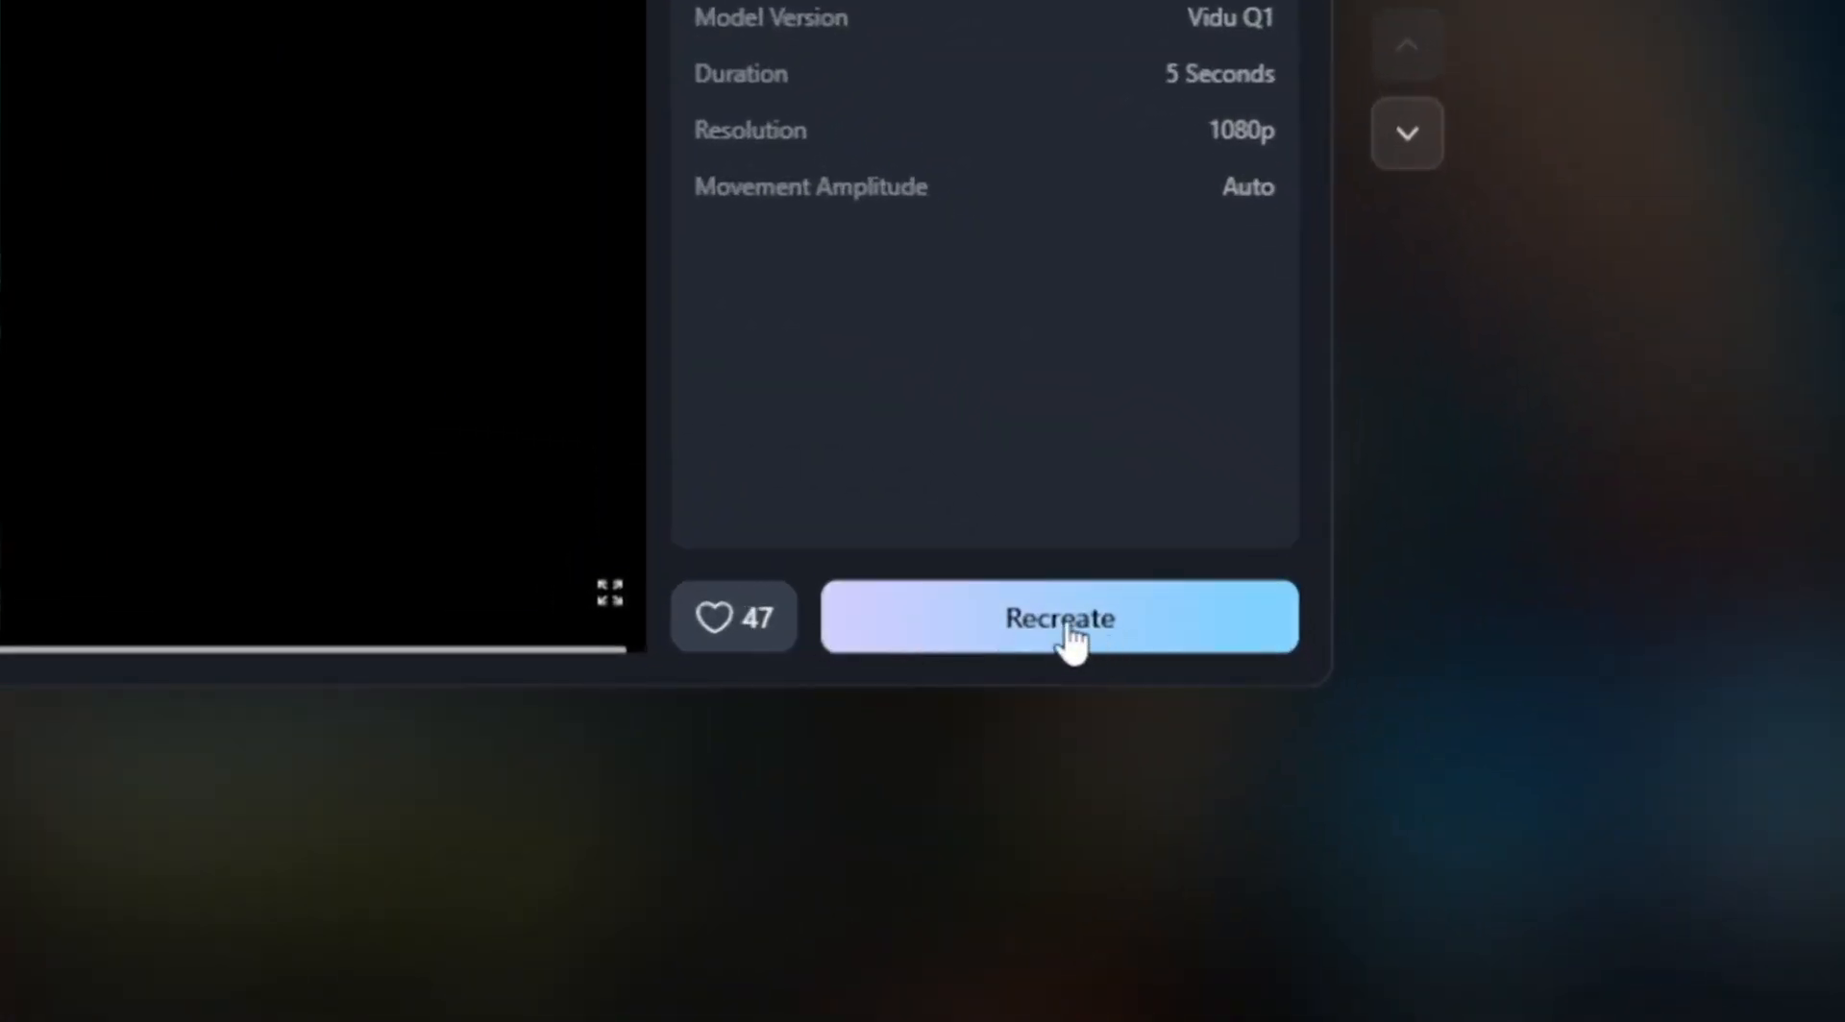
mouse_move(1135, 630)
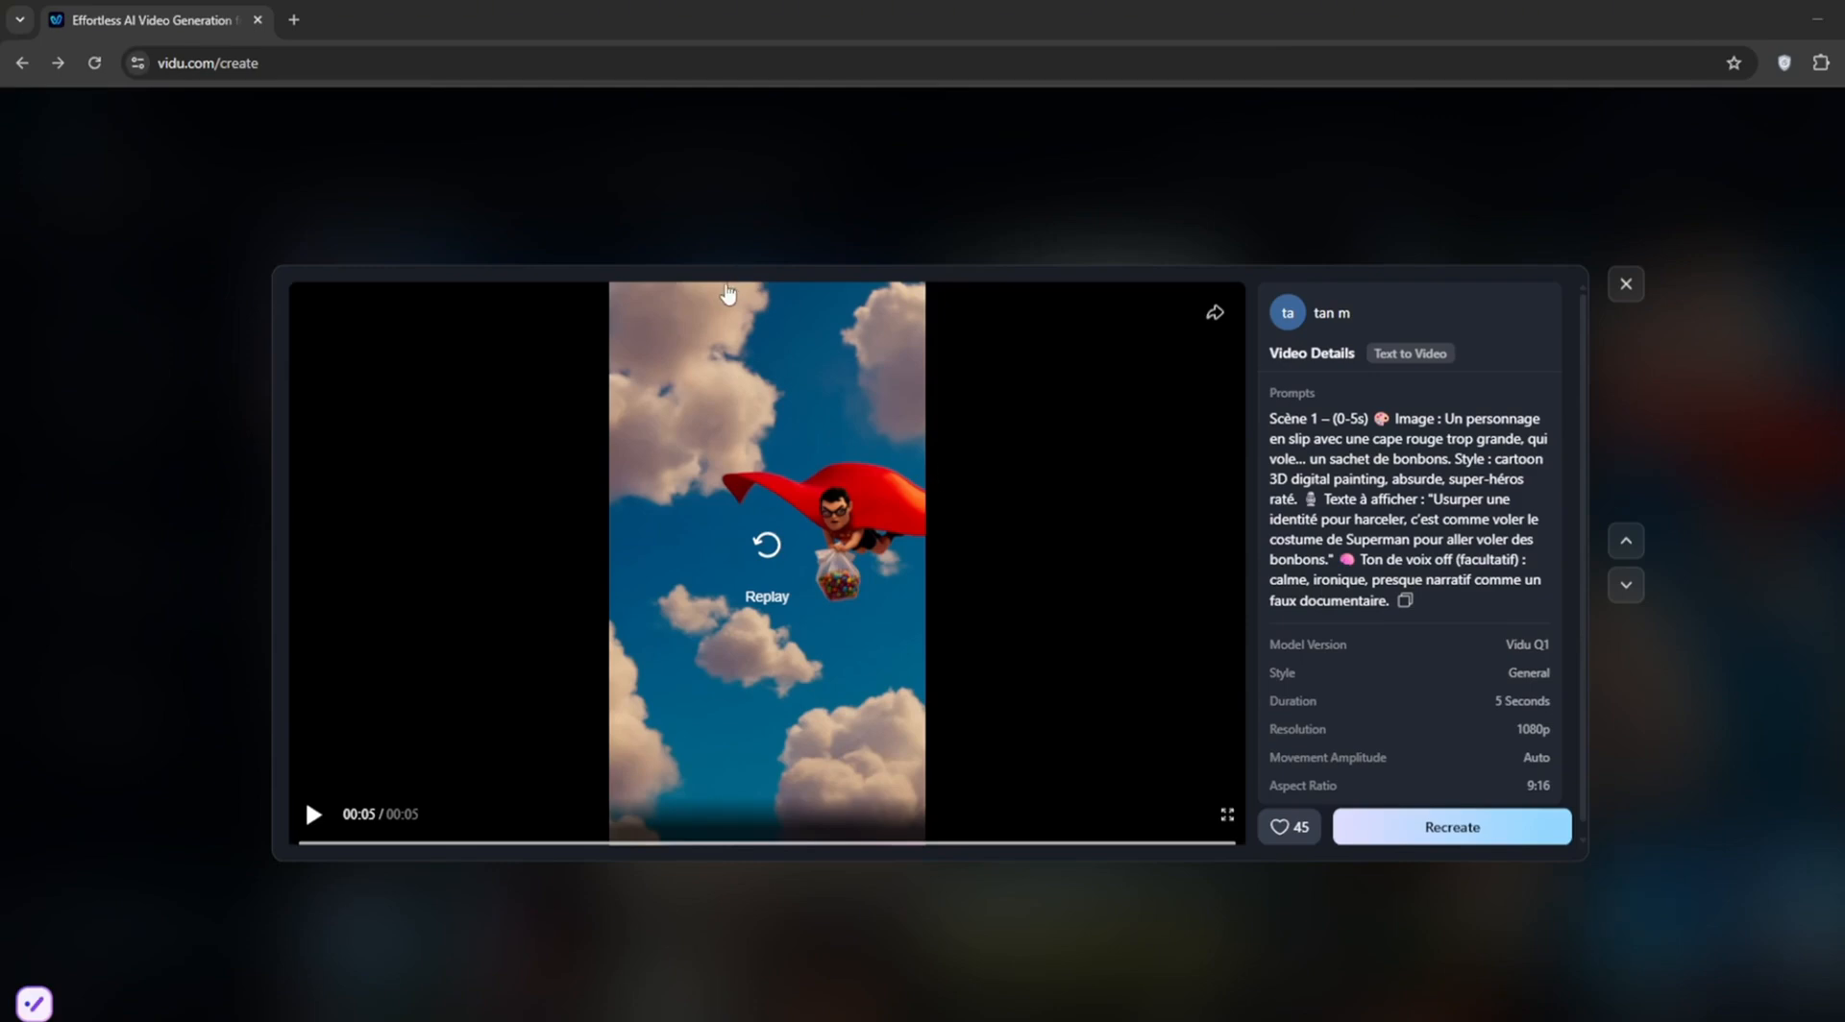
mouse_move(1225, 814)
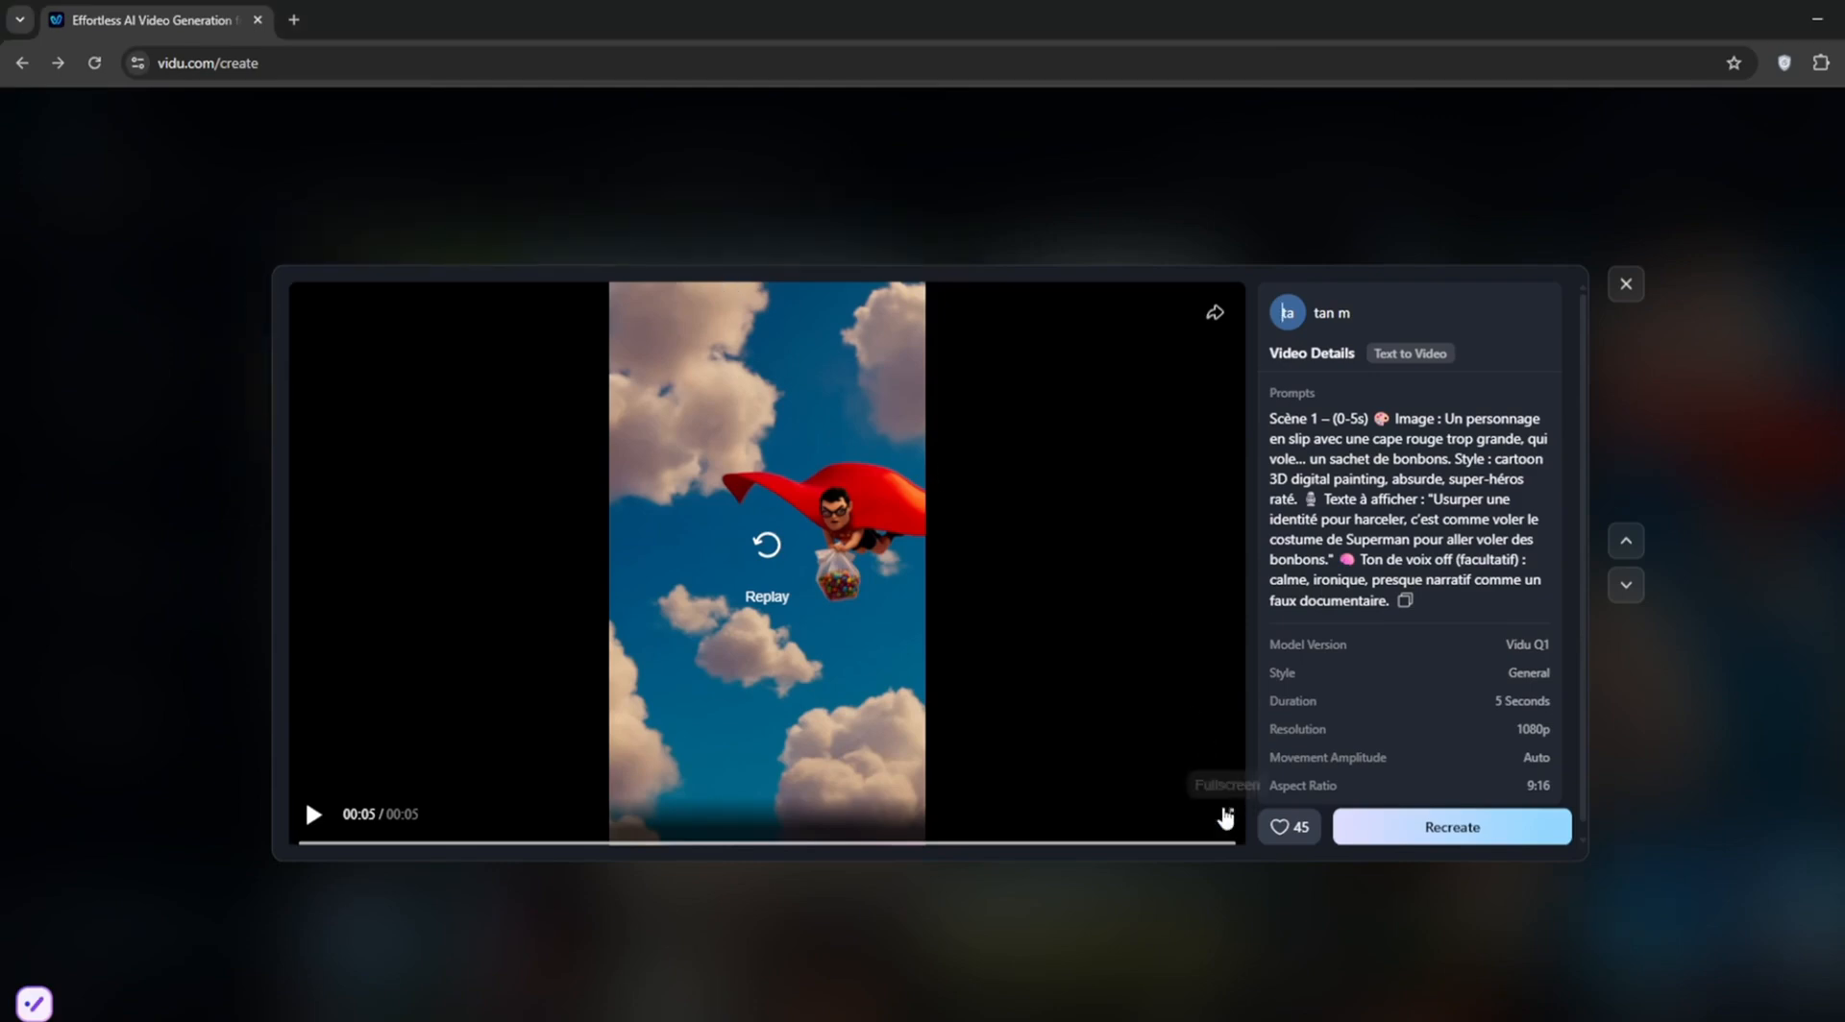
left_click(1223, 819)
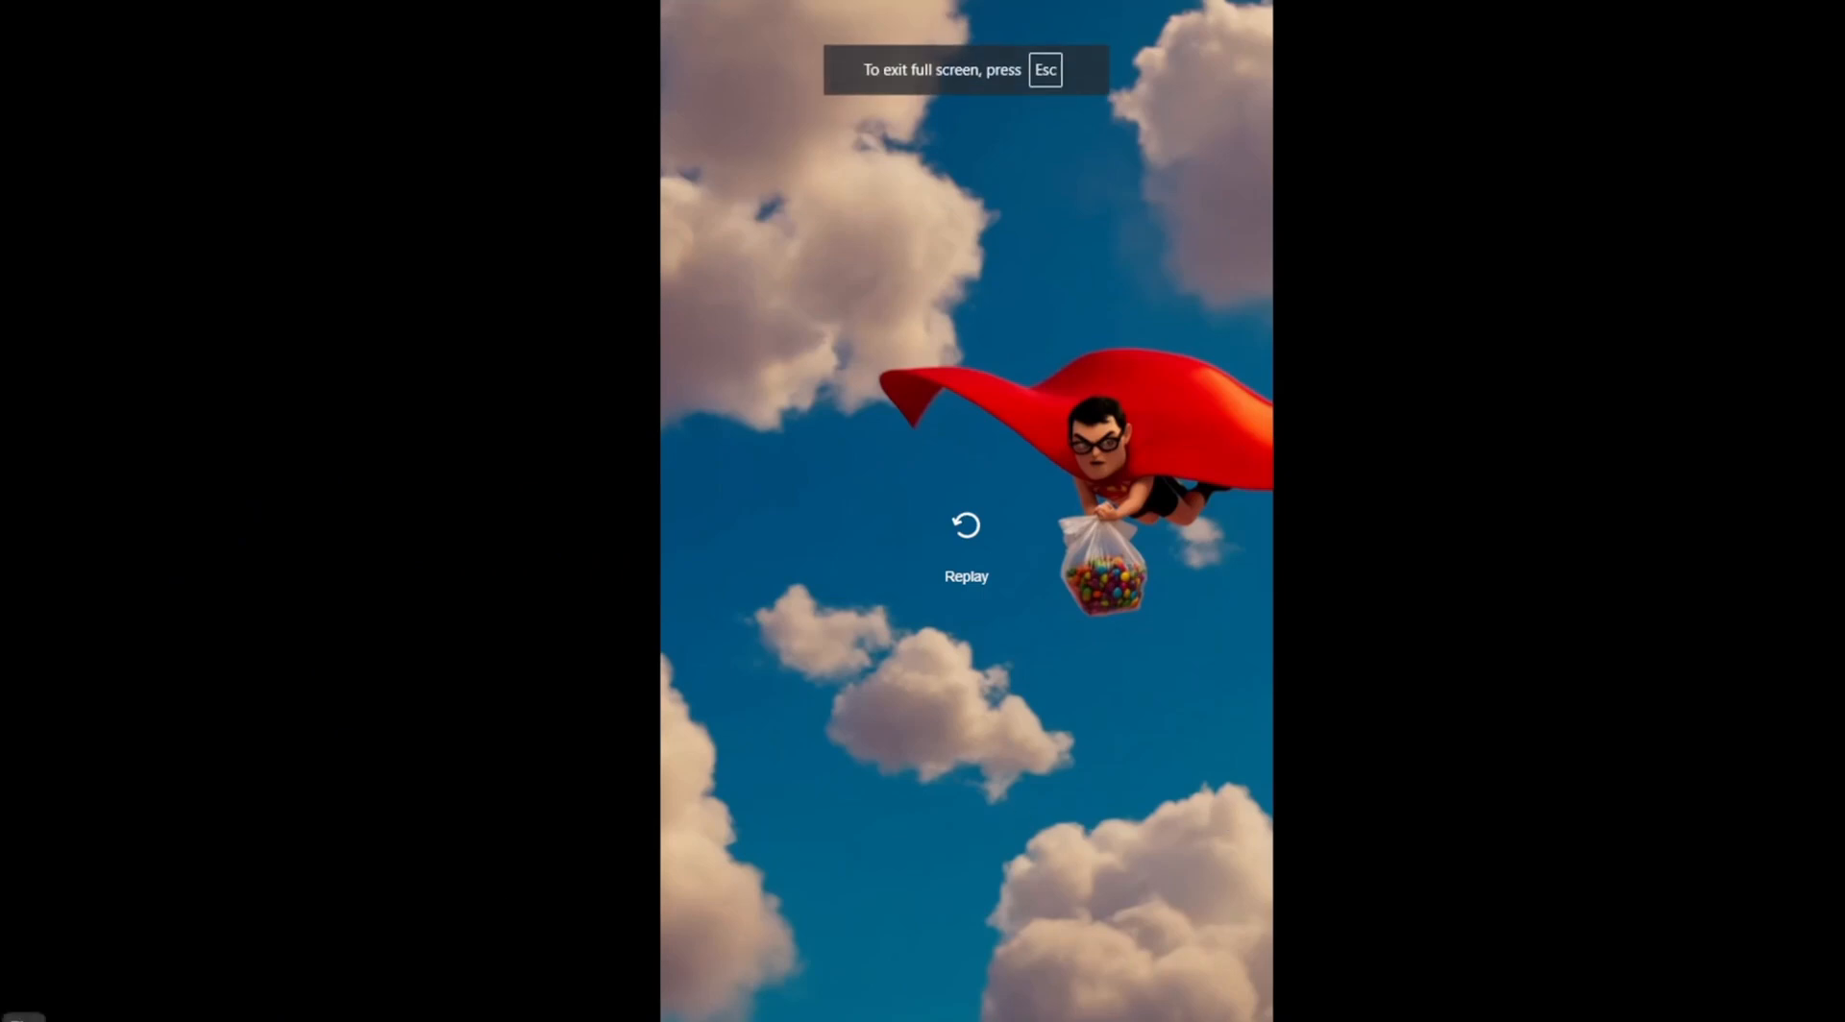
left_click(966, 526)
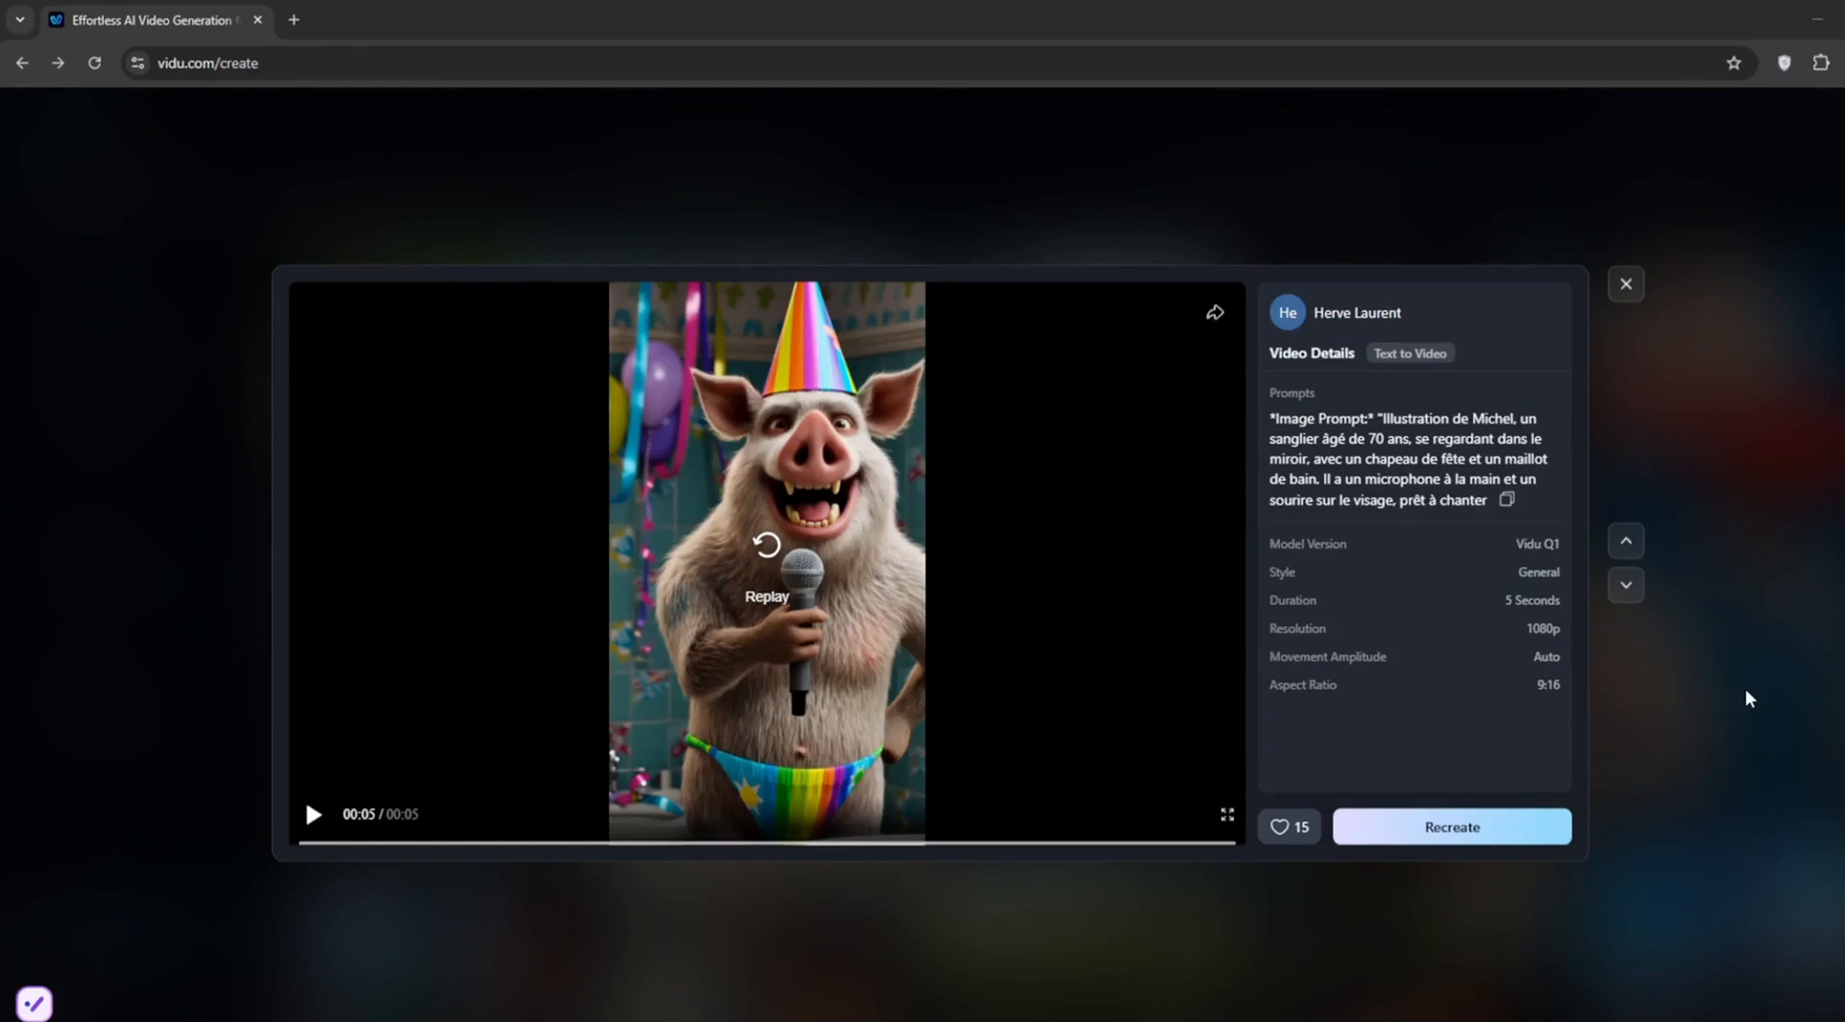
mouse_move(949, 280)
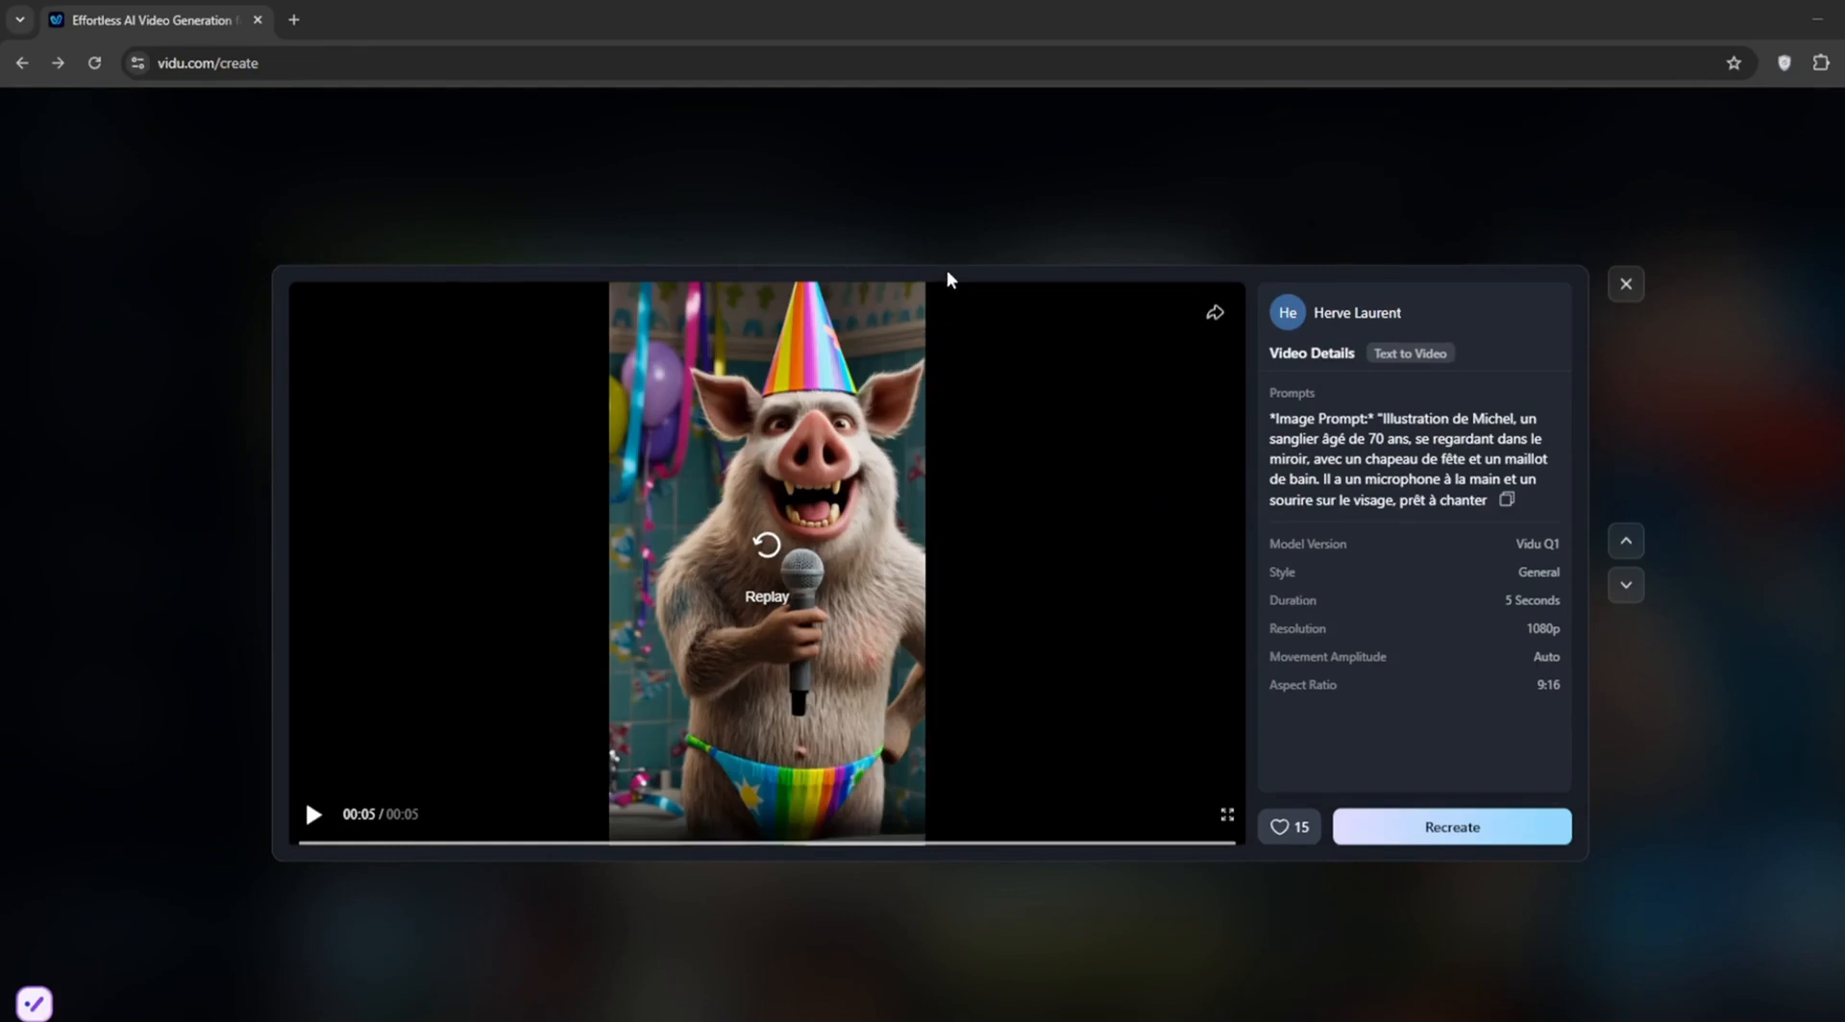
mouse_move(1235, 772)
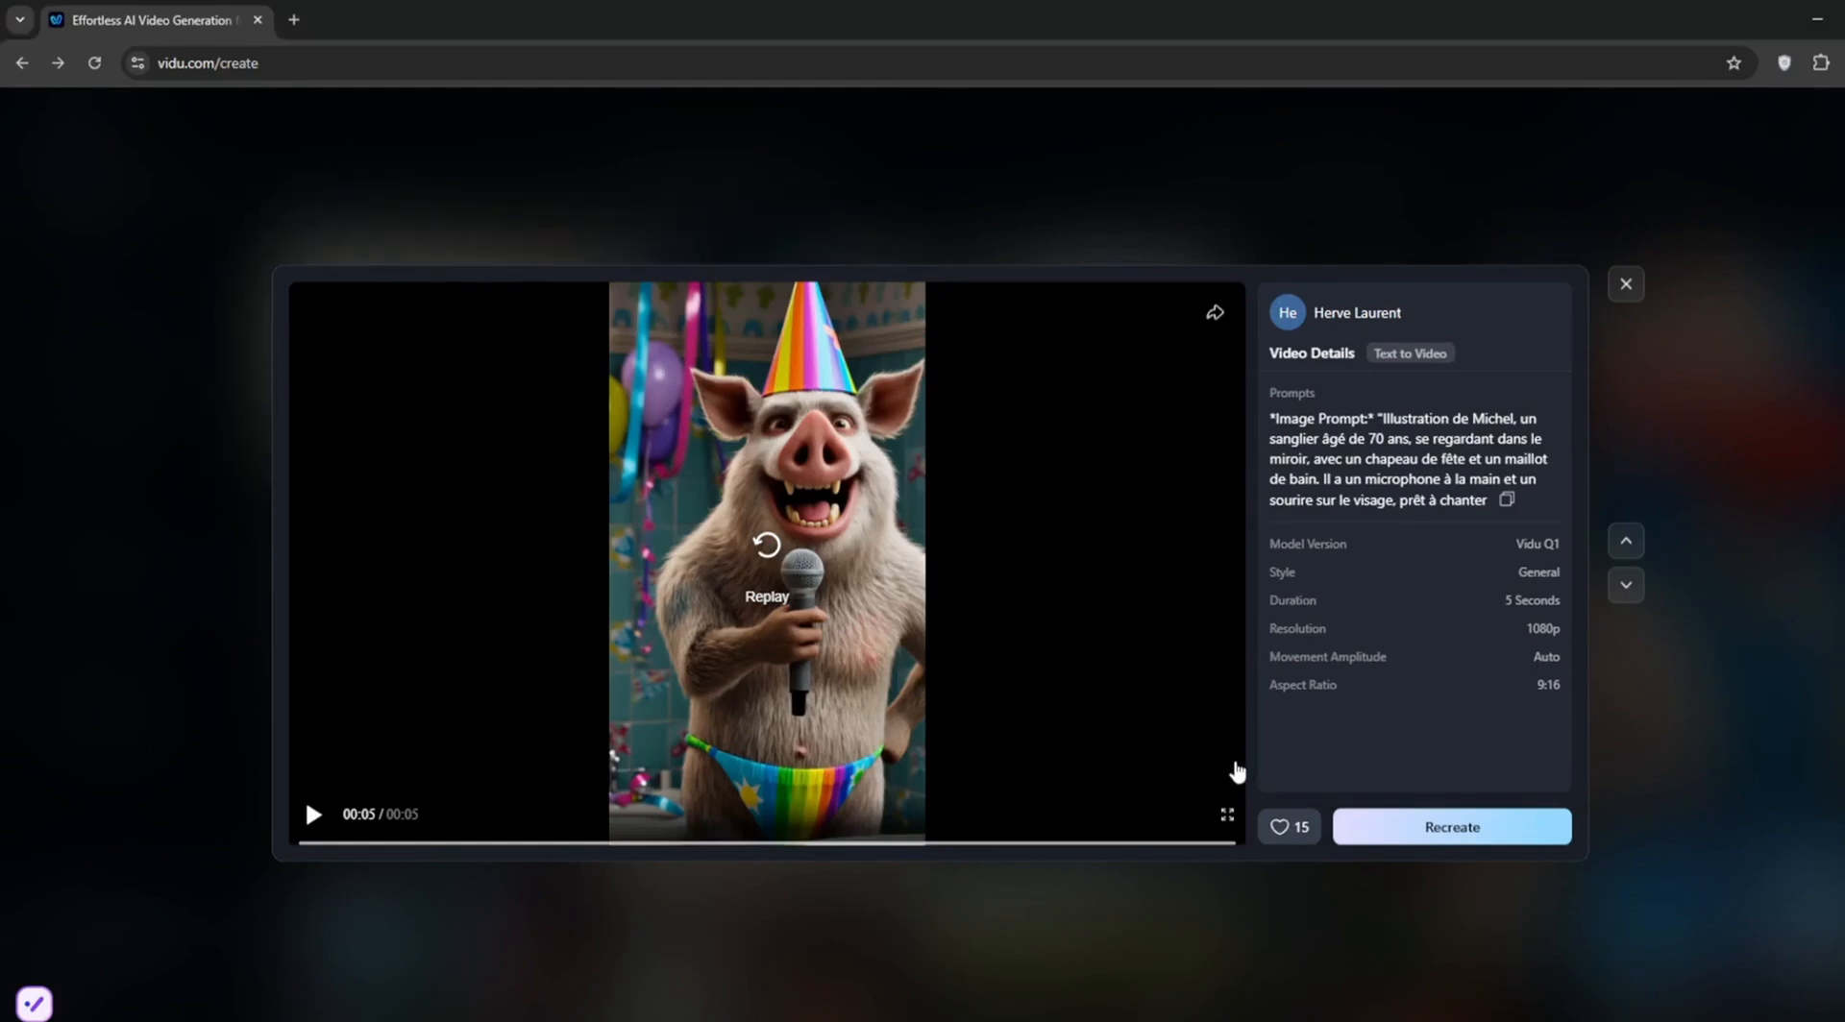
mouse_move(1225, 816)
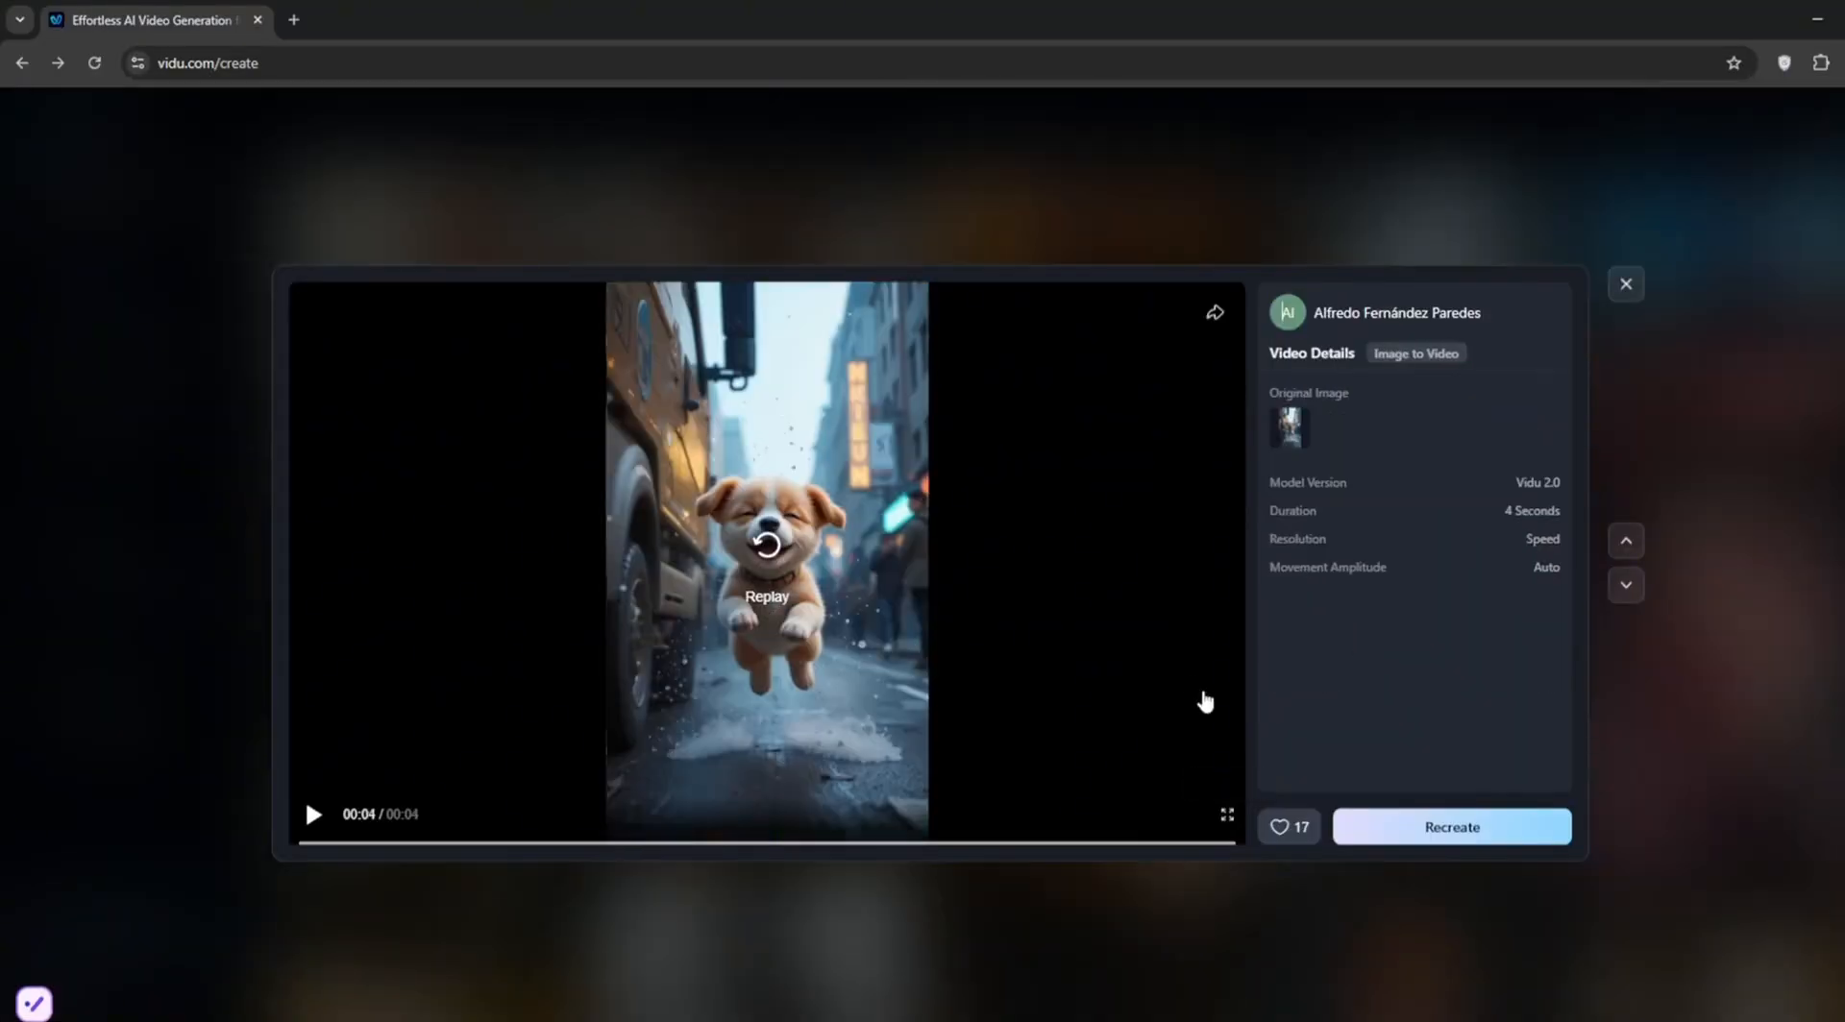
mouse_move(1626, 284)
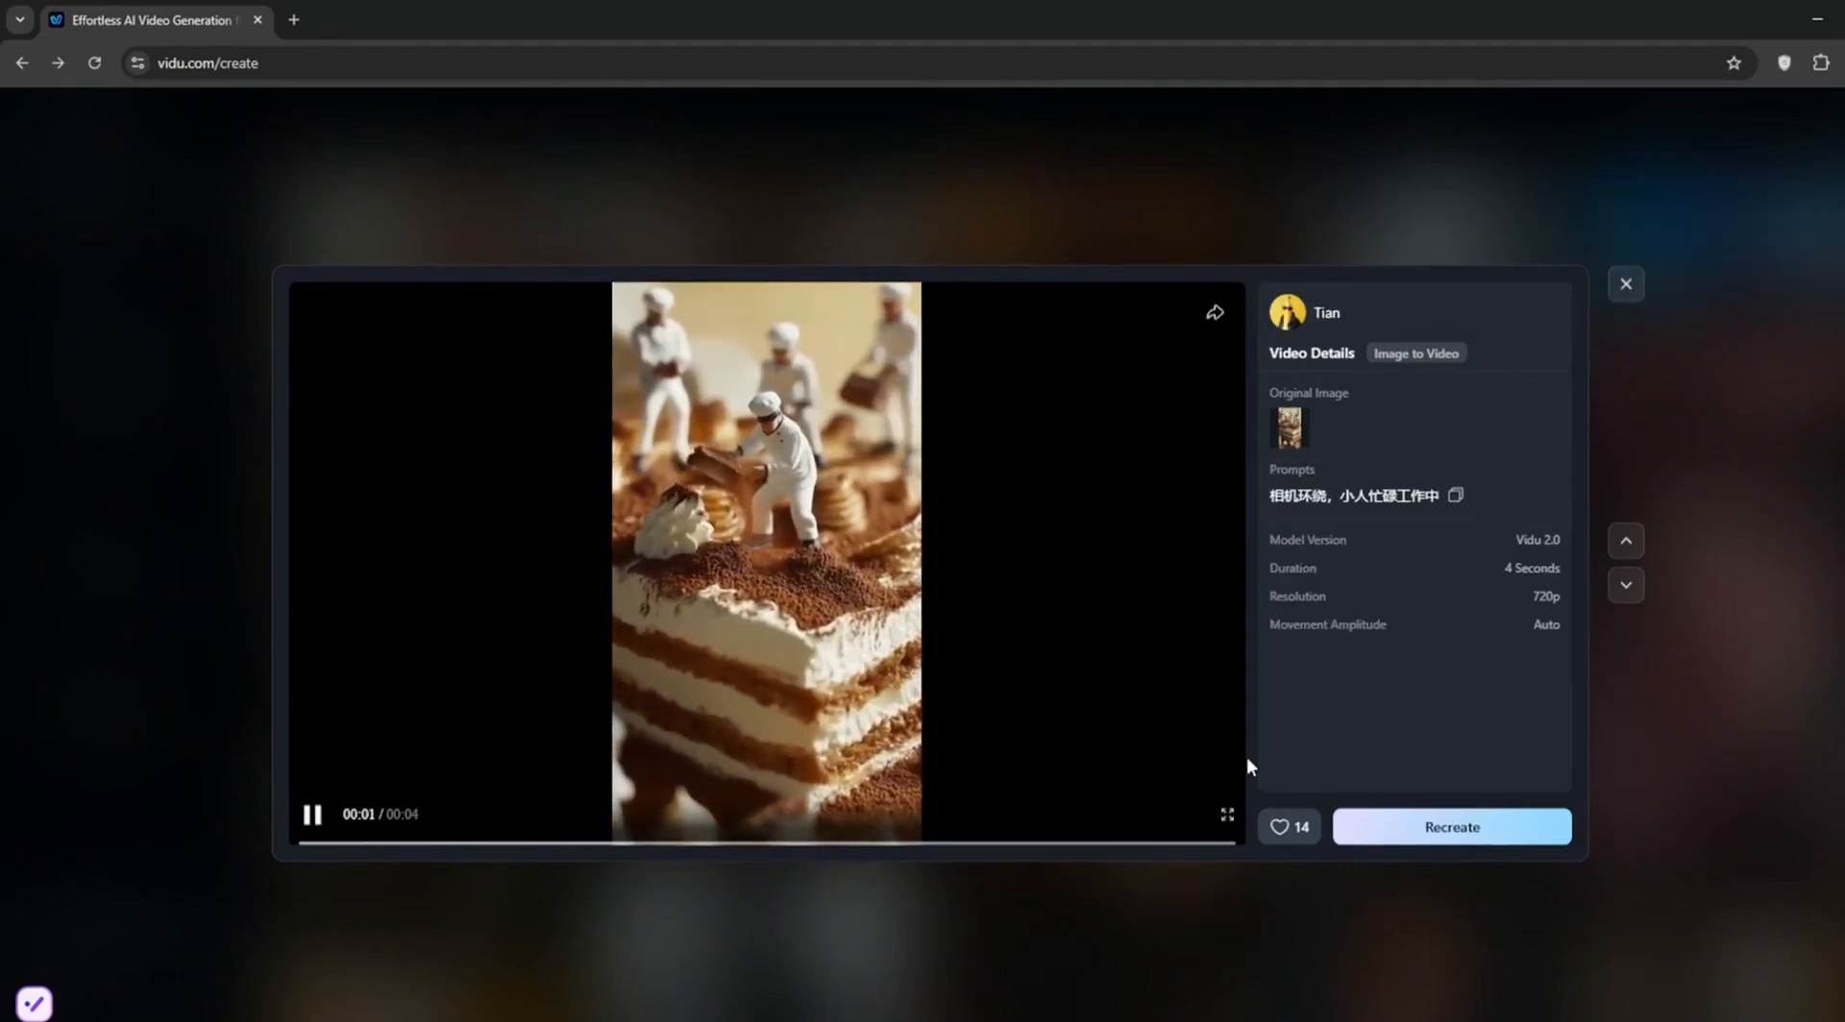
left_click(1225, 815)
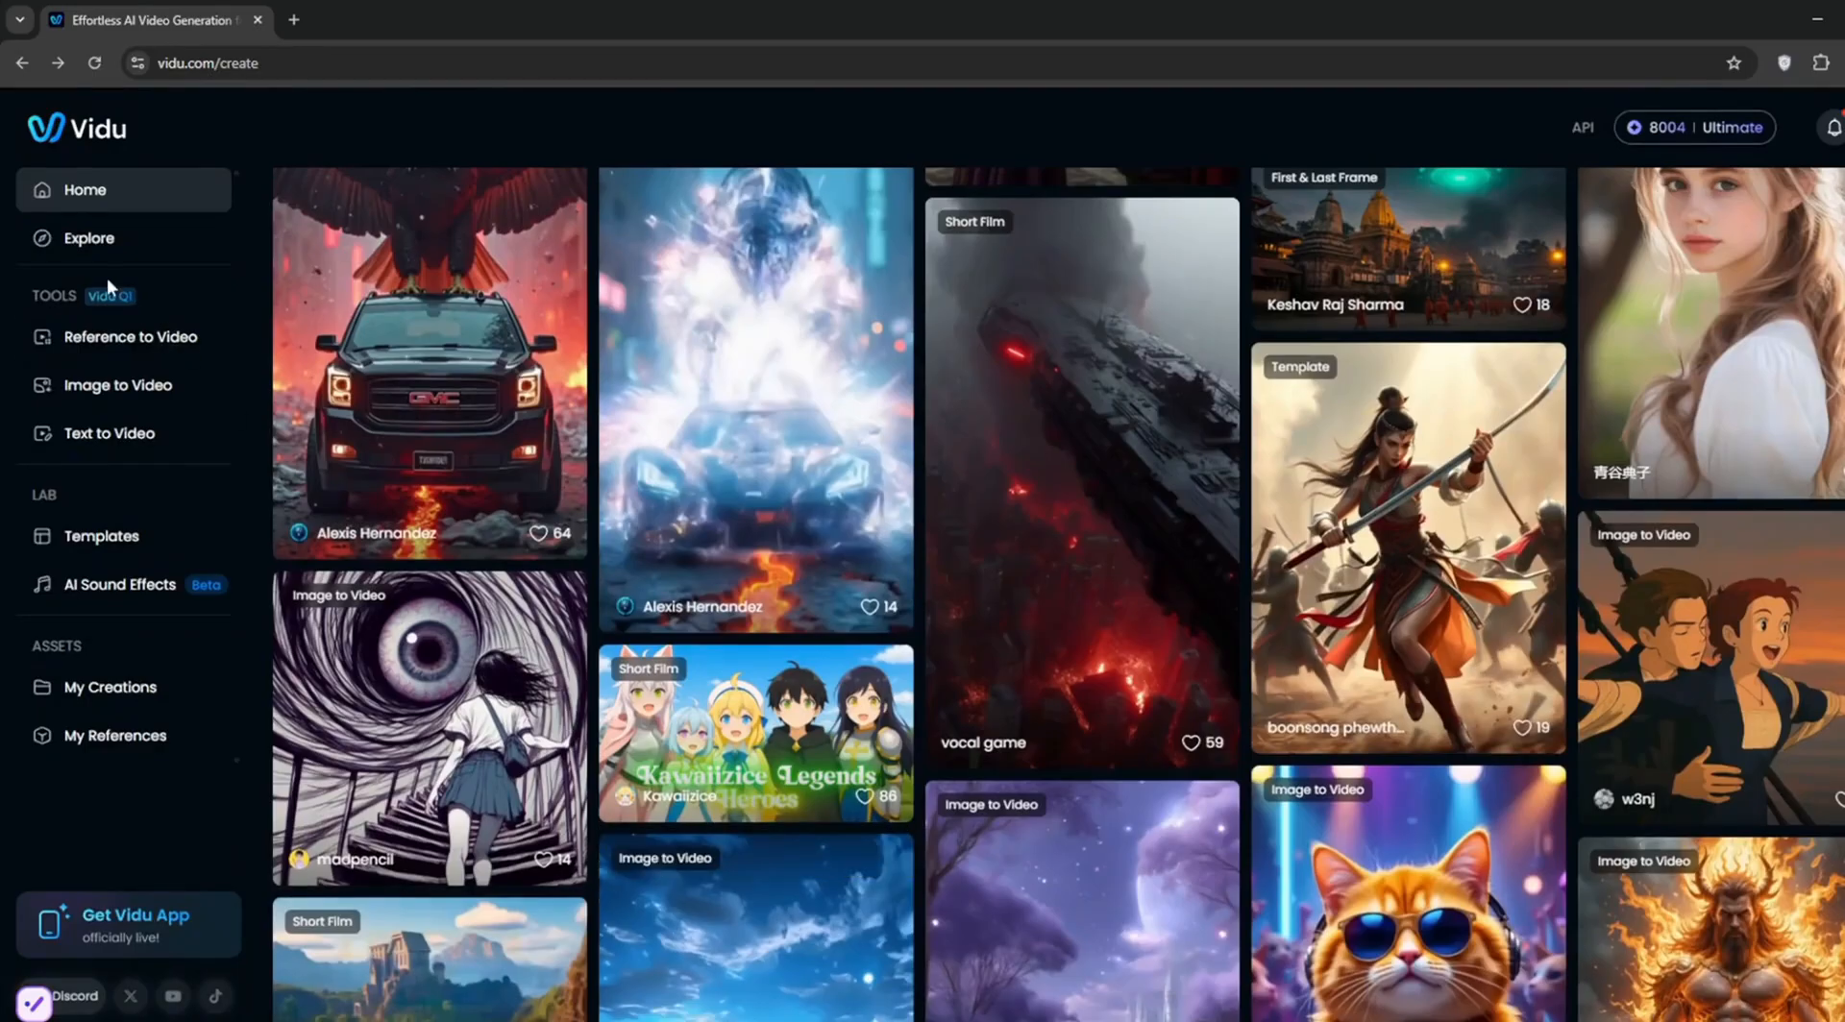
Visit the Explore inspiration feed, then open the Templates gallery under Lab.
left_click(87, 238)
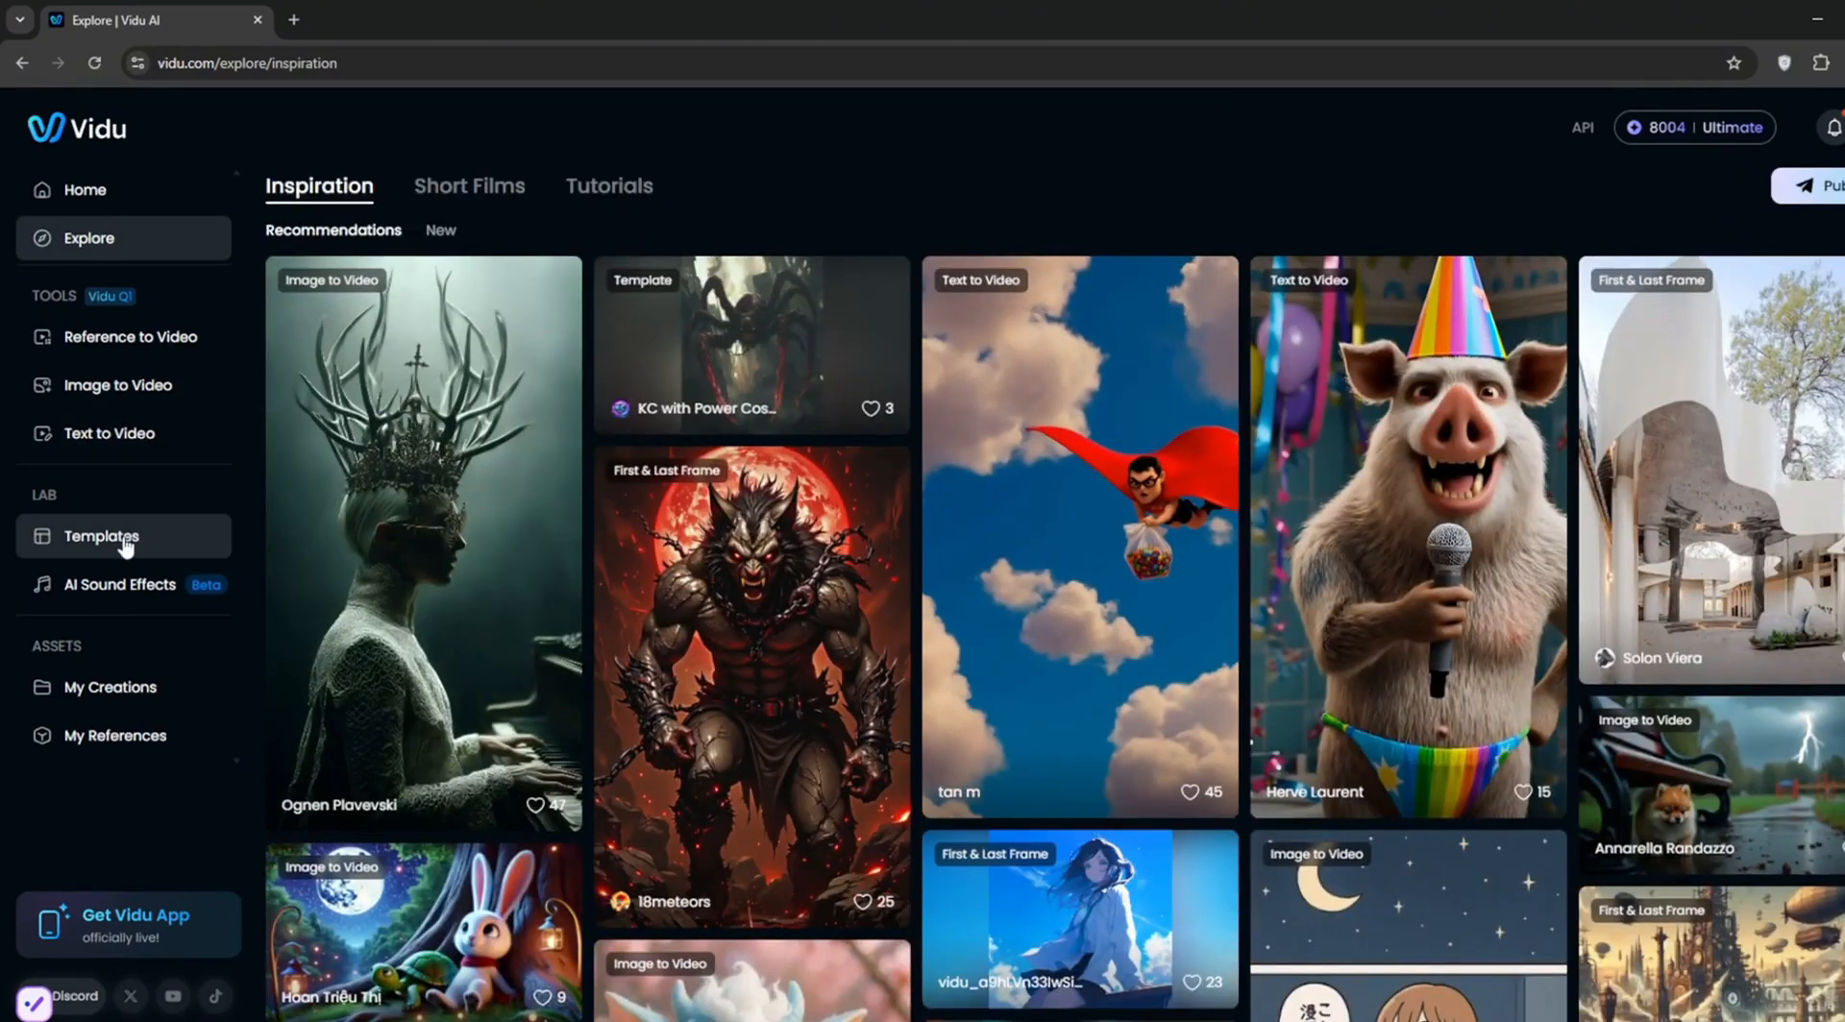
left_click(101, 536)
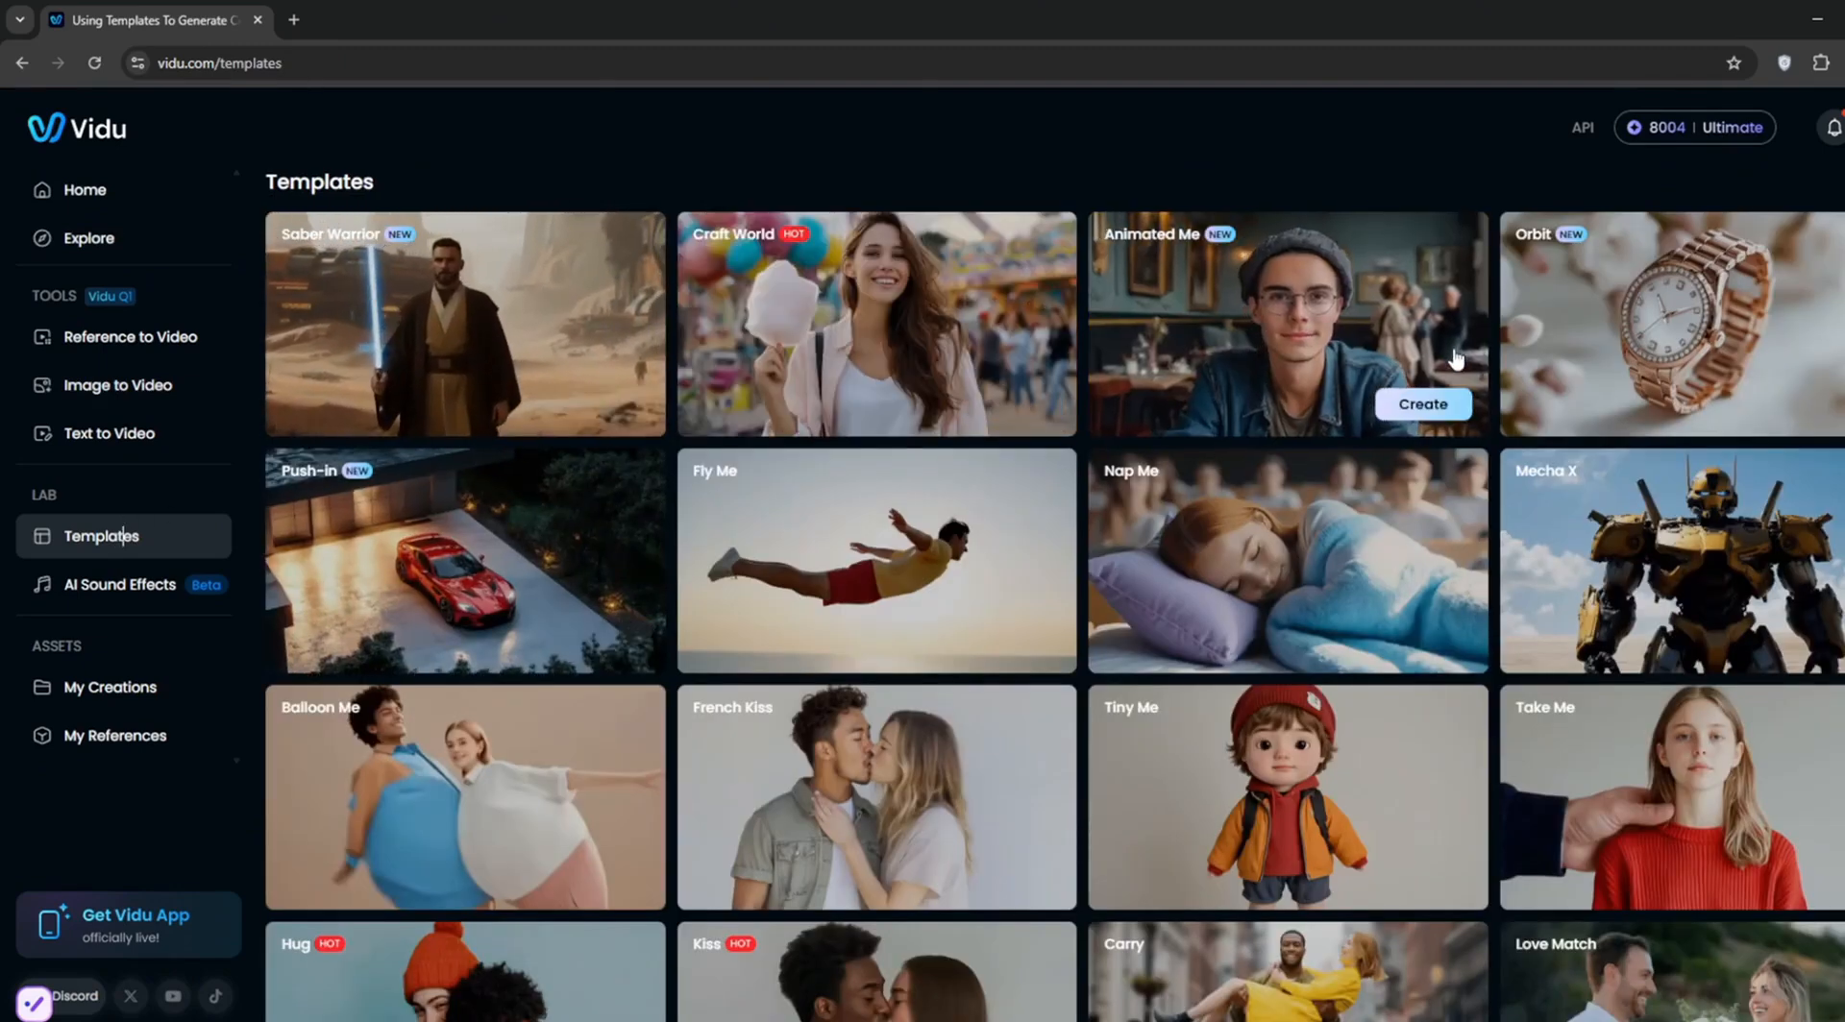
left_click(118, 585)
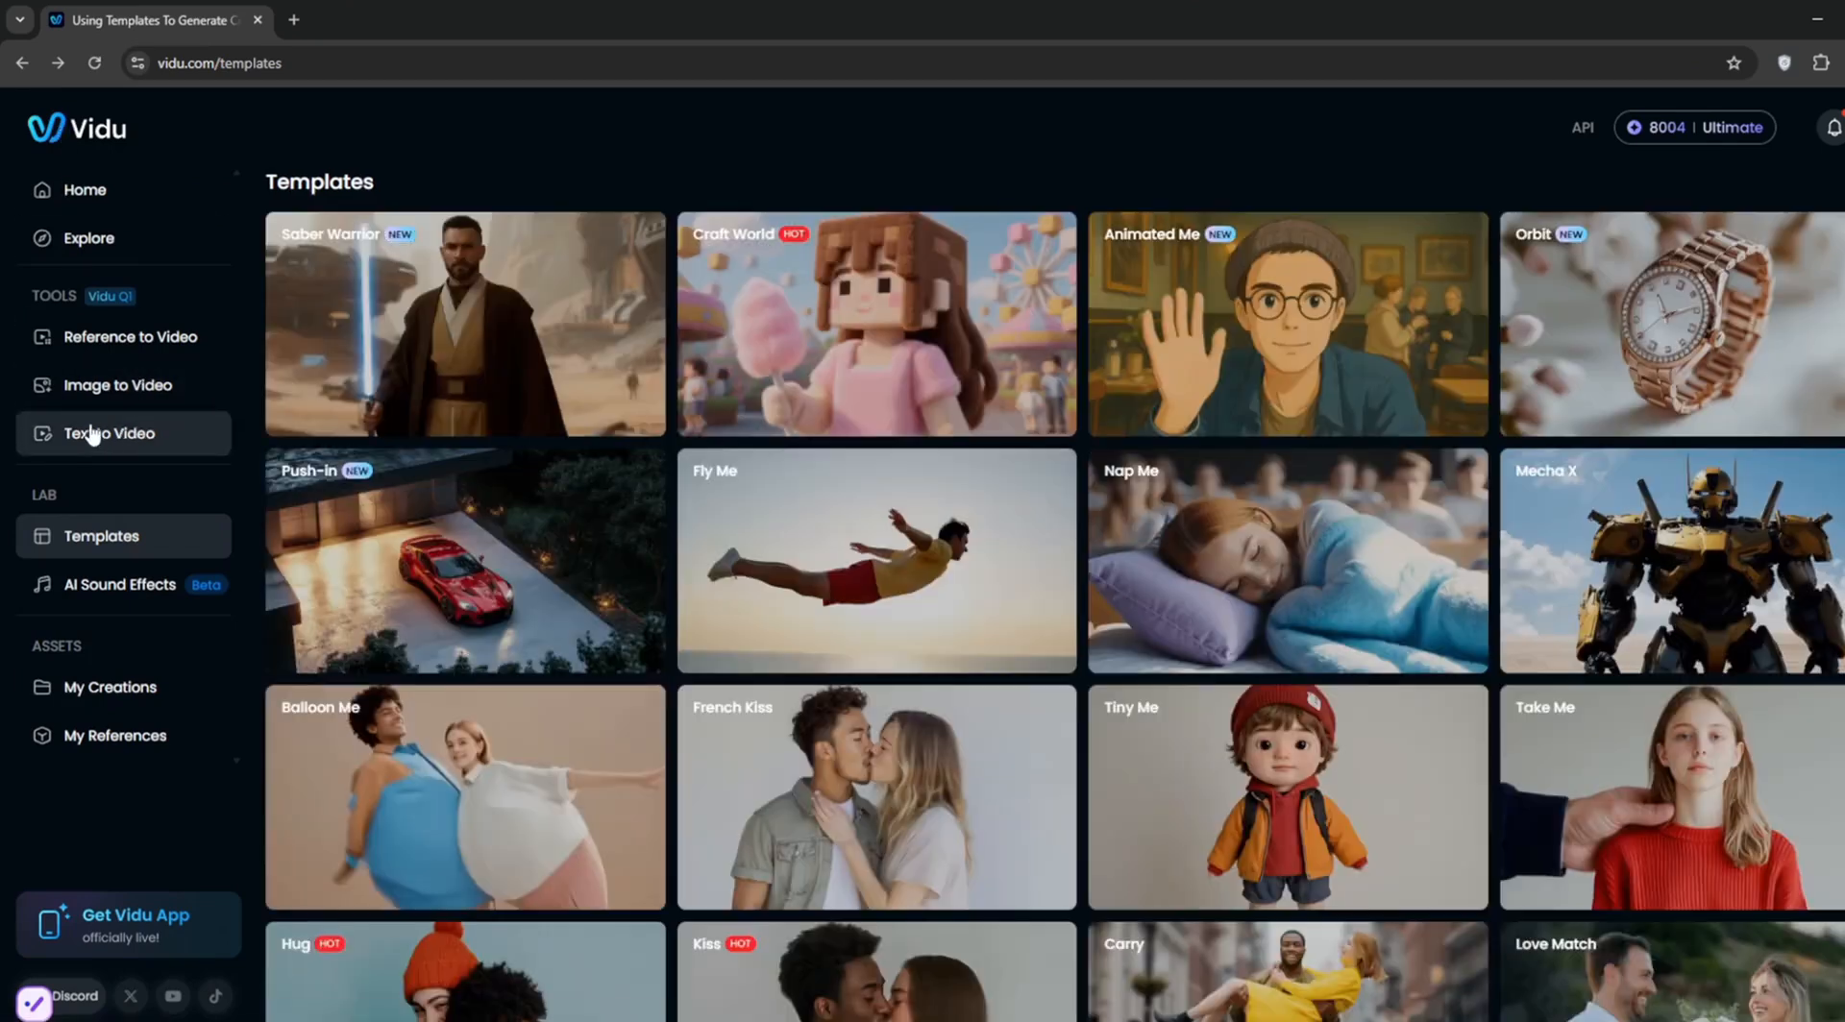
Fill Text to Video with prompt 'a dogt run', Small movement amplitude, one video.
left_click(108, 433)
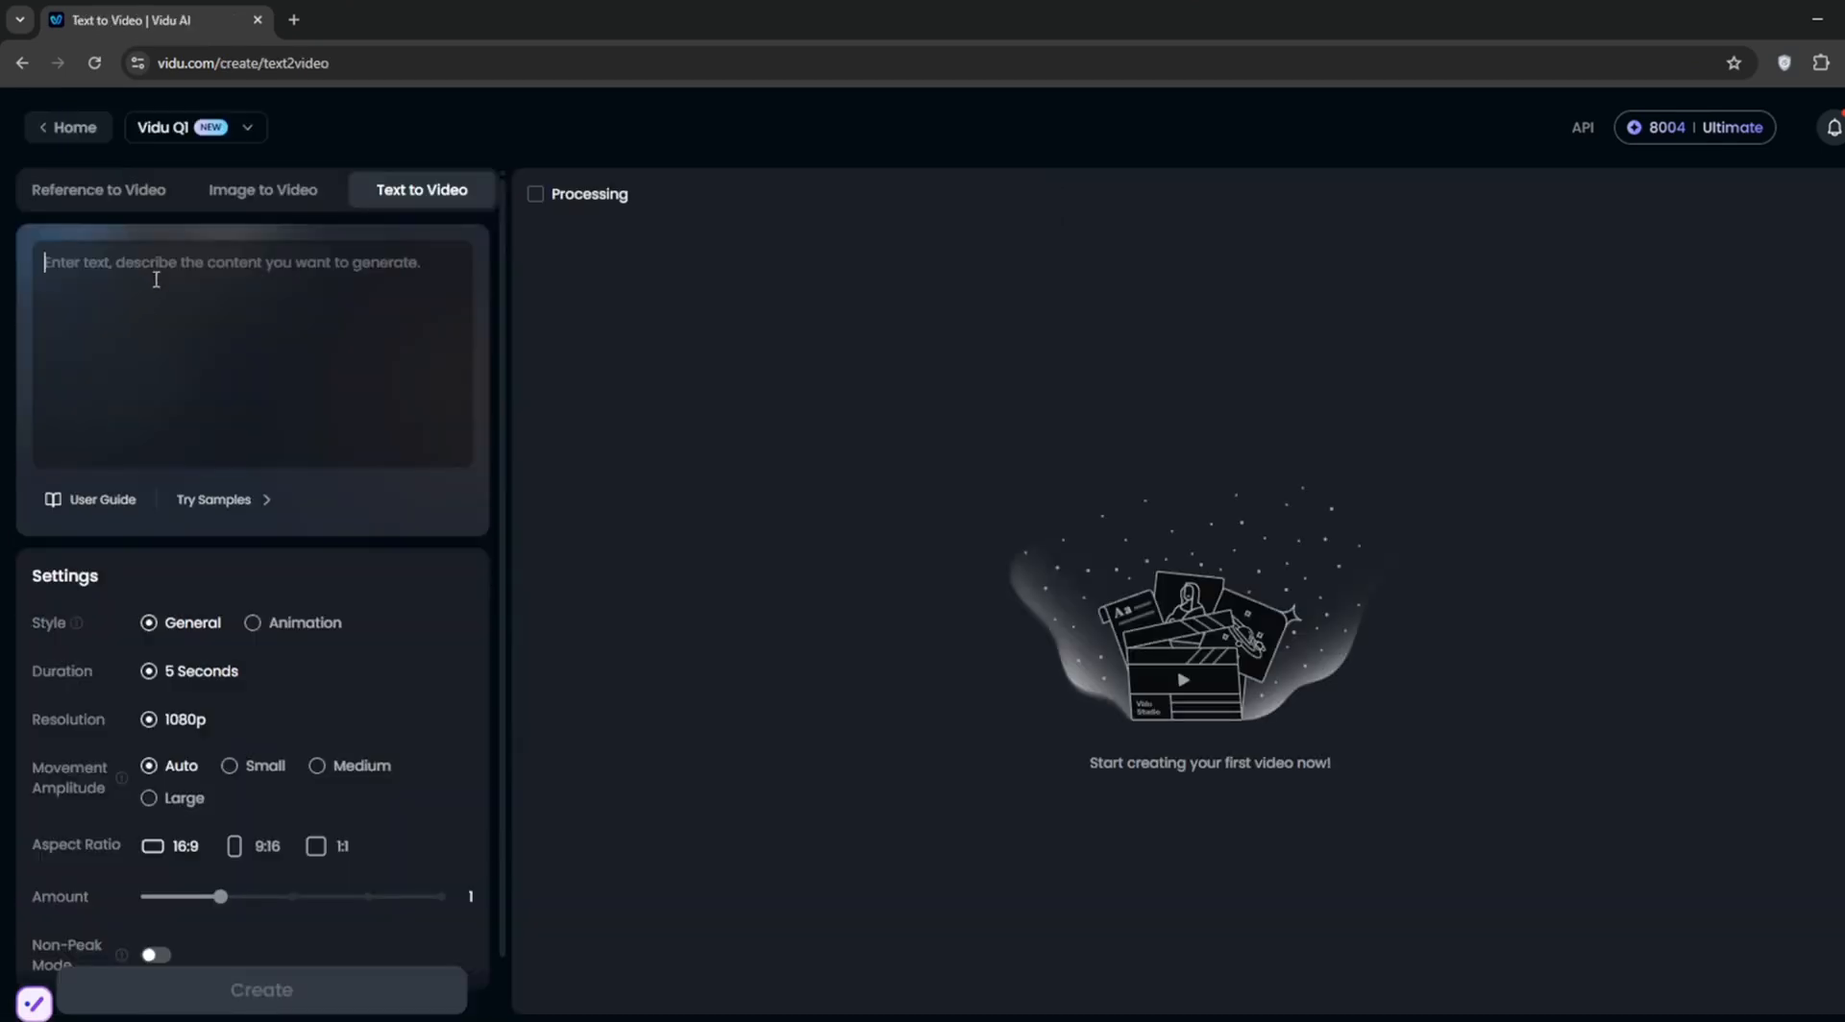
type("a dogt run")
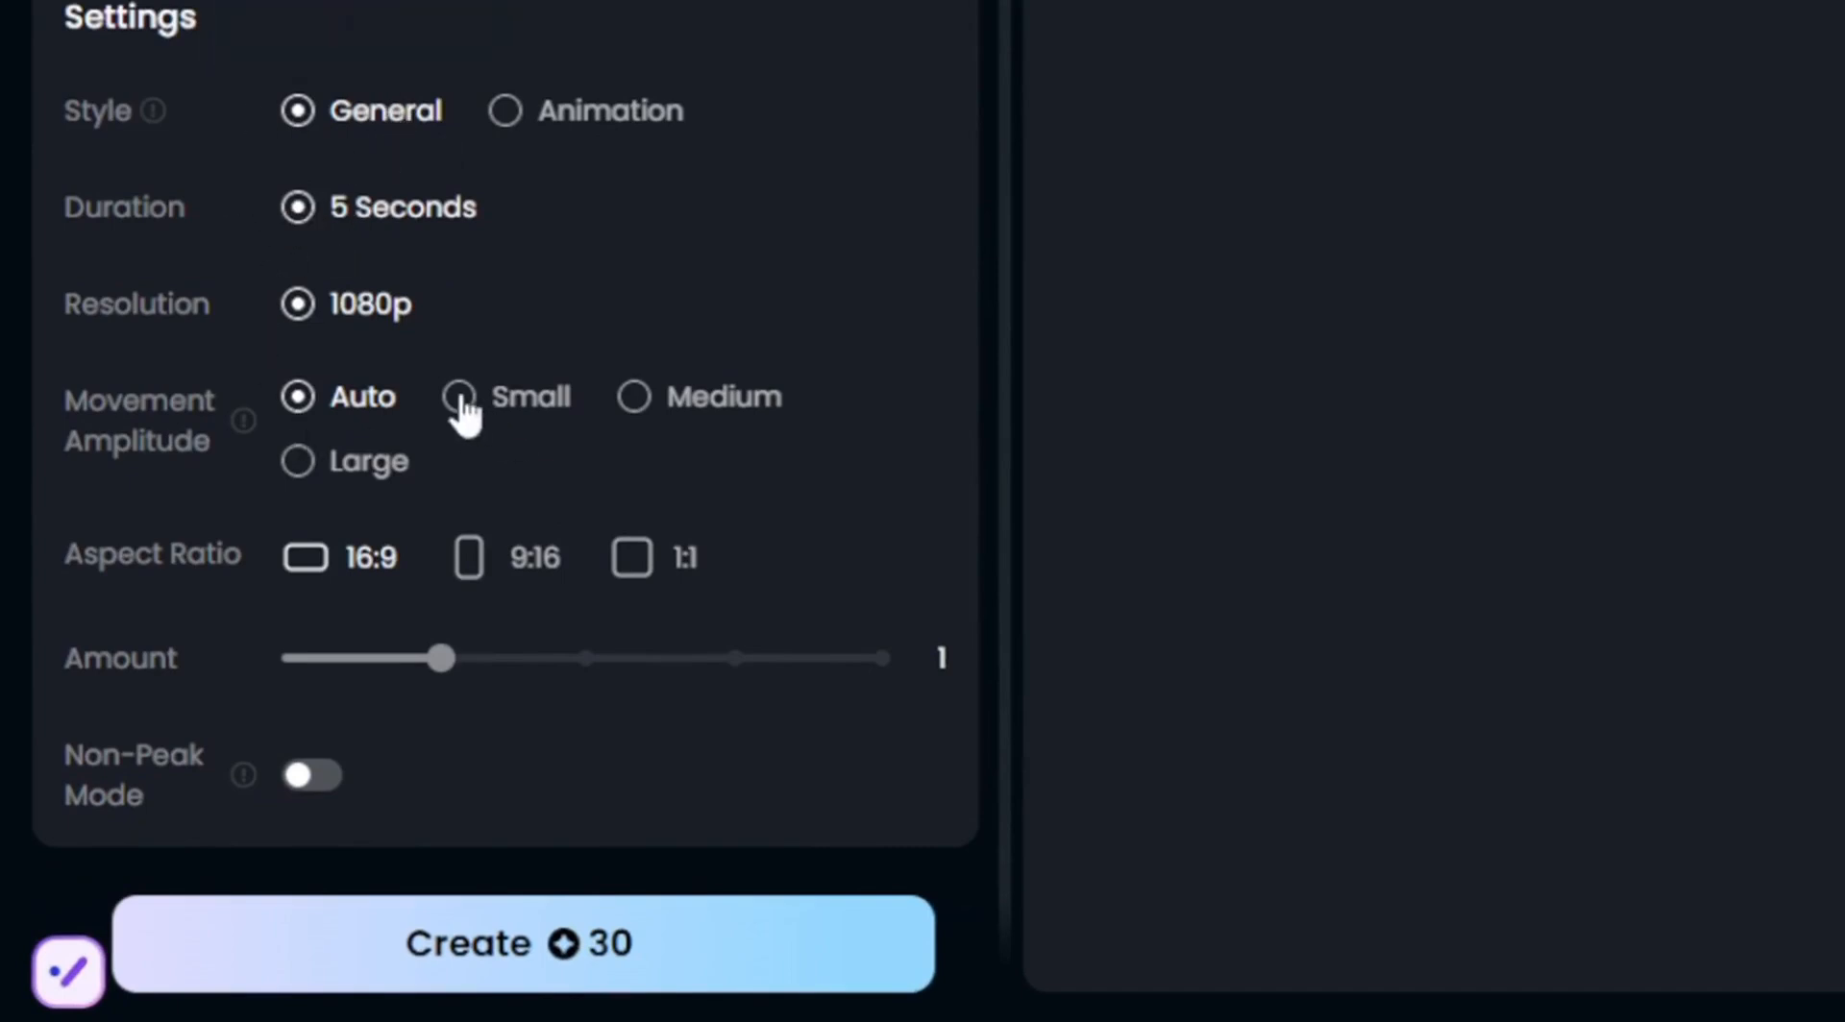
left_click(458, 396)
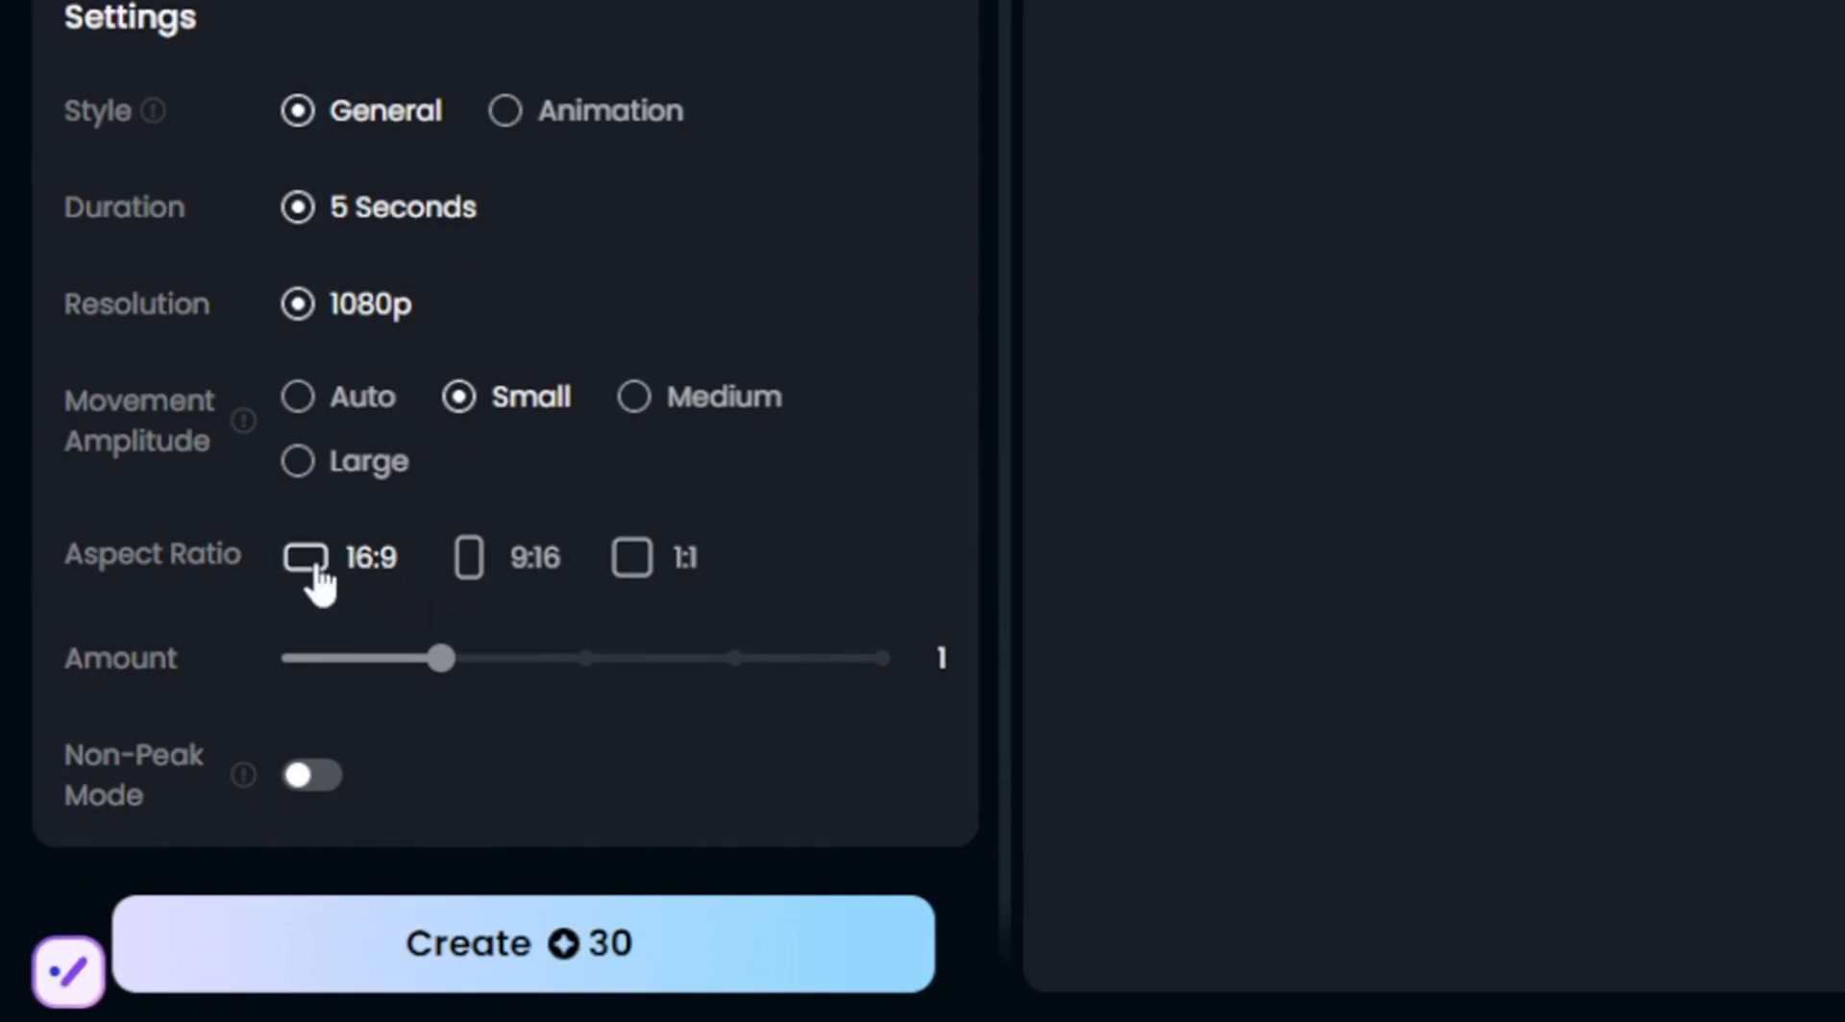
left_click_drag(441, 657, 585, 657)
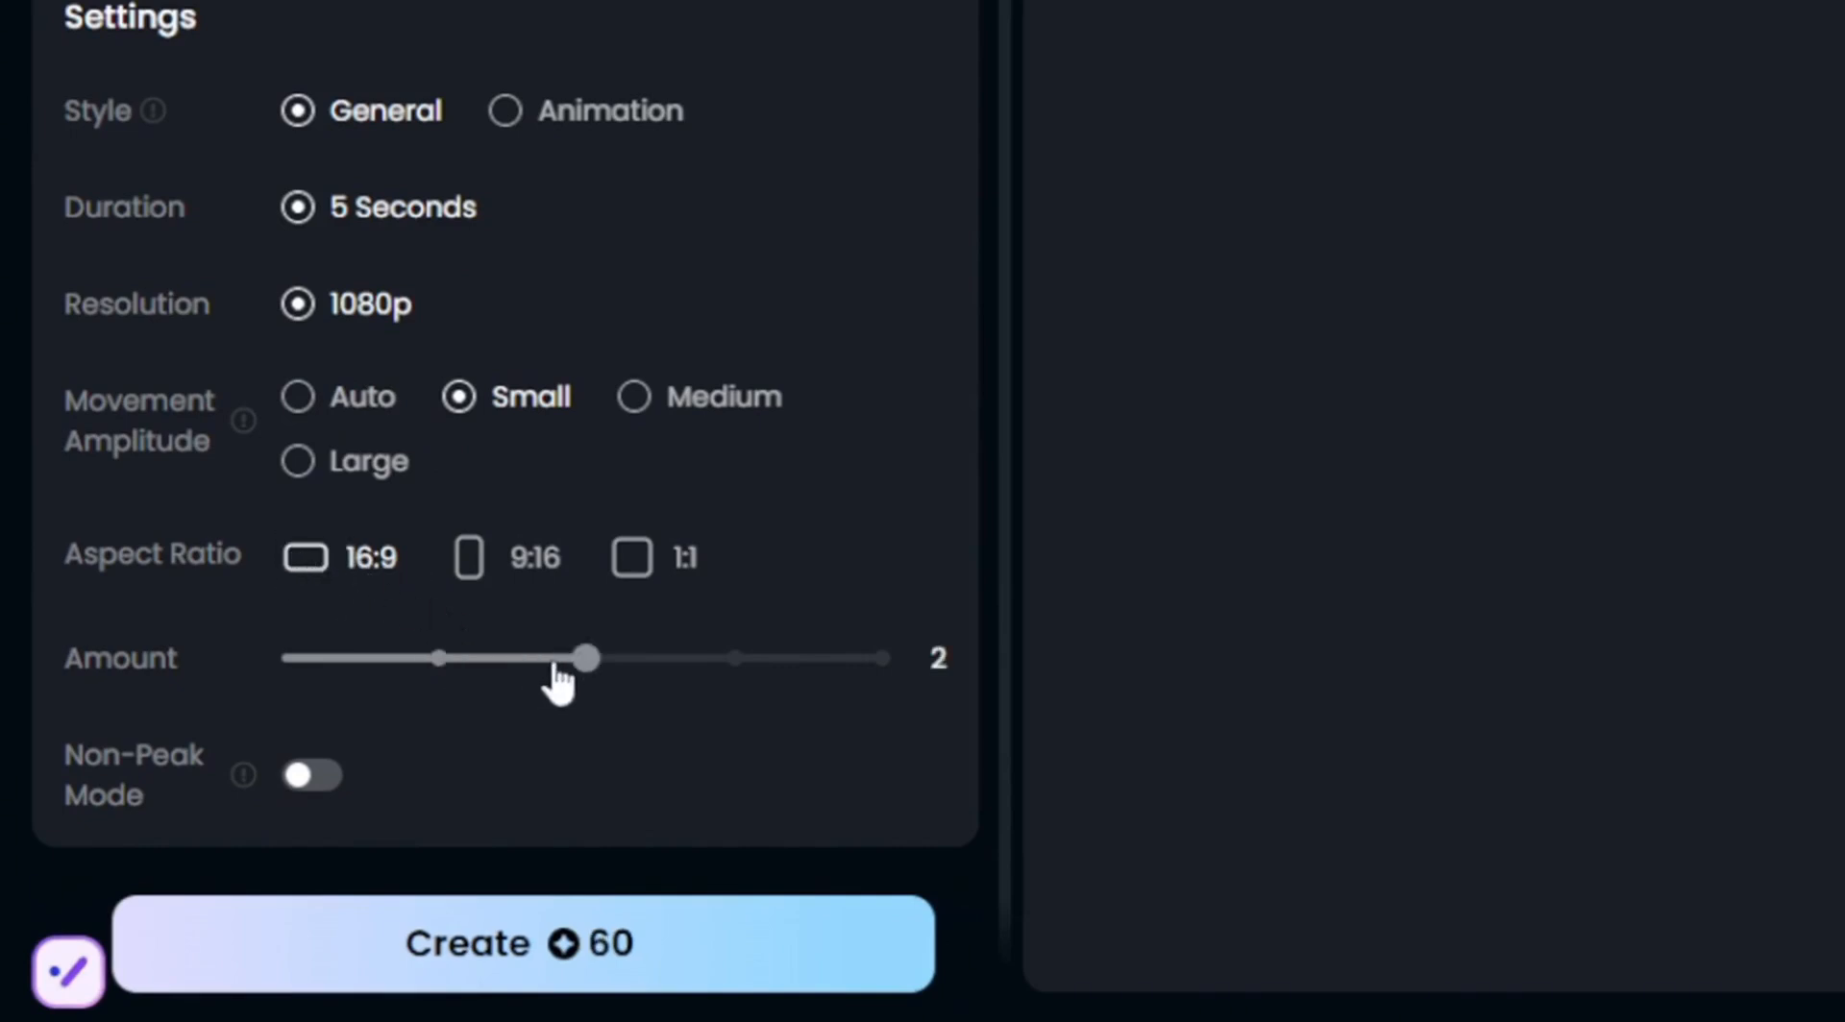
left_click_drag(588, 659, 441, 659)
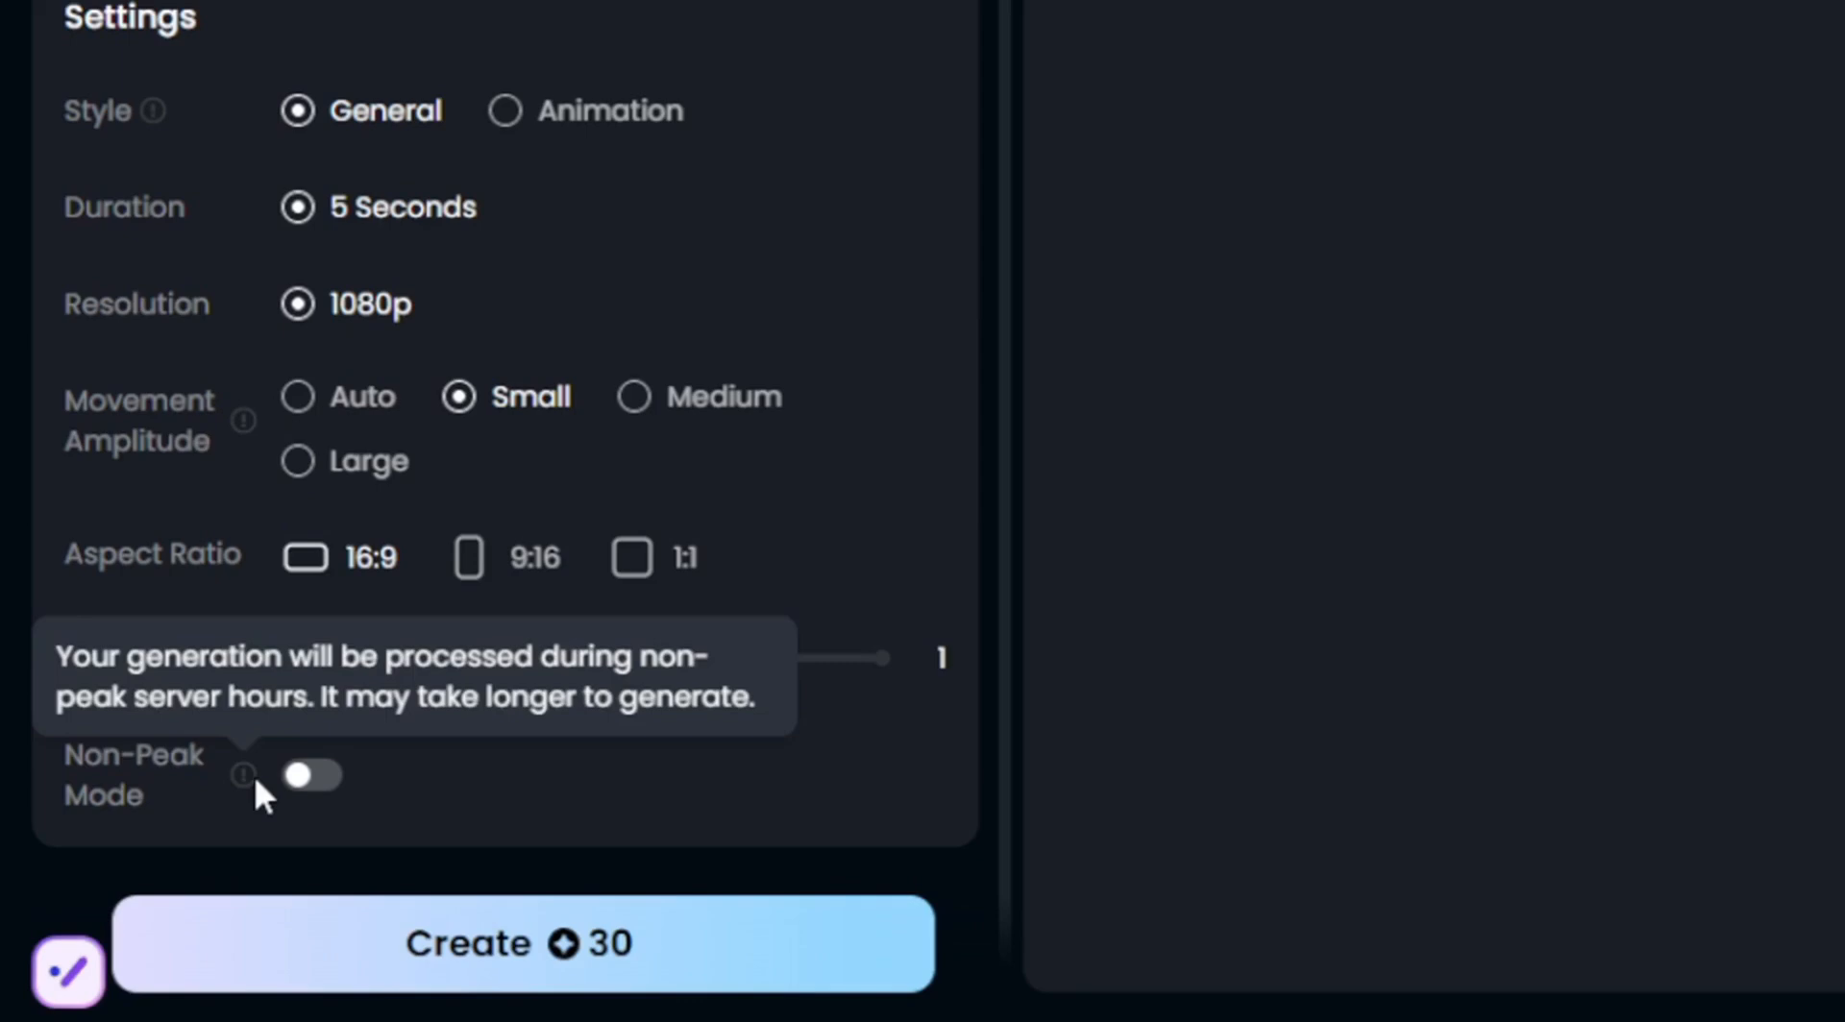
scroll("down", 3)
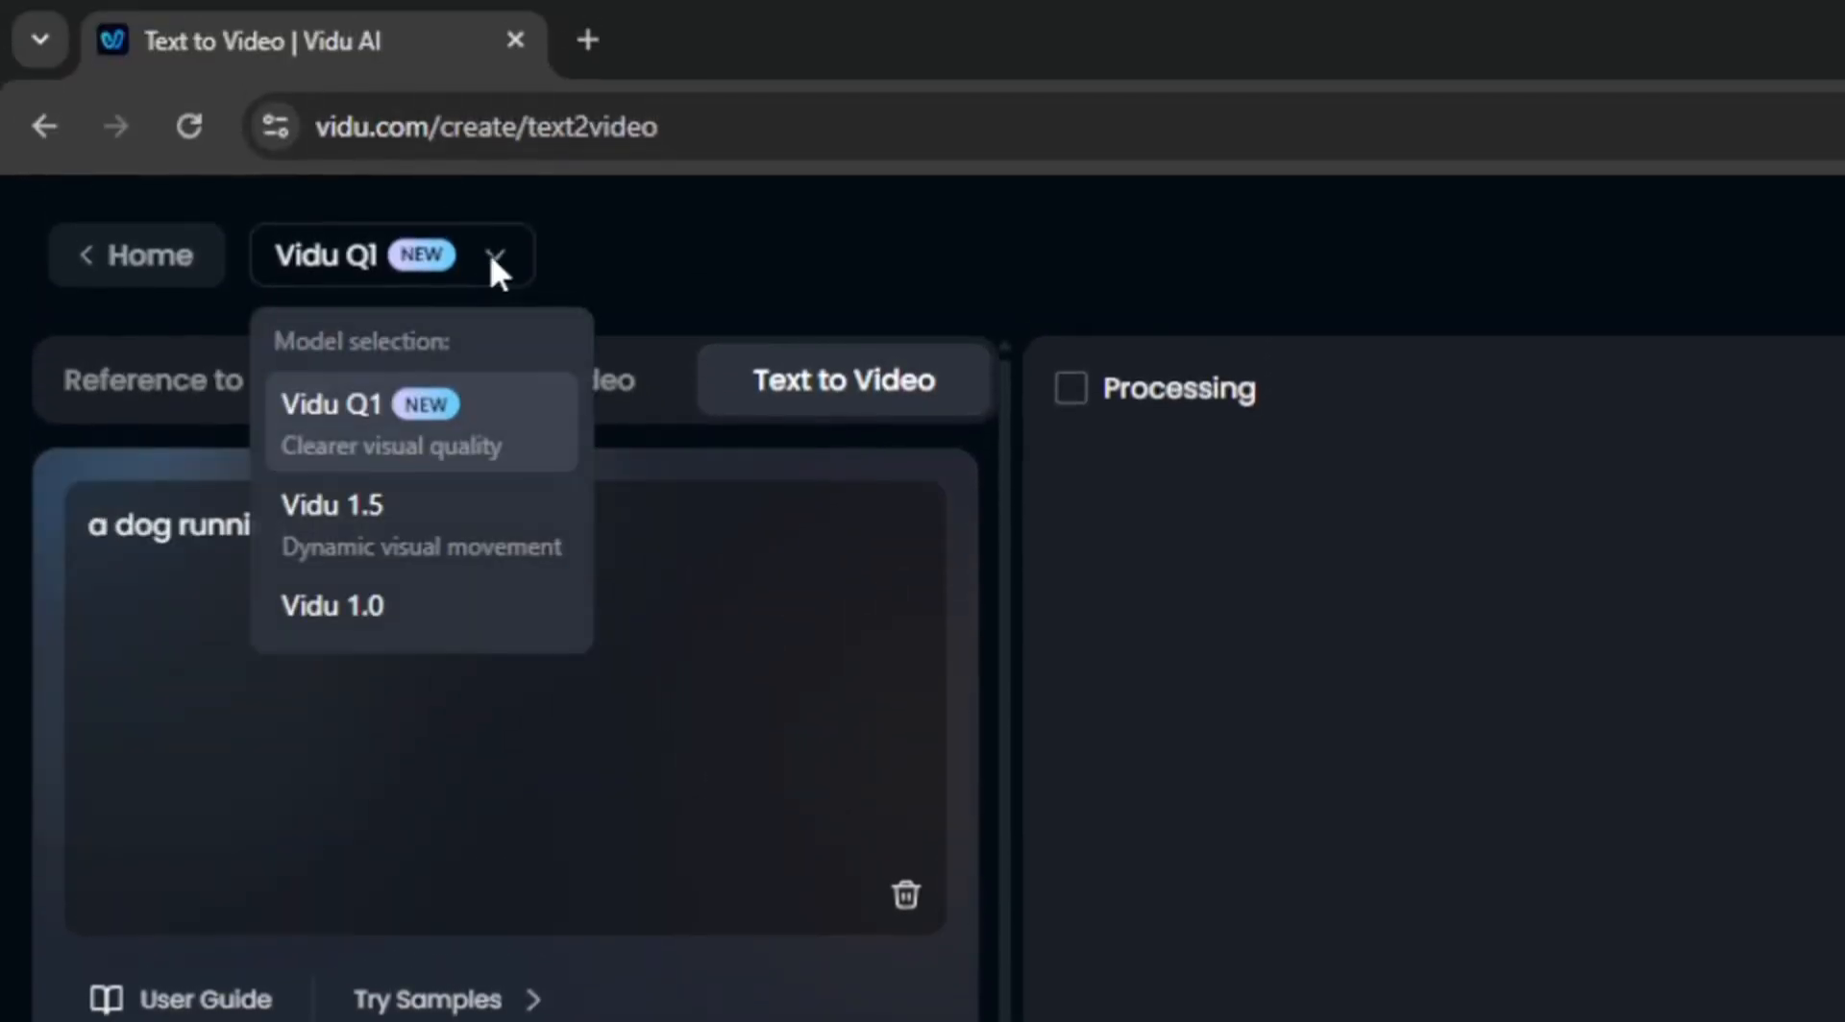
mouse_move(440, 550)
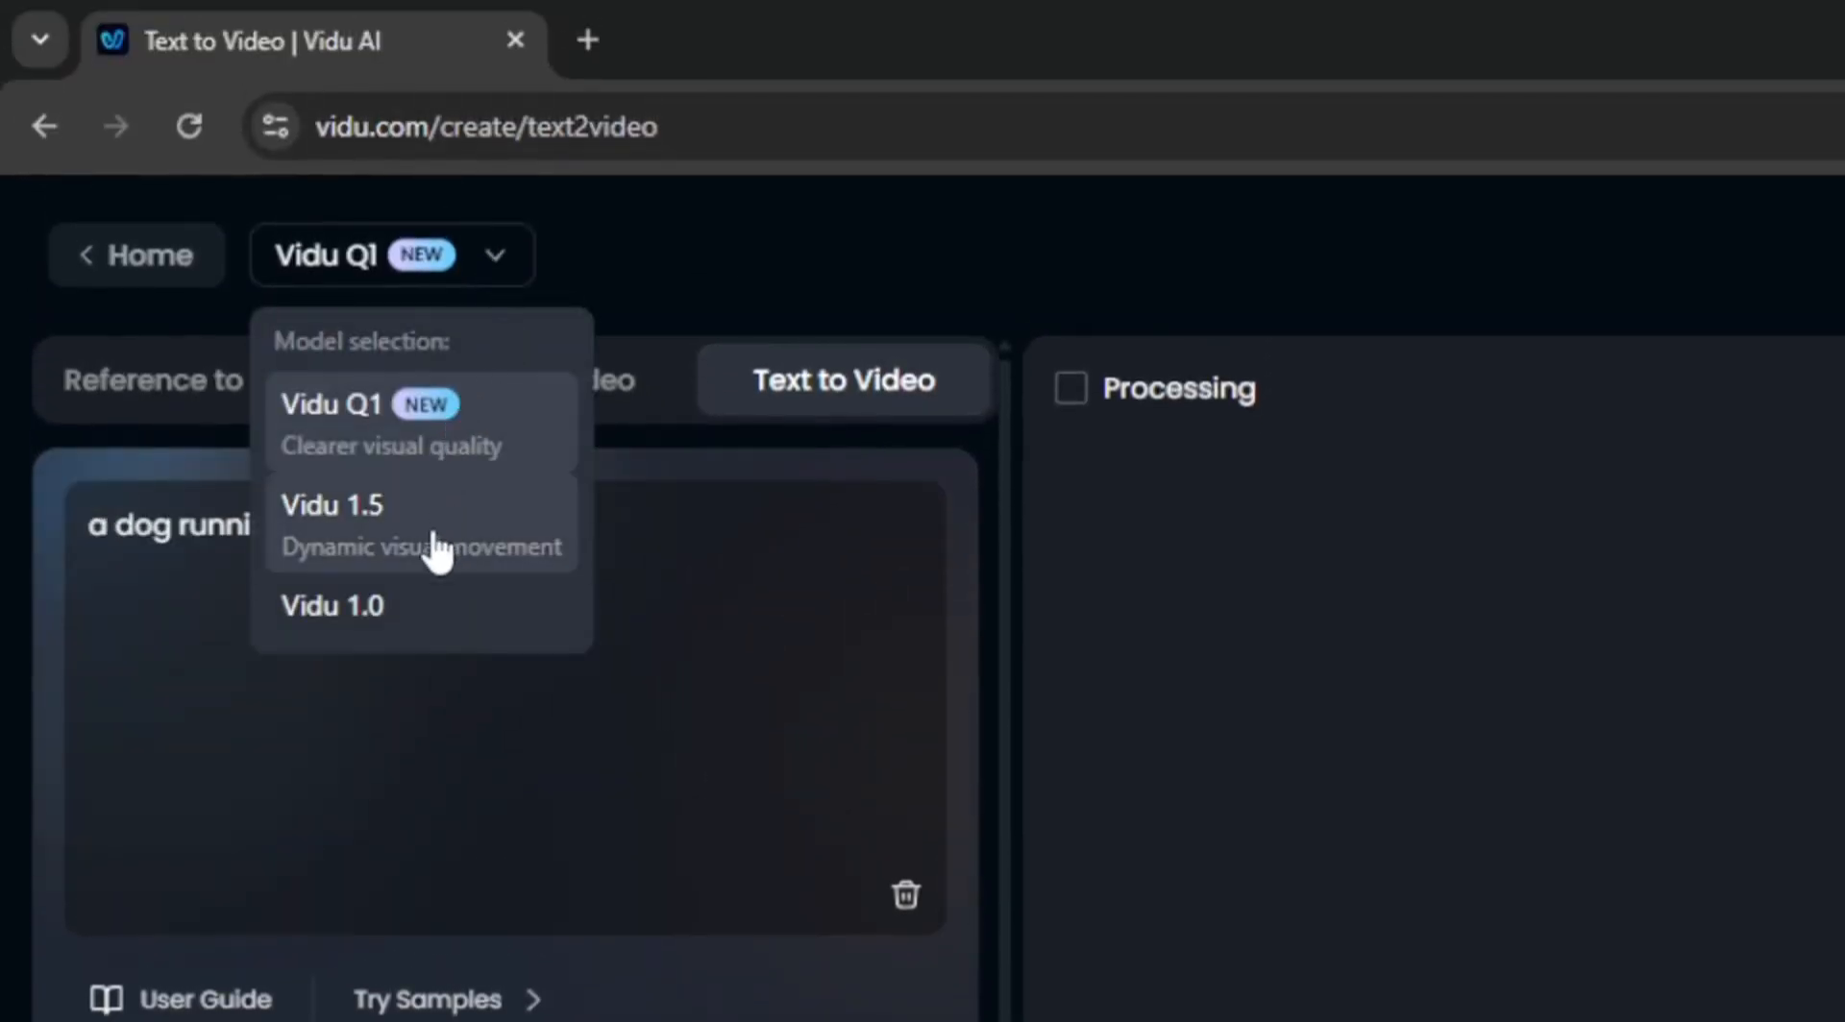
mouse_move(336, 423)
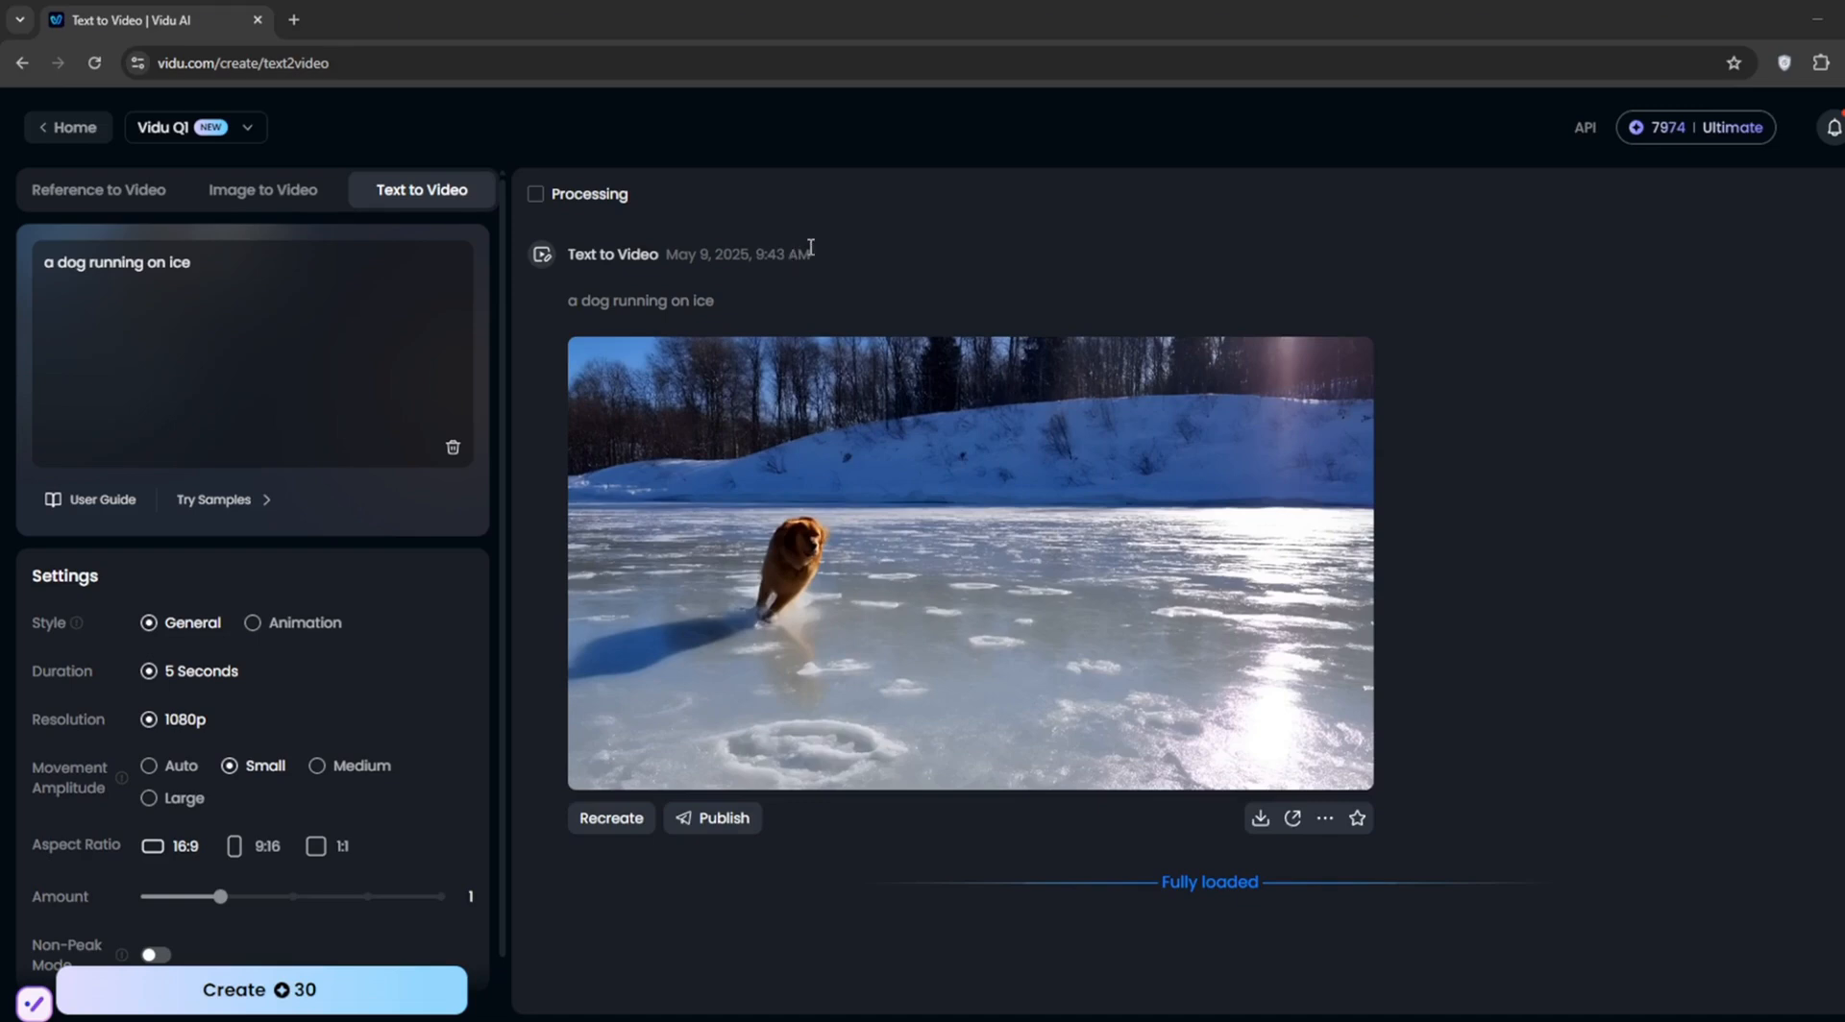
mouse_move(865, 256)
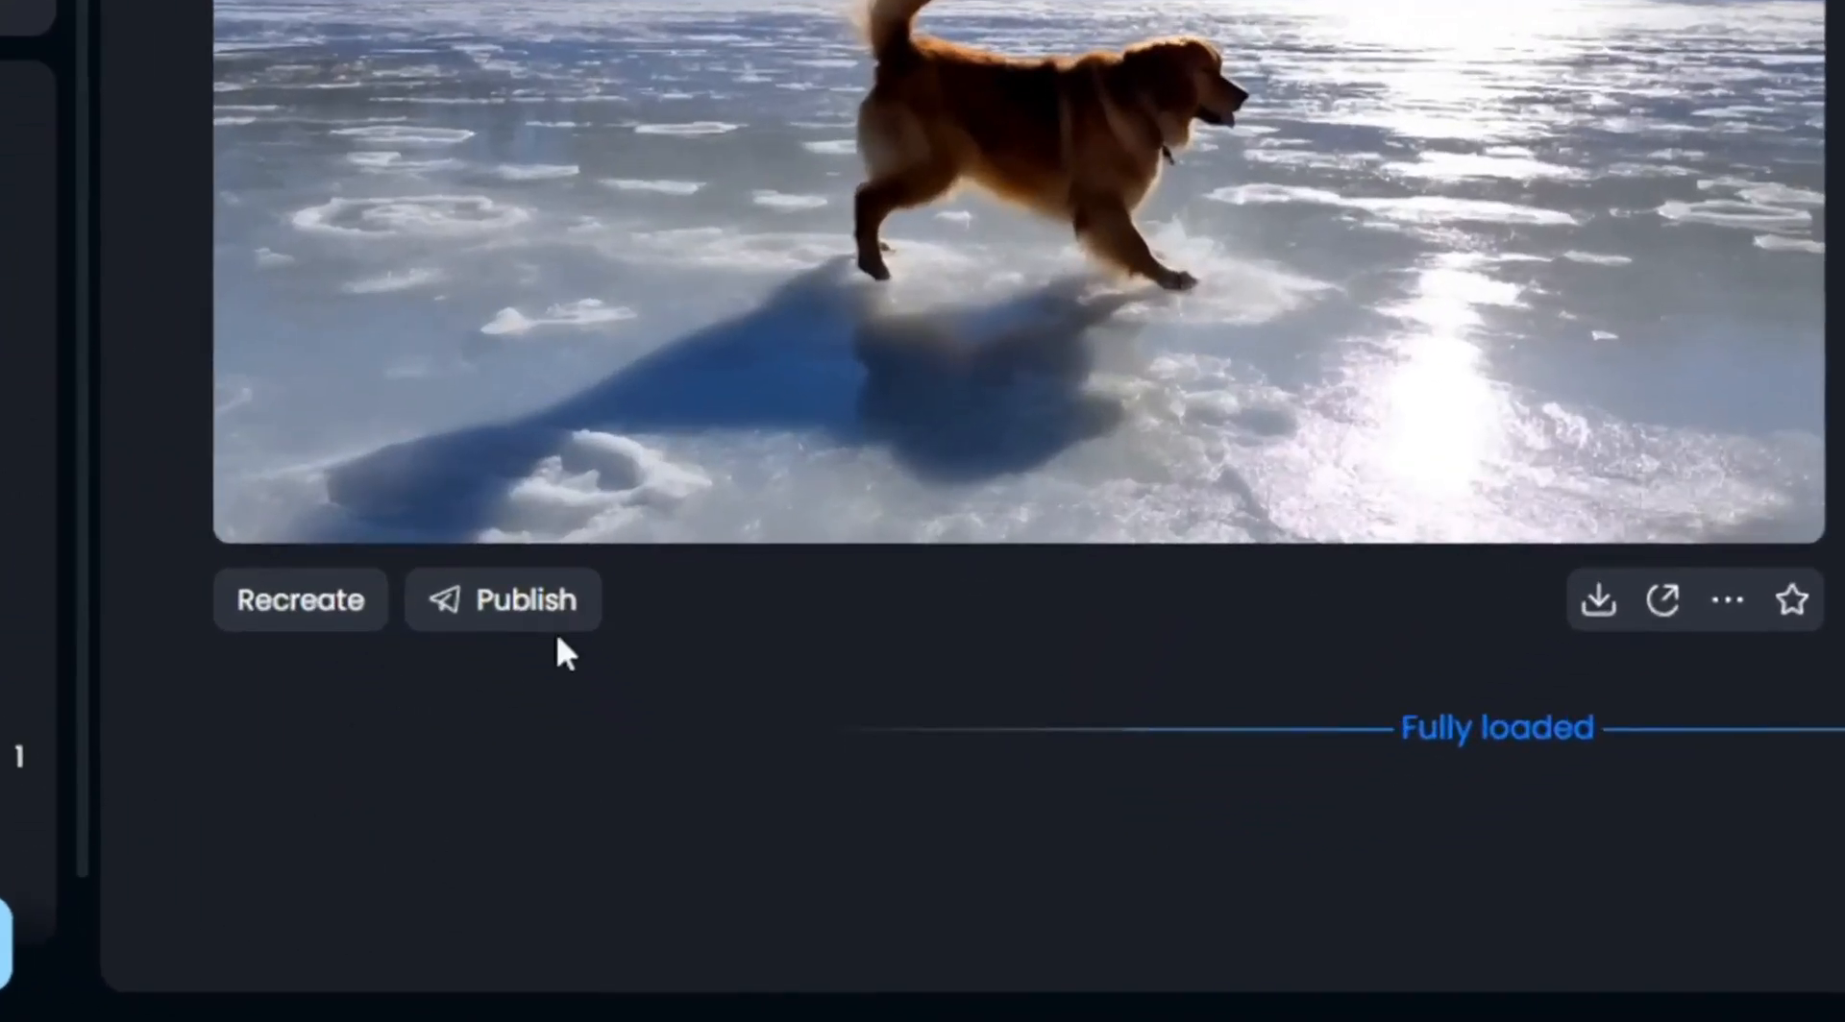
mouse_move(530, 631)
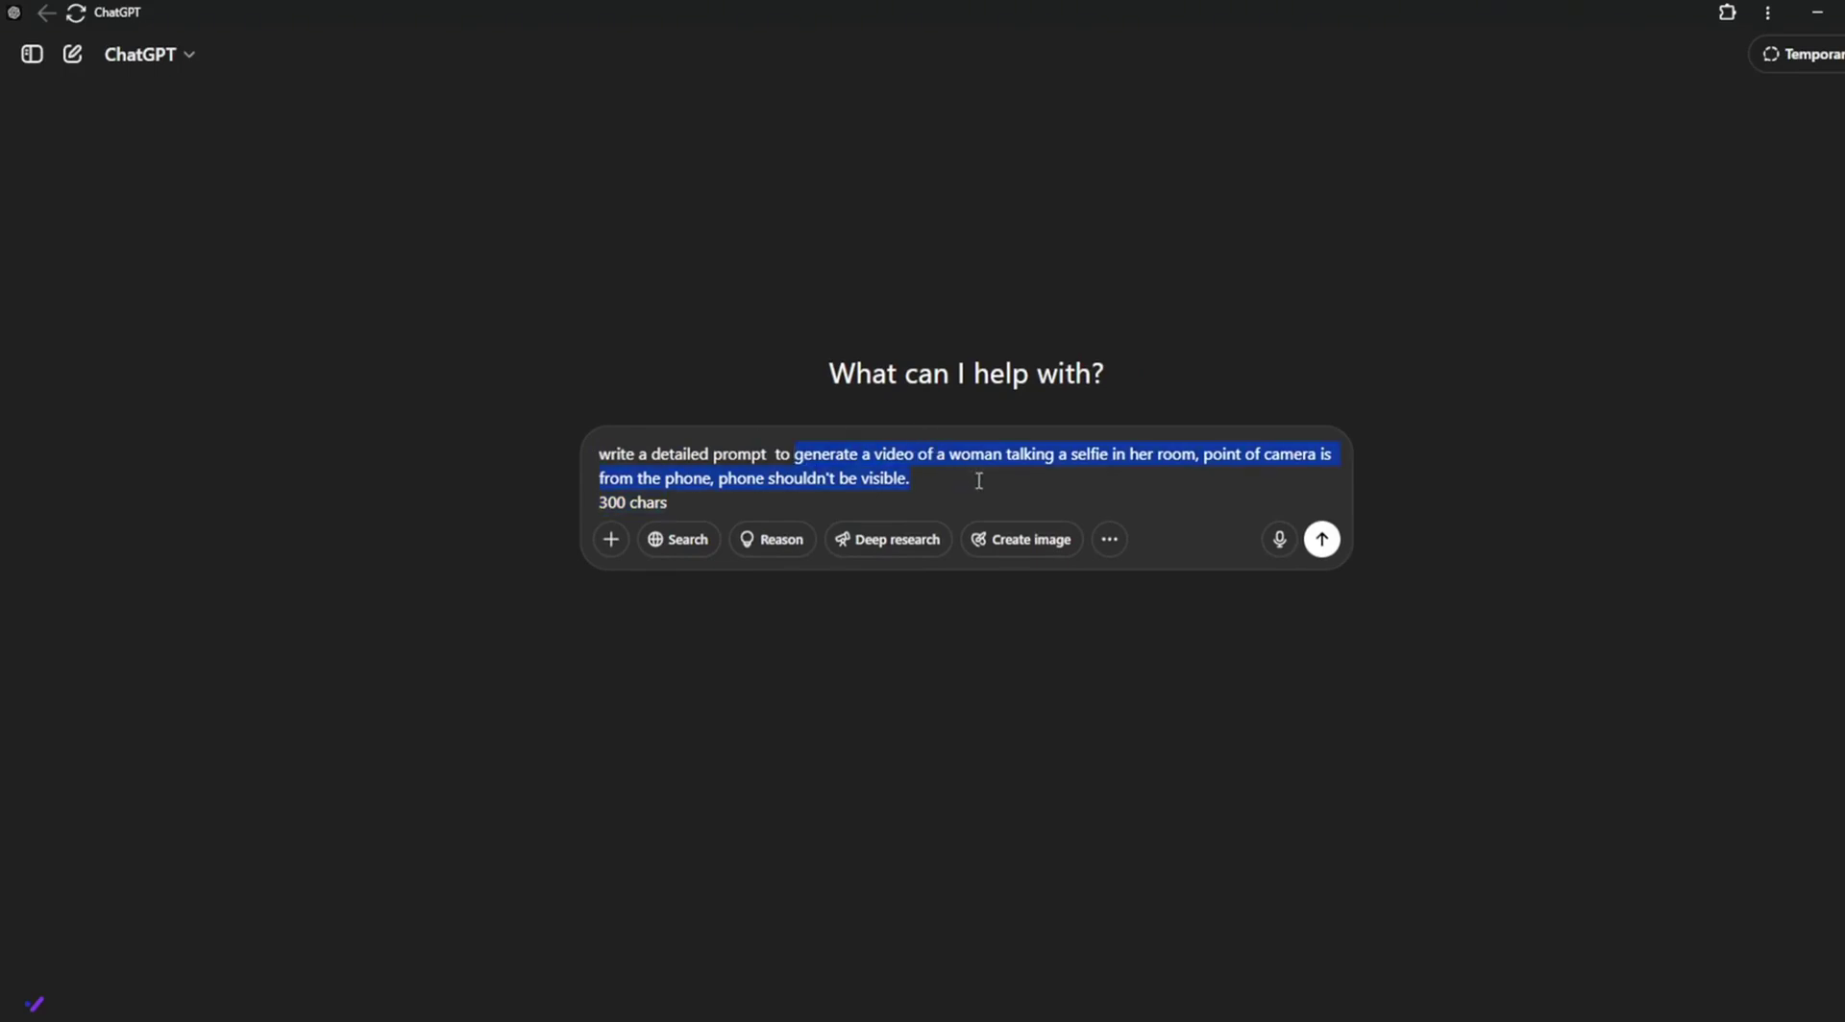
Ask ChatGPT to 'make it 500 chars' and copy the longer selfie prompt.
left_click(1321, 539)
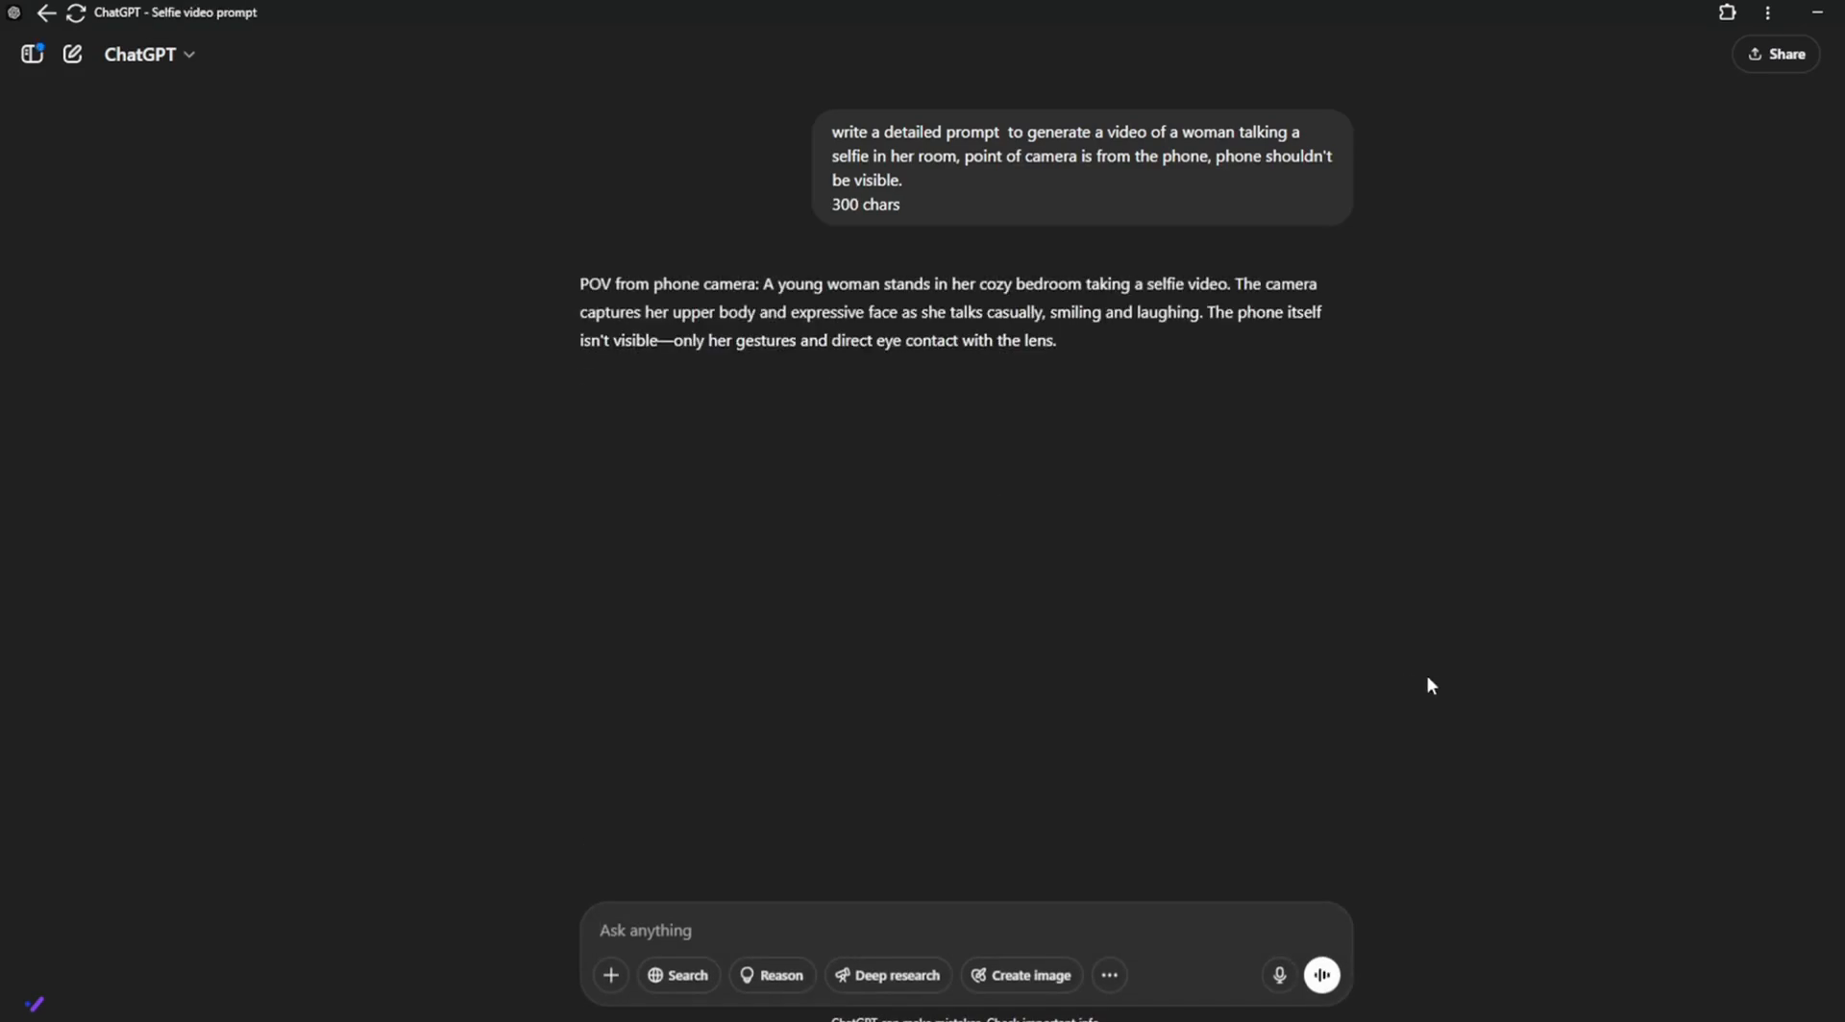
type("make it 500 chars")
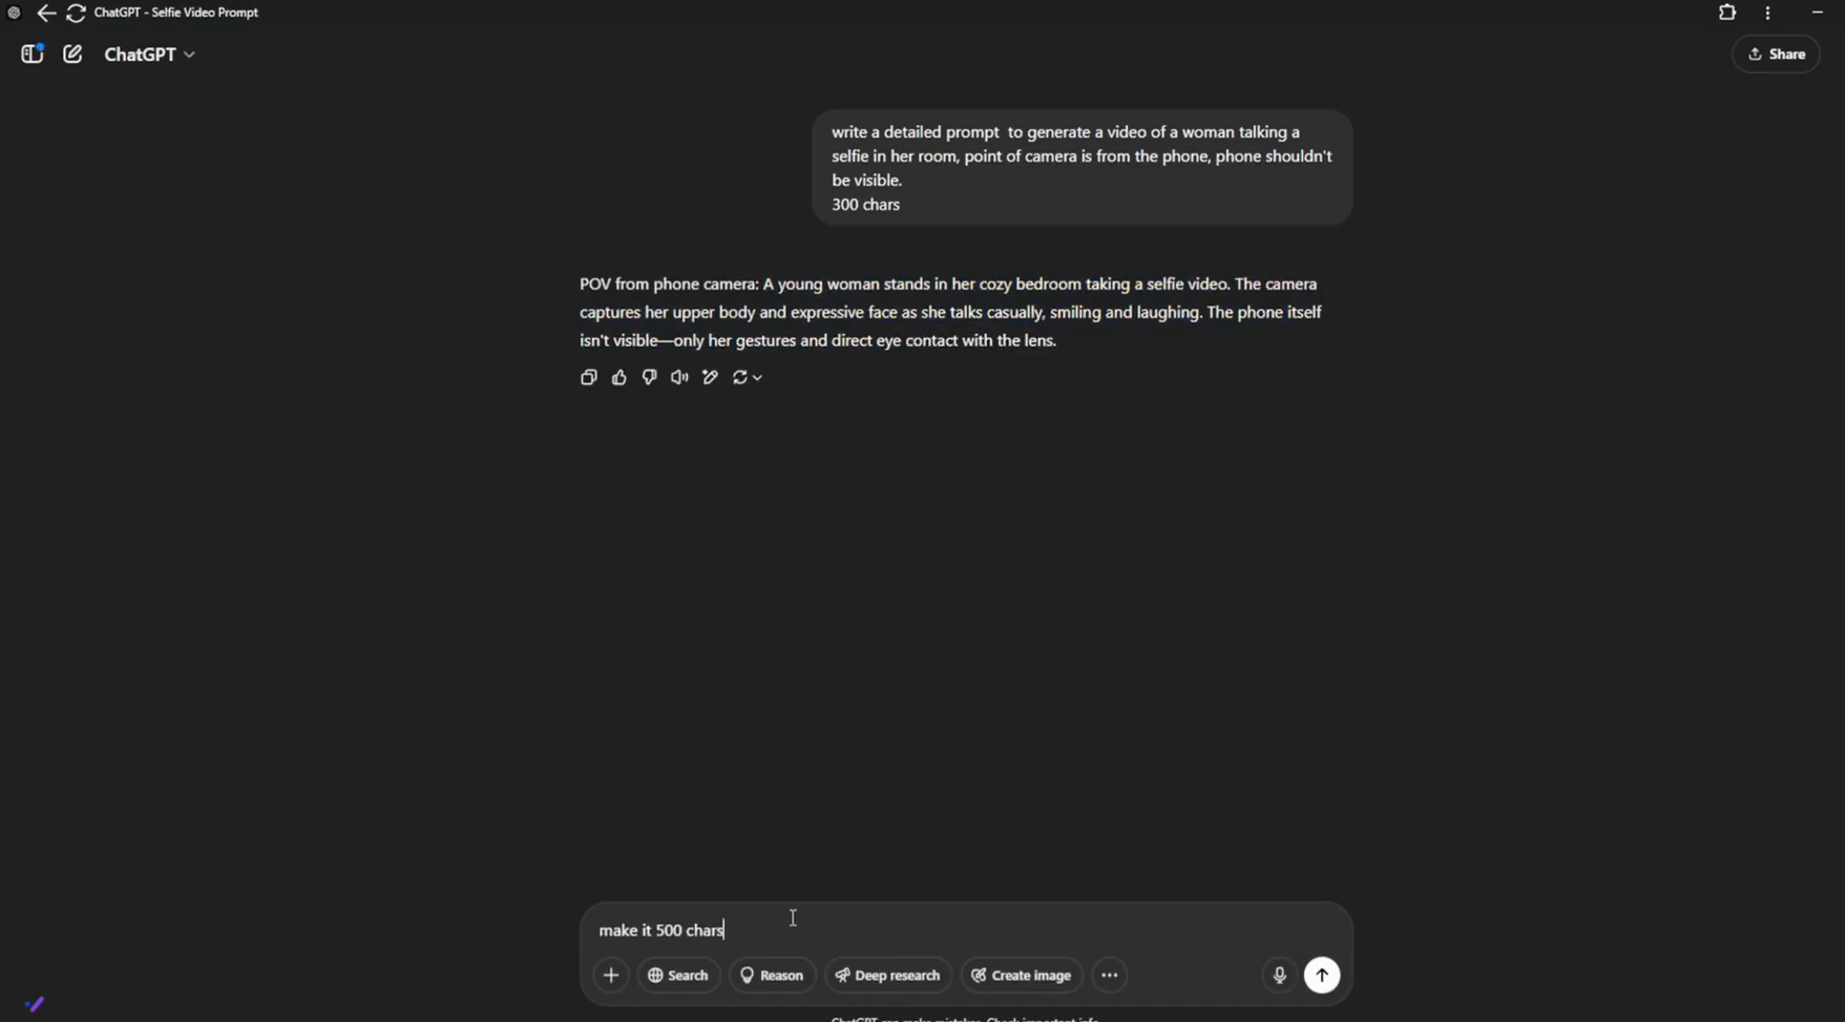
left_click(1324, 975)
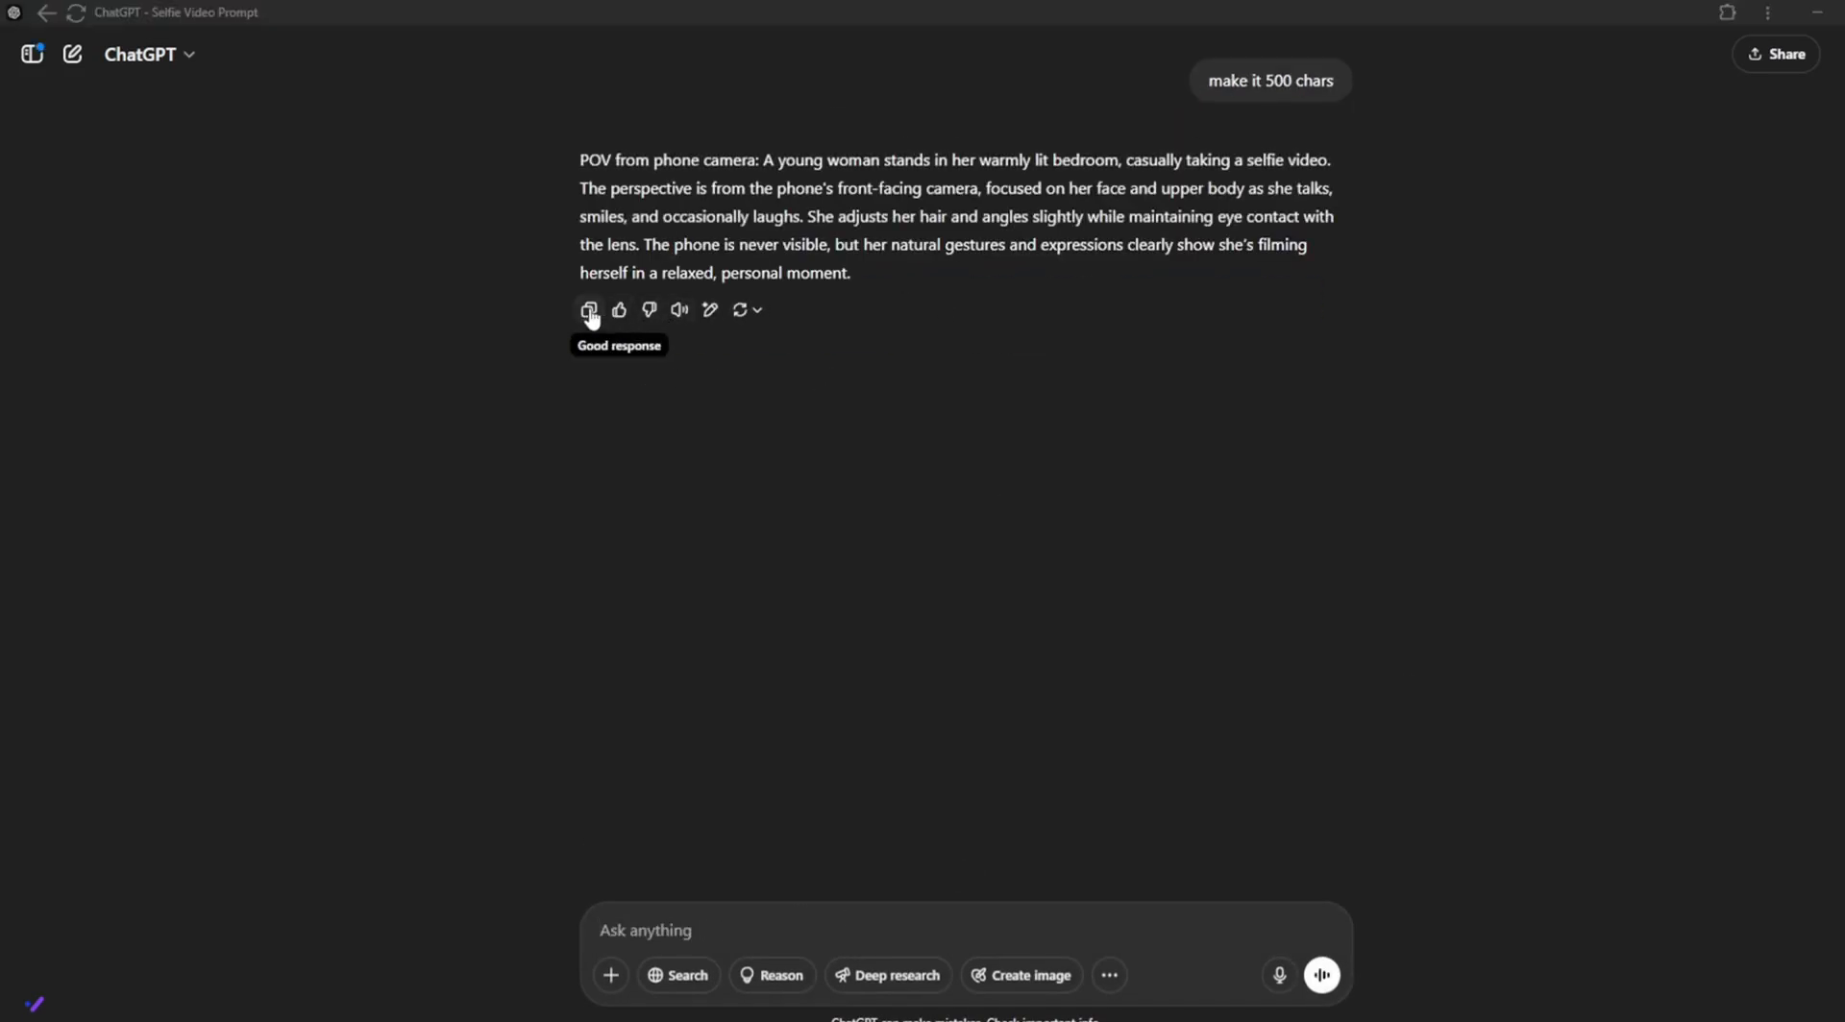
left_click(589, 310)
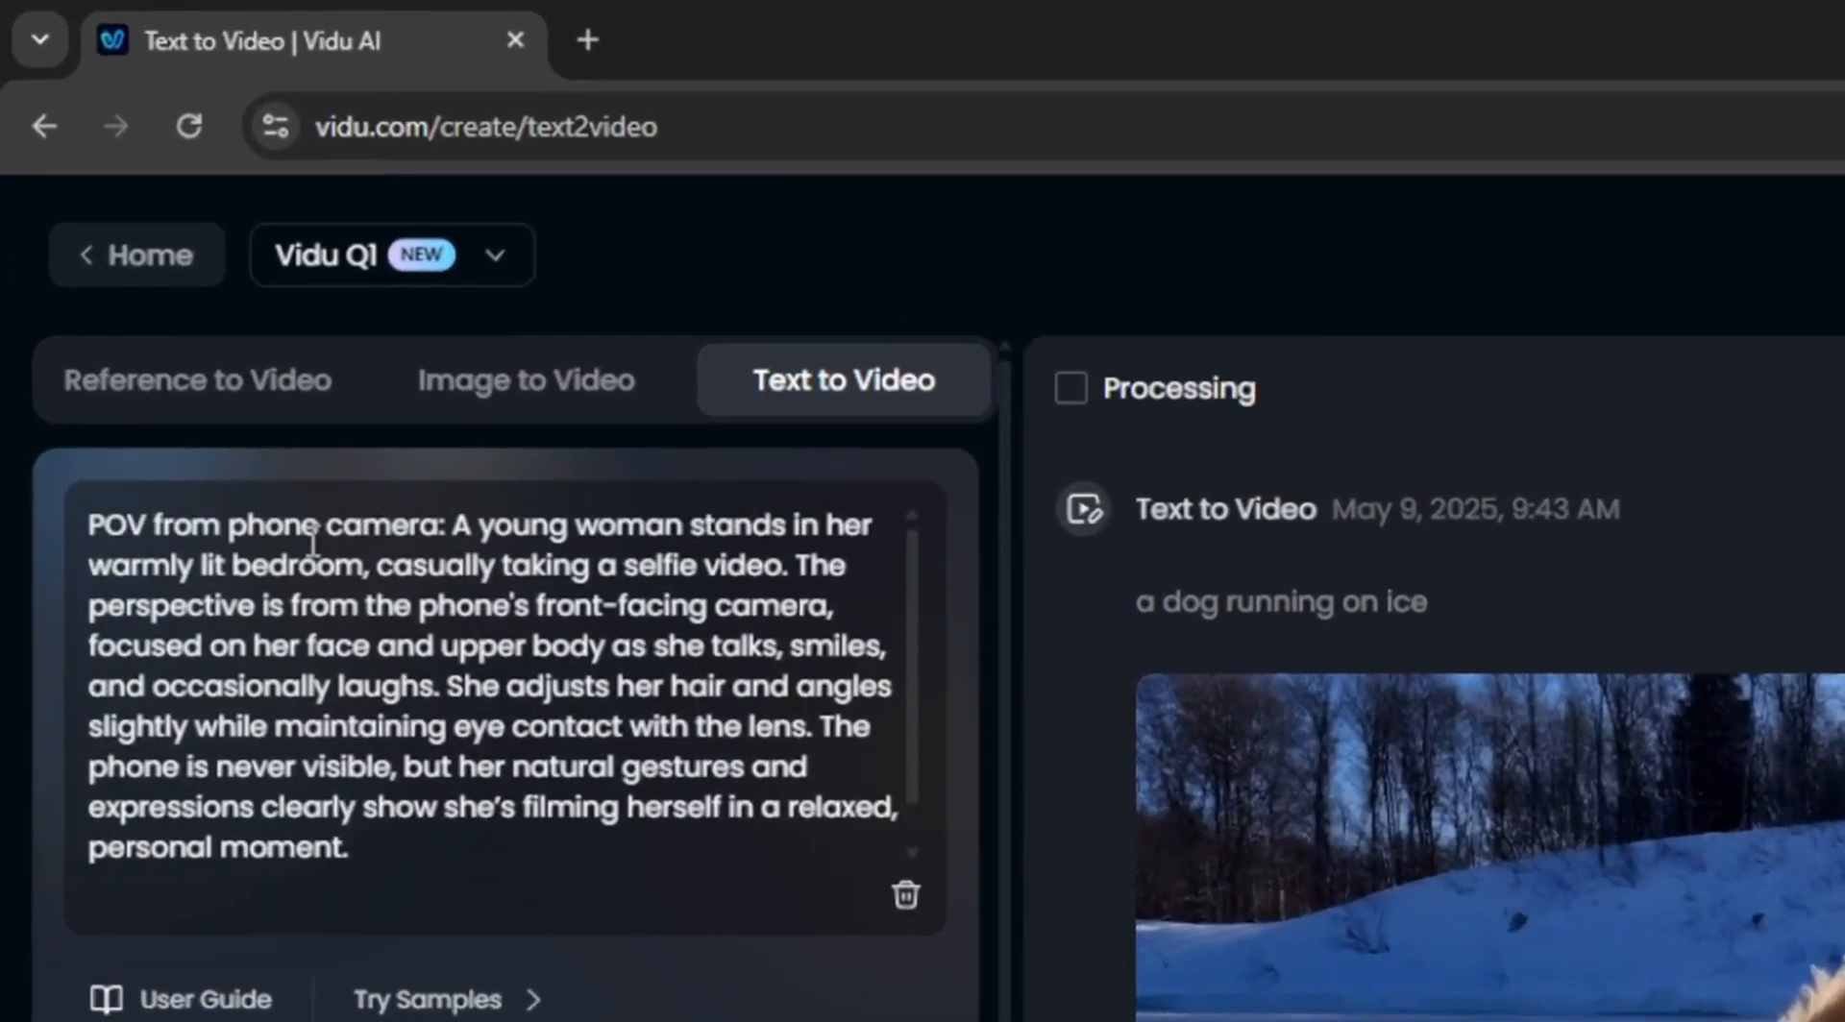
Edit the pasted selfie prompt's opening words and generate the clip.
left_click(450, 525)
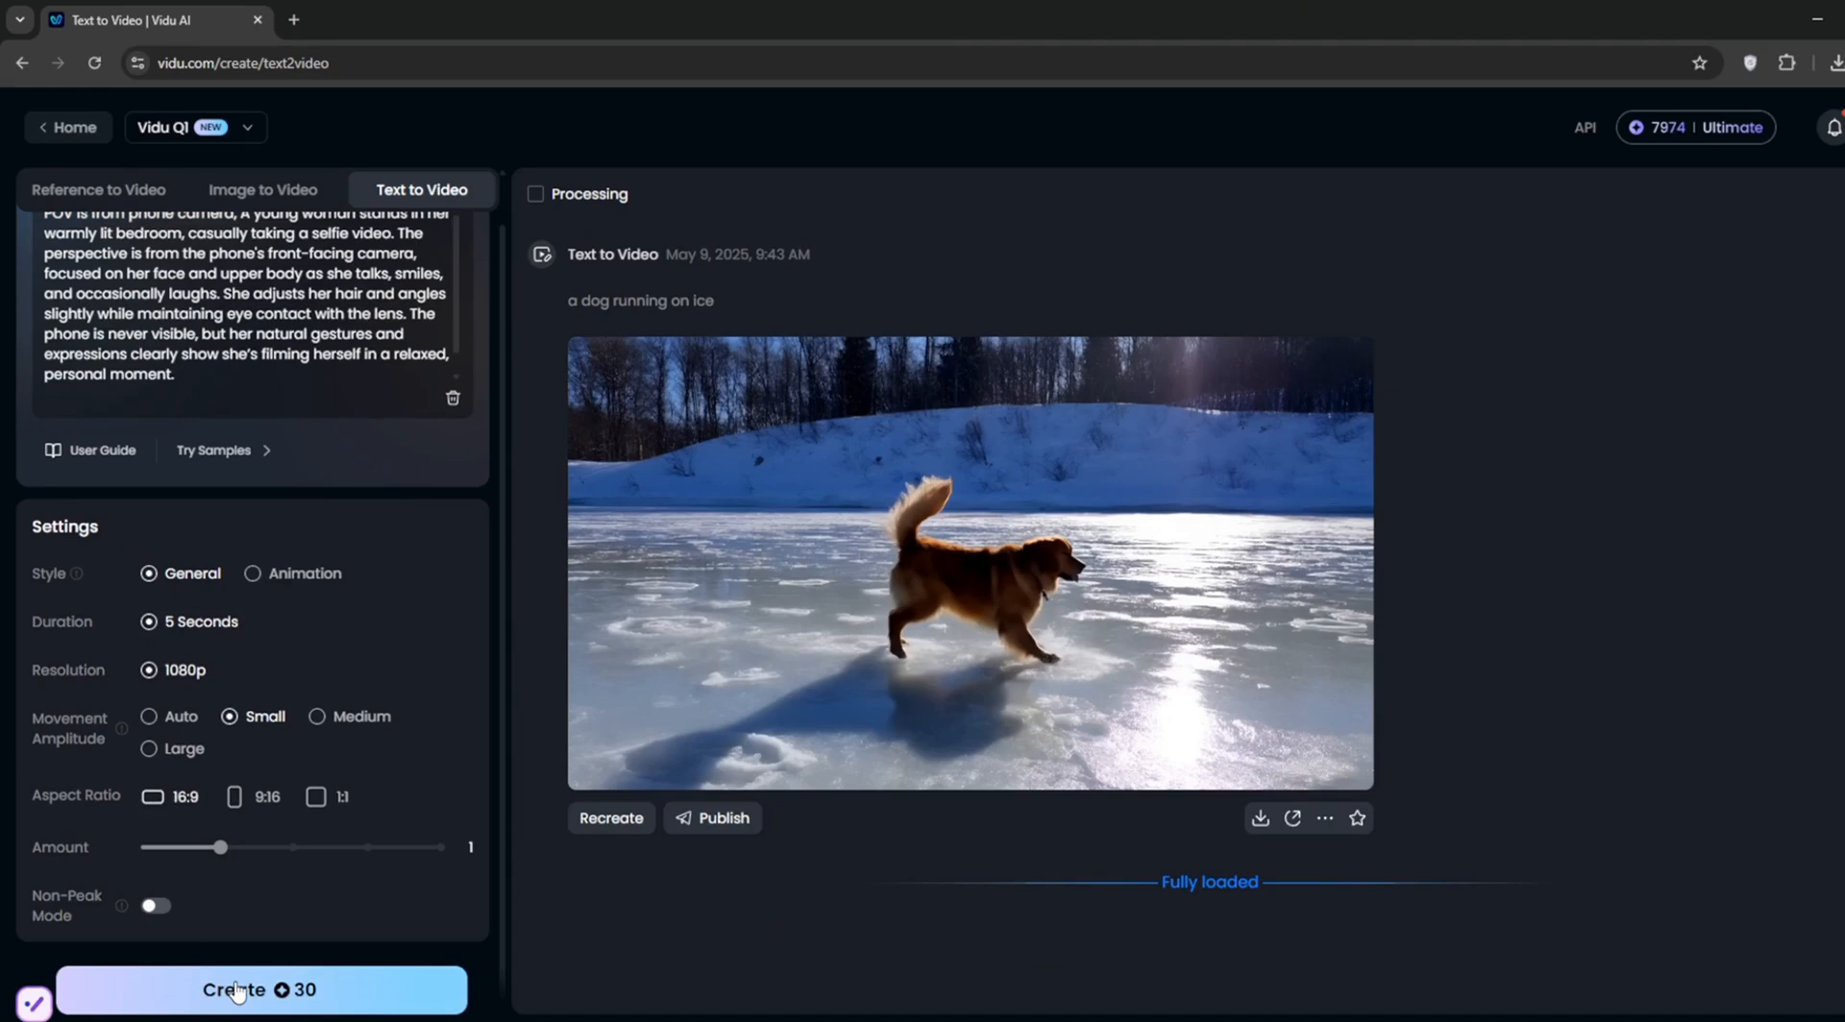
left_click(239, 991)
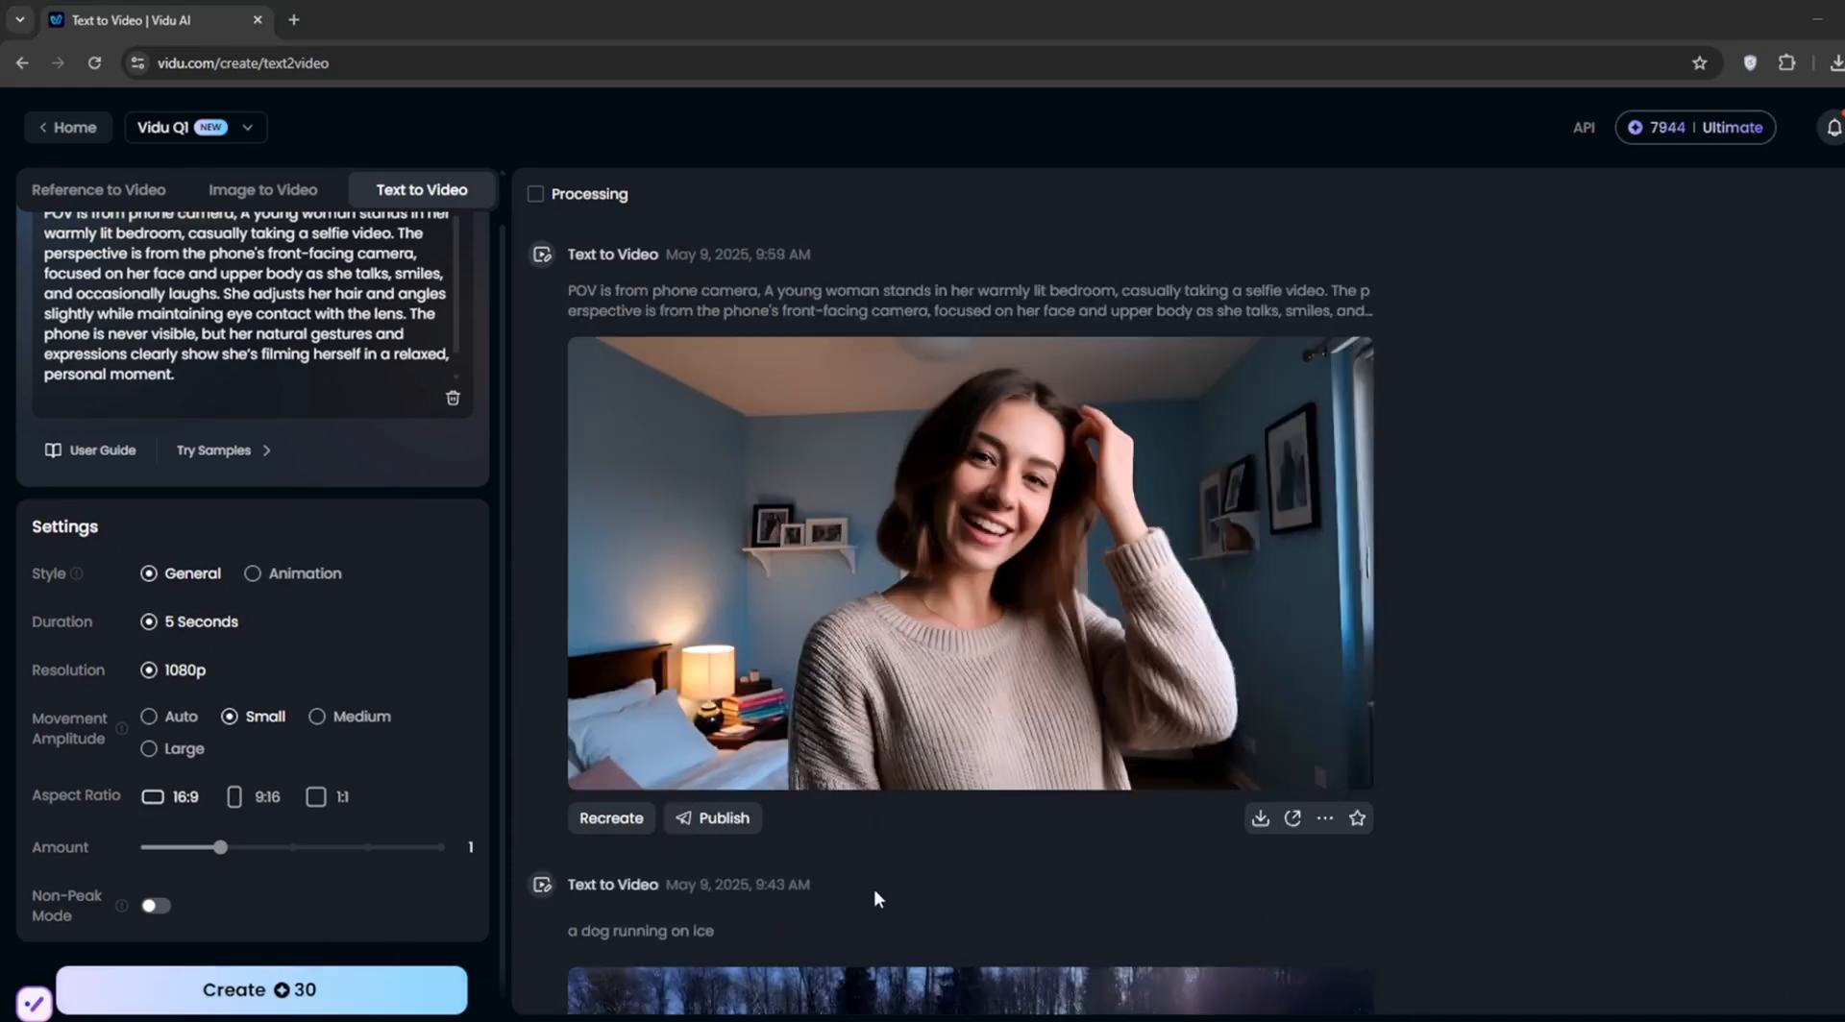
mouse_move(896, 898)
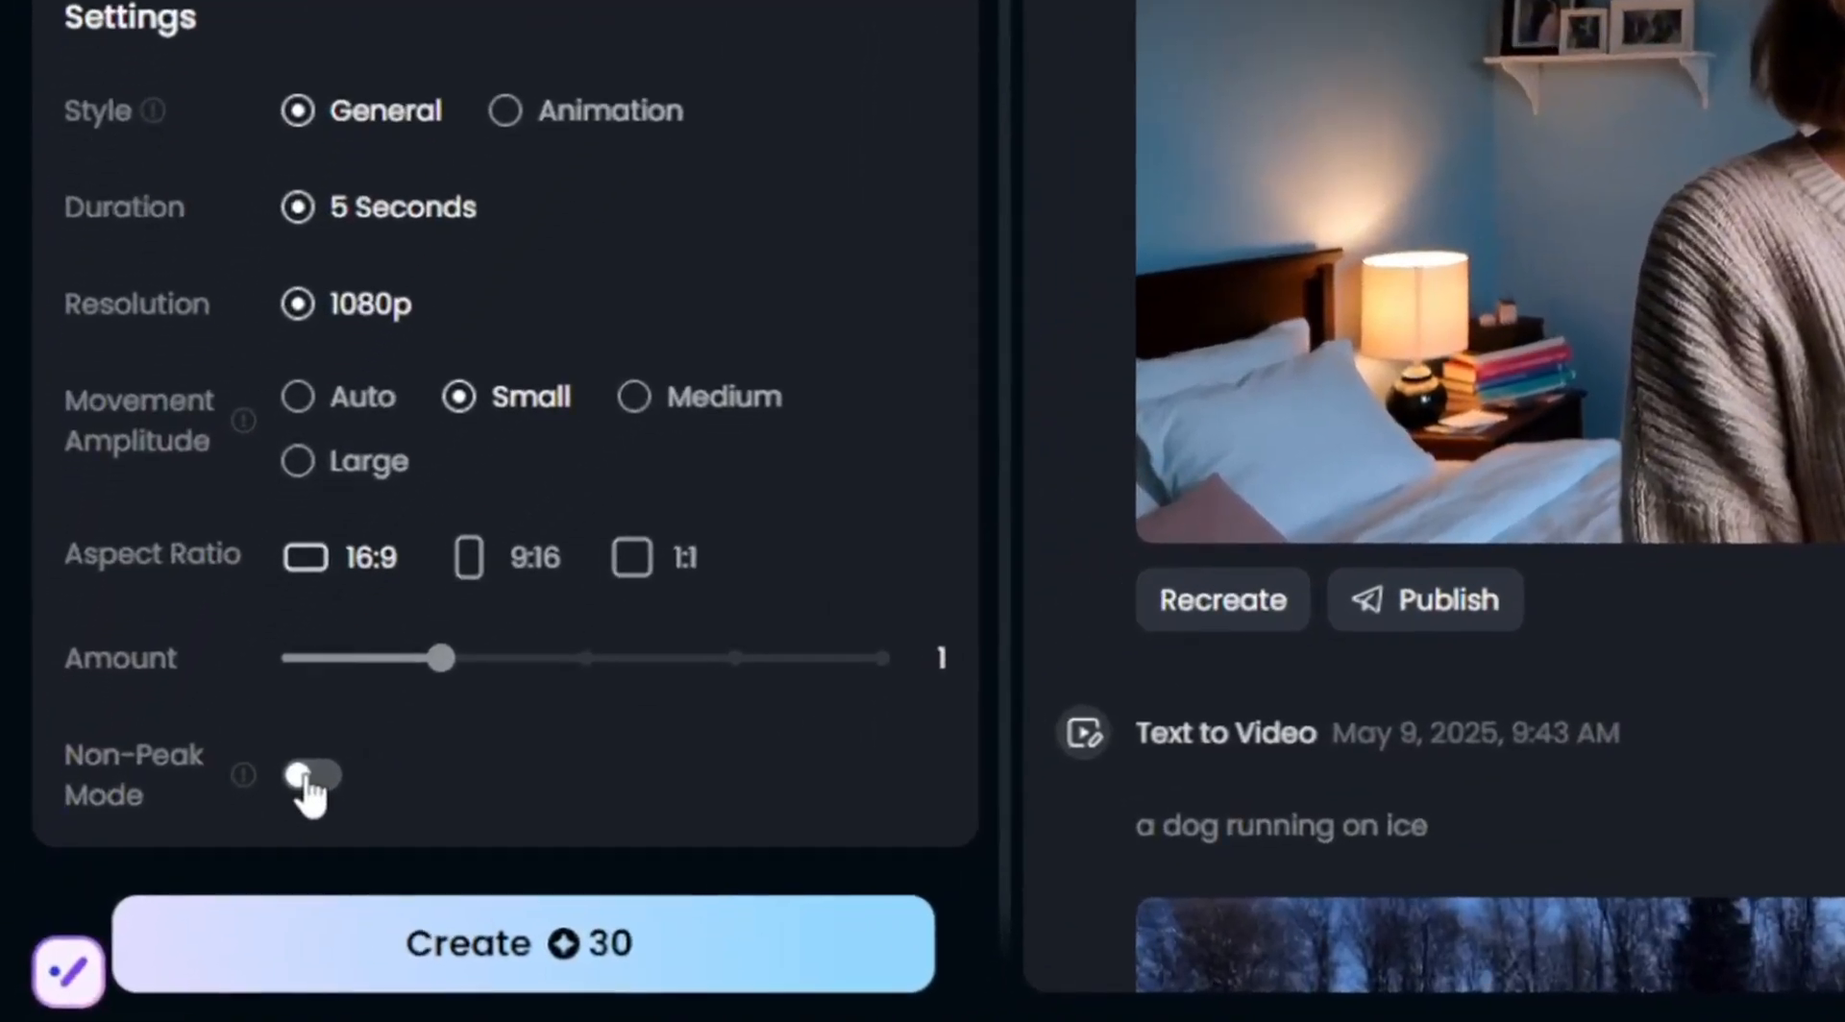
Toggle Non-Peak Mode on and off to compare Create cost, ending with it on.
left_click(311, 779)
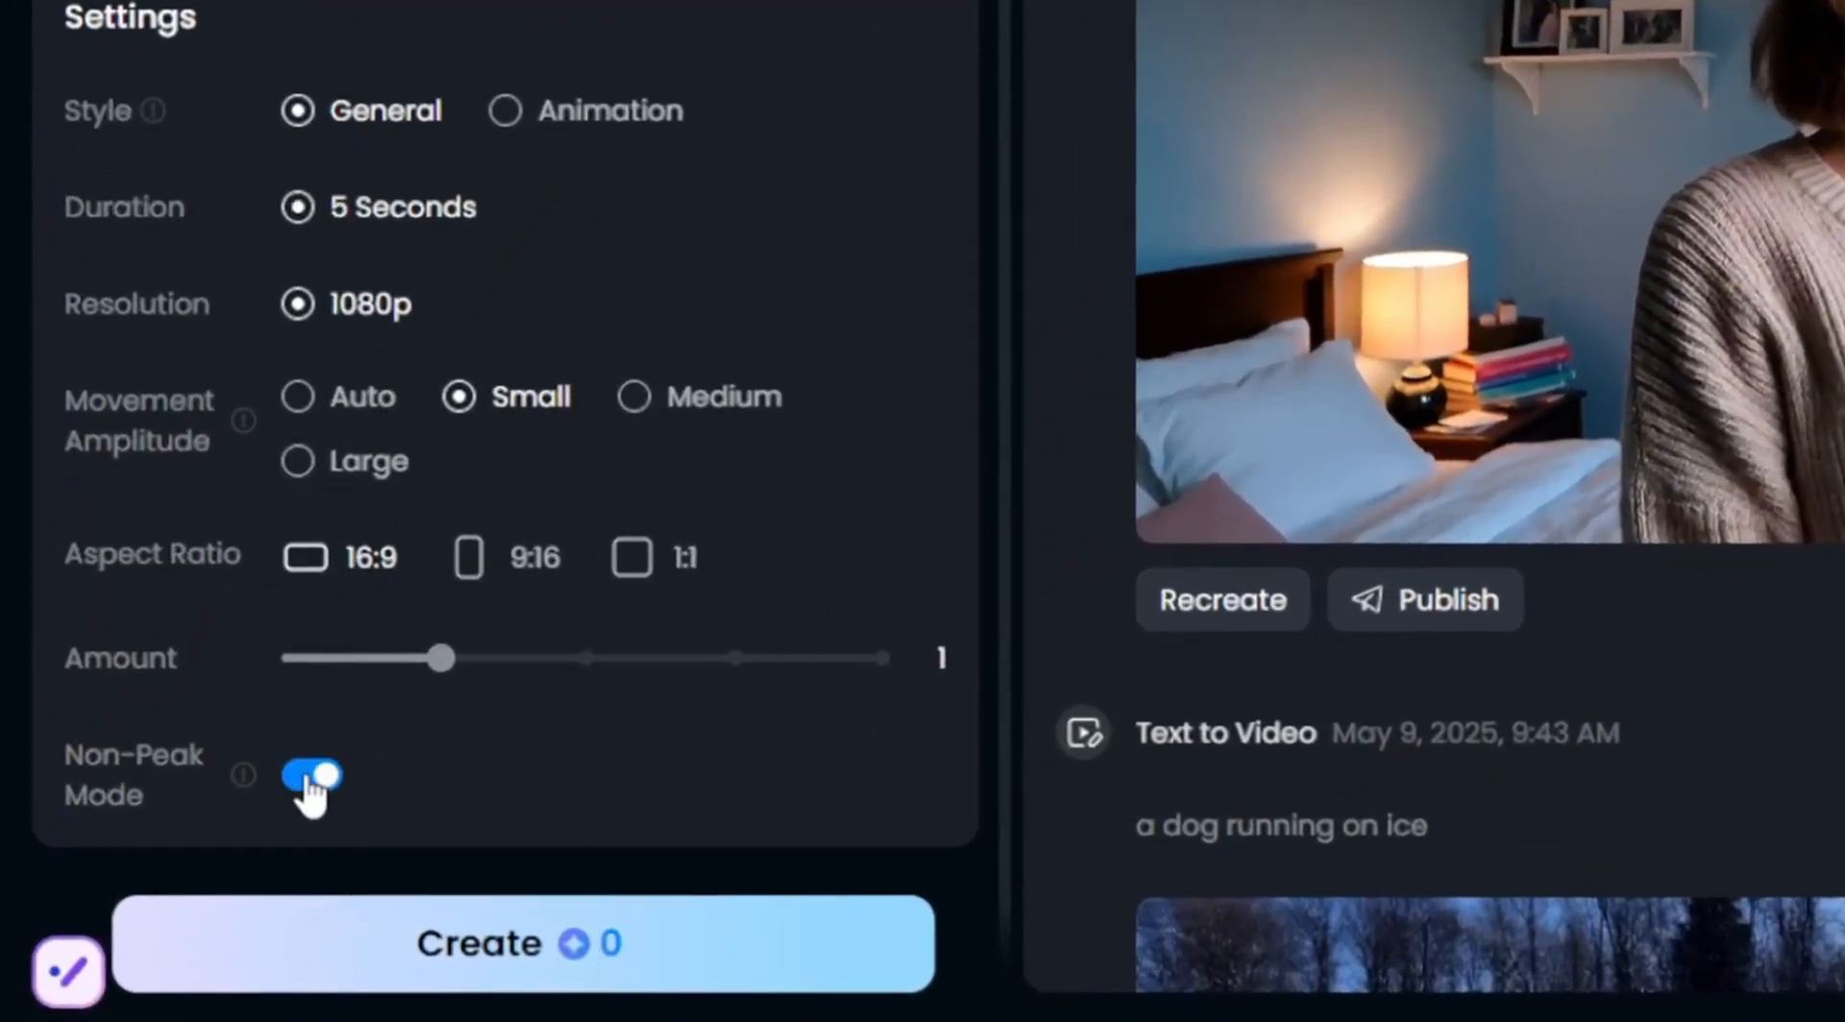
left_click(310, 780)
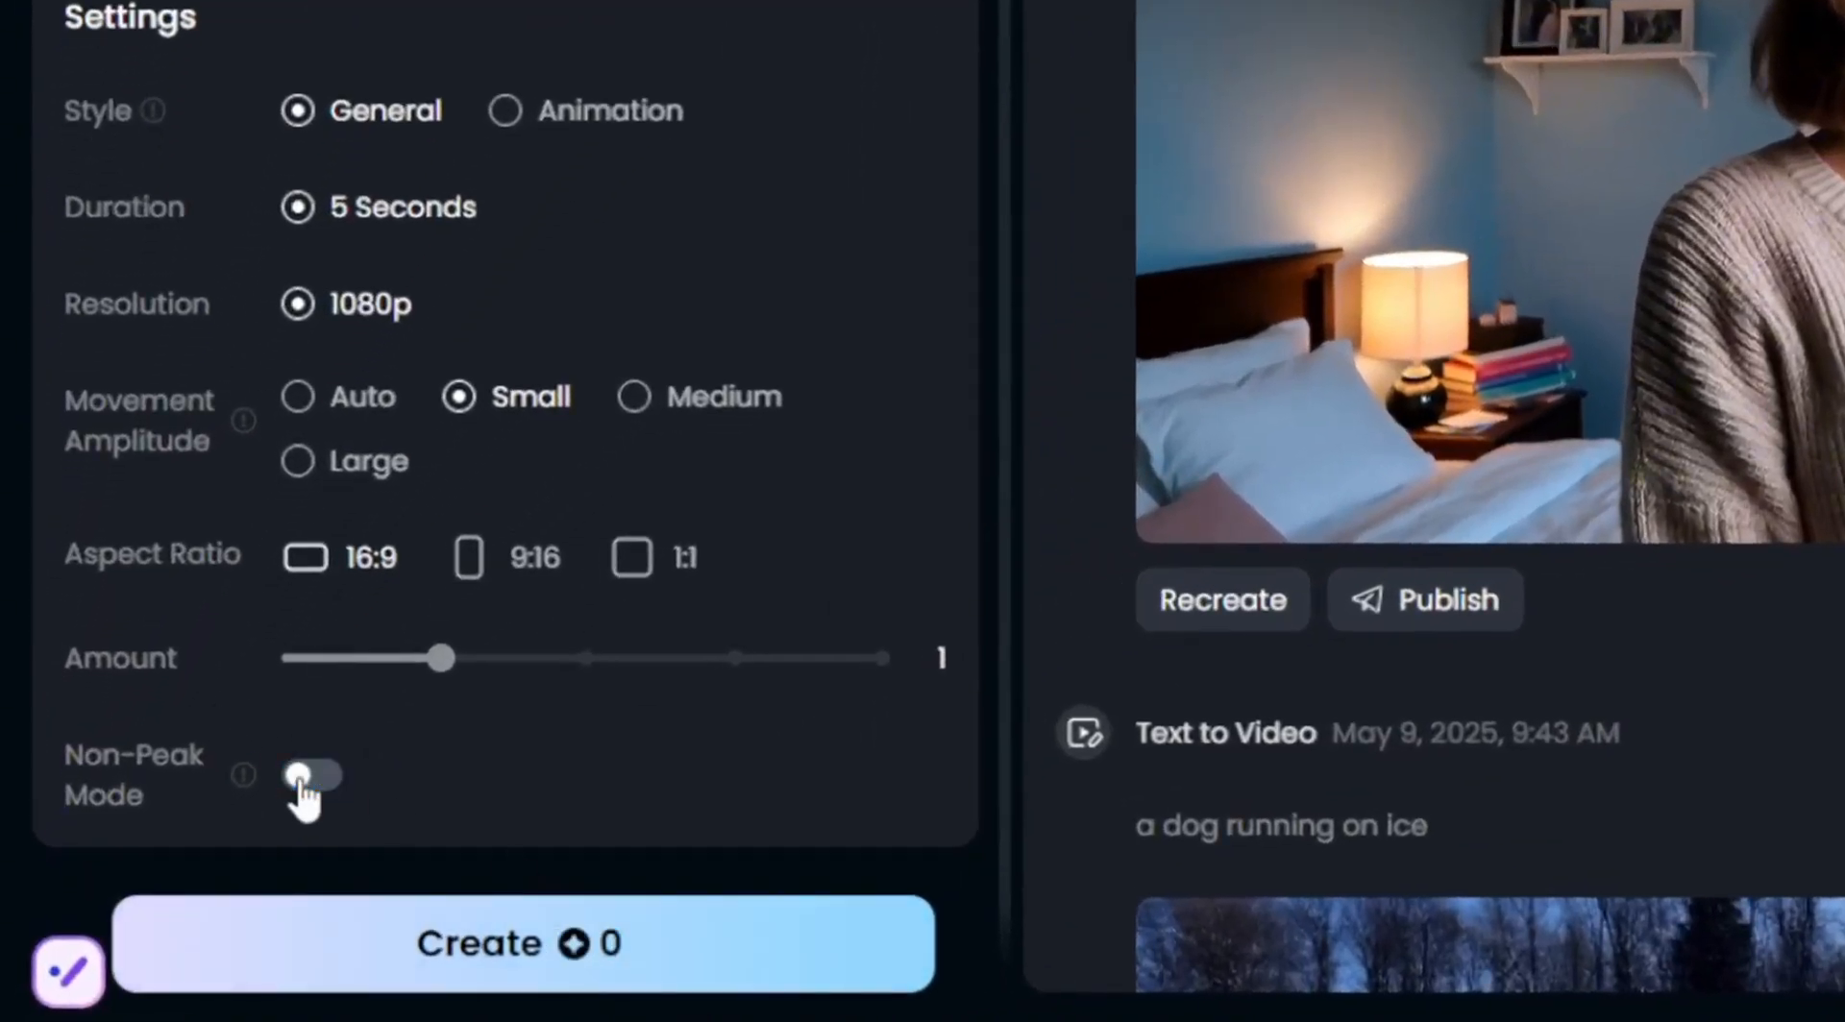
left_click(312, 777)
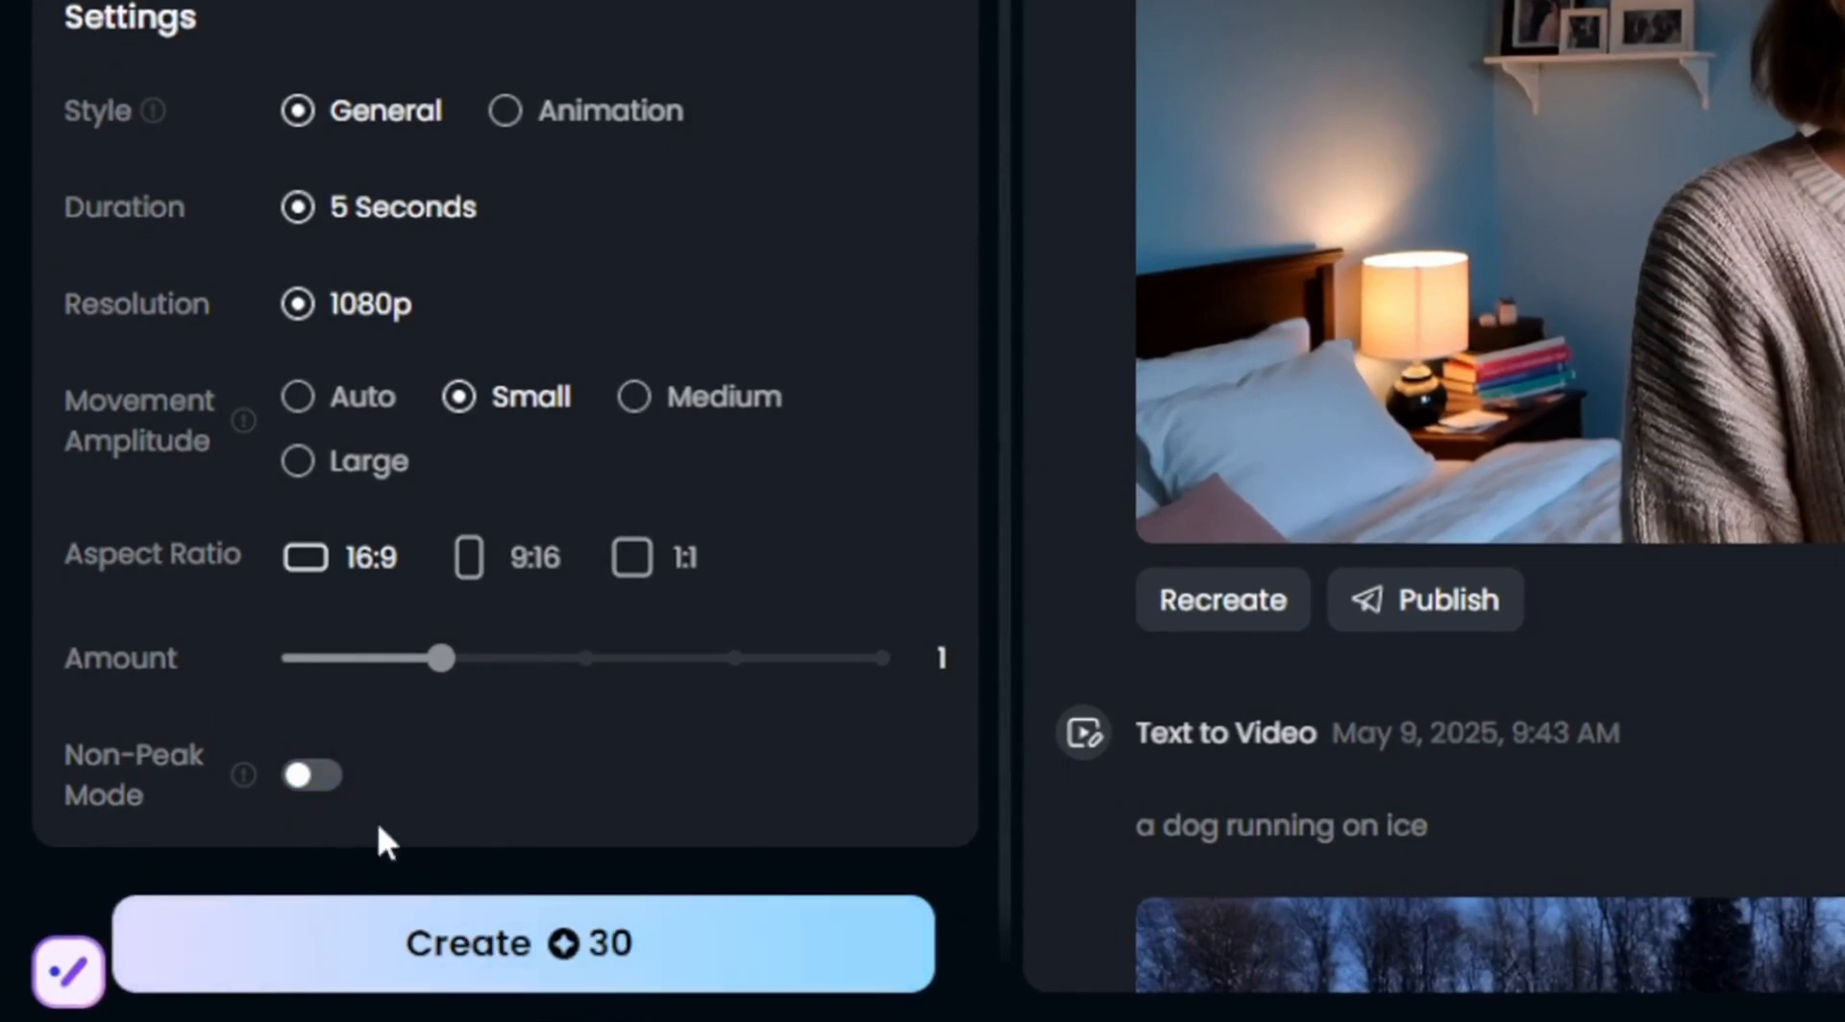
left_click(313, 776)
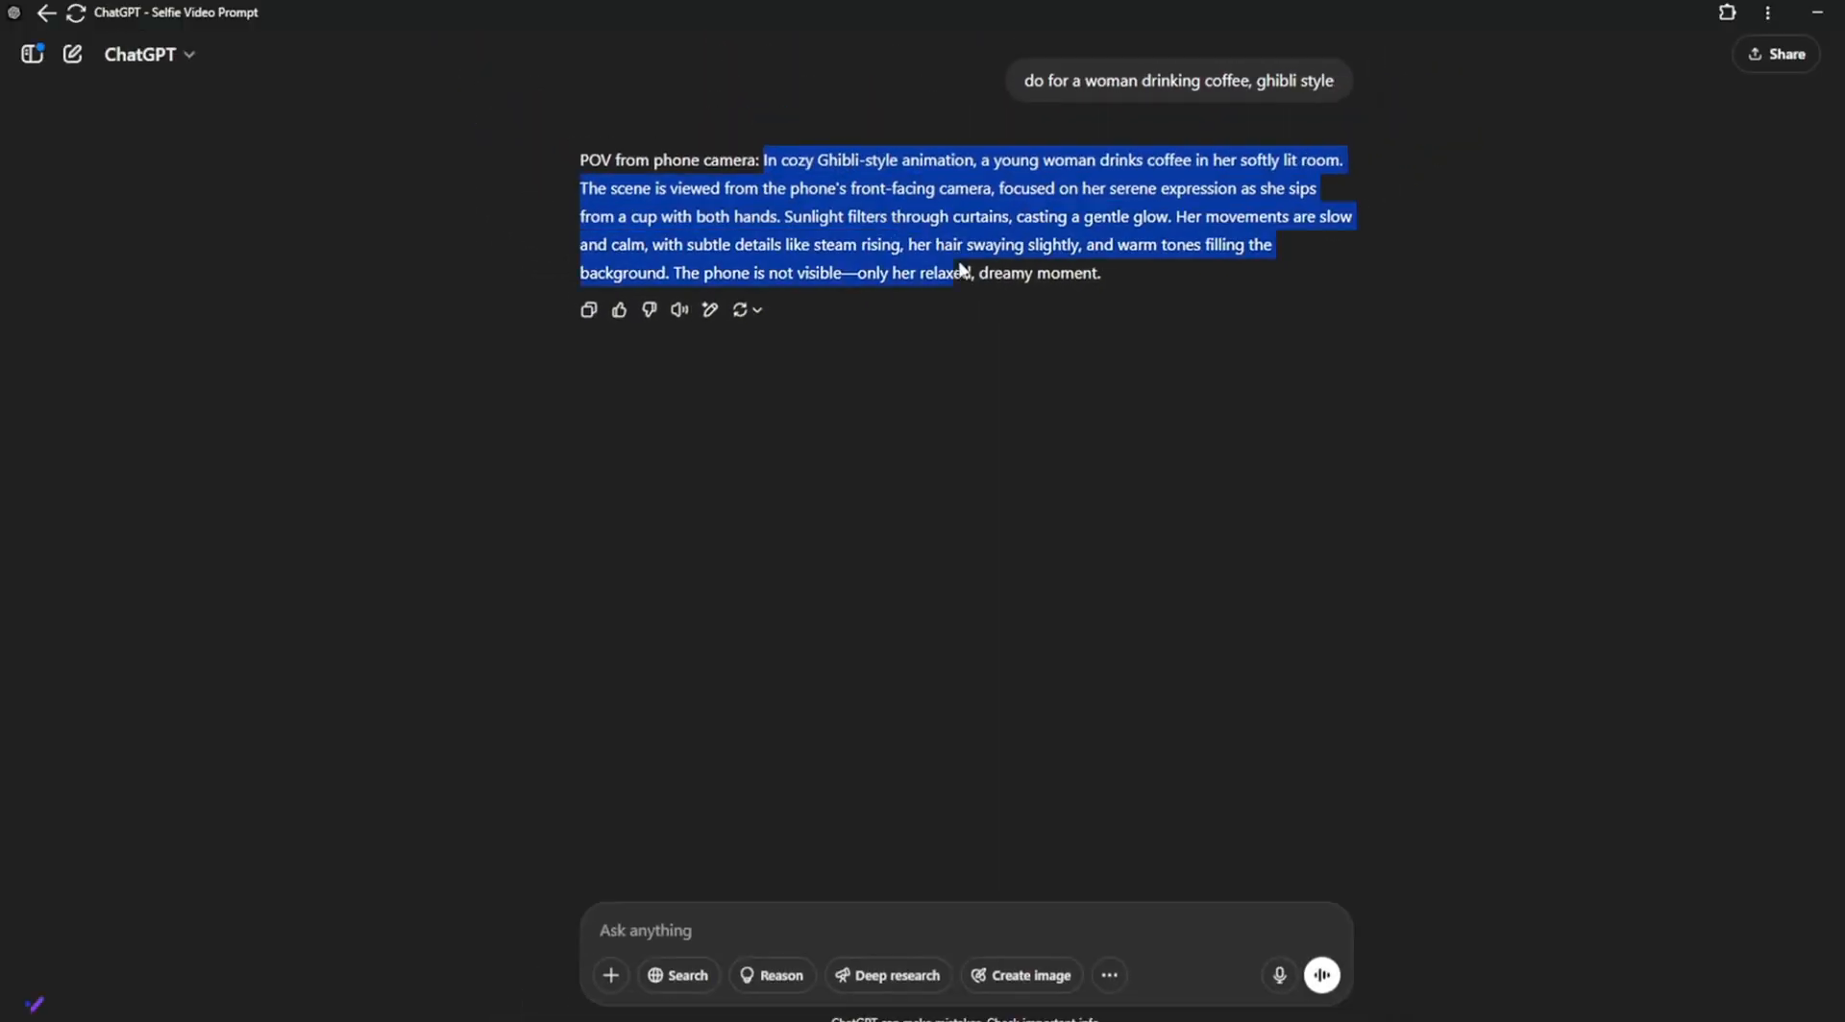
Select the Ghibli-style coffee-drinking prompt text in ChatGPT's reply.
left_click_drag(959, 272, 1121, 285)
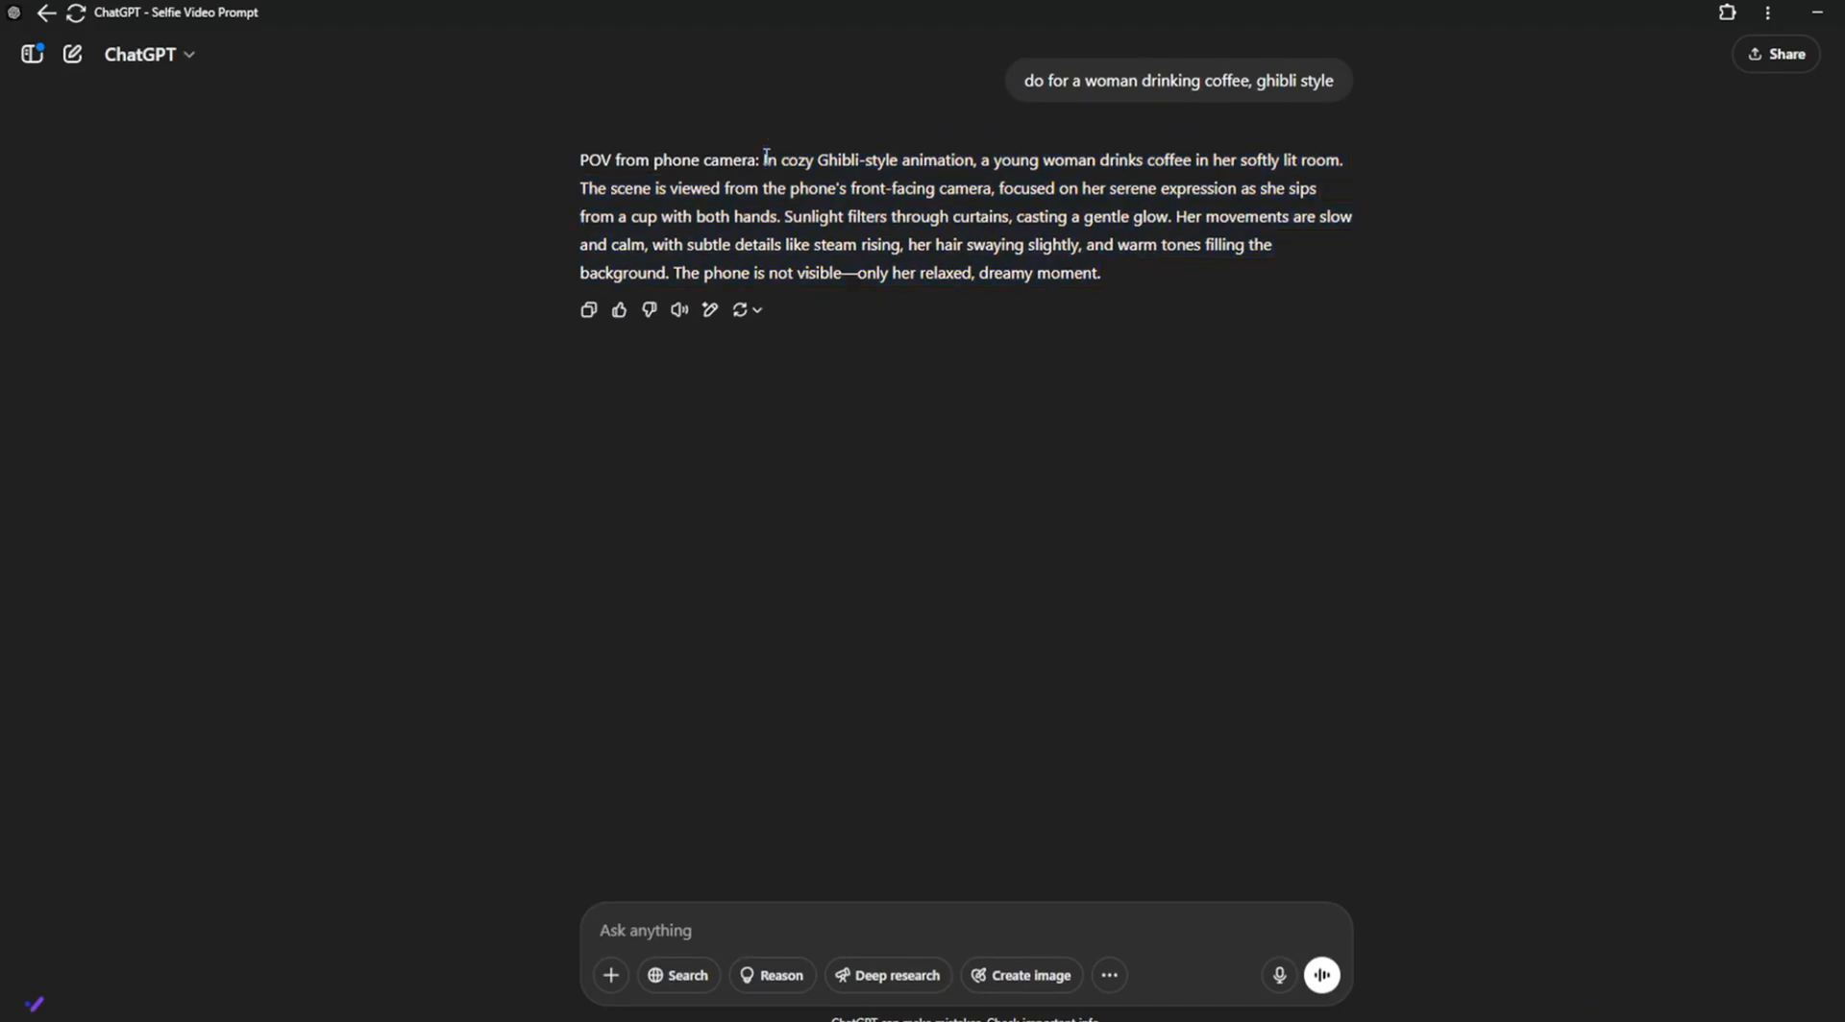
left_click_drag(762, 158, 670, 272)
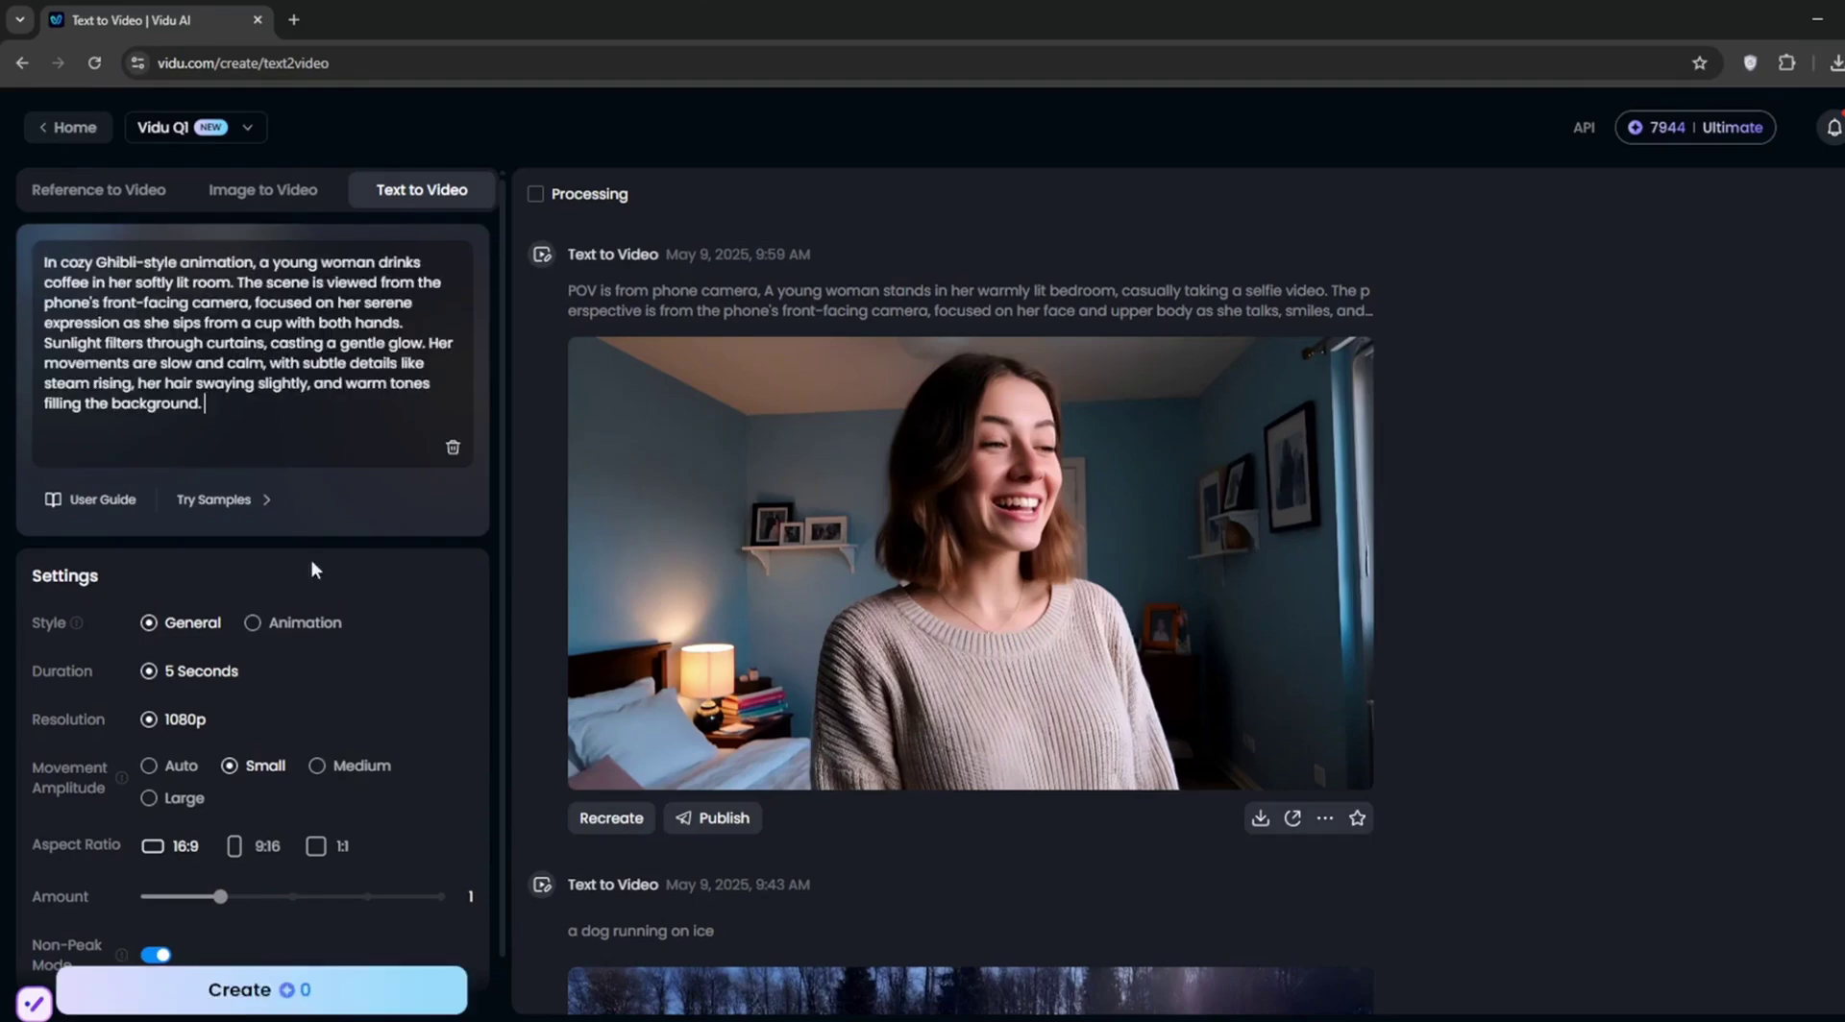
Trim the pasted coffee prompt, toggle Non-Peak Mode, and start generating the animation.
left_click(252, 623)
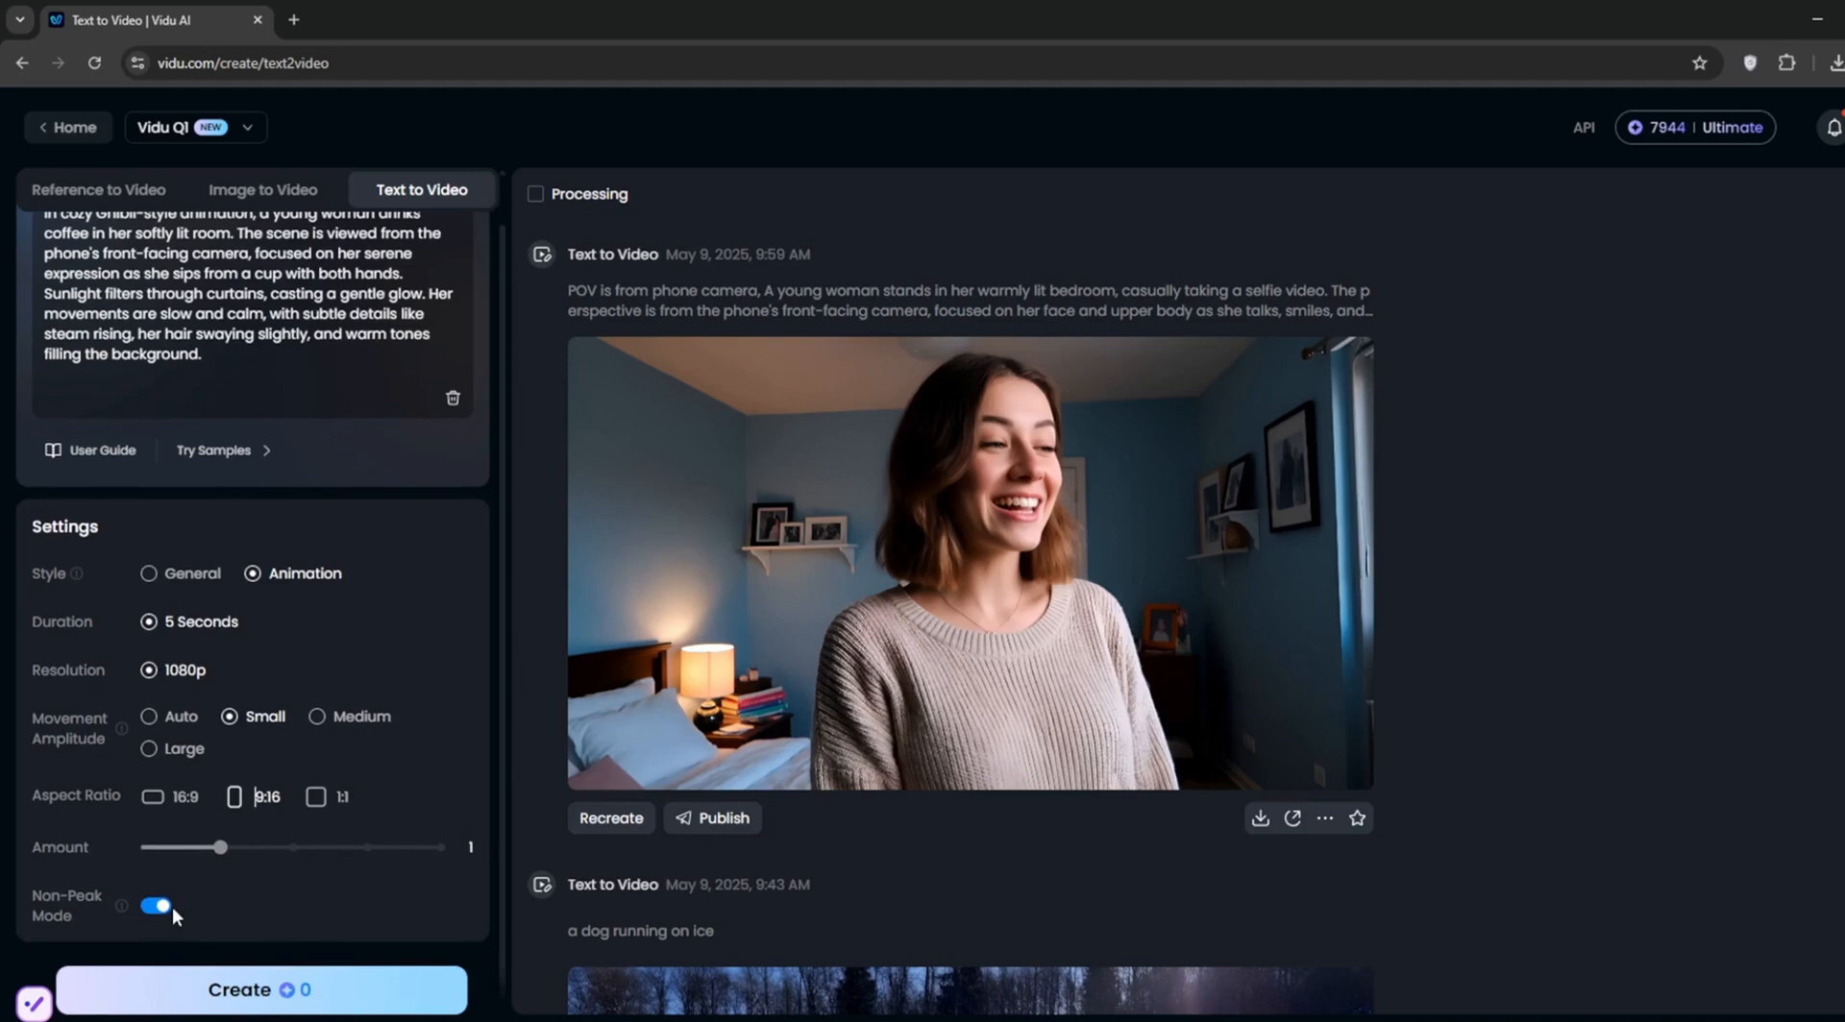
left_click(158, 906)
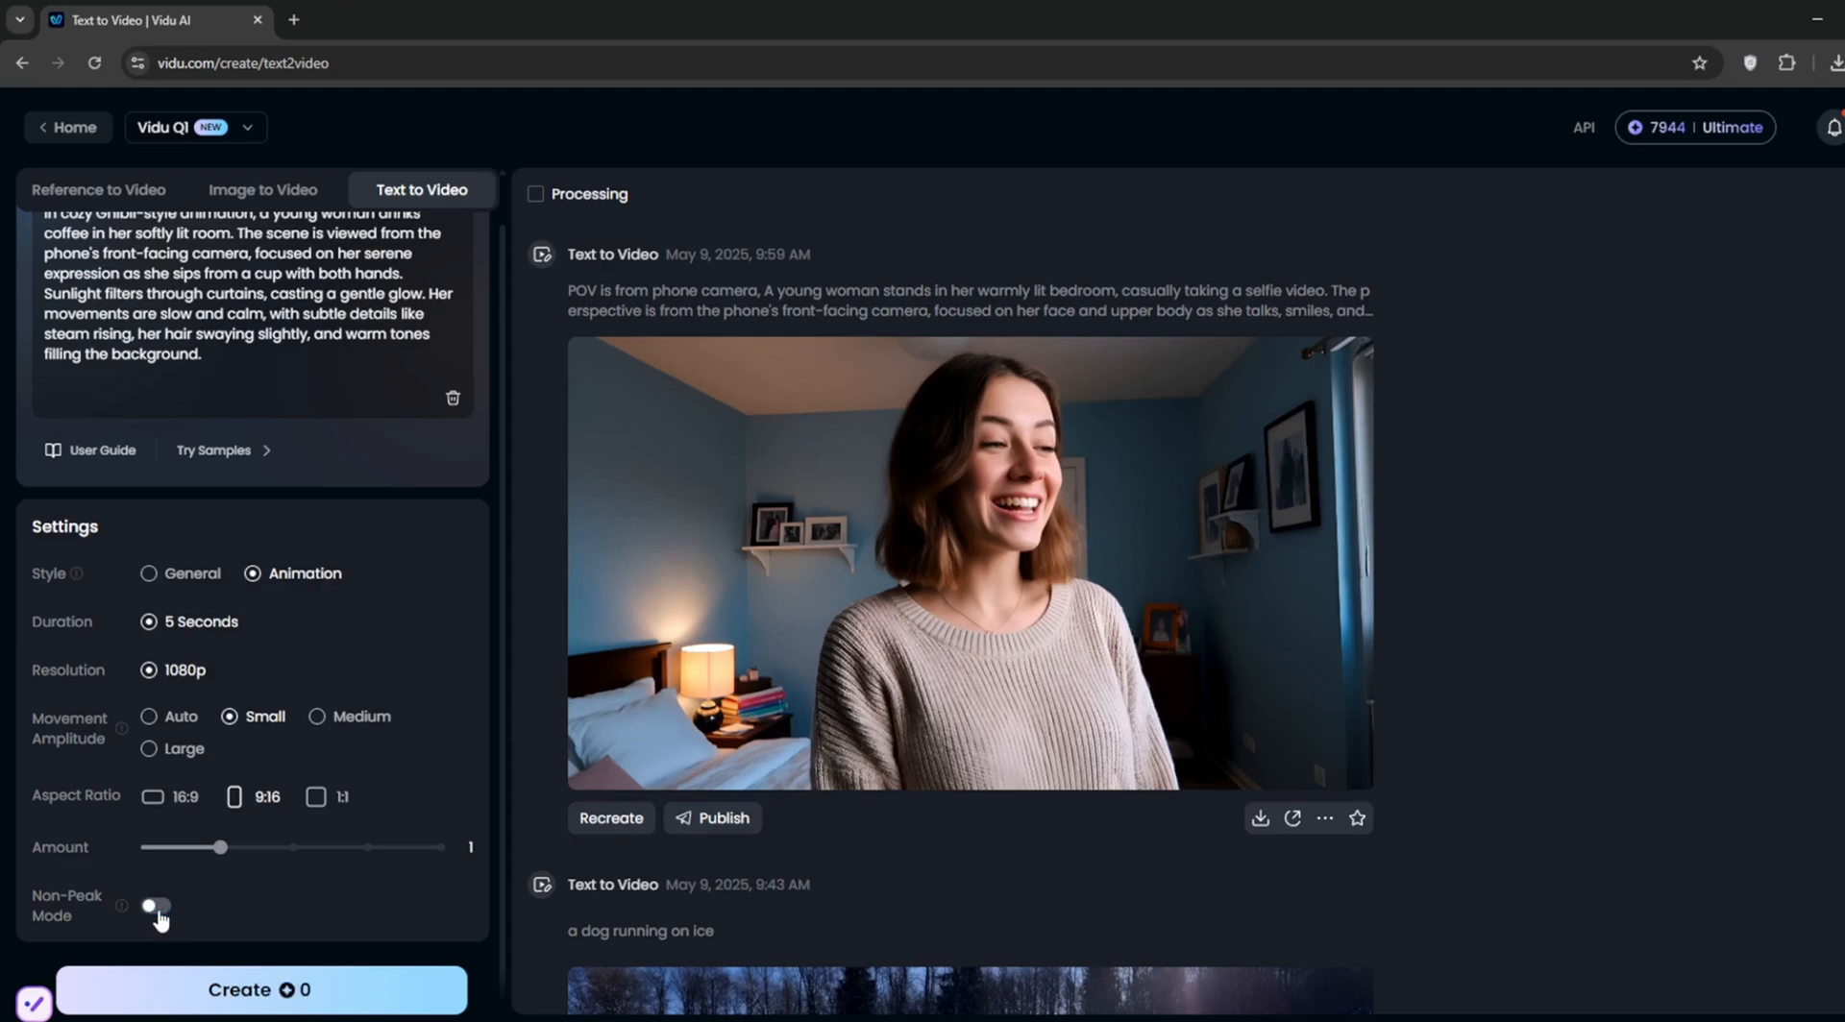
left_click(156, 906)
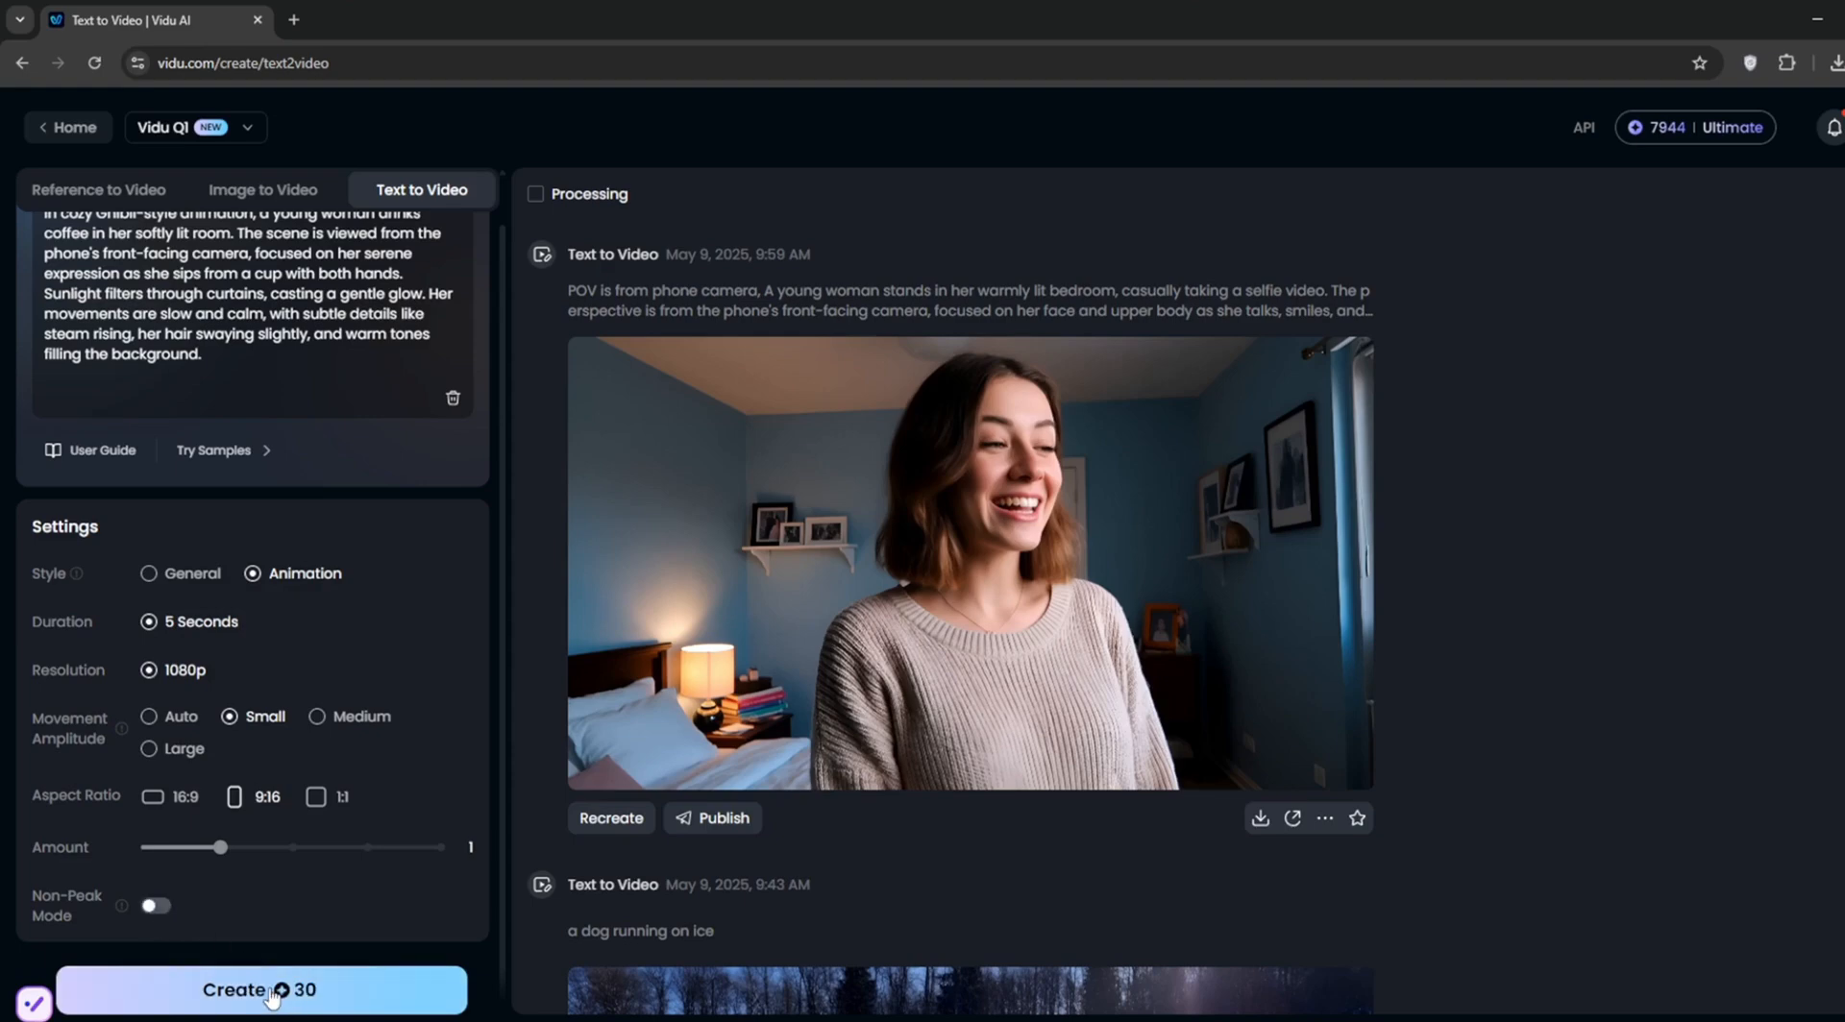
left_click(261, 991)
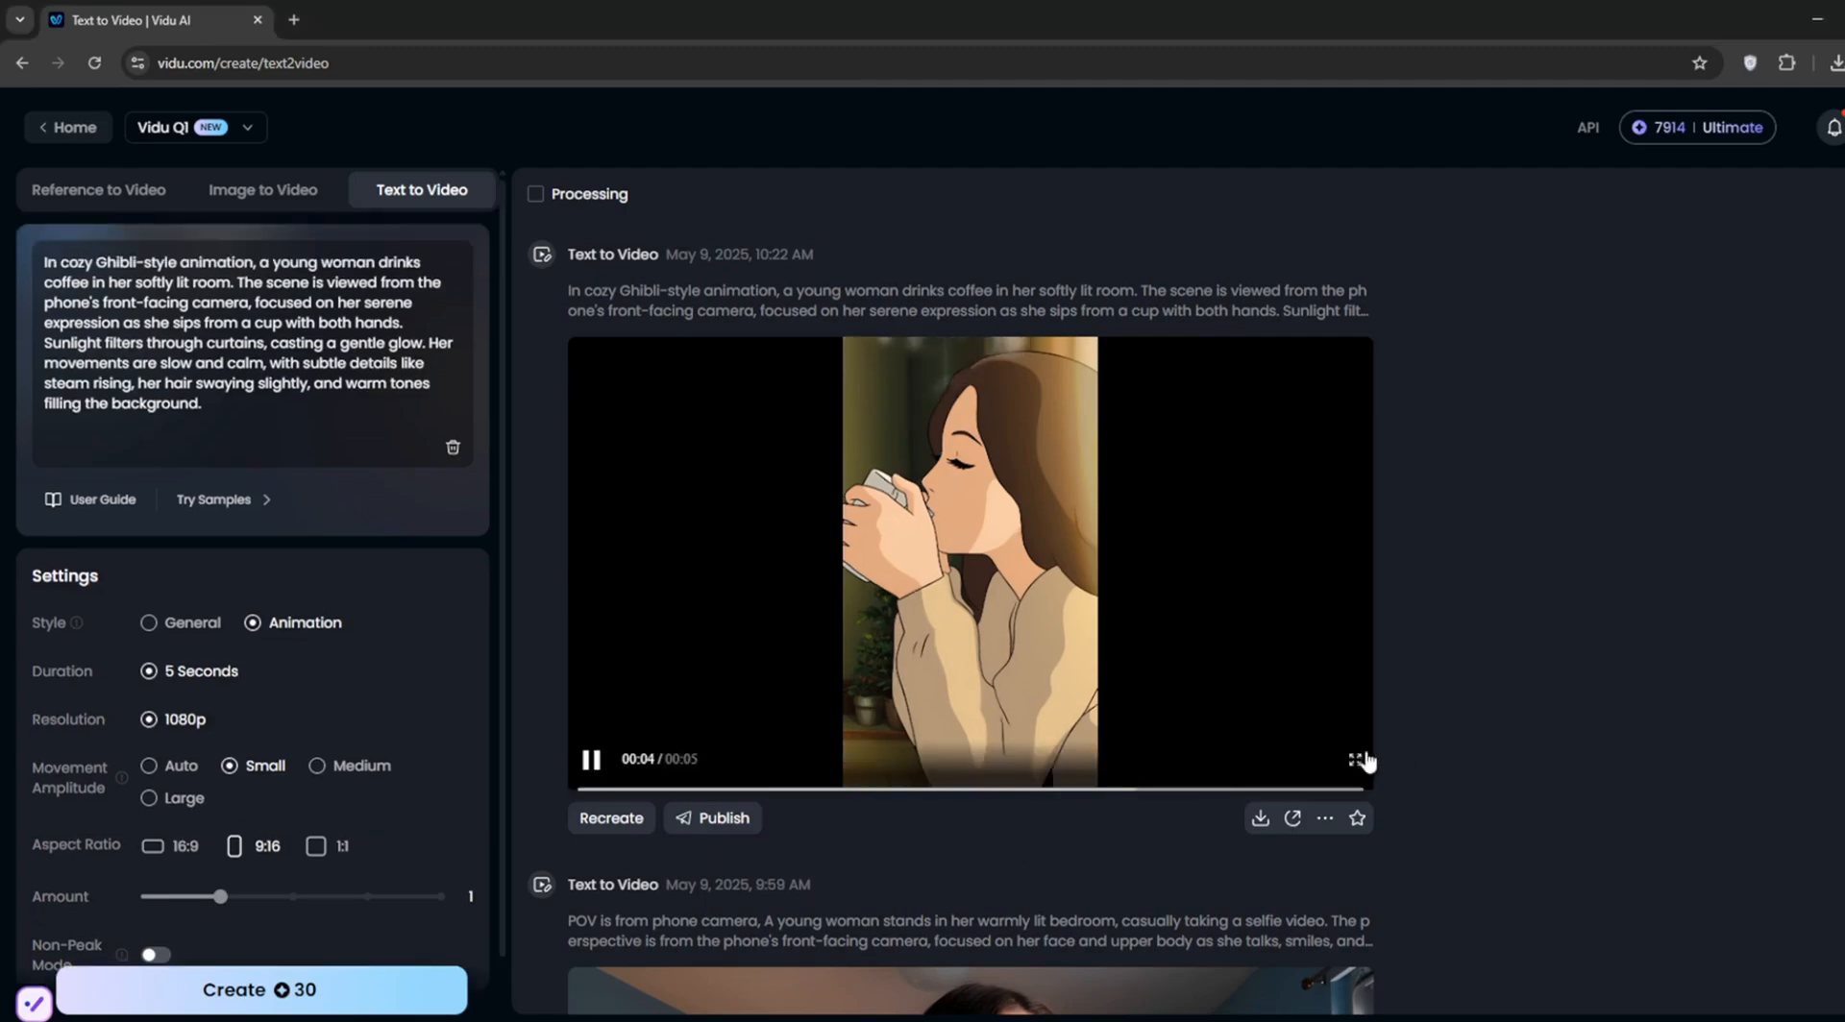
Watch the coffee clip full screen, download it without watermark, then switch to Image to Video.
left_click(1353, 758)
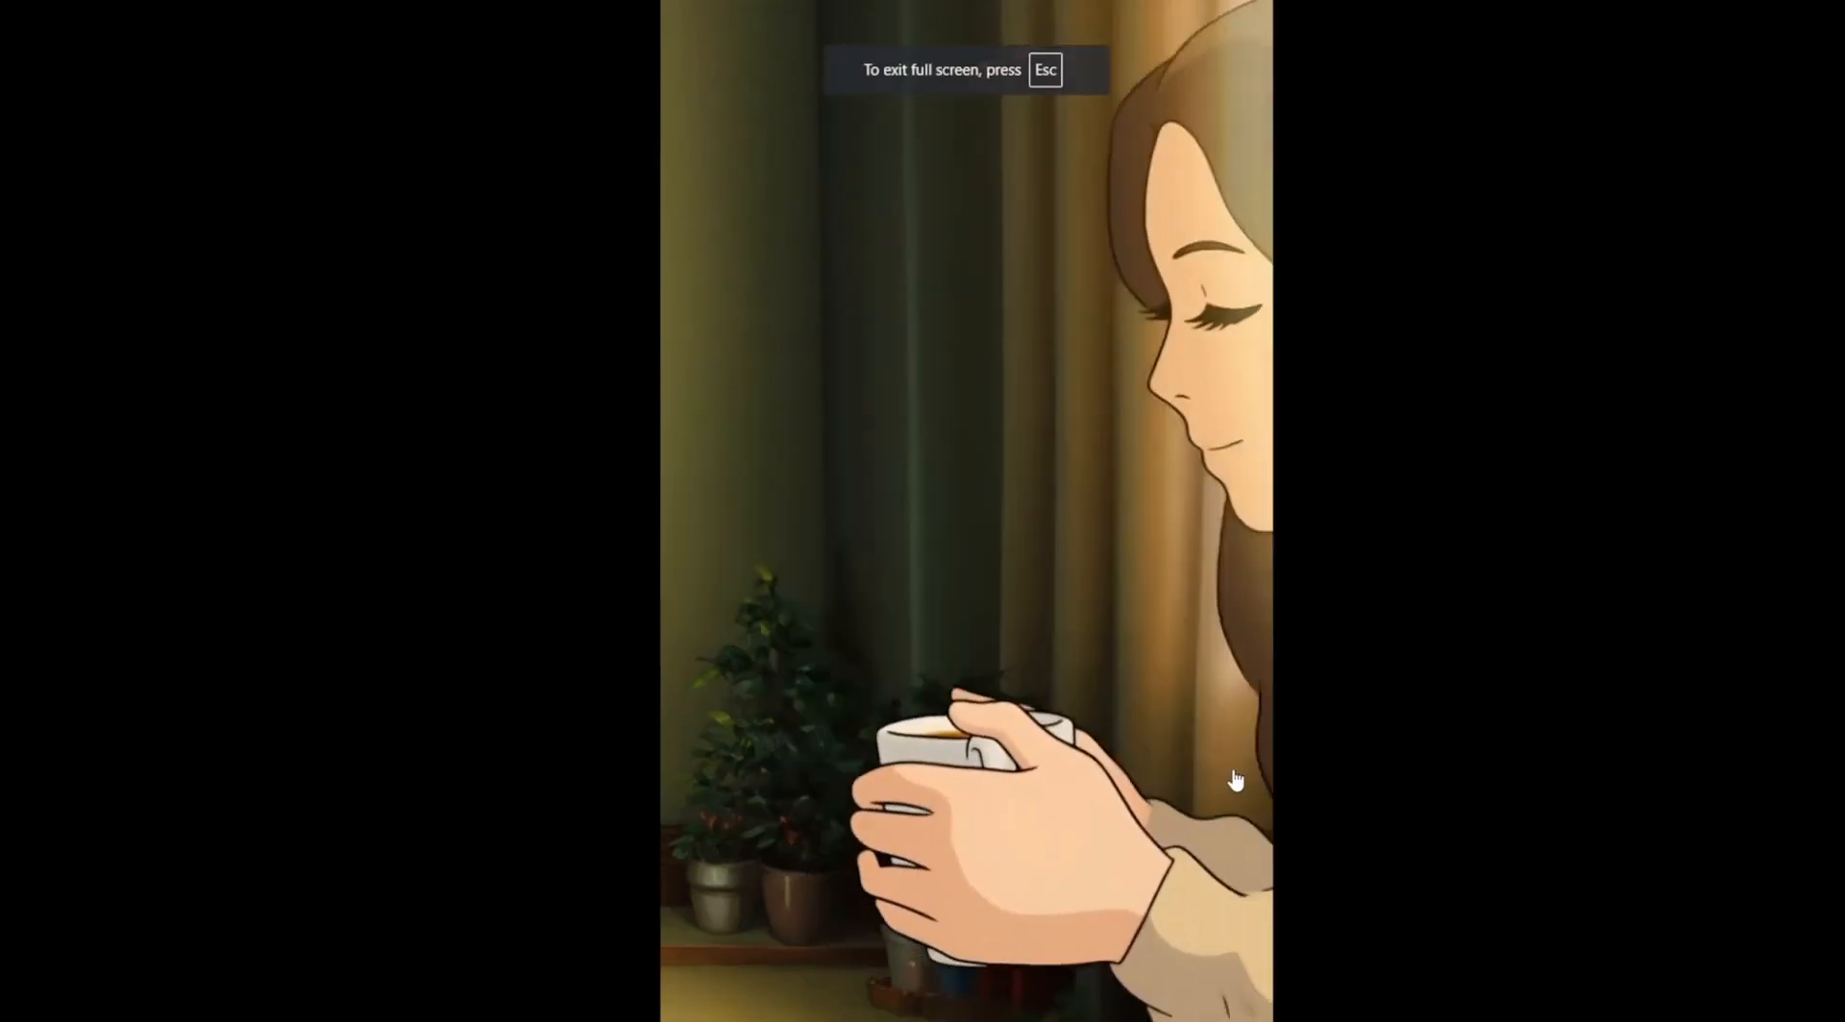
key("Escape")
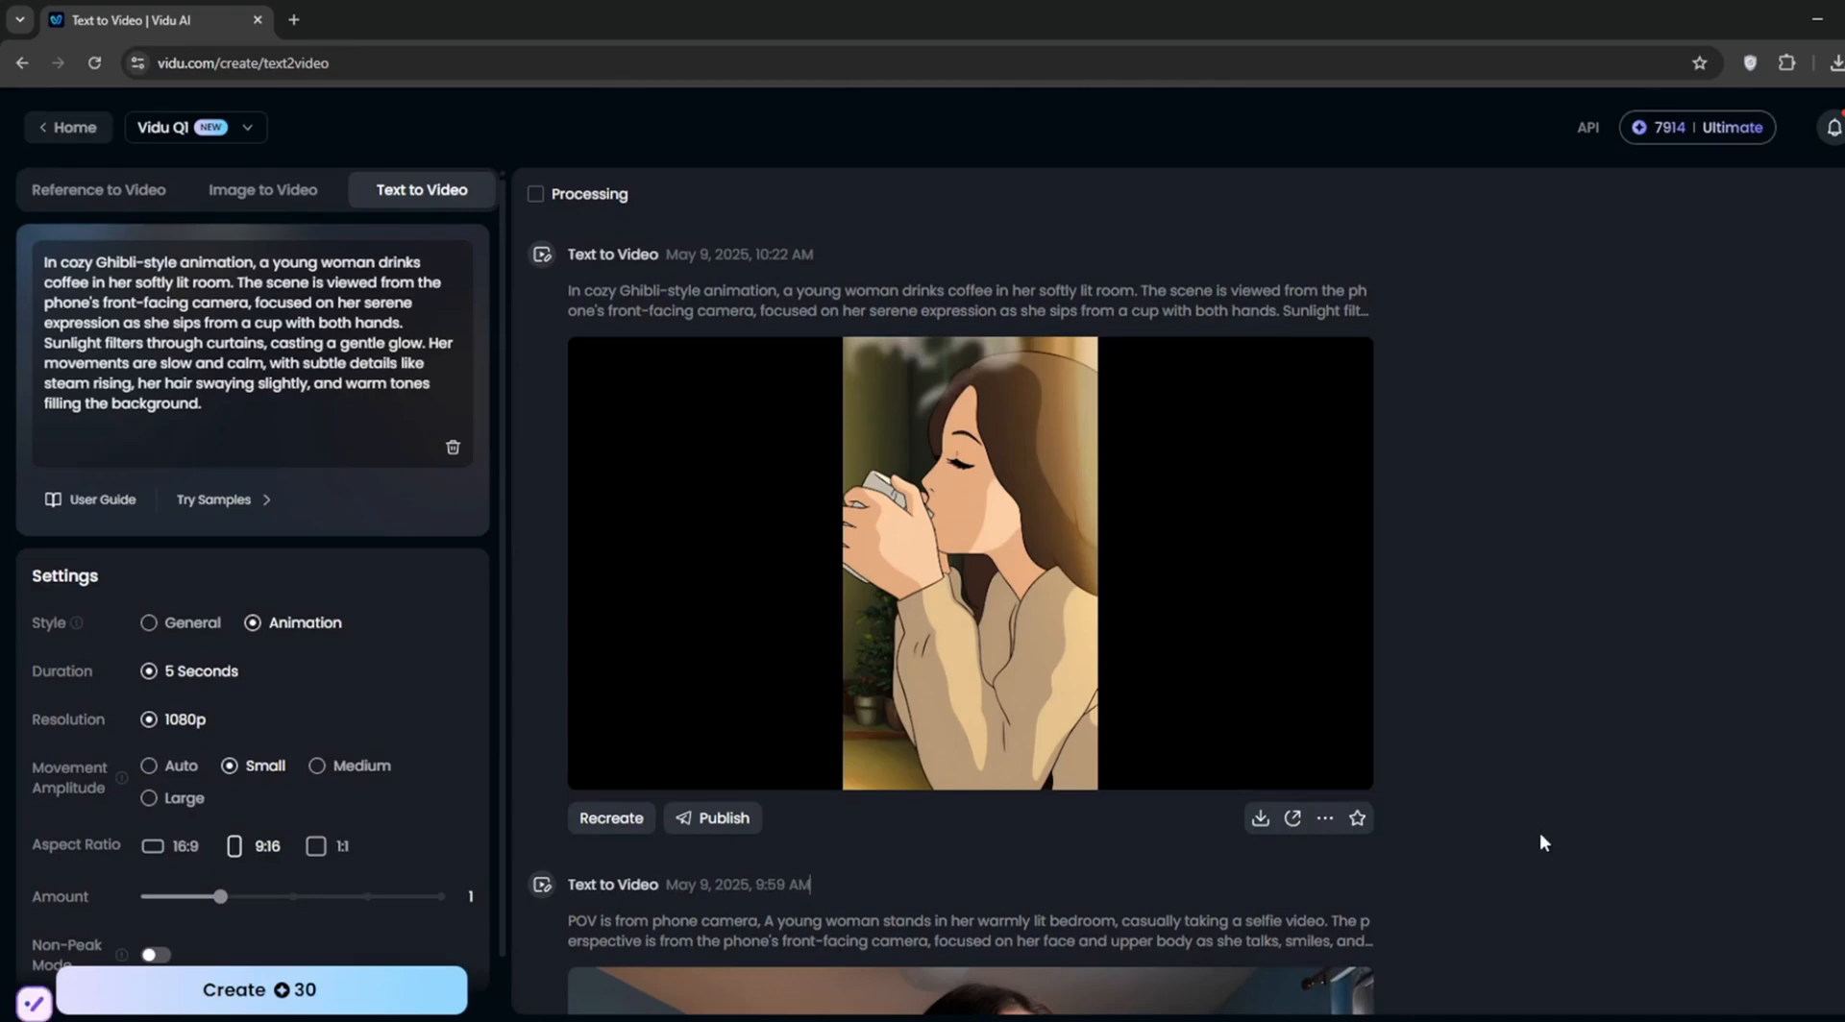
mouse_move(1216, 839)
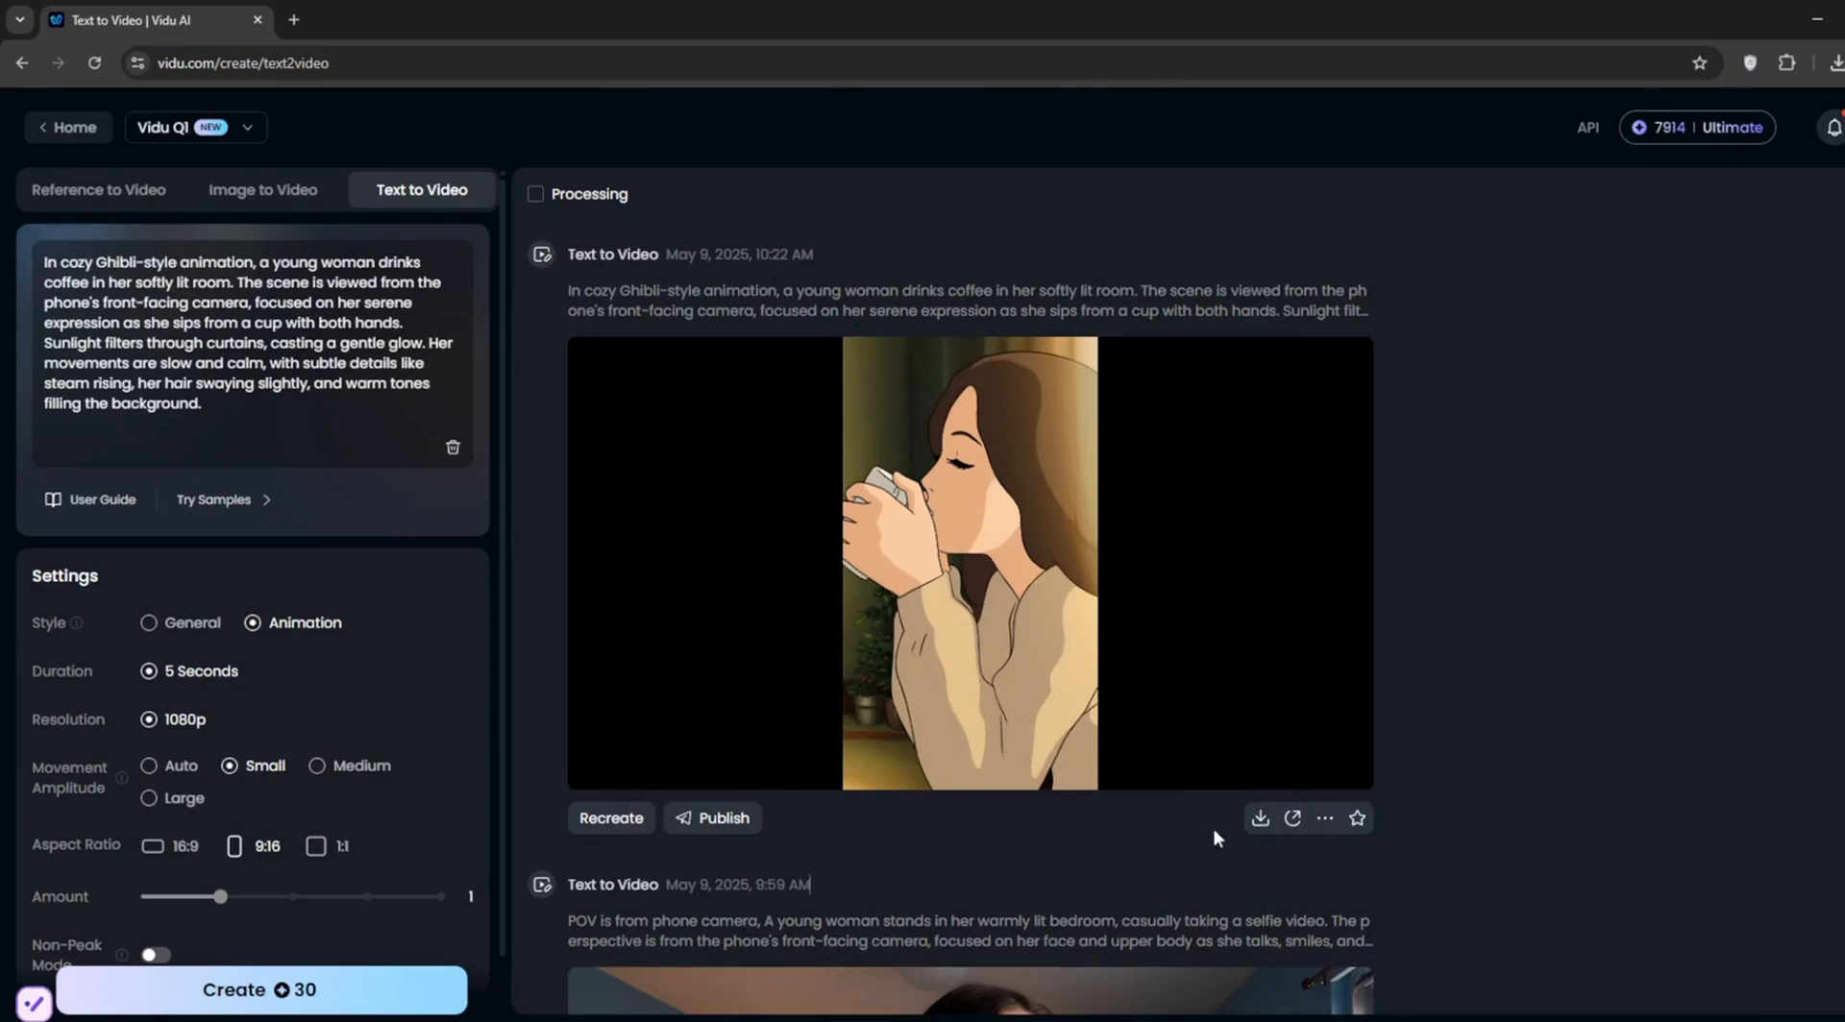
left_click(1260, 819)
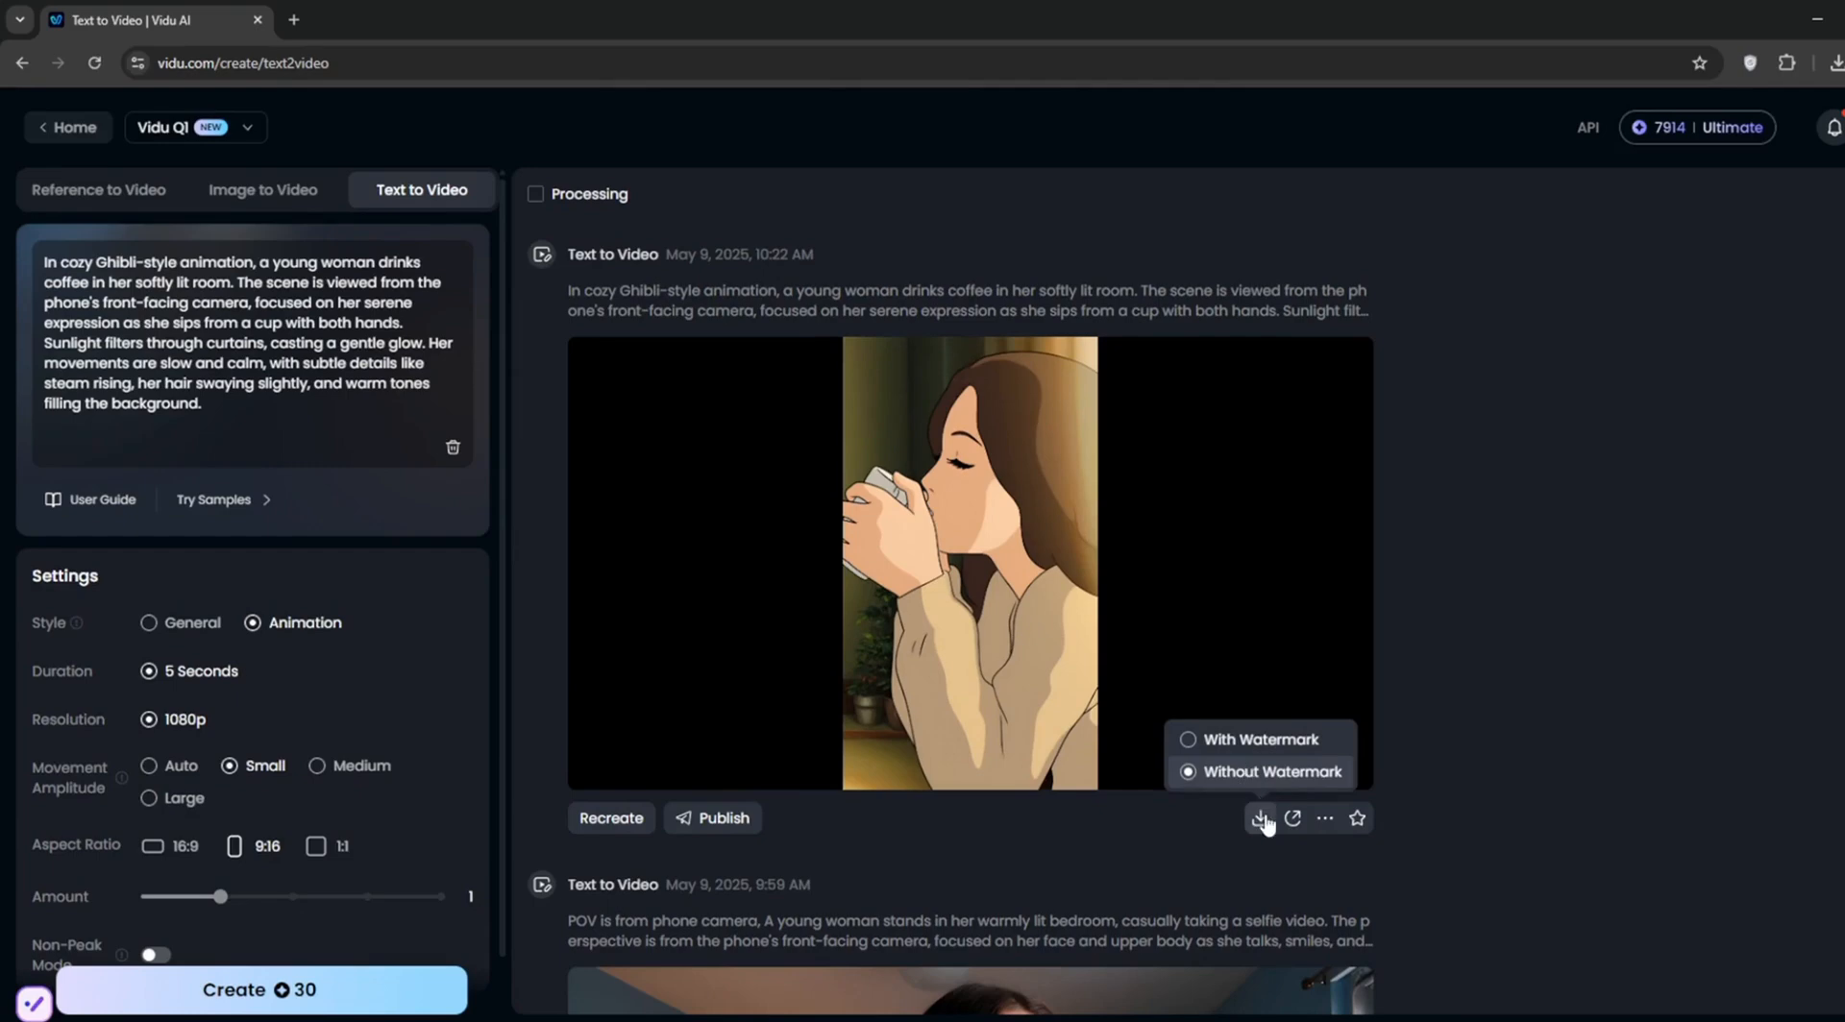
left_click(1272, 772)
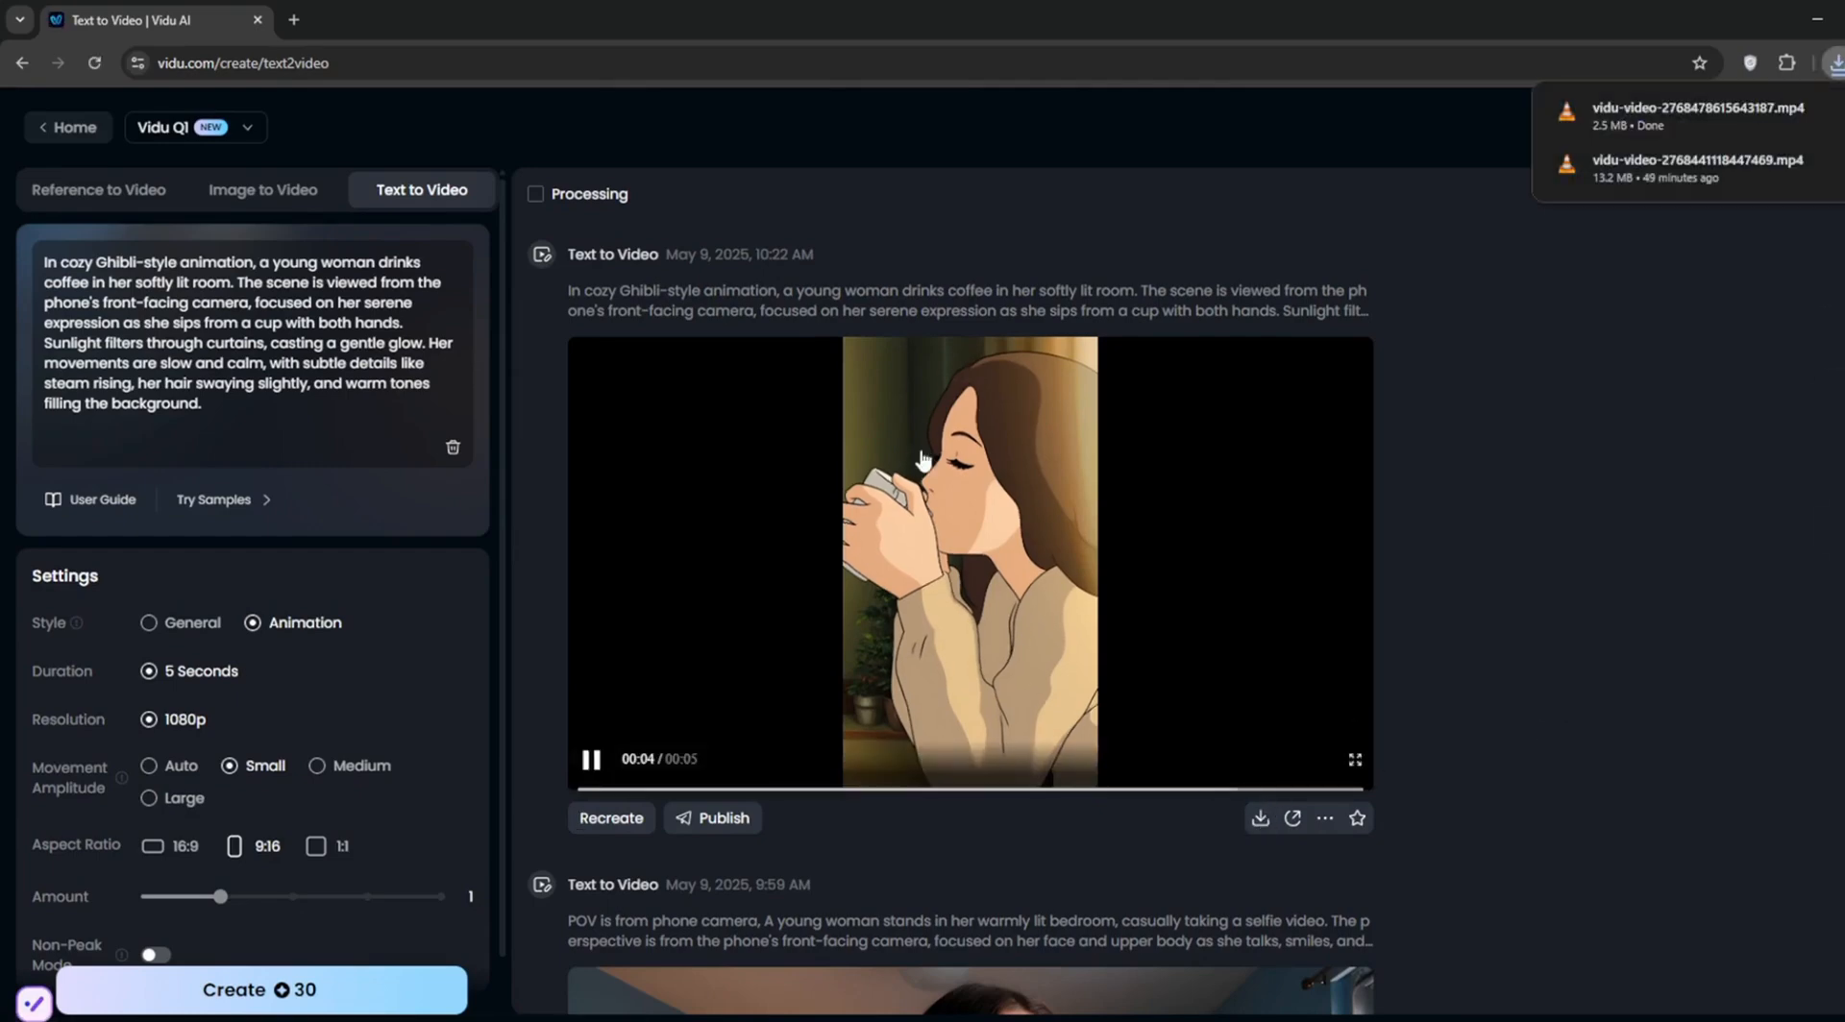
left_click(262, 190)
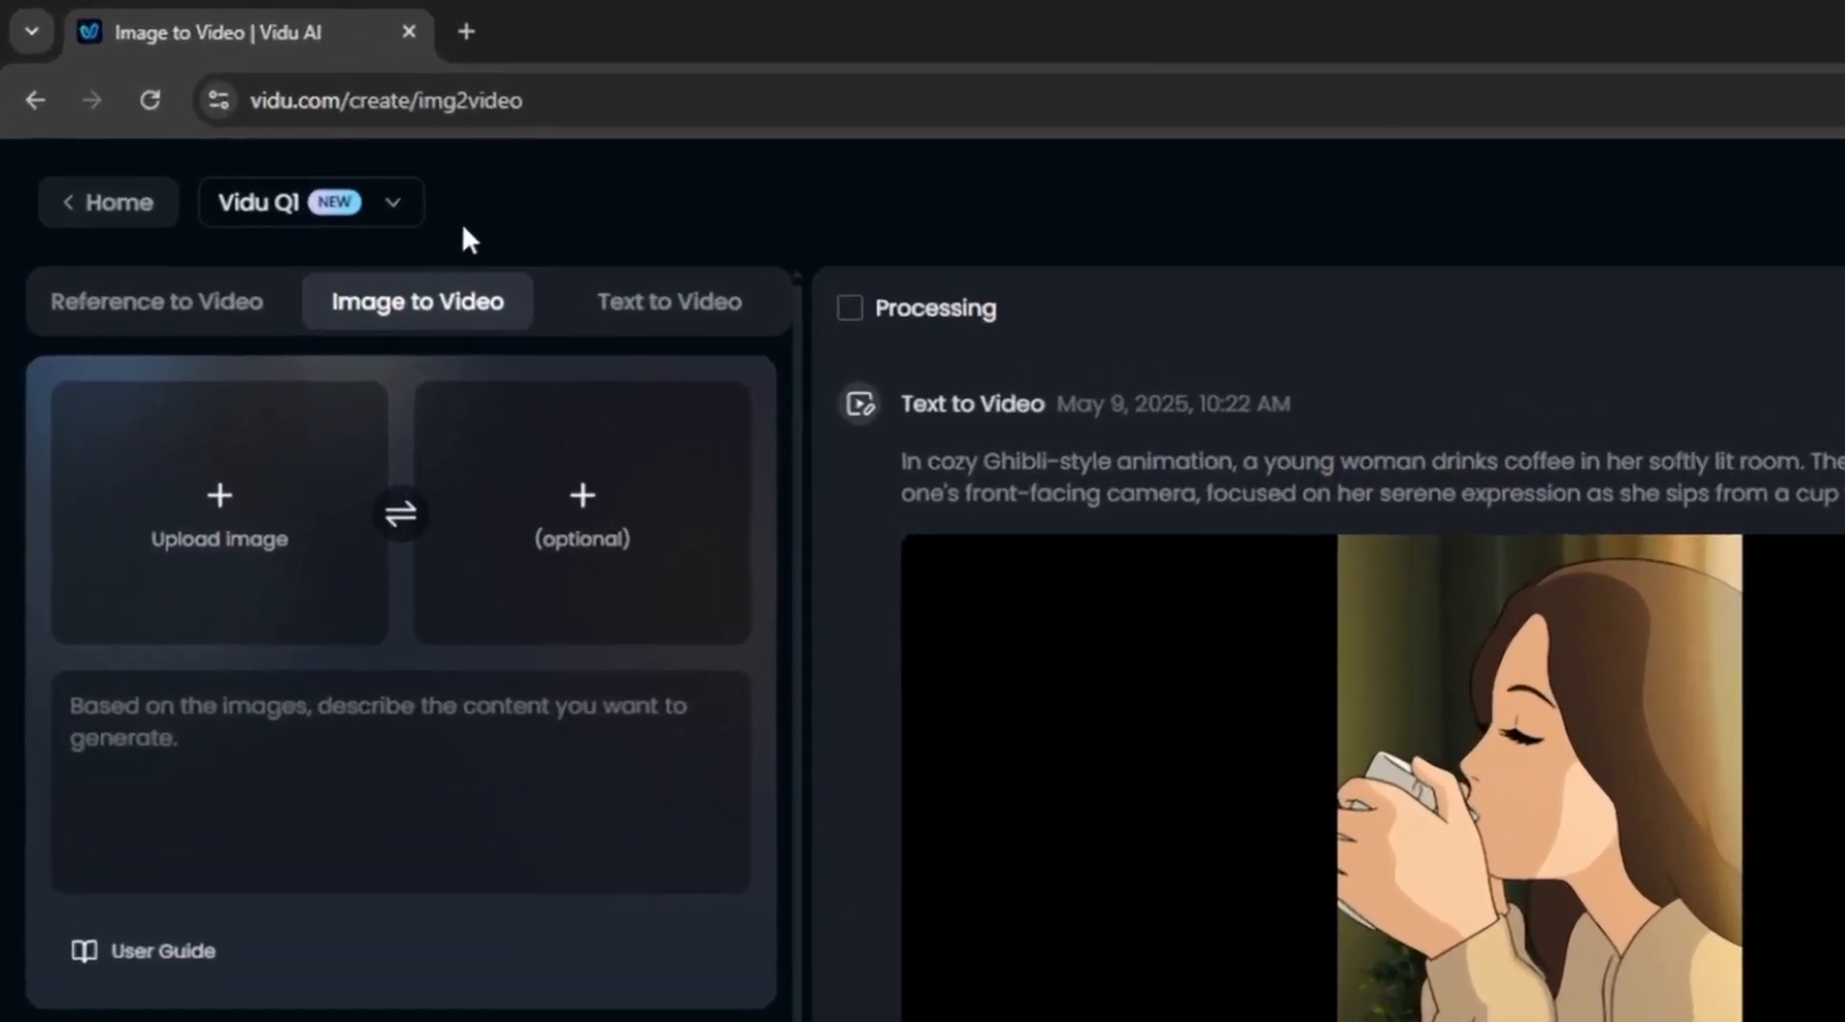
mouse_move(500, 647)
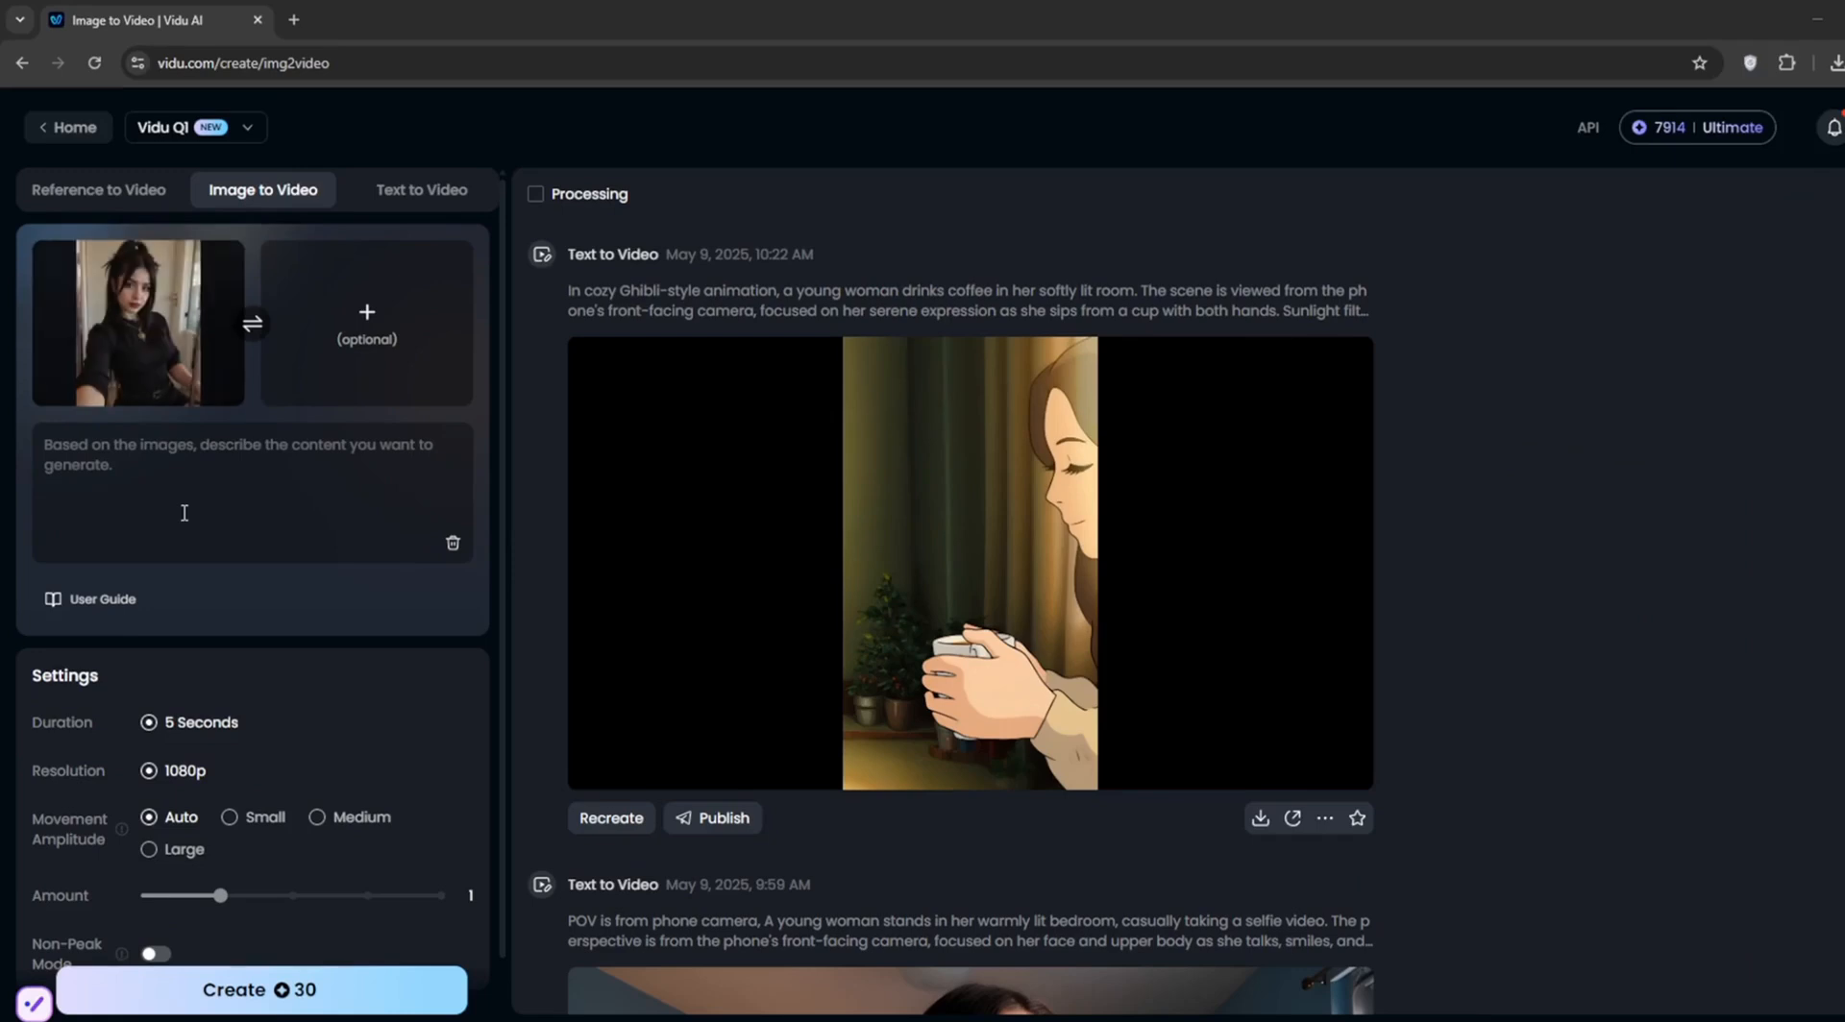
Focus the motion description box and set movement amplitude to Small.
left_click(260, 990)
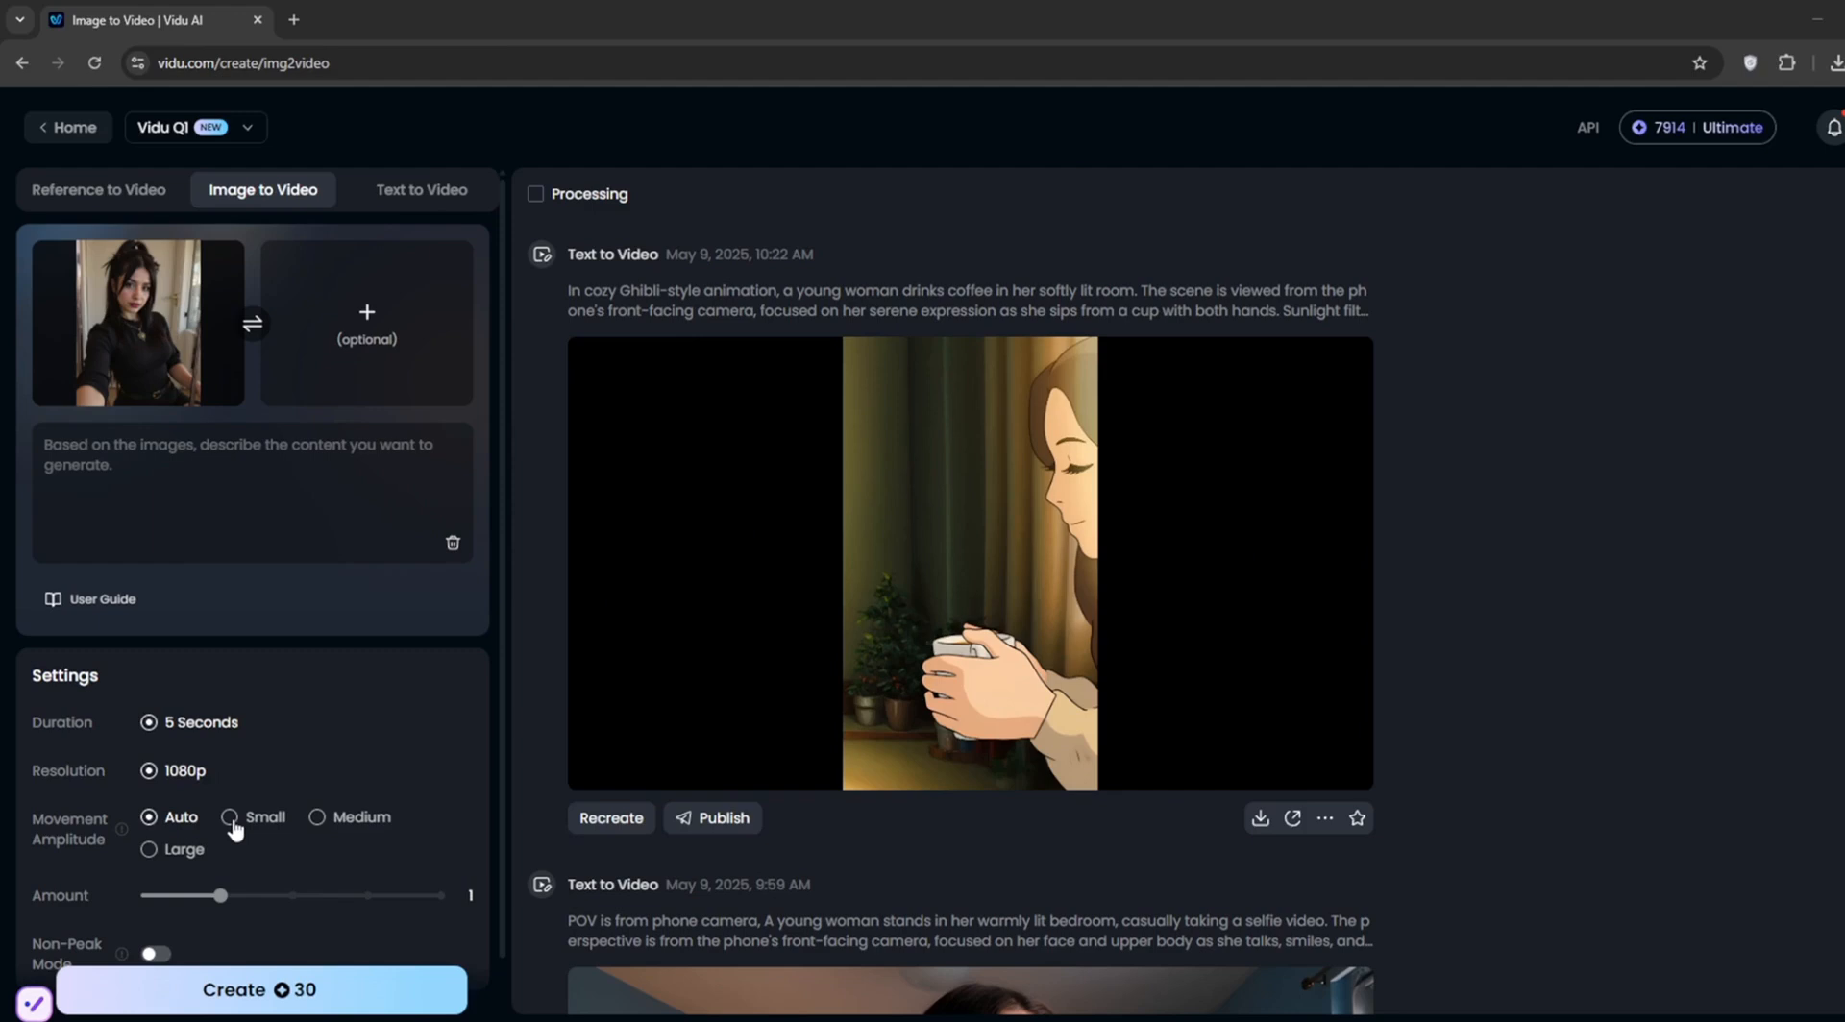
left_click(225, 817)
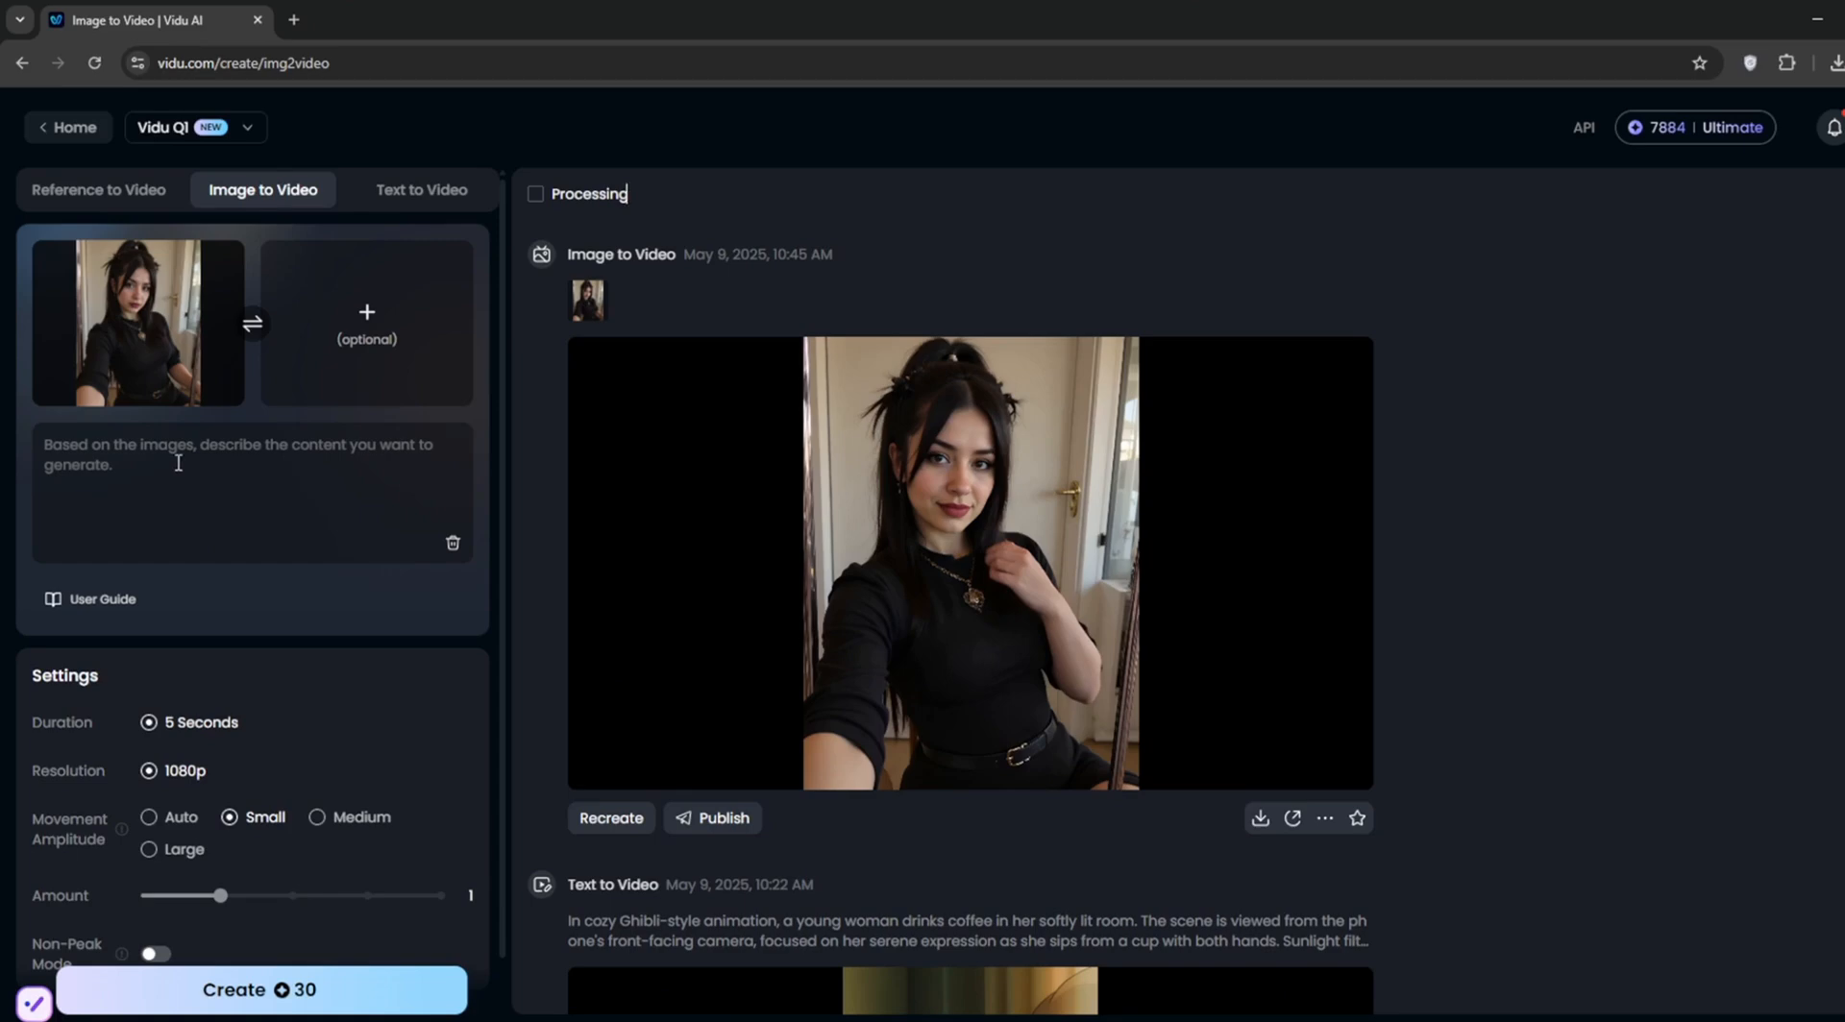
Generate a clip of the surprised woman putting her hand over her mouth.
type("woman is surprised and shocked and puts hand on mouth")
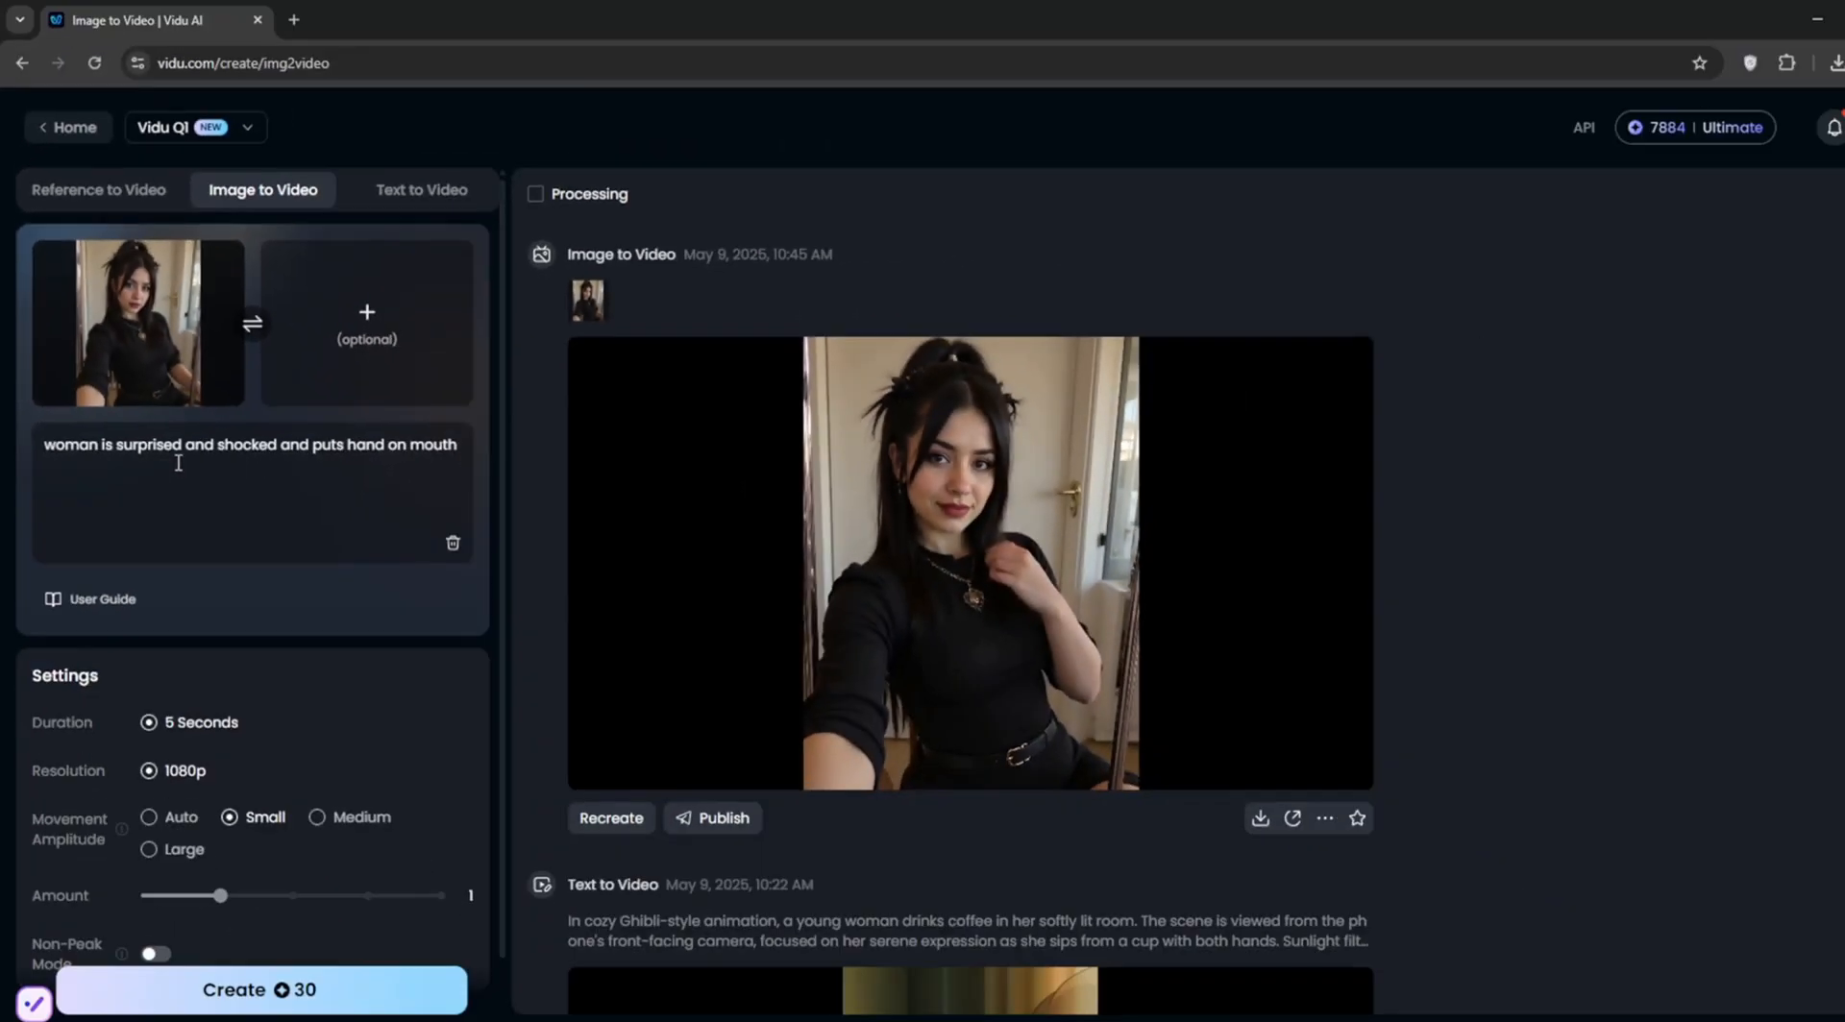
left_click(316, 817)
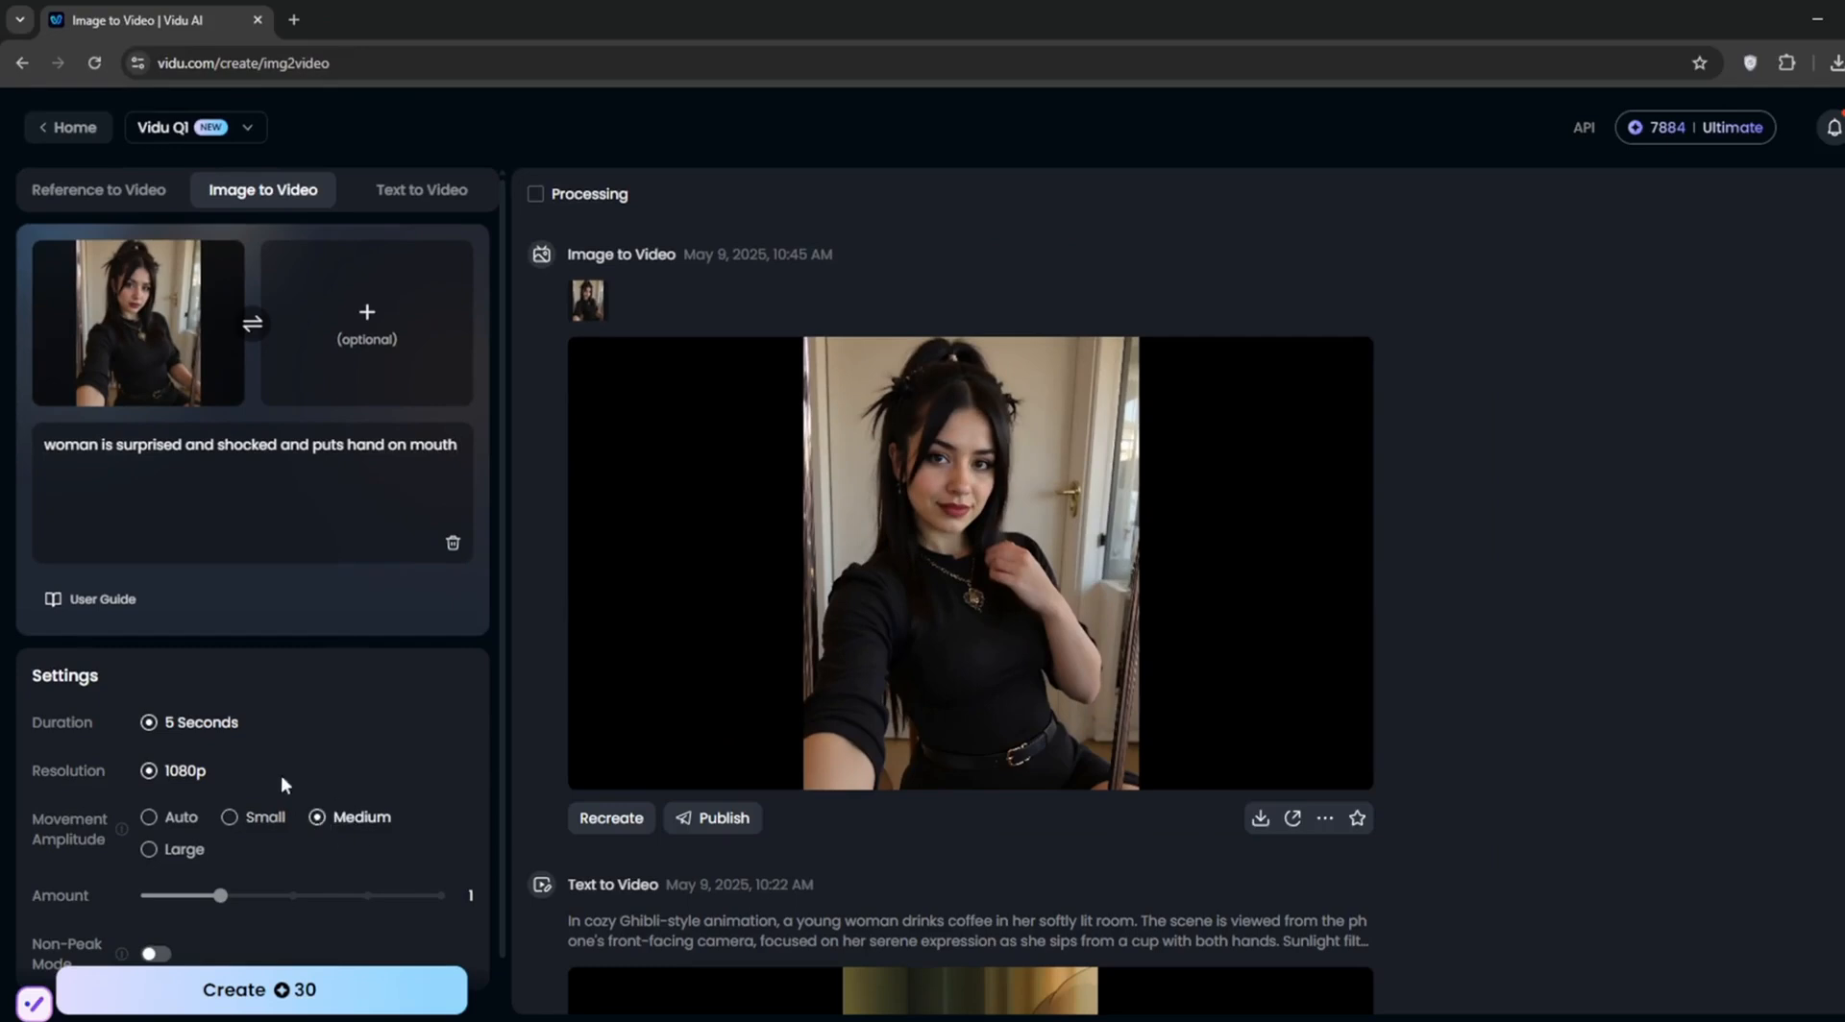
mouse_move(345, 824)
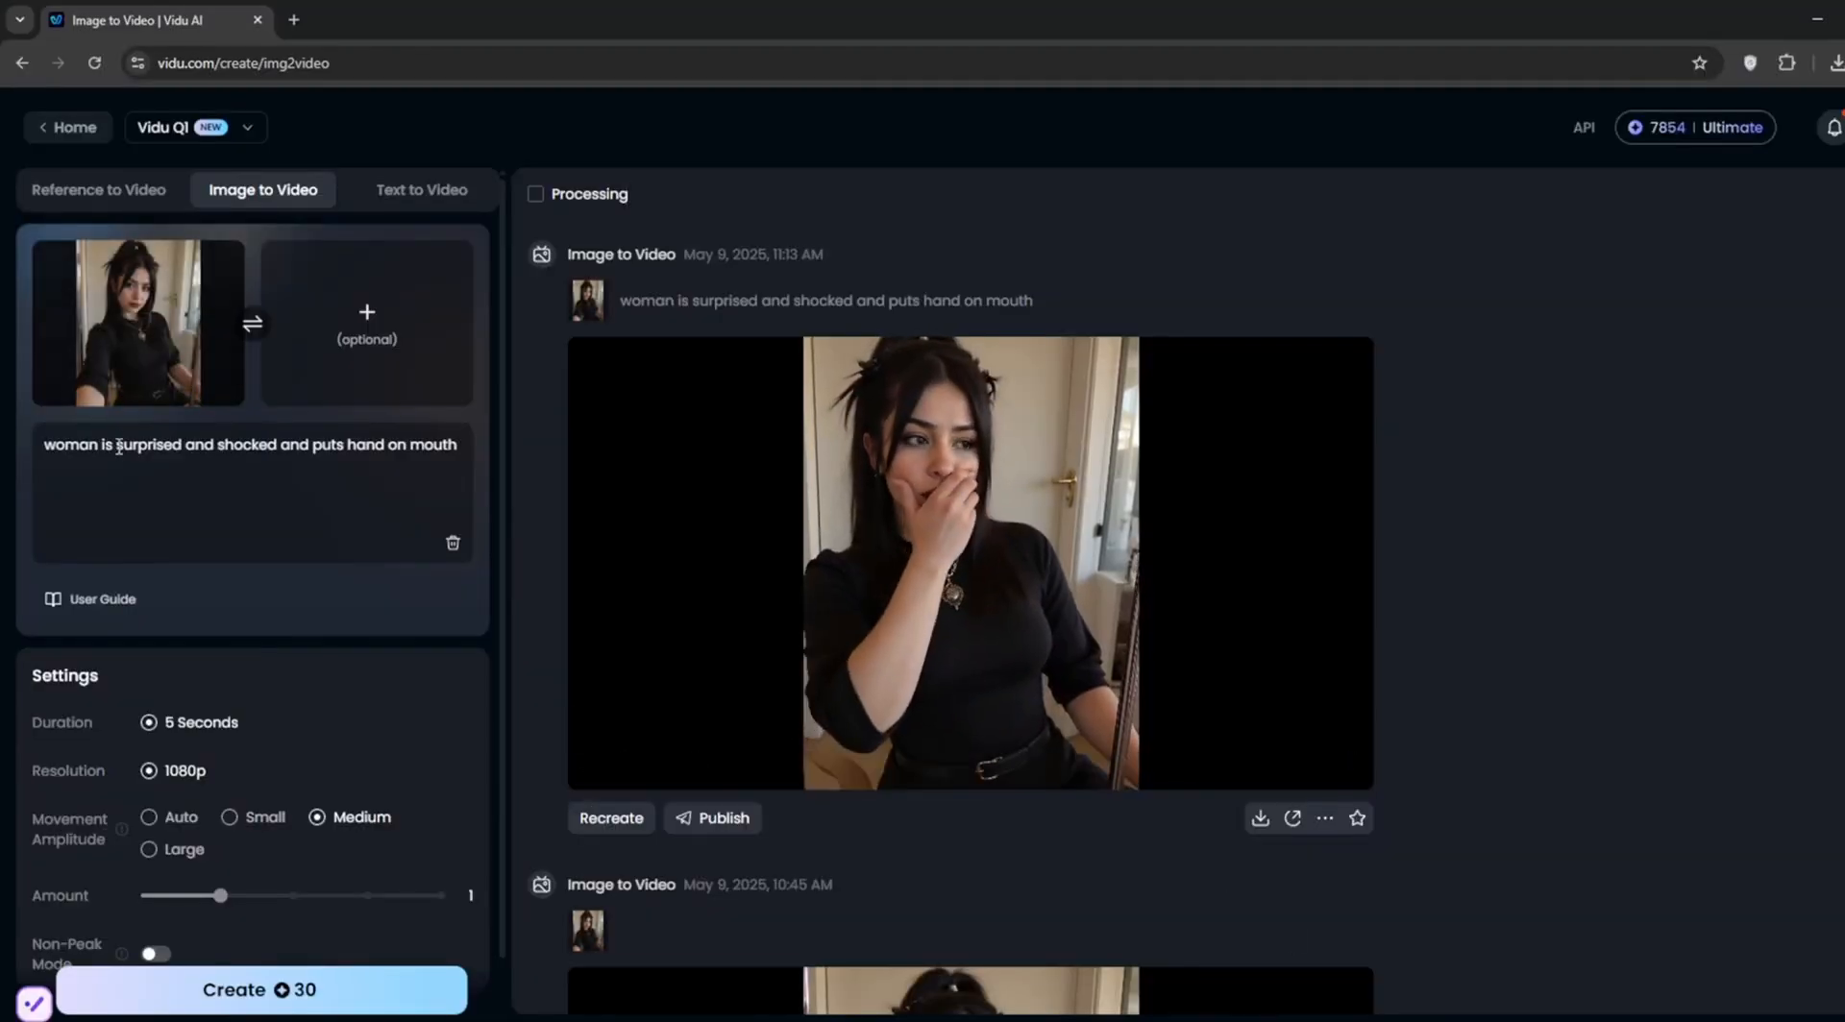
Generate 'woman stands up and waves her hands' with Large movement amplitude.
type("woman stands up and waves her hands")
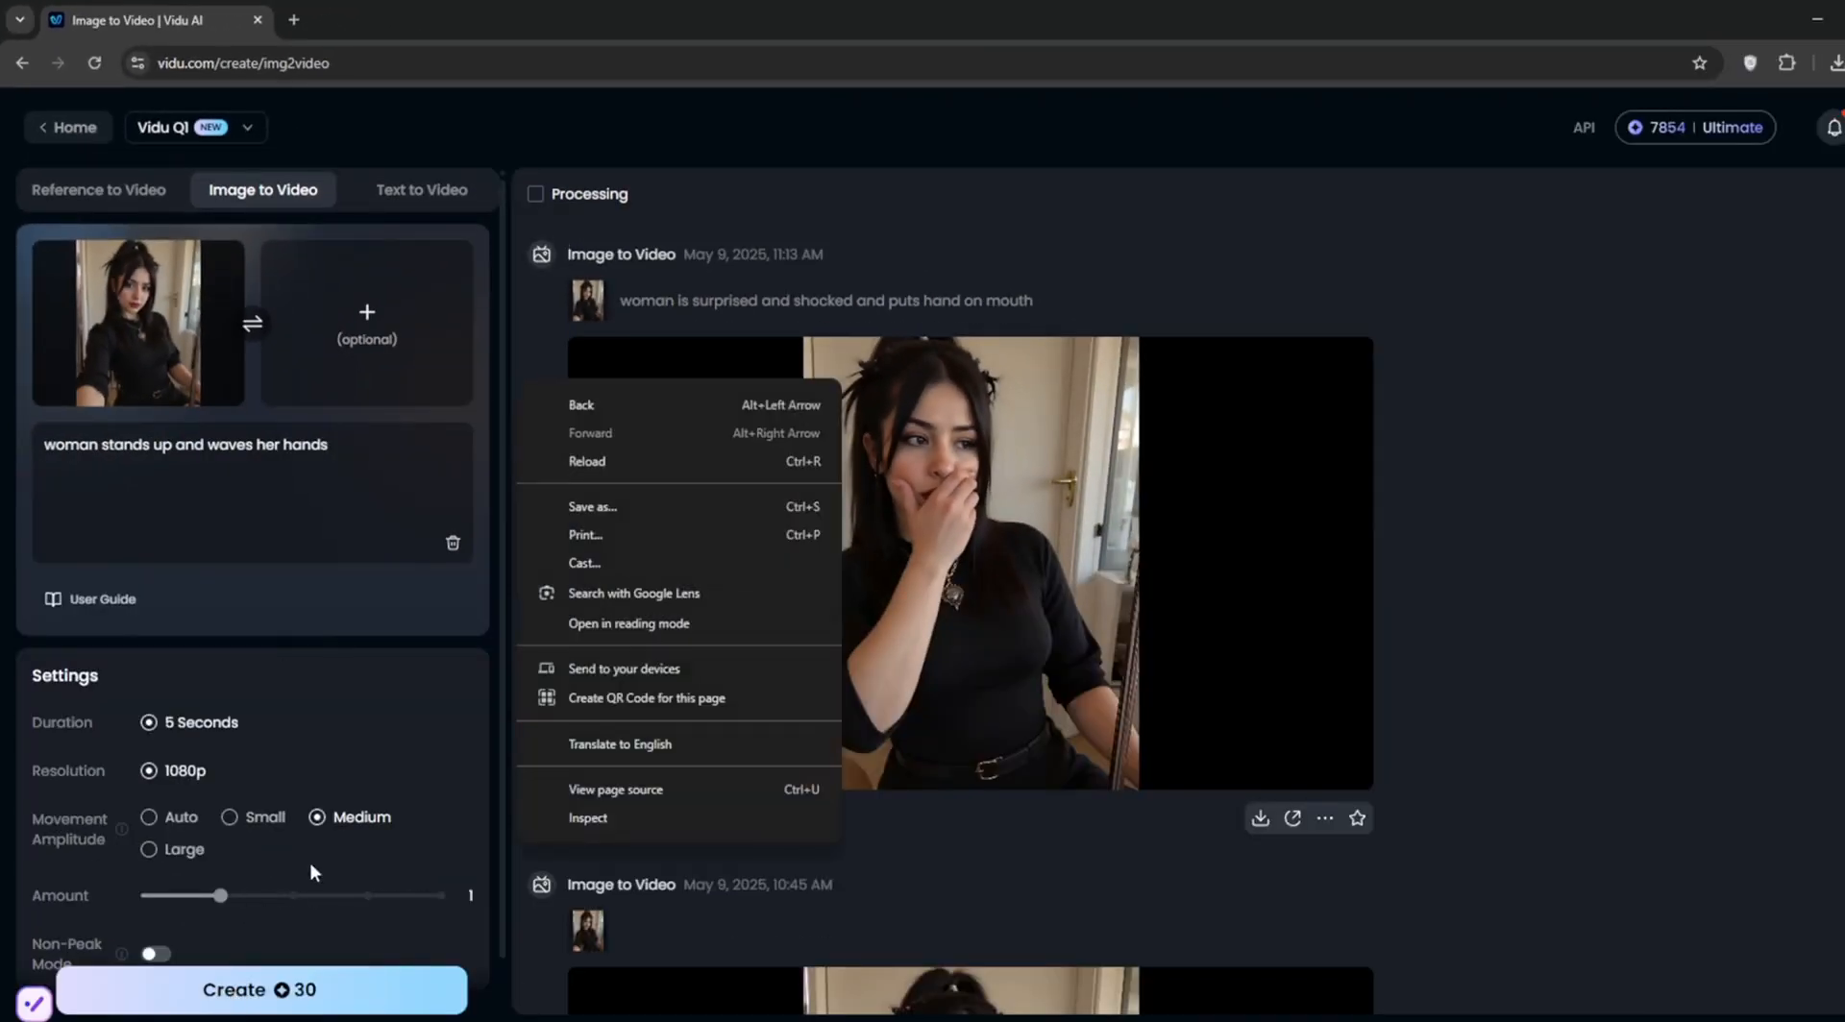
left_click(148, 849)
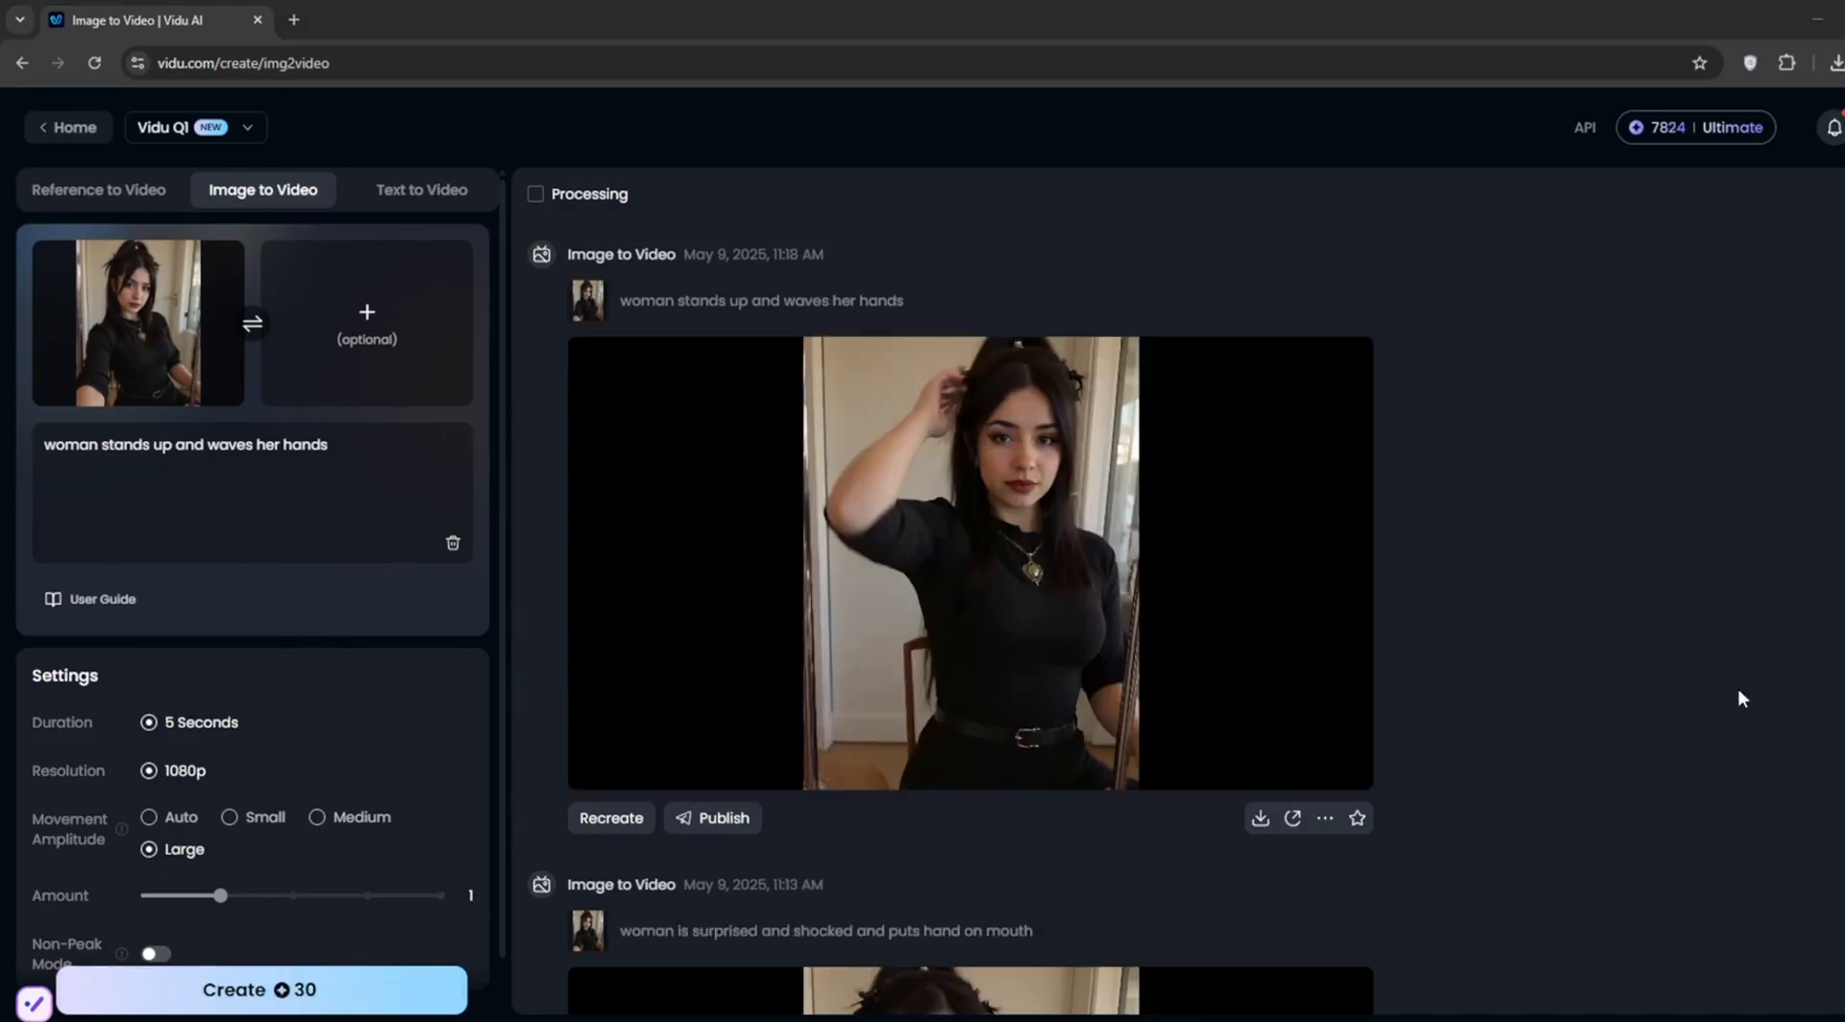
left_click(967, 561)
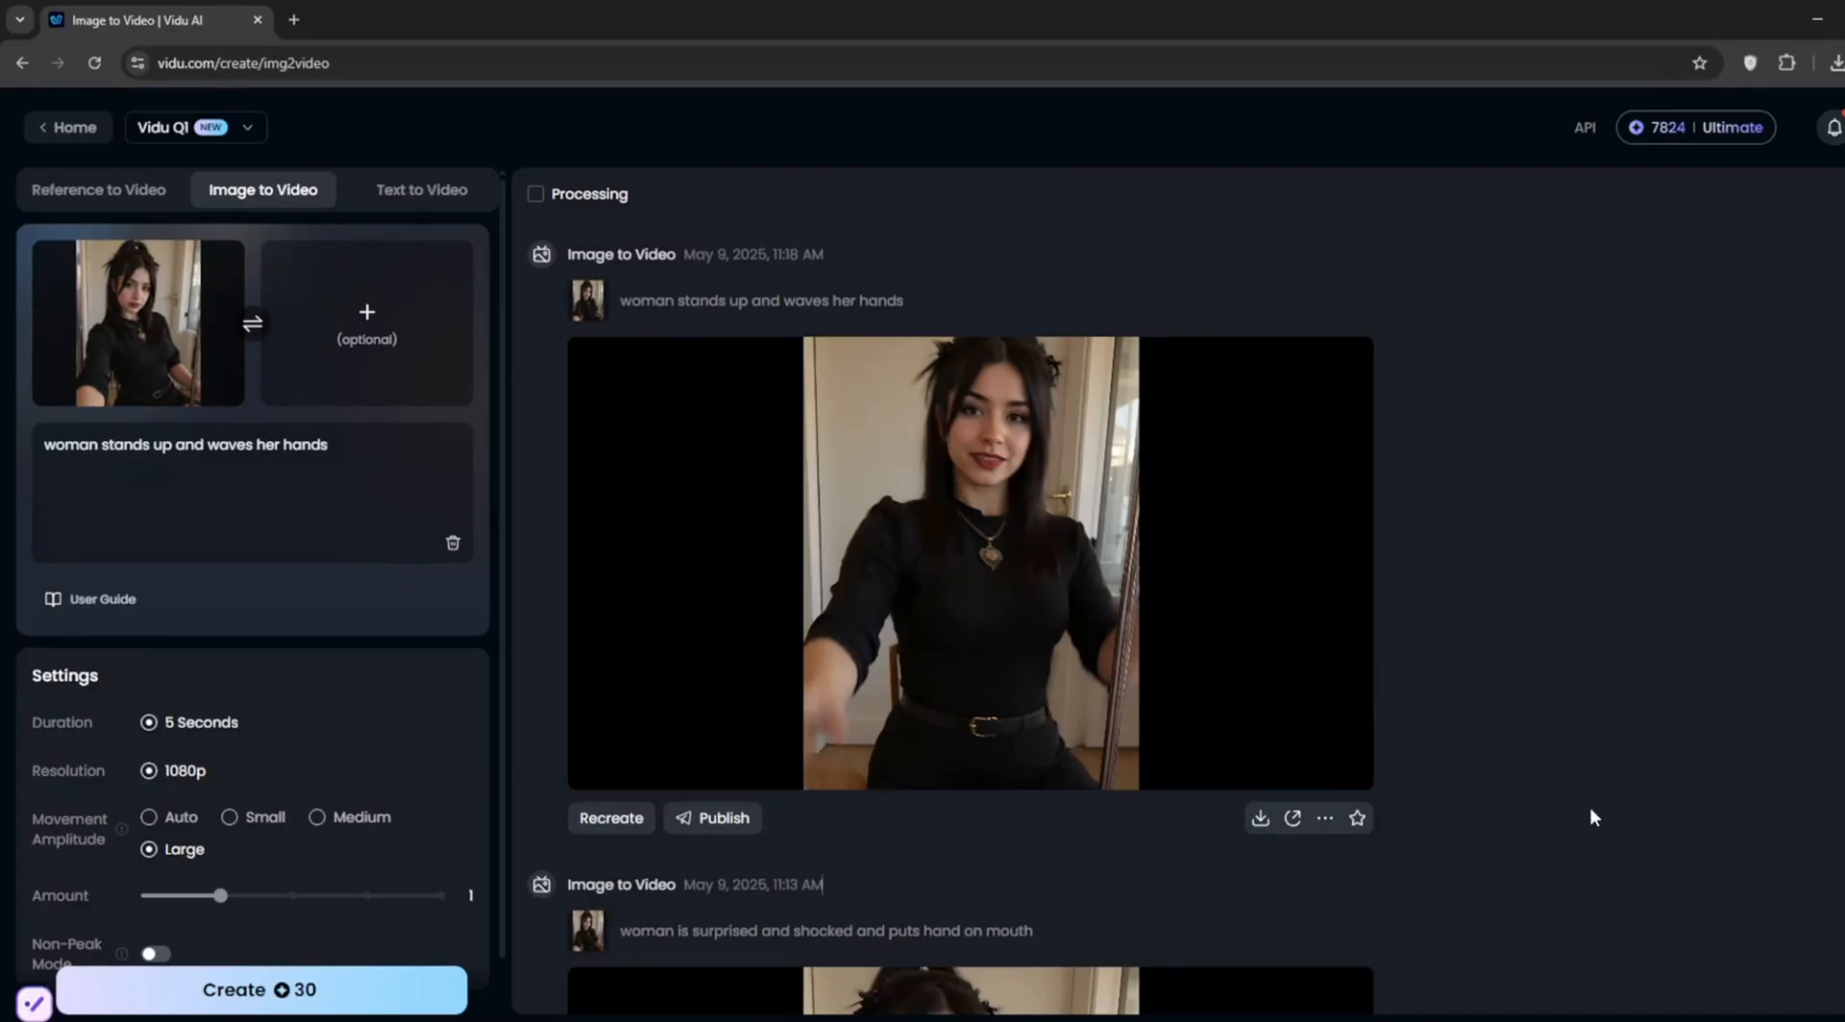
Upload the bald man's photo as the end frame and confirm both frame crops.
left_click(970, 561)
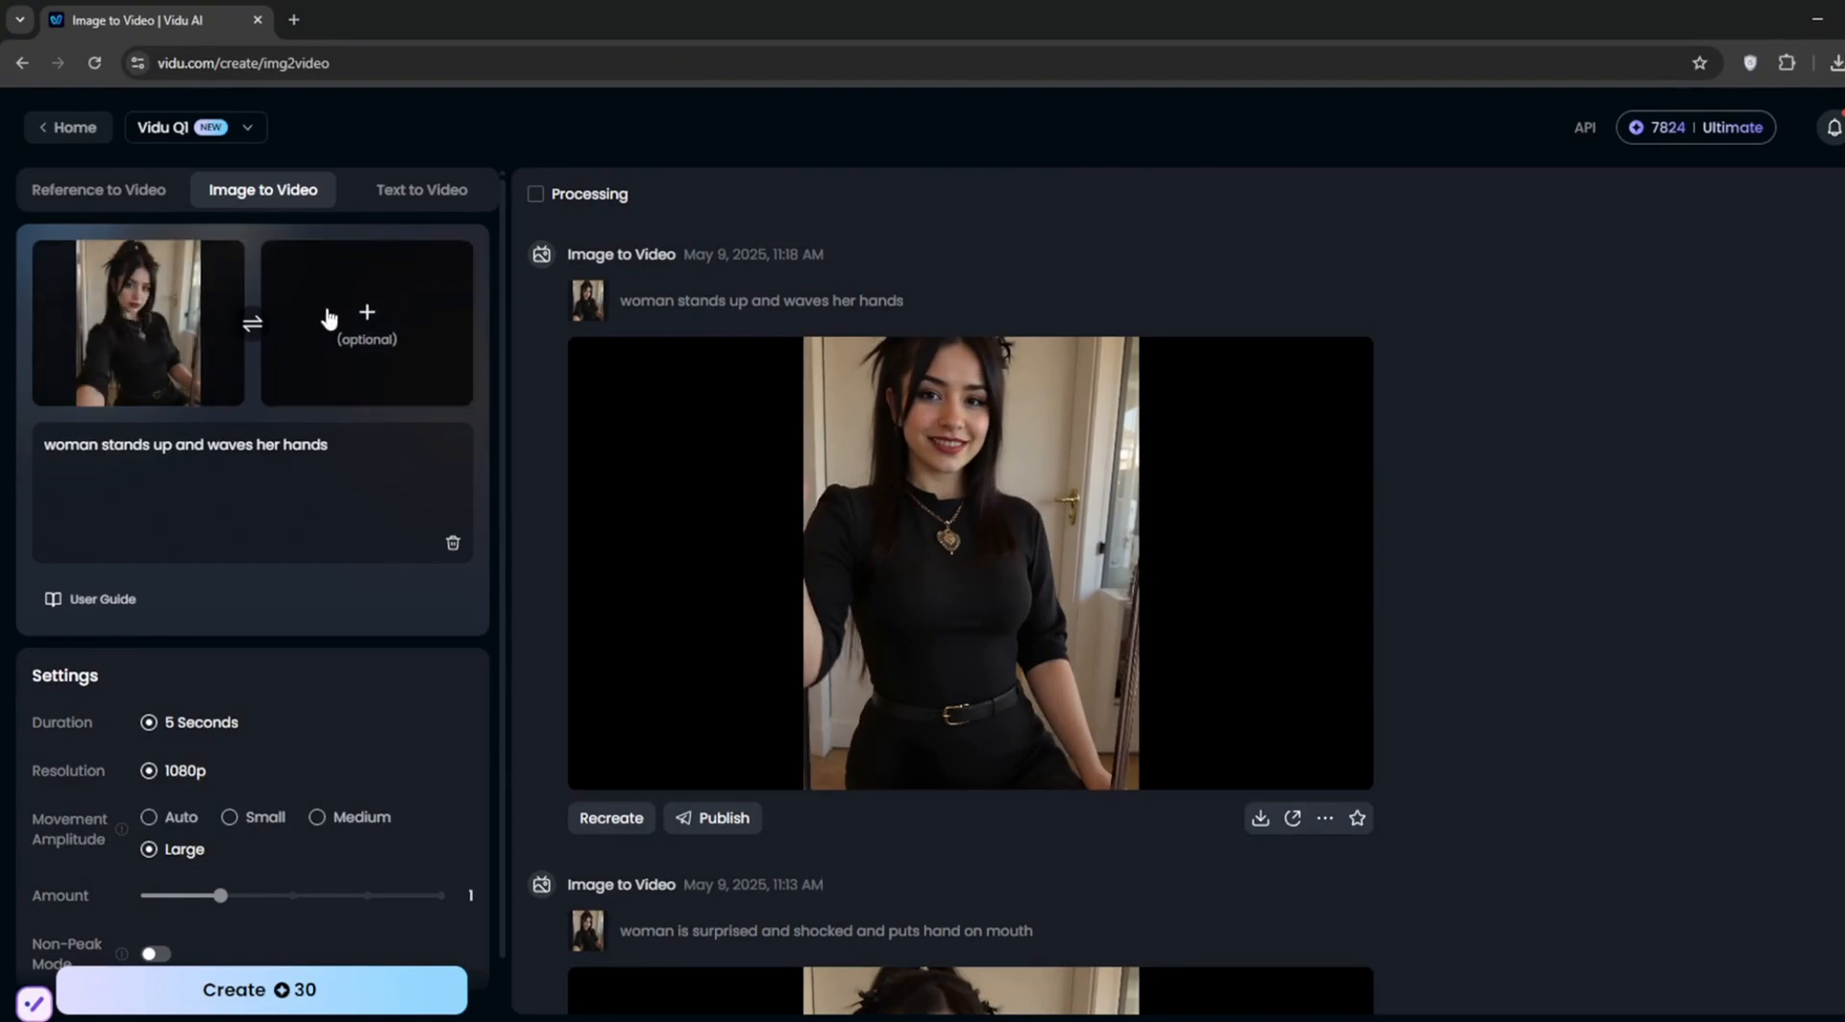
left_click(366, 322)
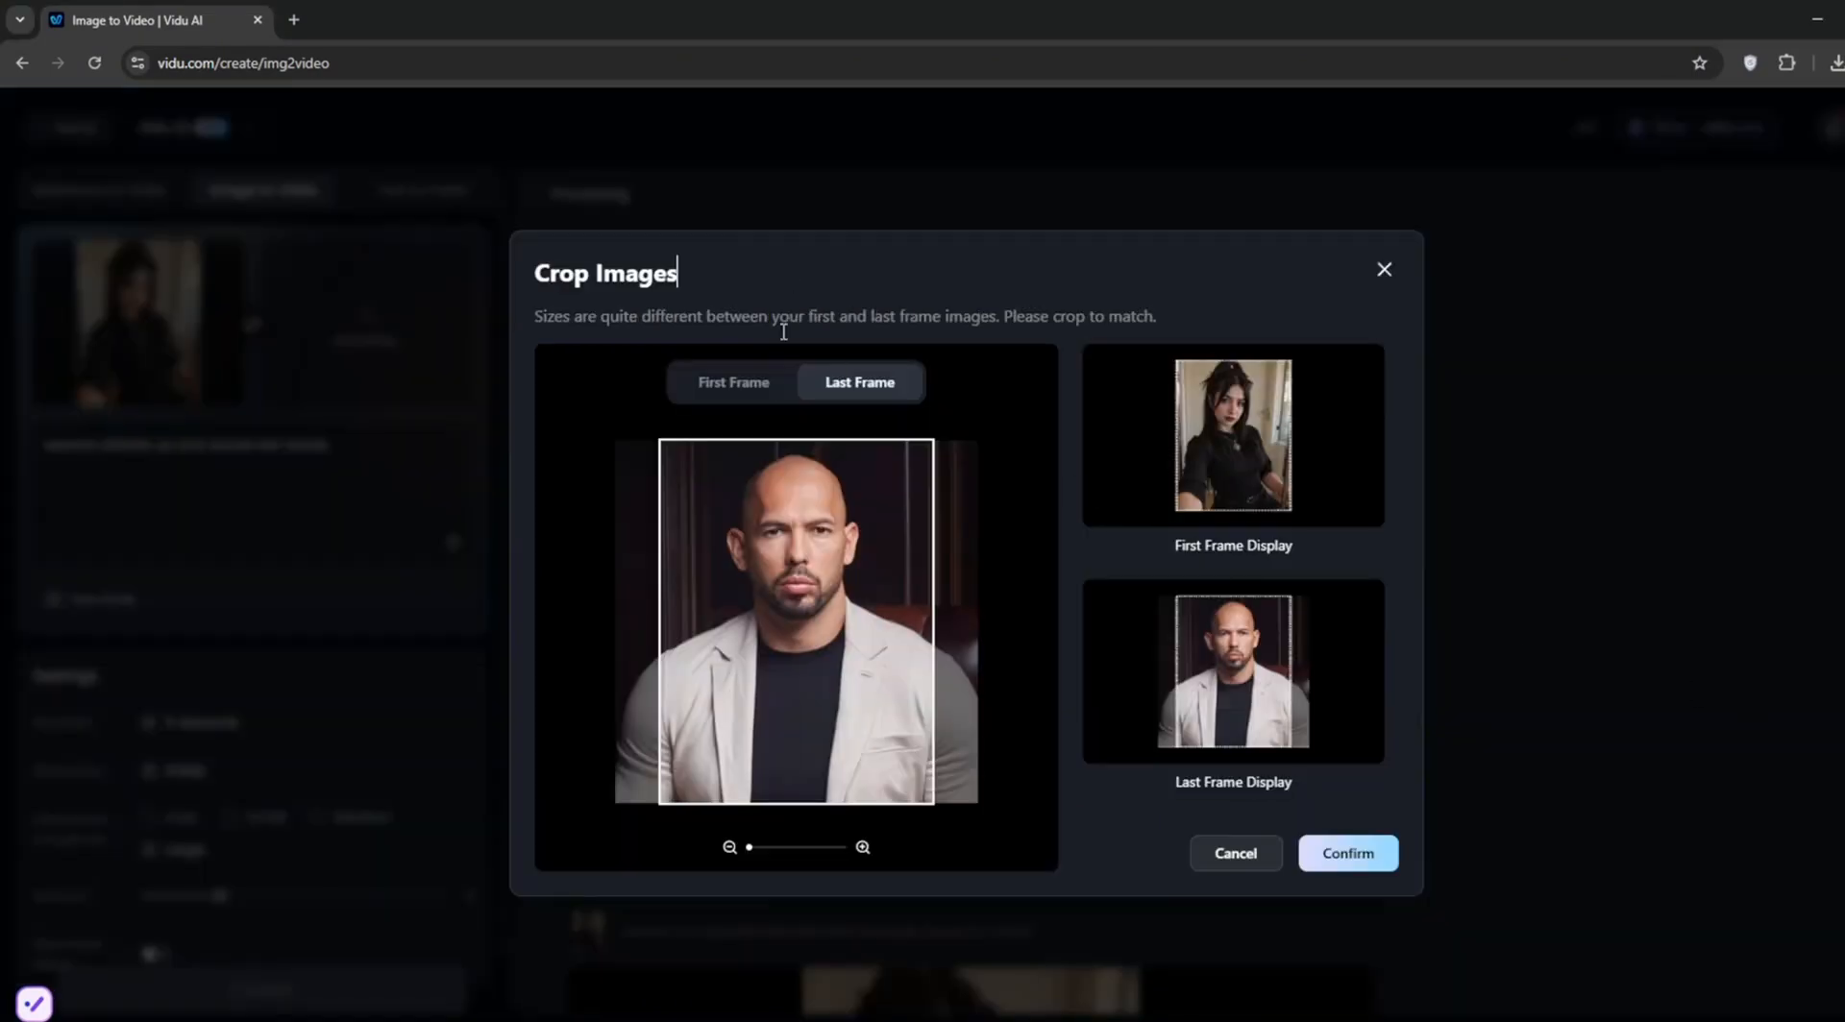
left_click(732, 381)
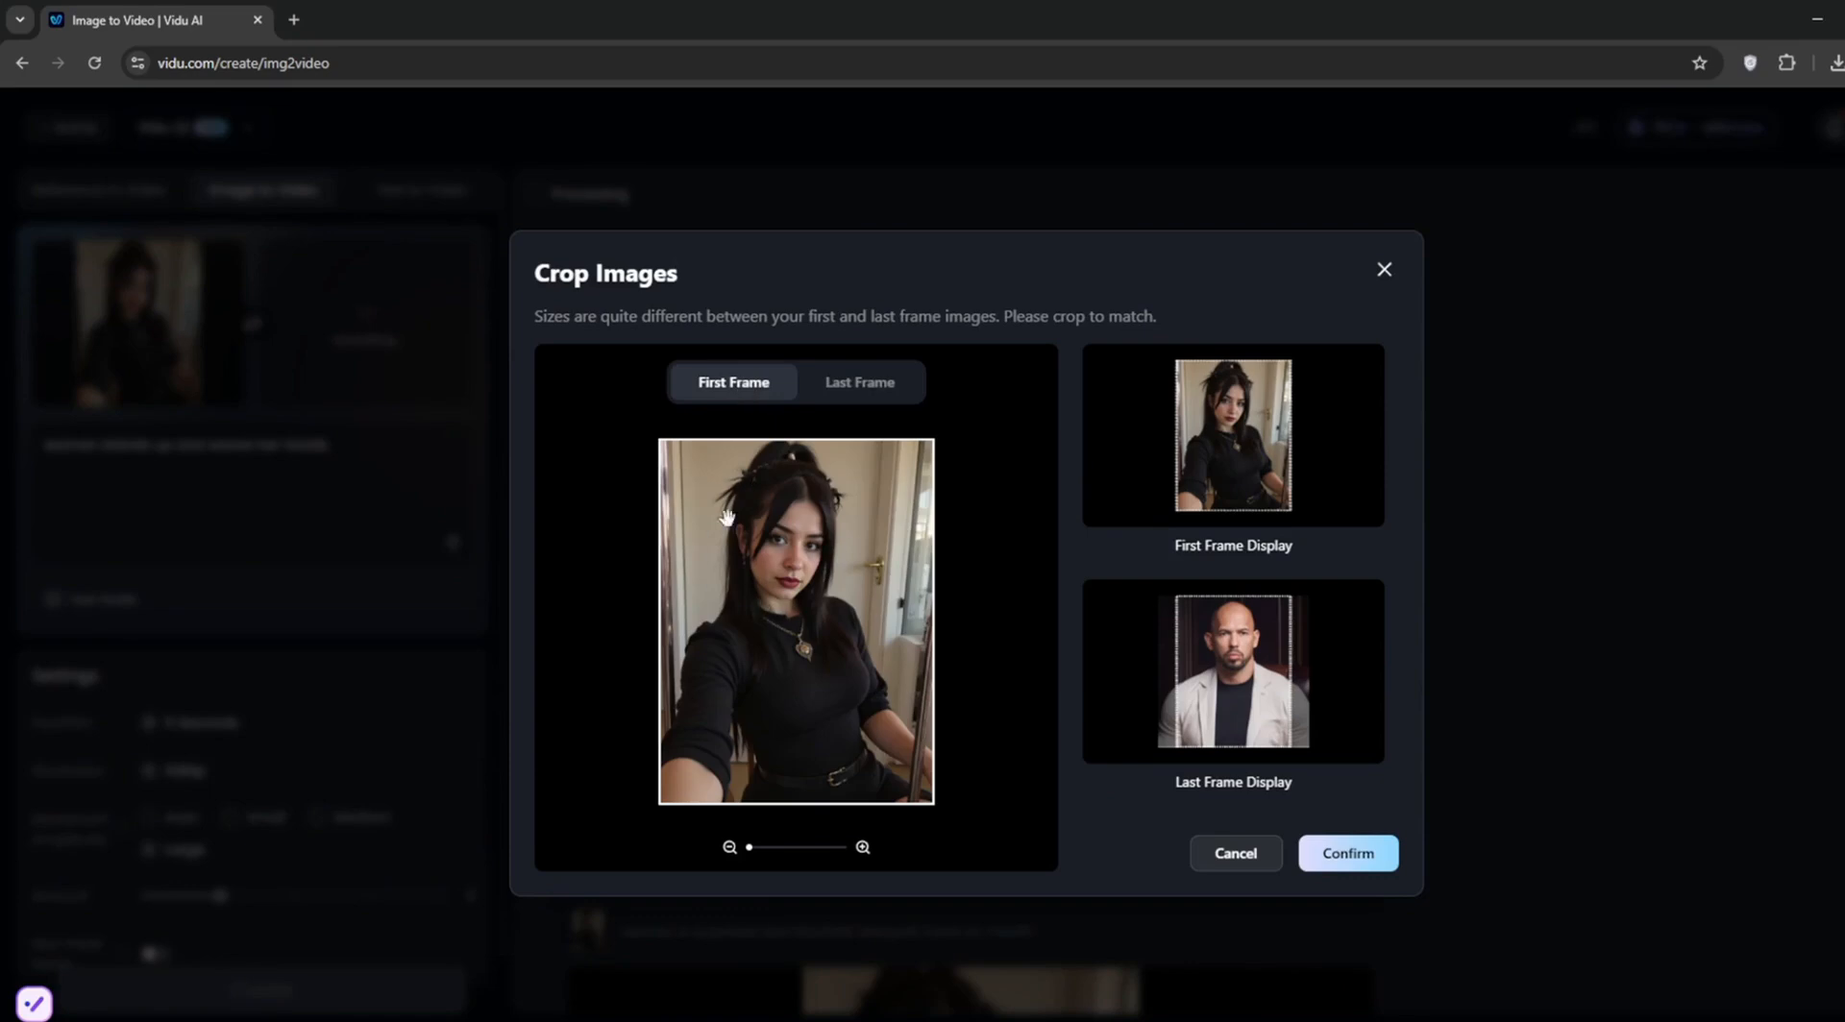
mouse_move(870, 406)
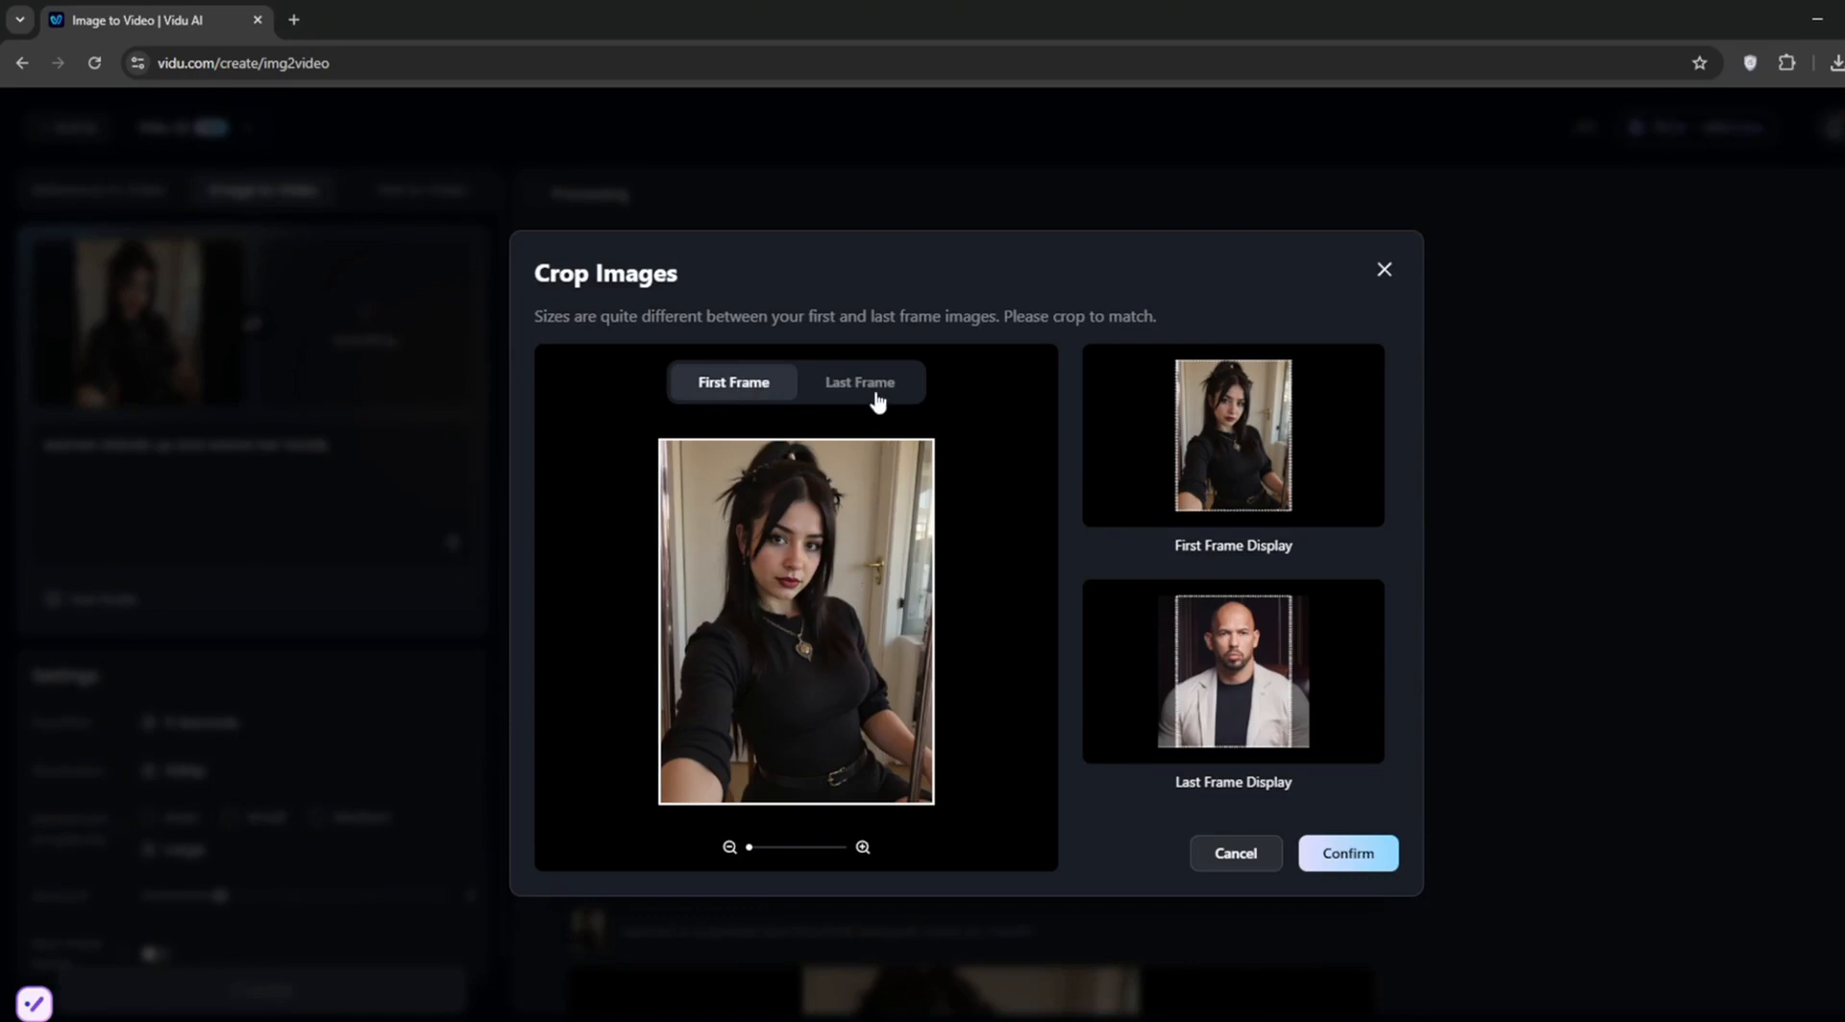
left_click(860, 382)
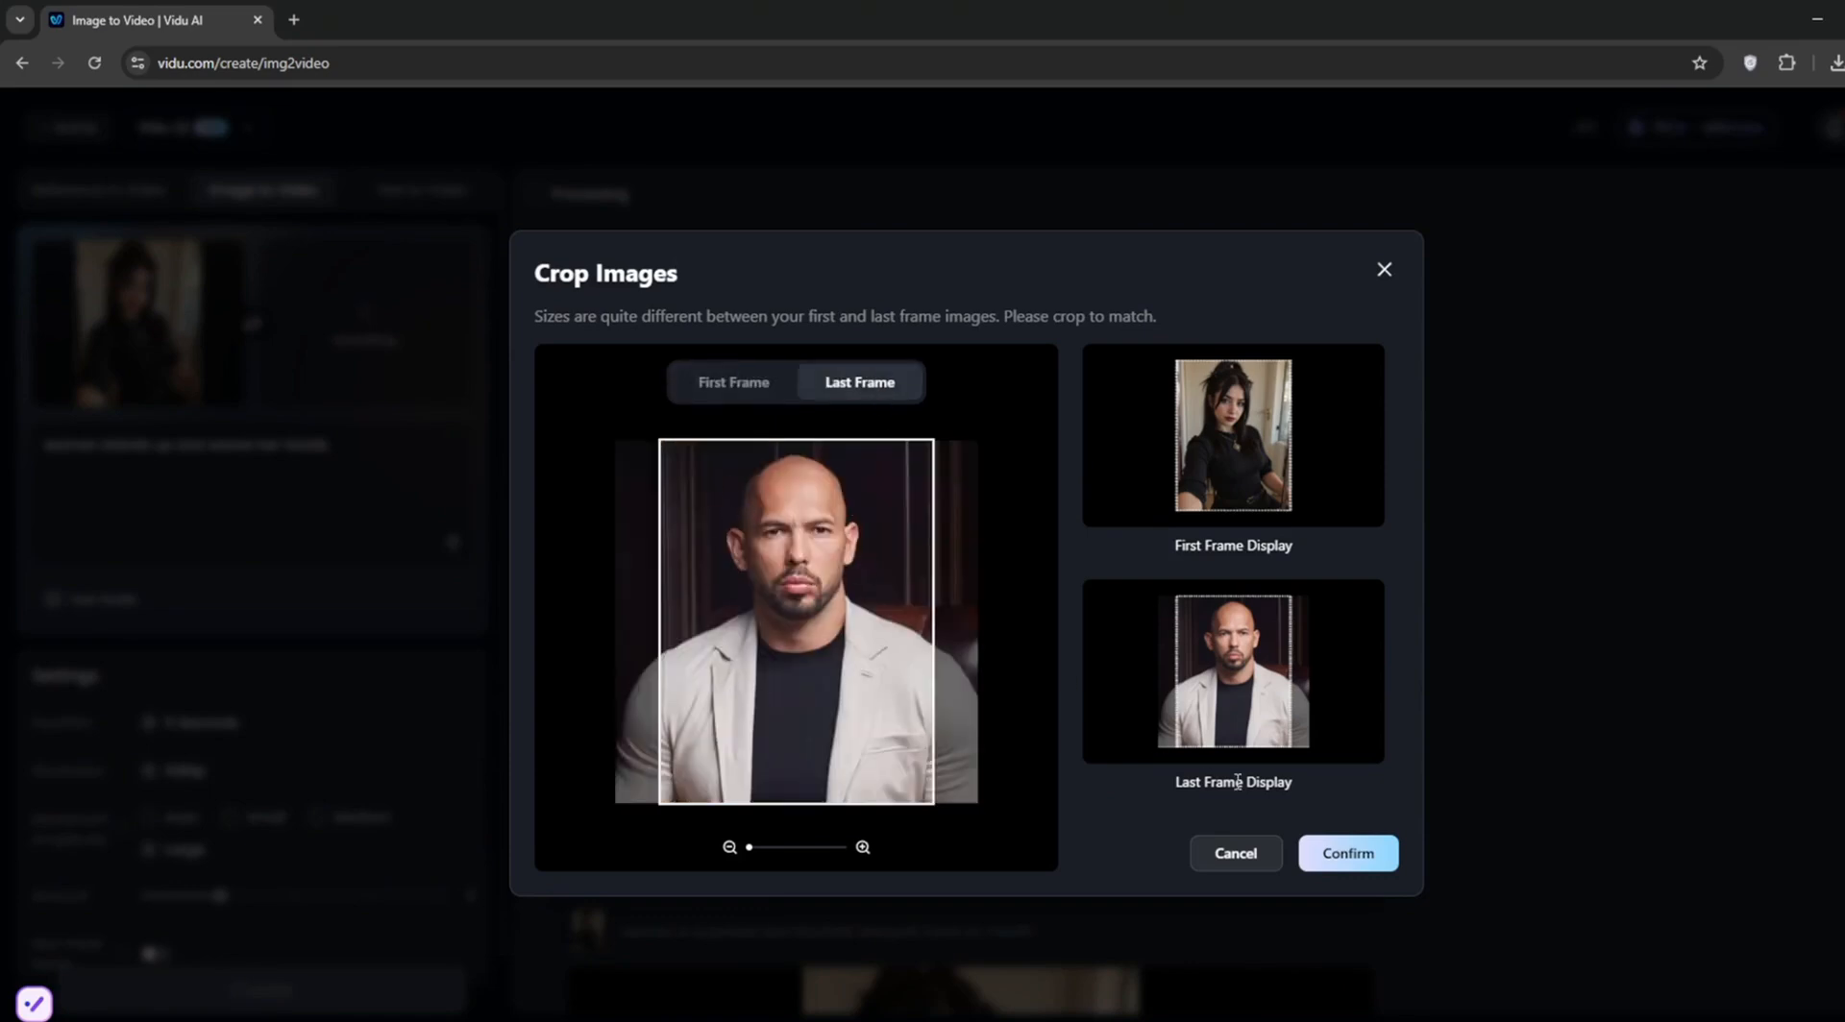
left_click(1348, 854)
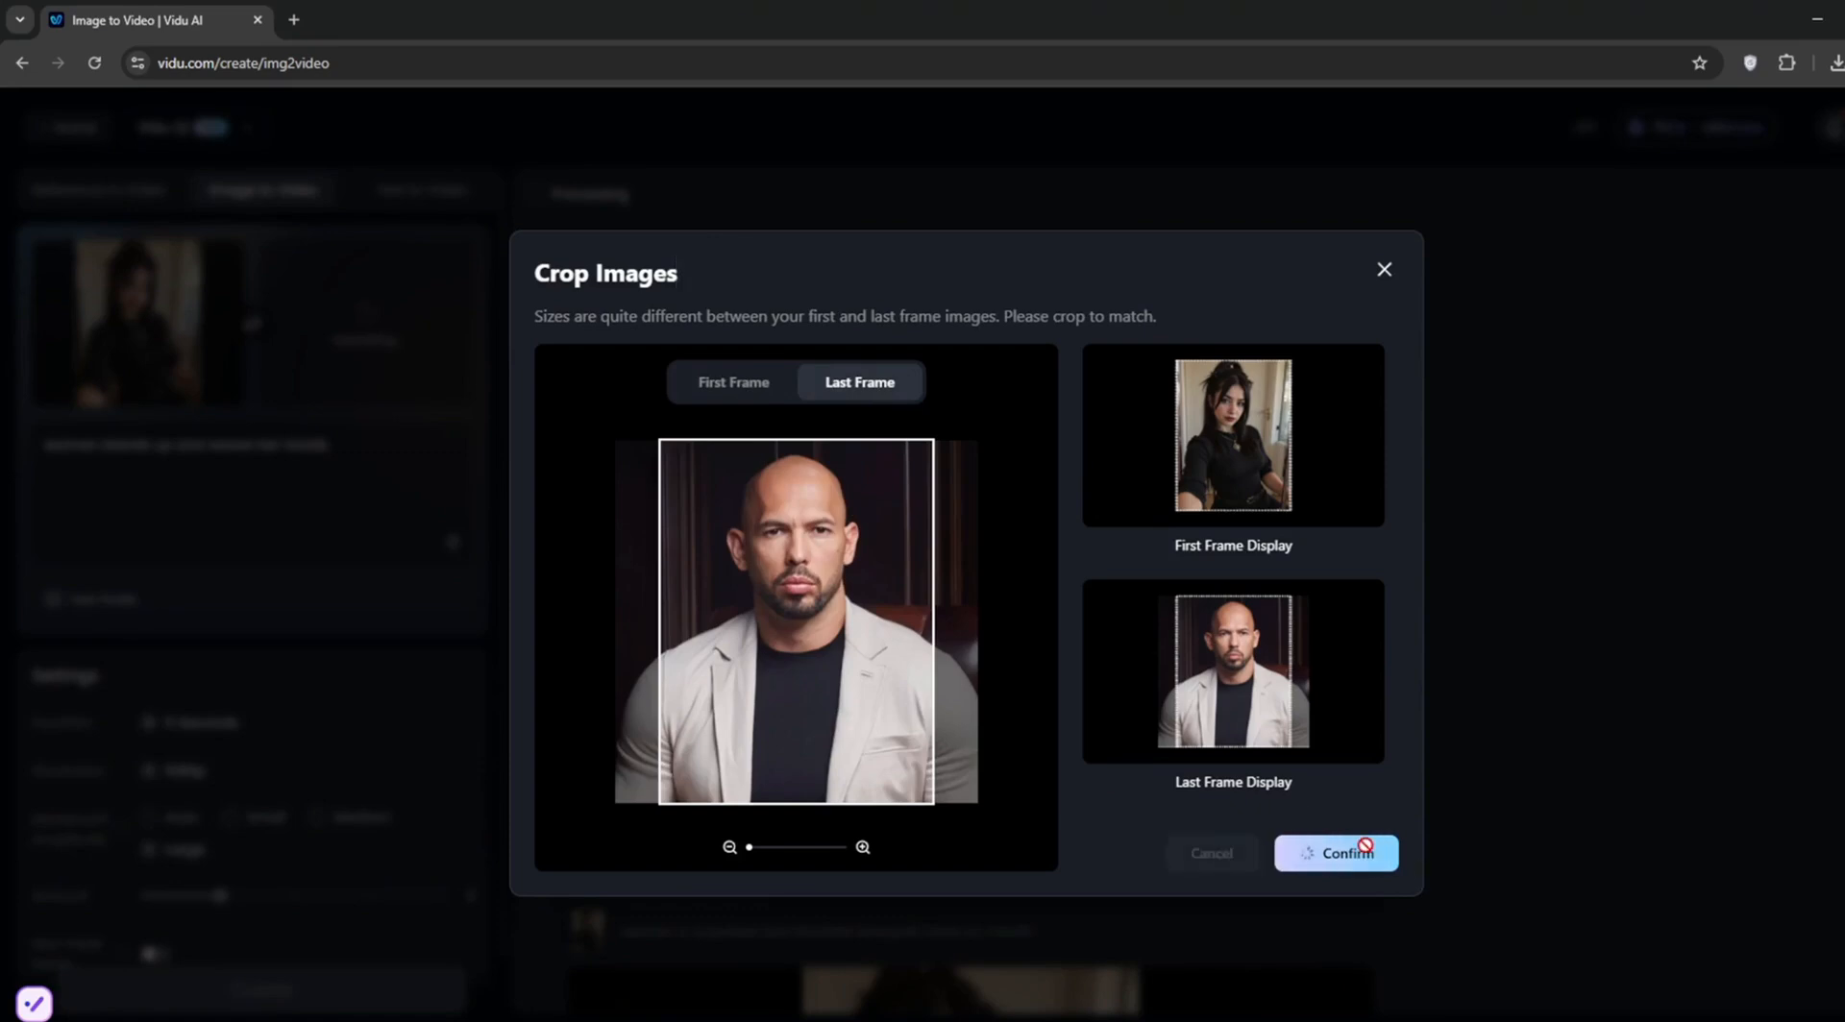
left_click(1336, 853)
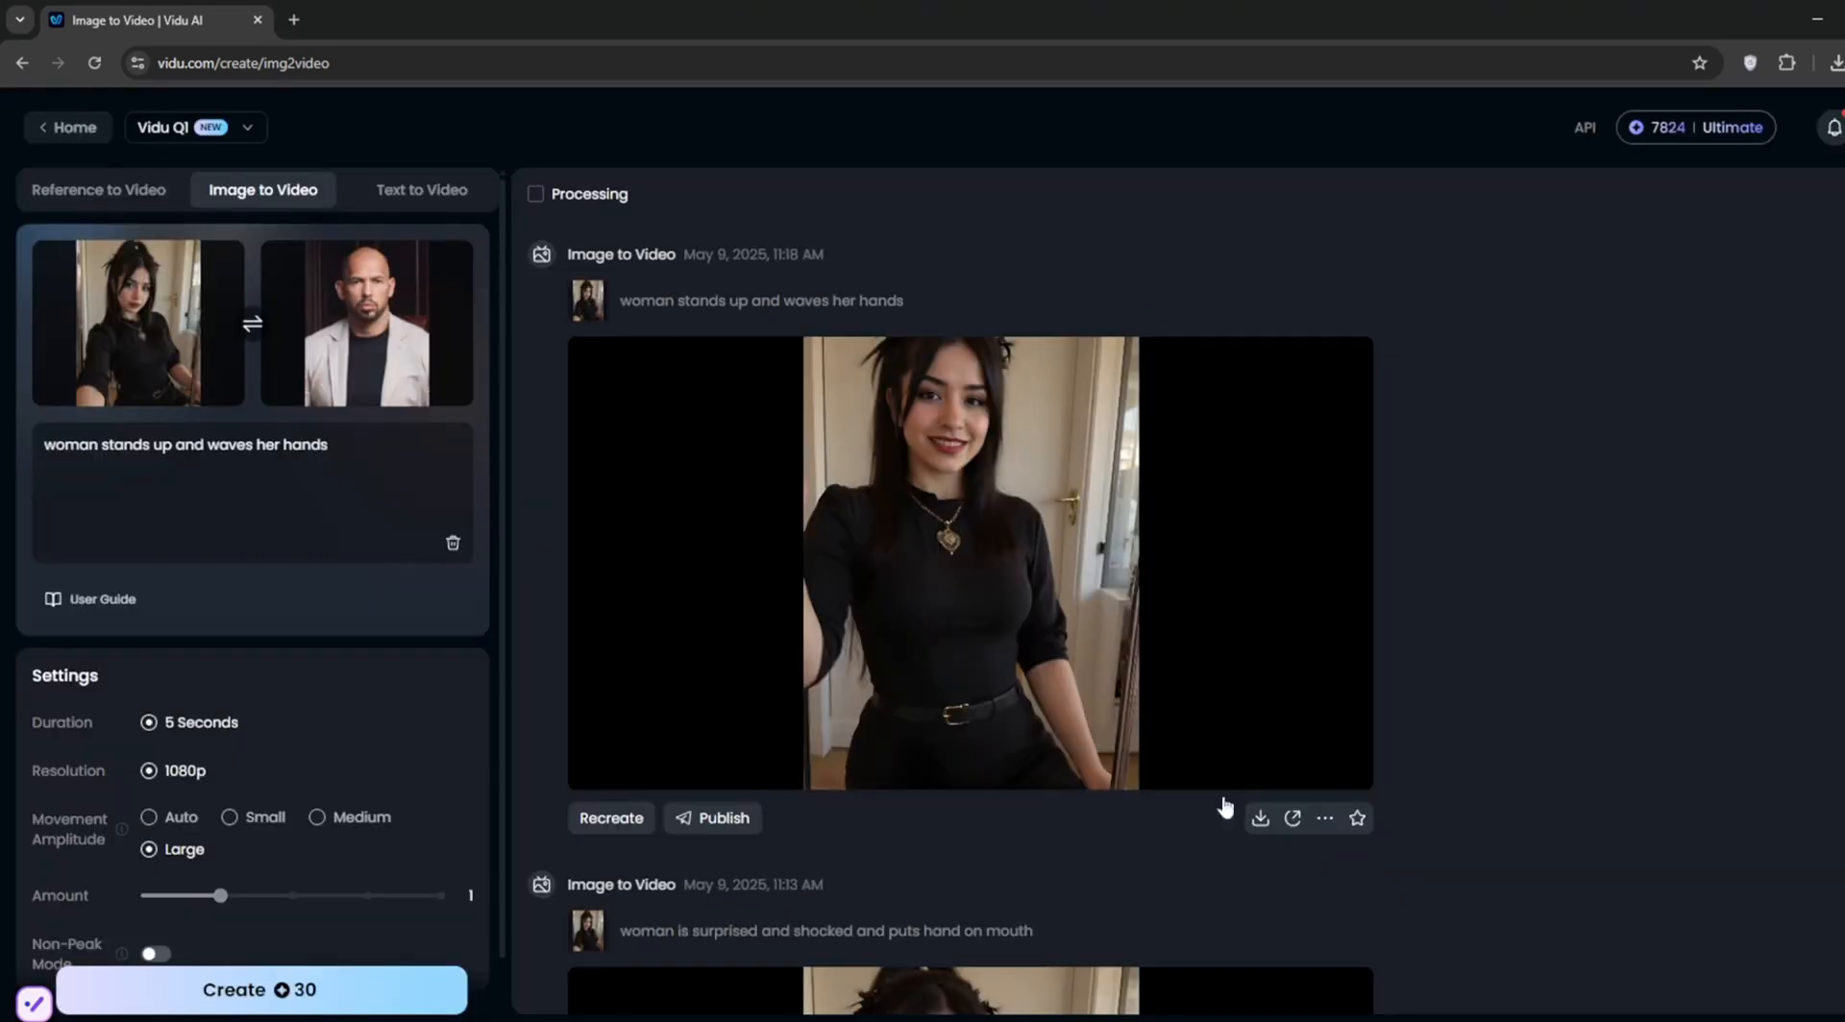
Clear the prompt and generate the woman-to-man morph video for 30 credits.
triple_click(185, 445)
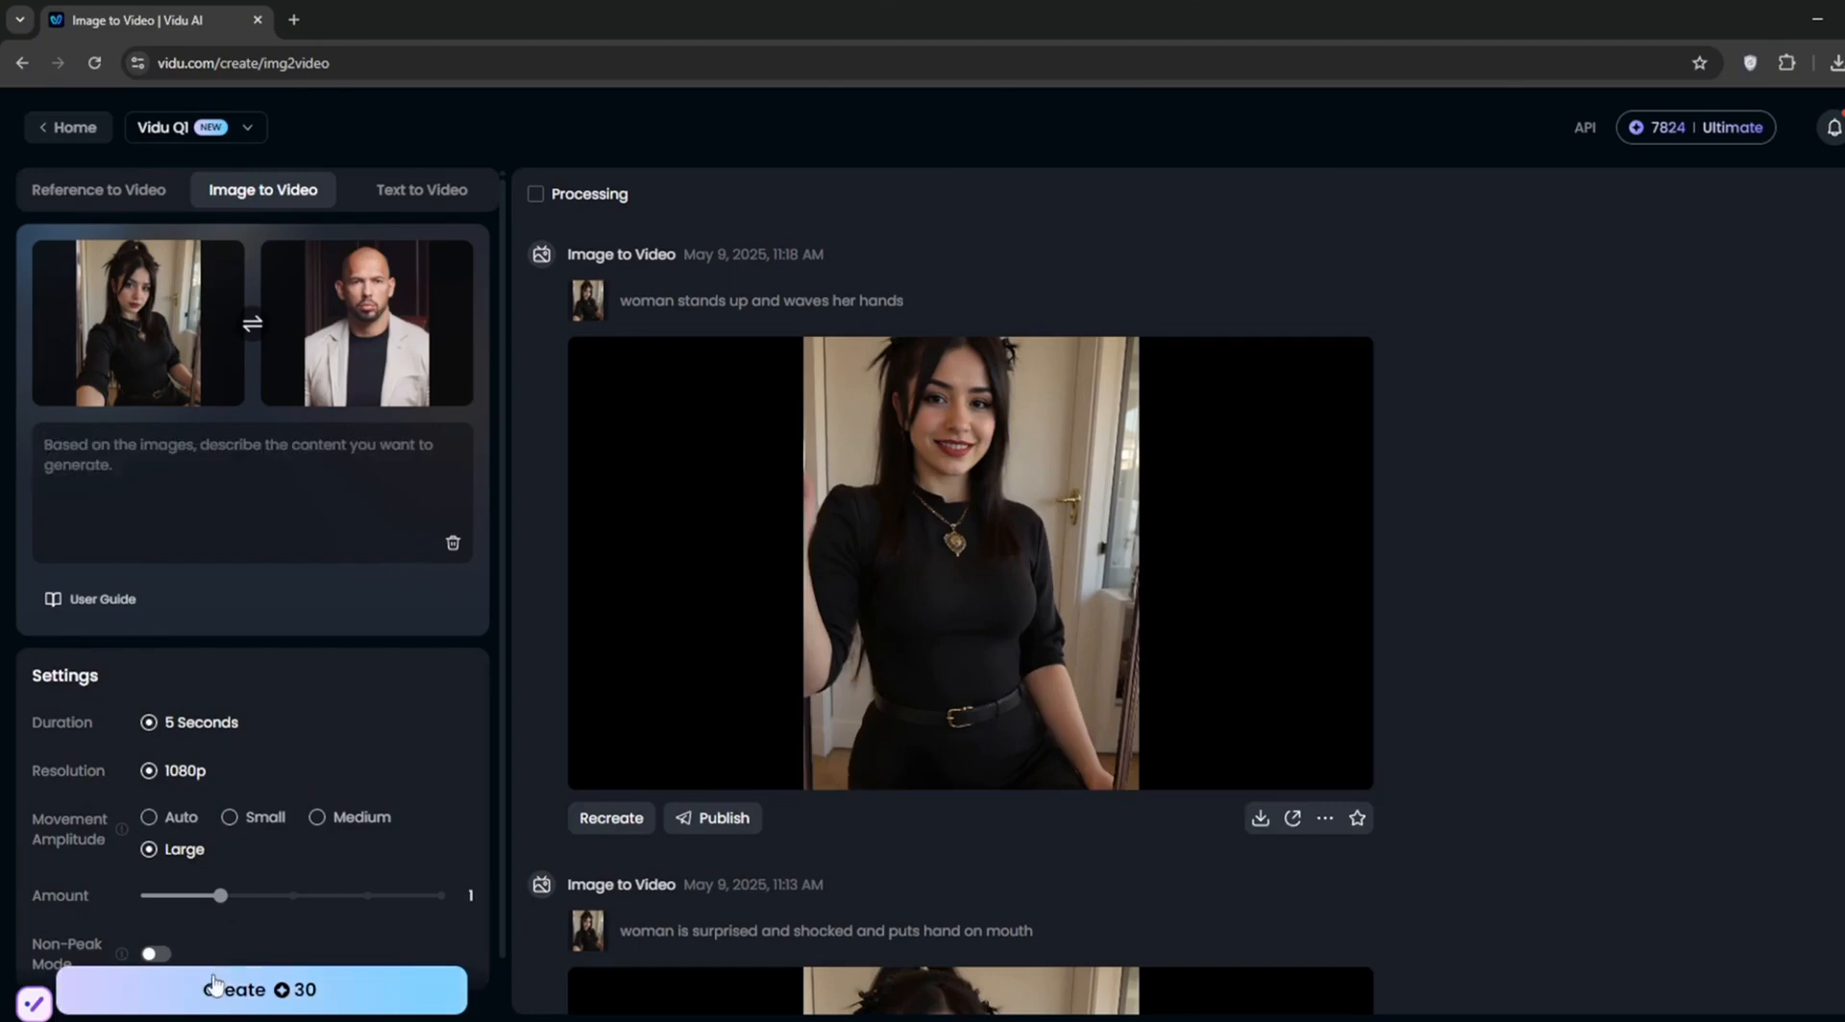
left_click(231, 990)
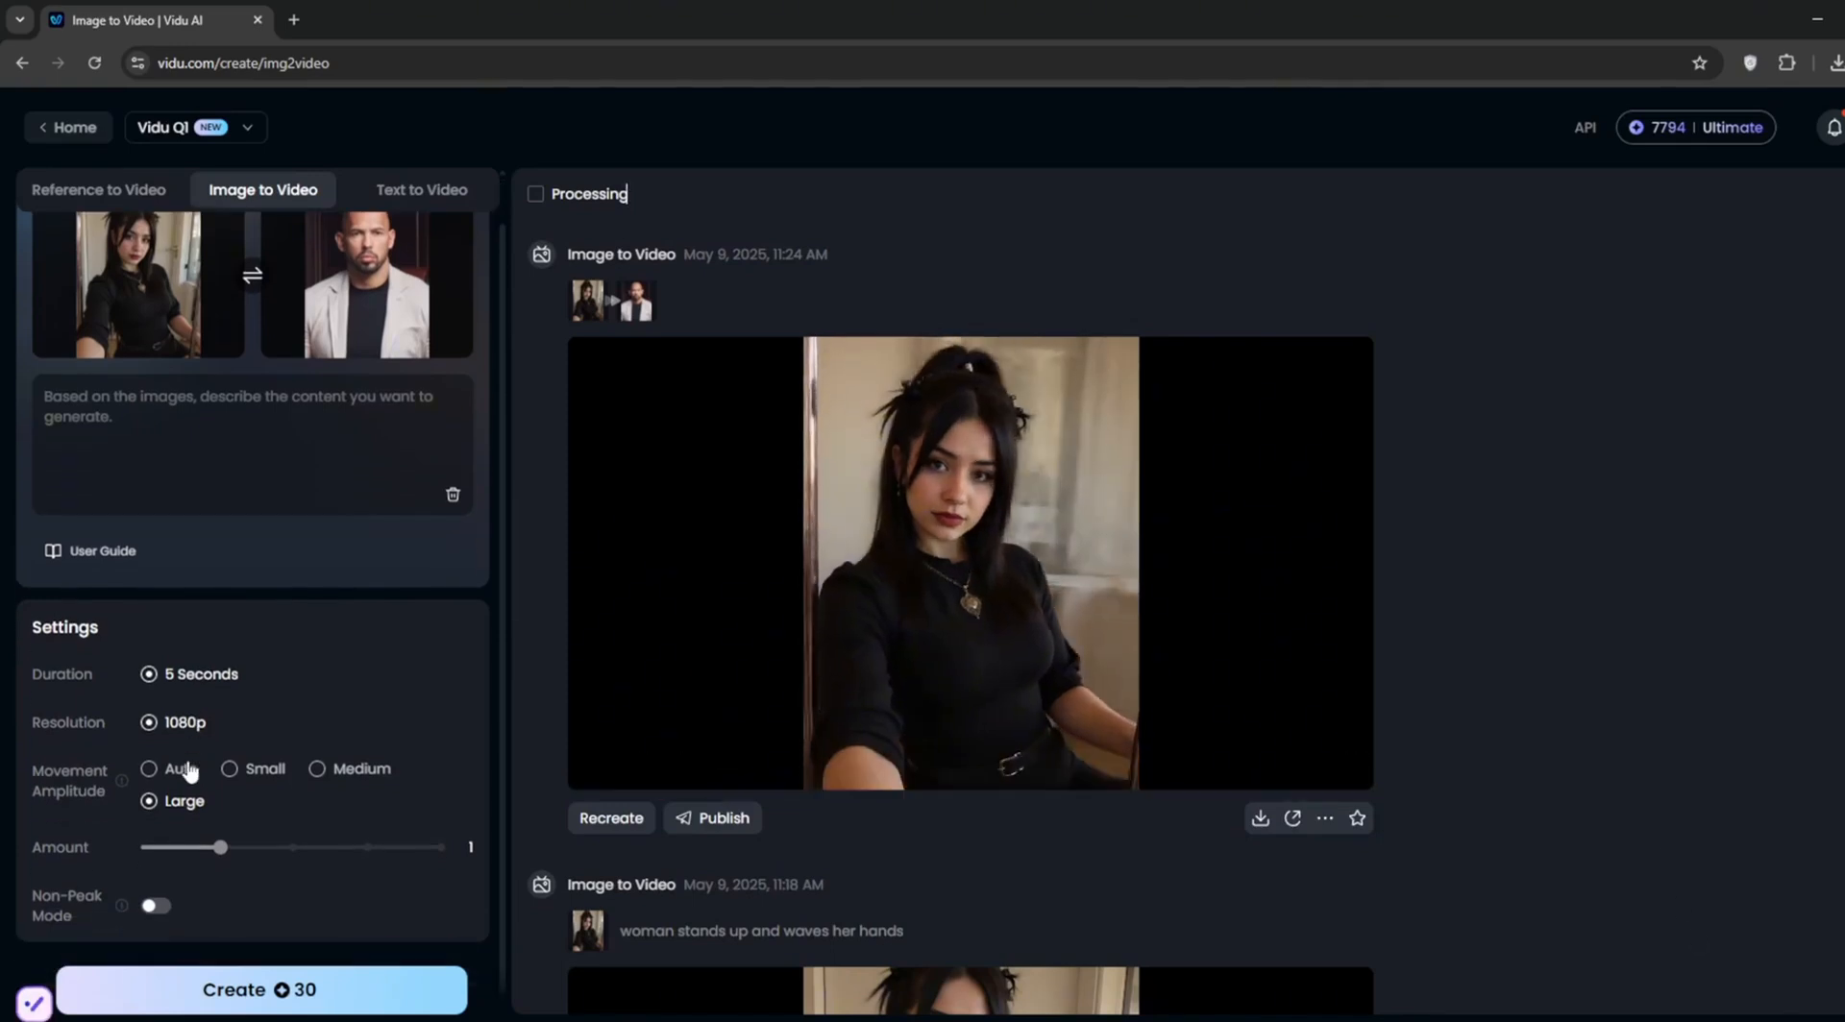
left_click(154, 906)
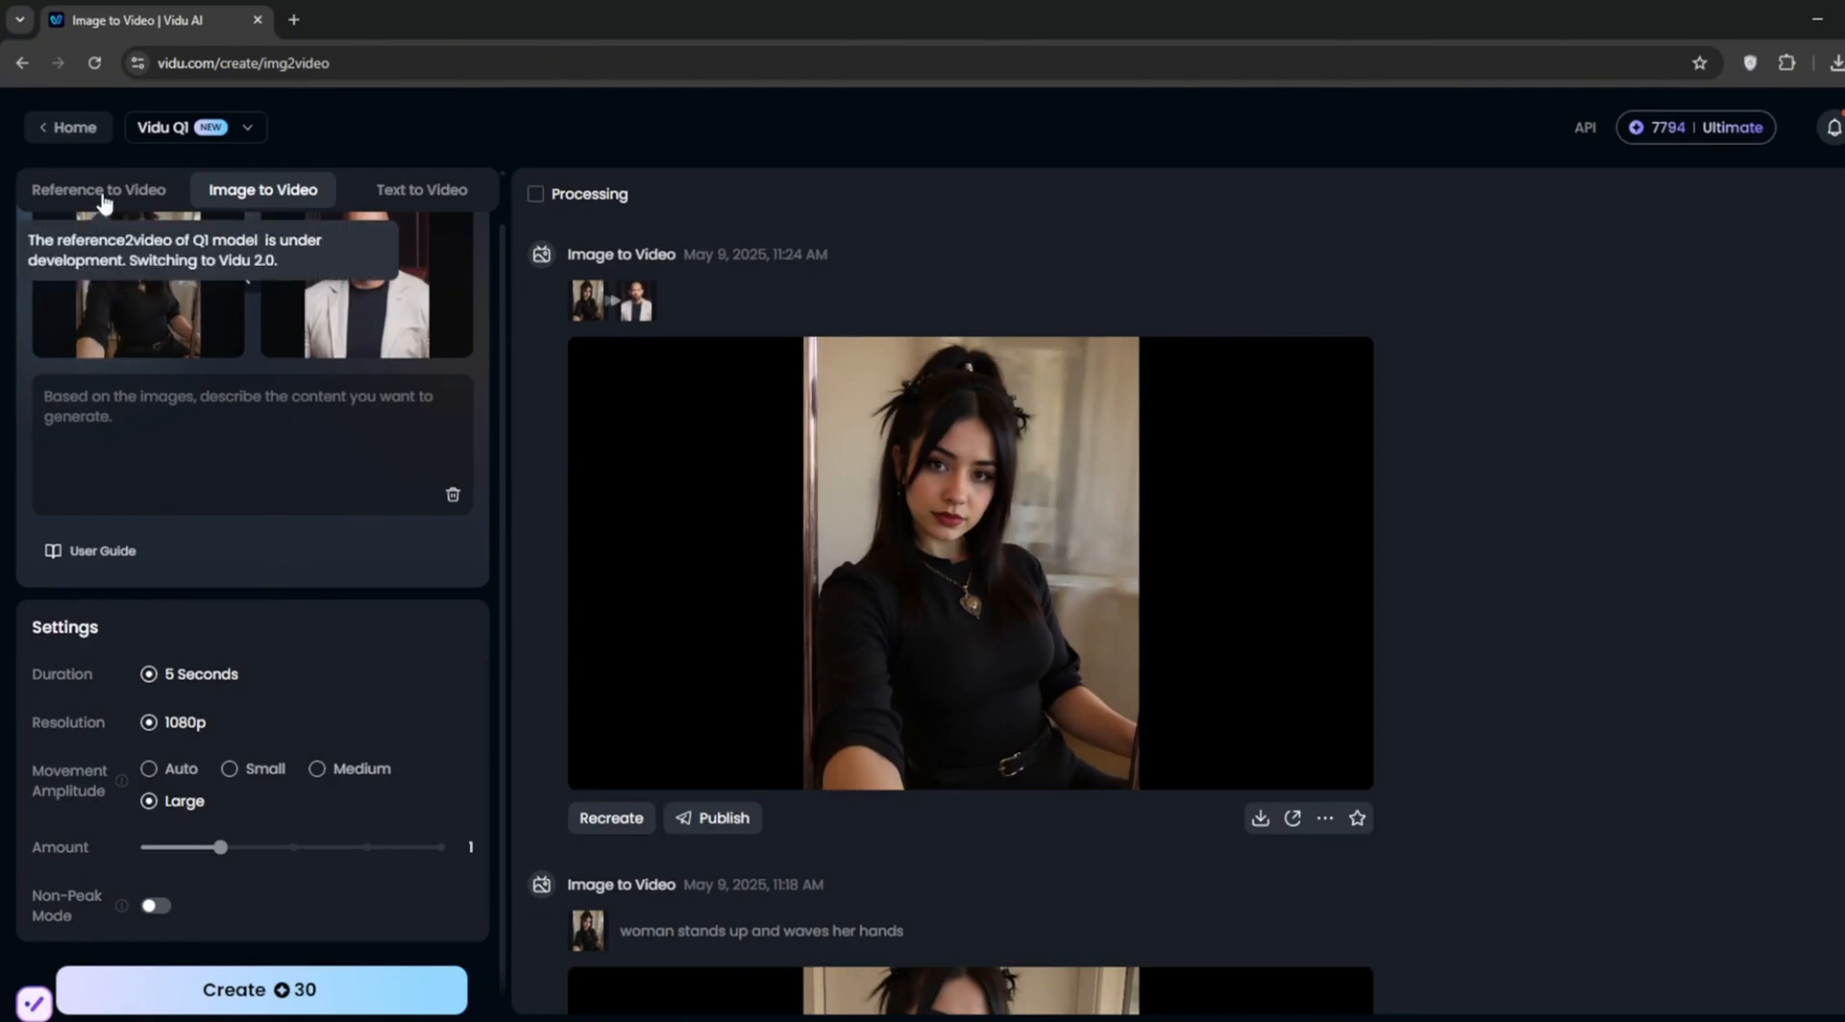
mouse_move(121, 194)
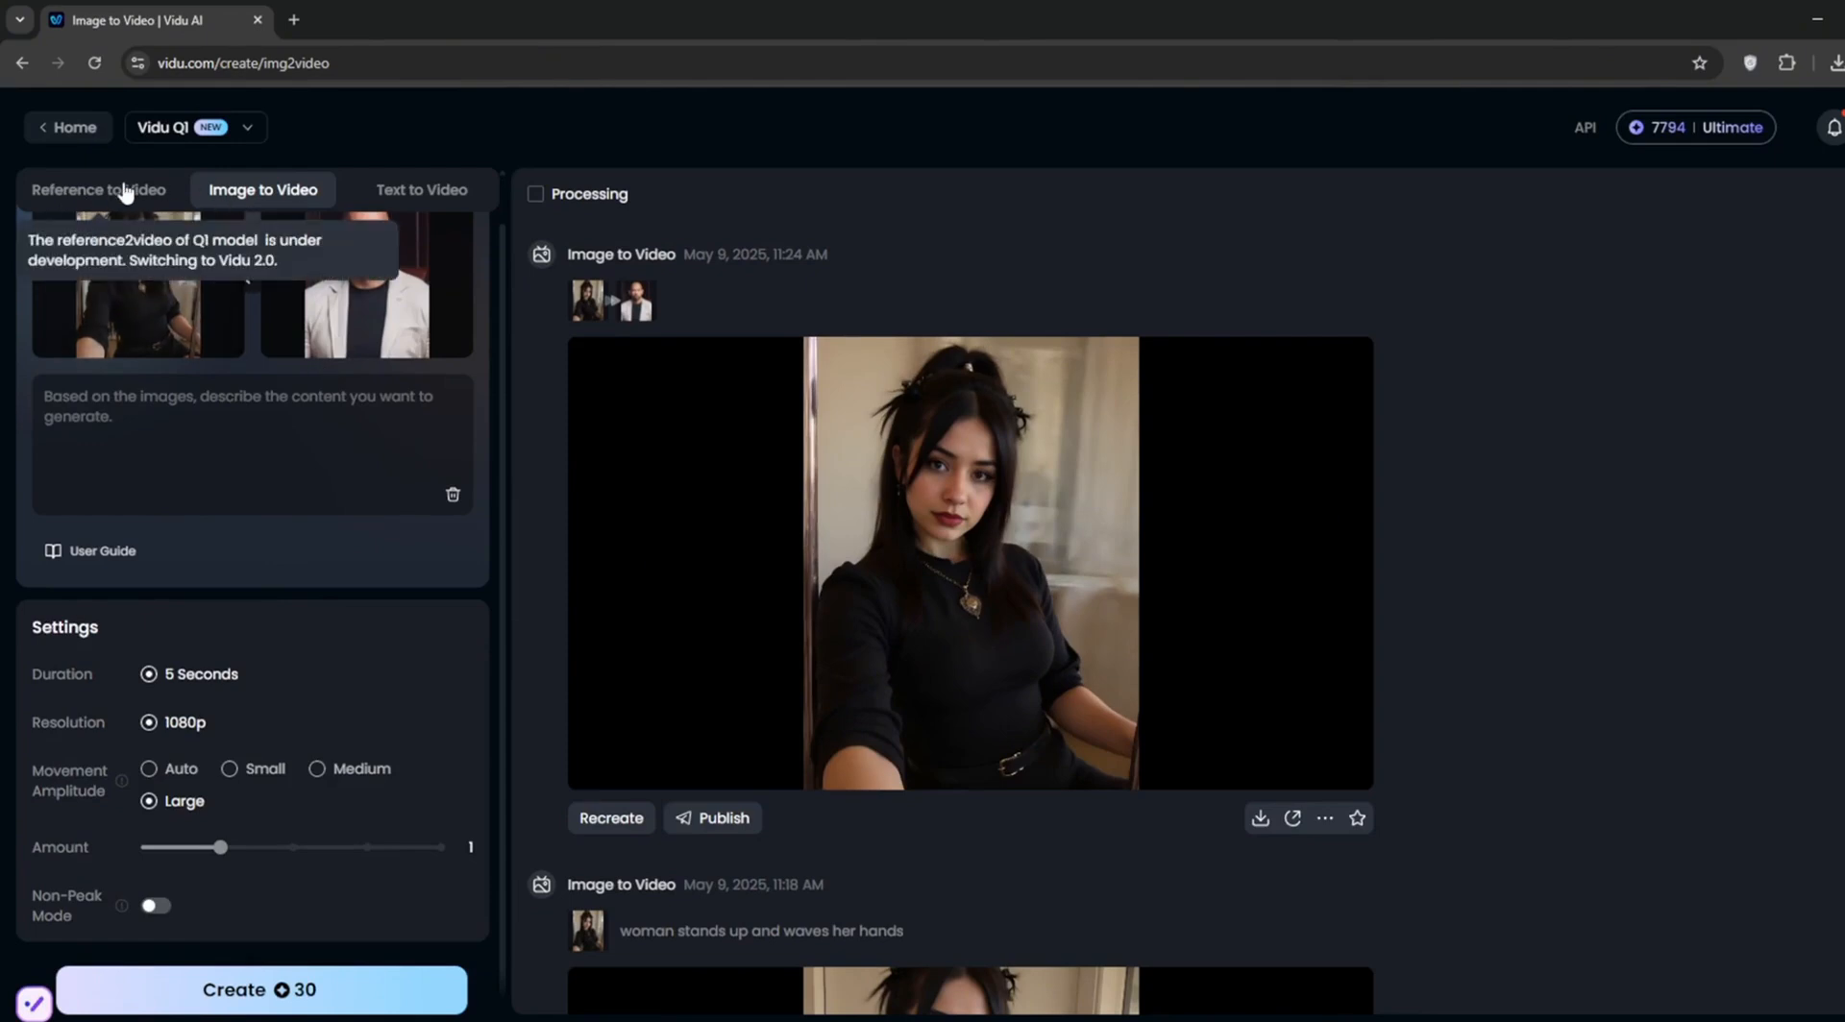
Generate a 720p, Medium-movement reference clip of a zoom shot of an apple on the table.
left_click(99, 190)
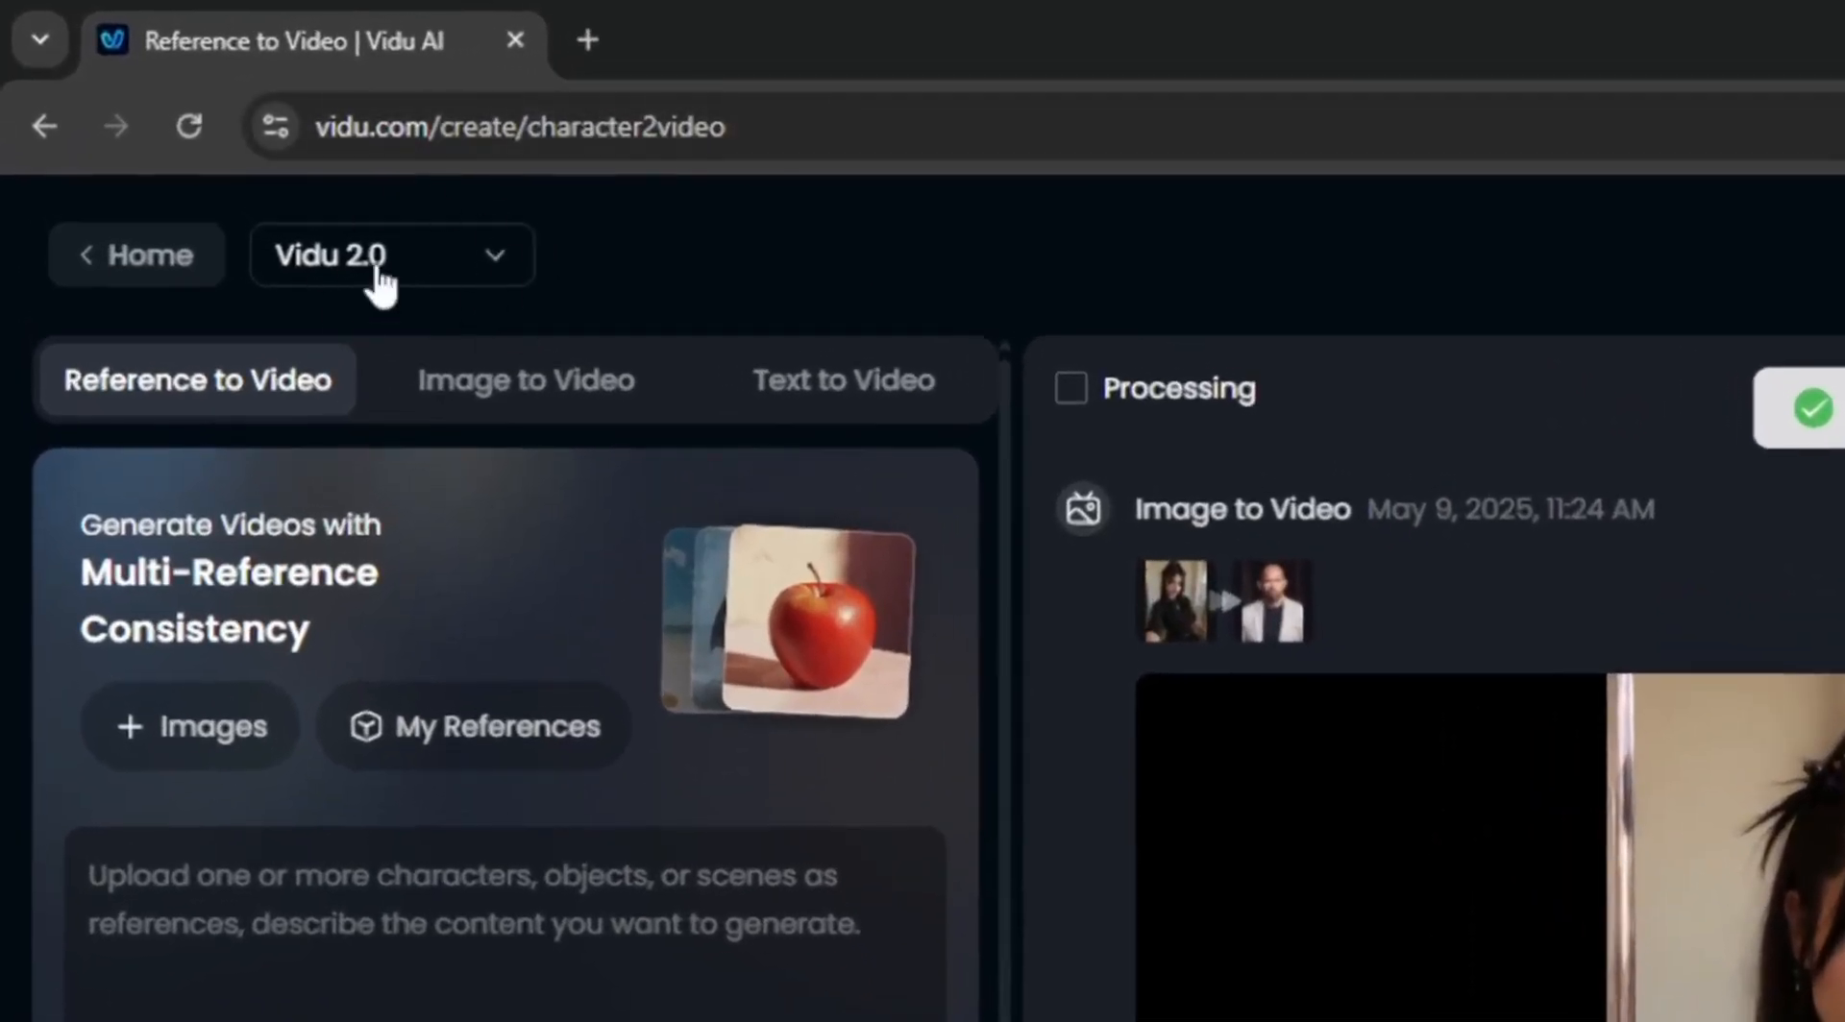
left_click(391, 254)
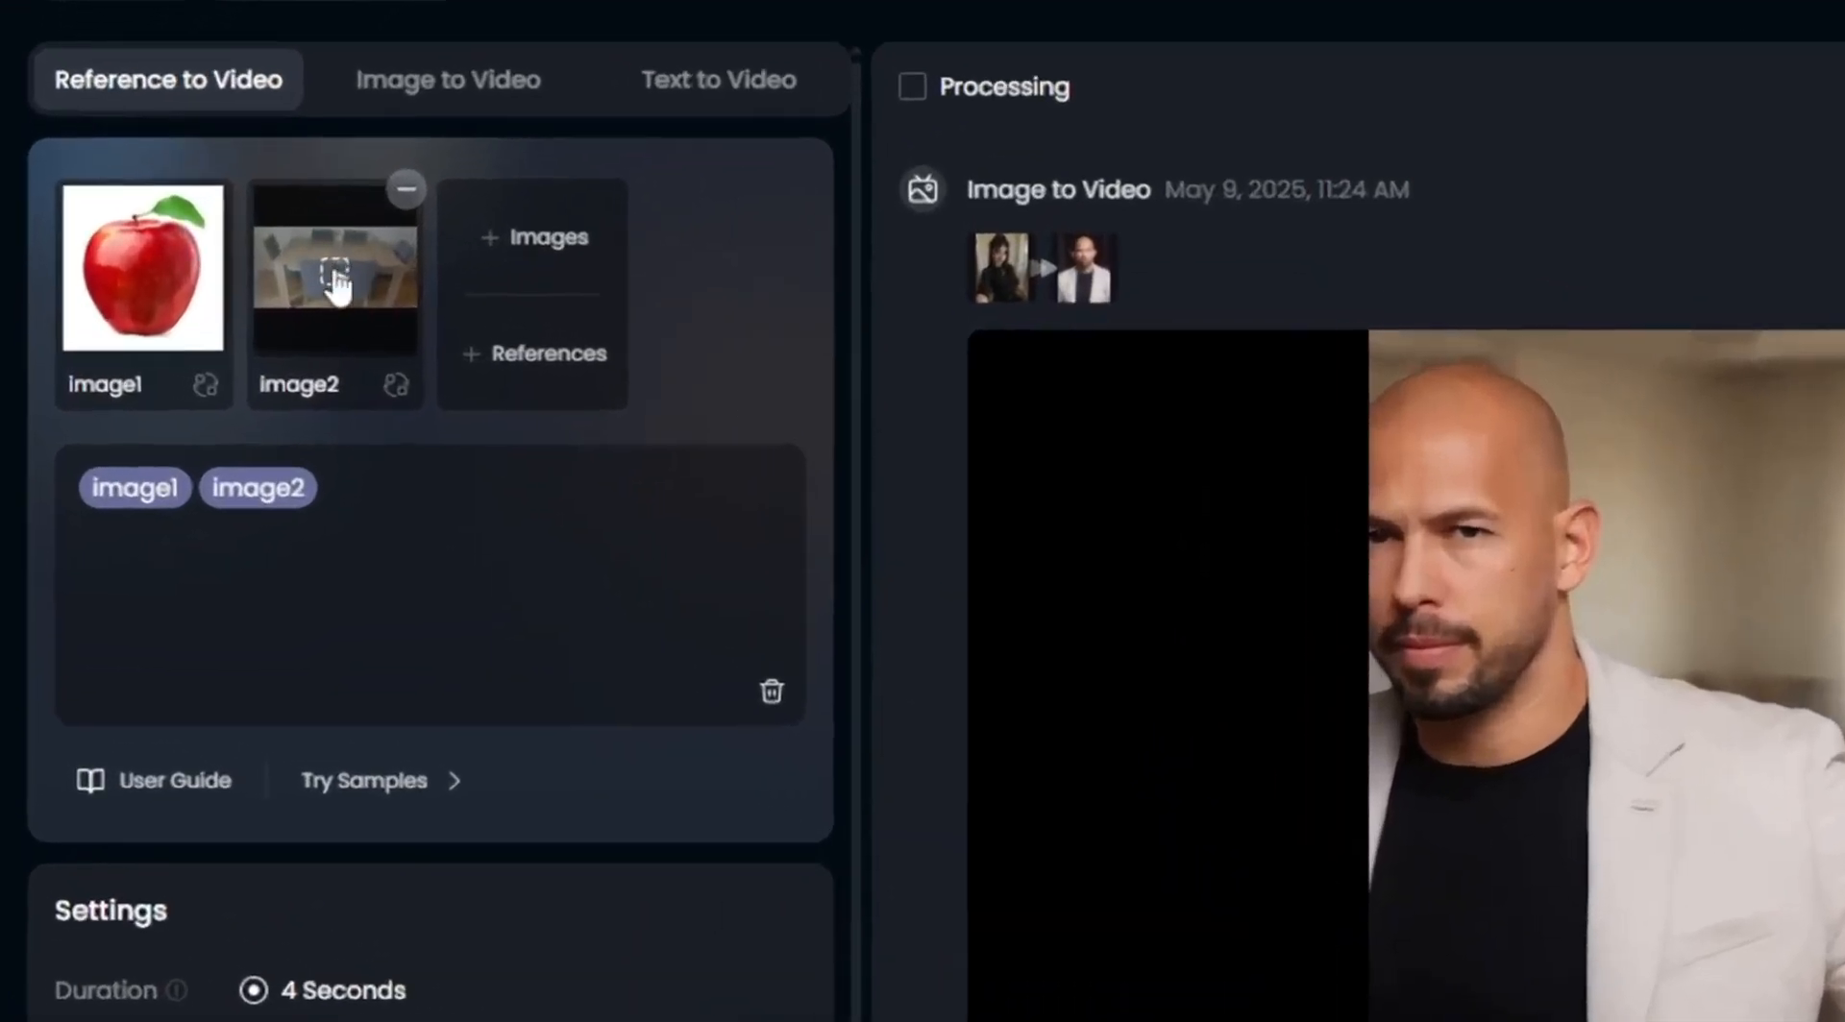
type("zoom shot of an apple on a table")
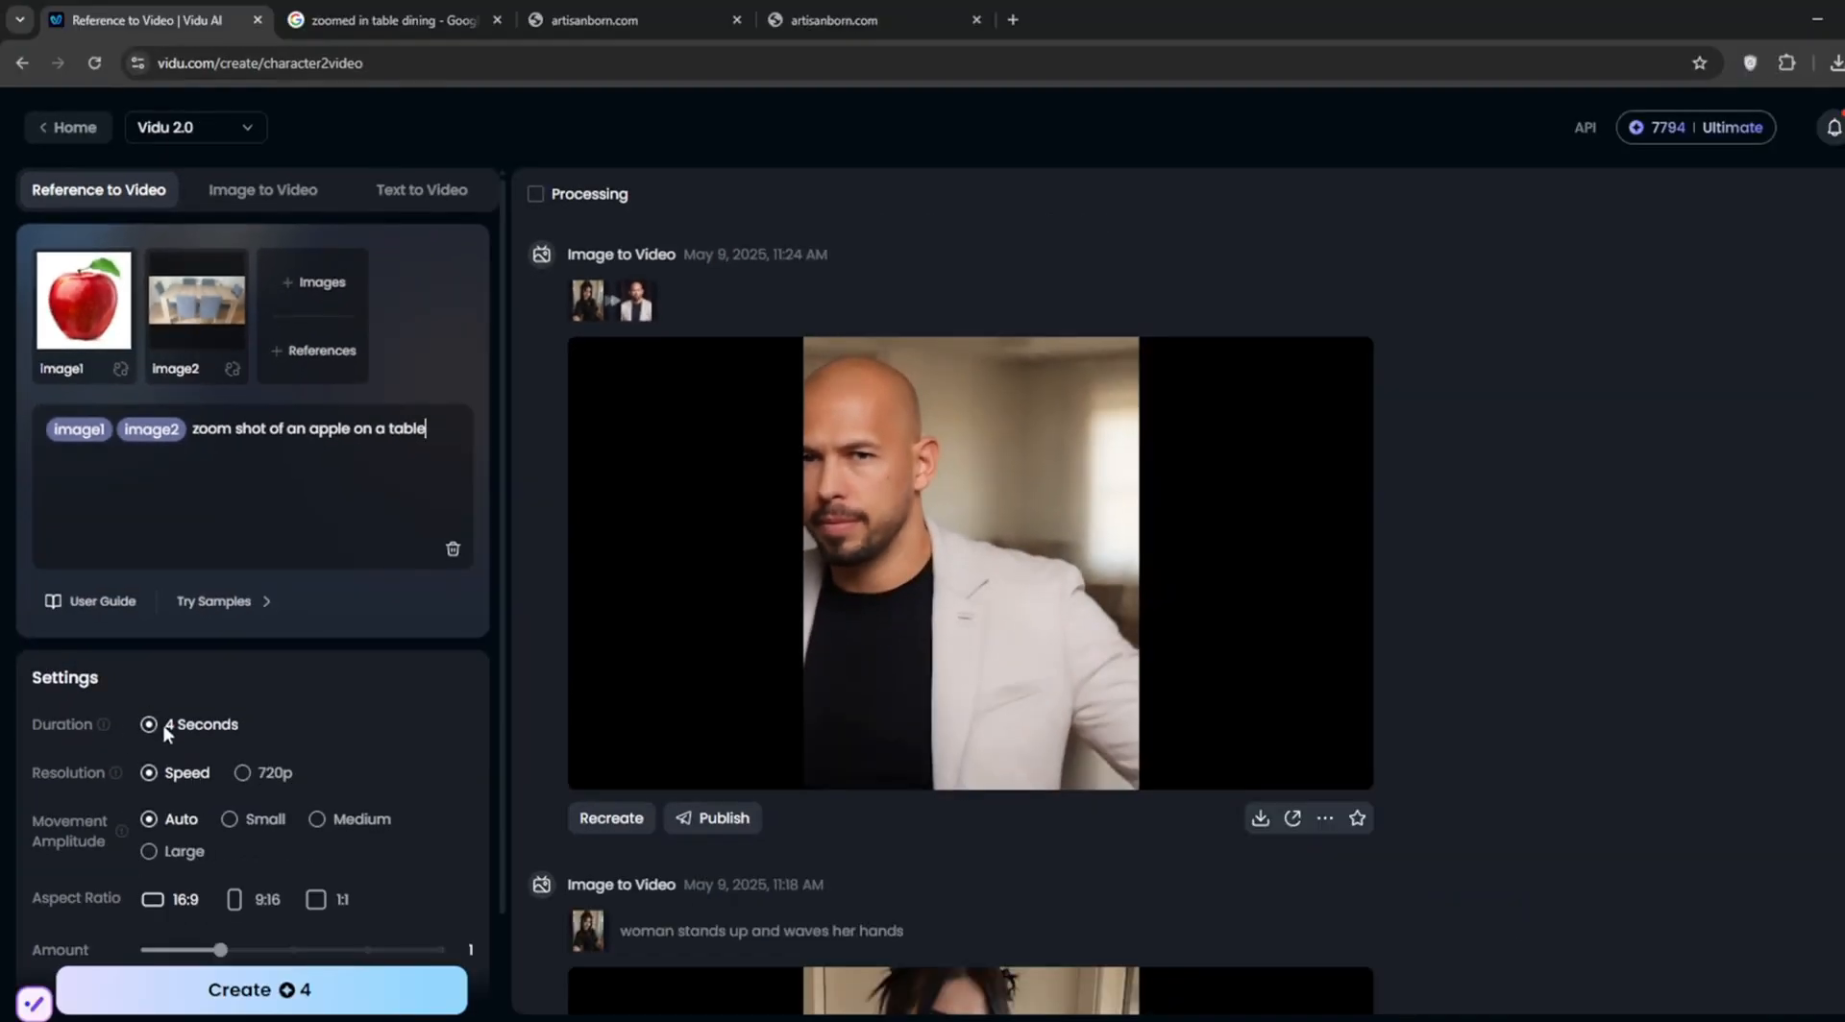
left_click(242, 773)
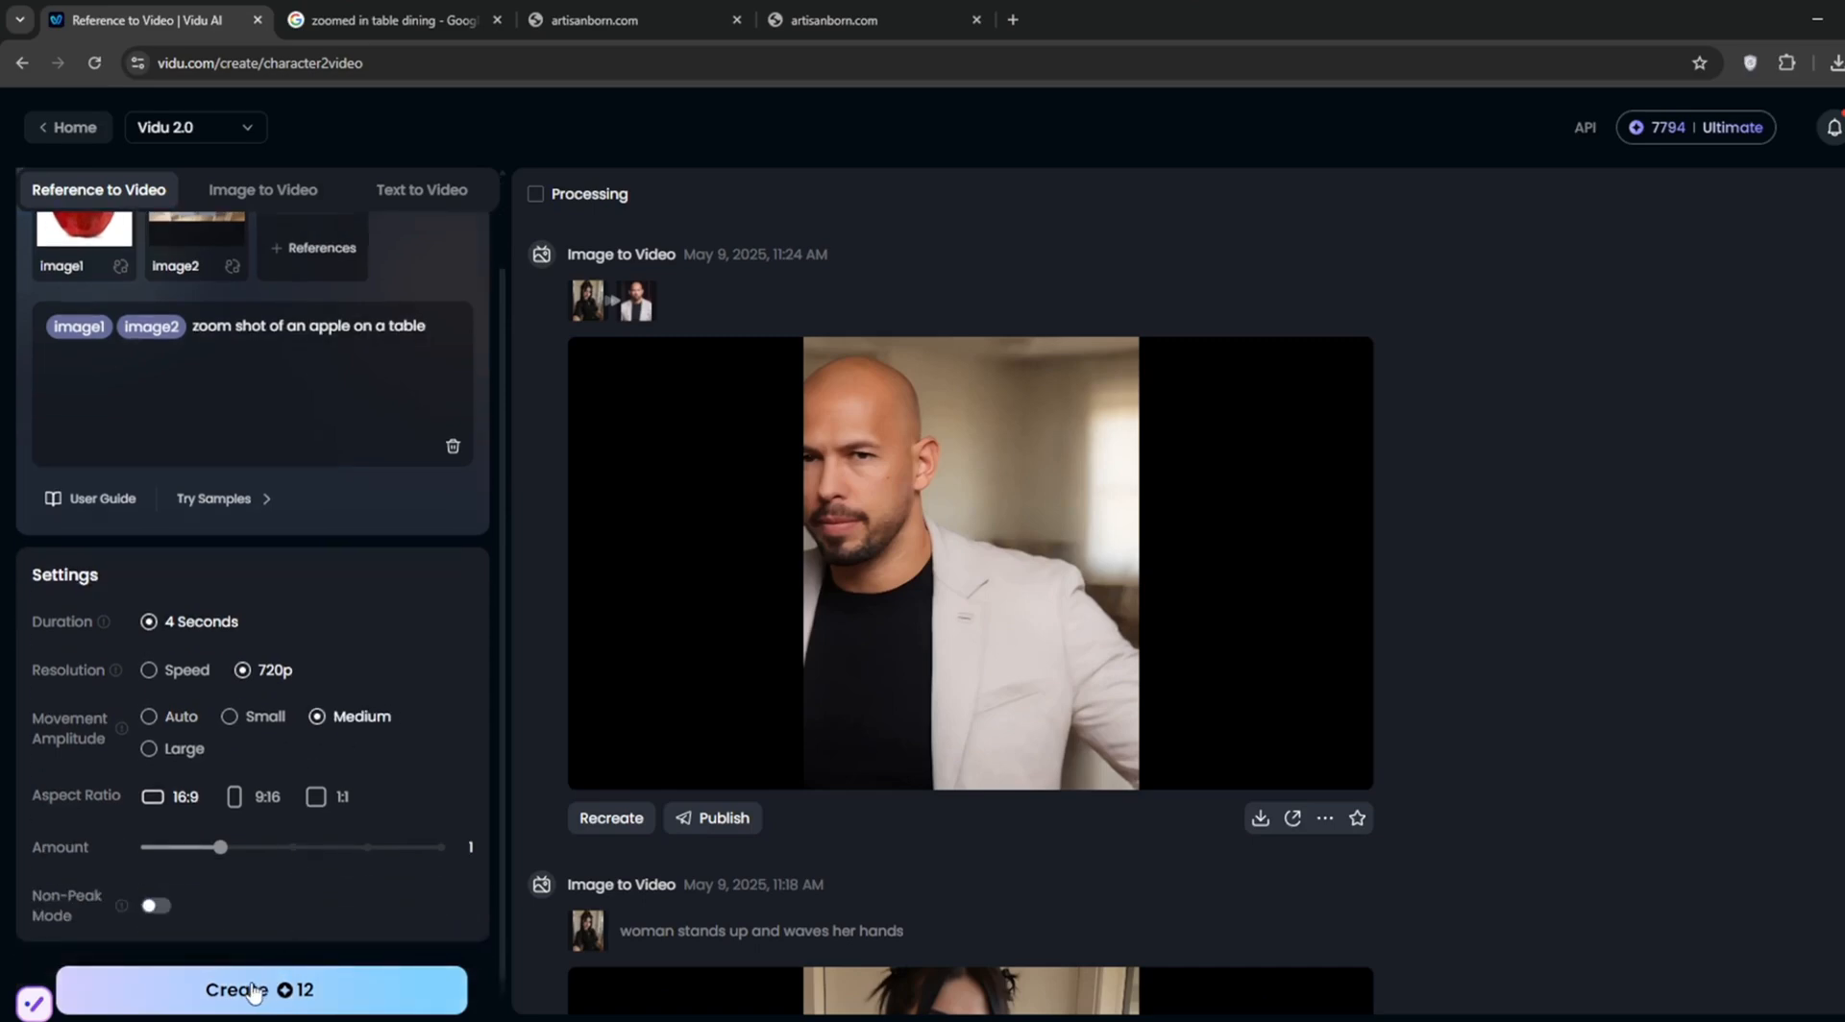
left_click(251, 991)
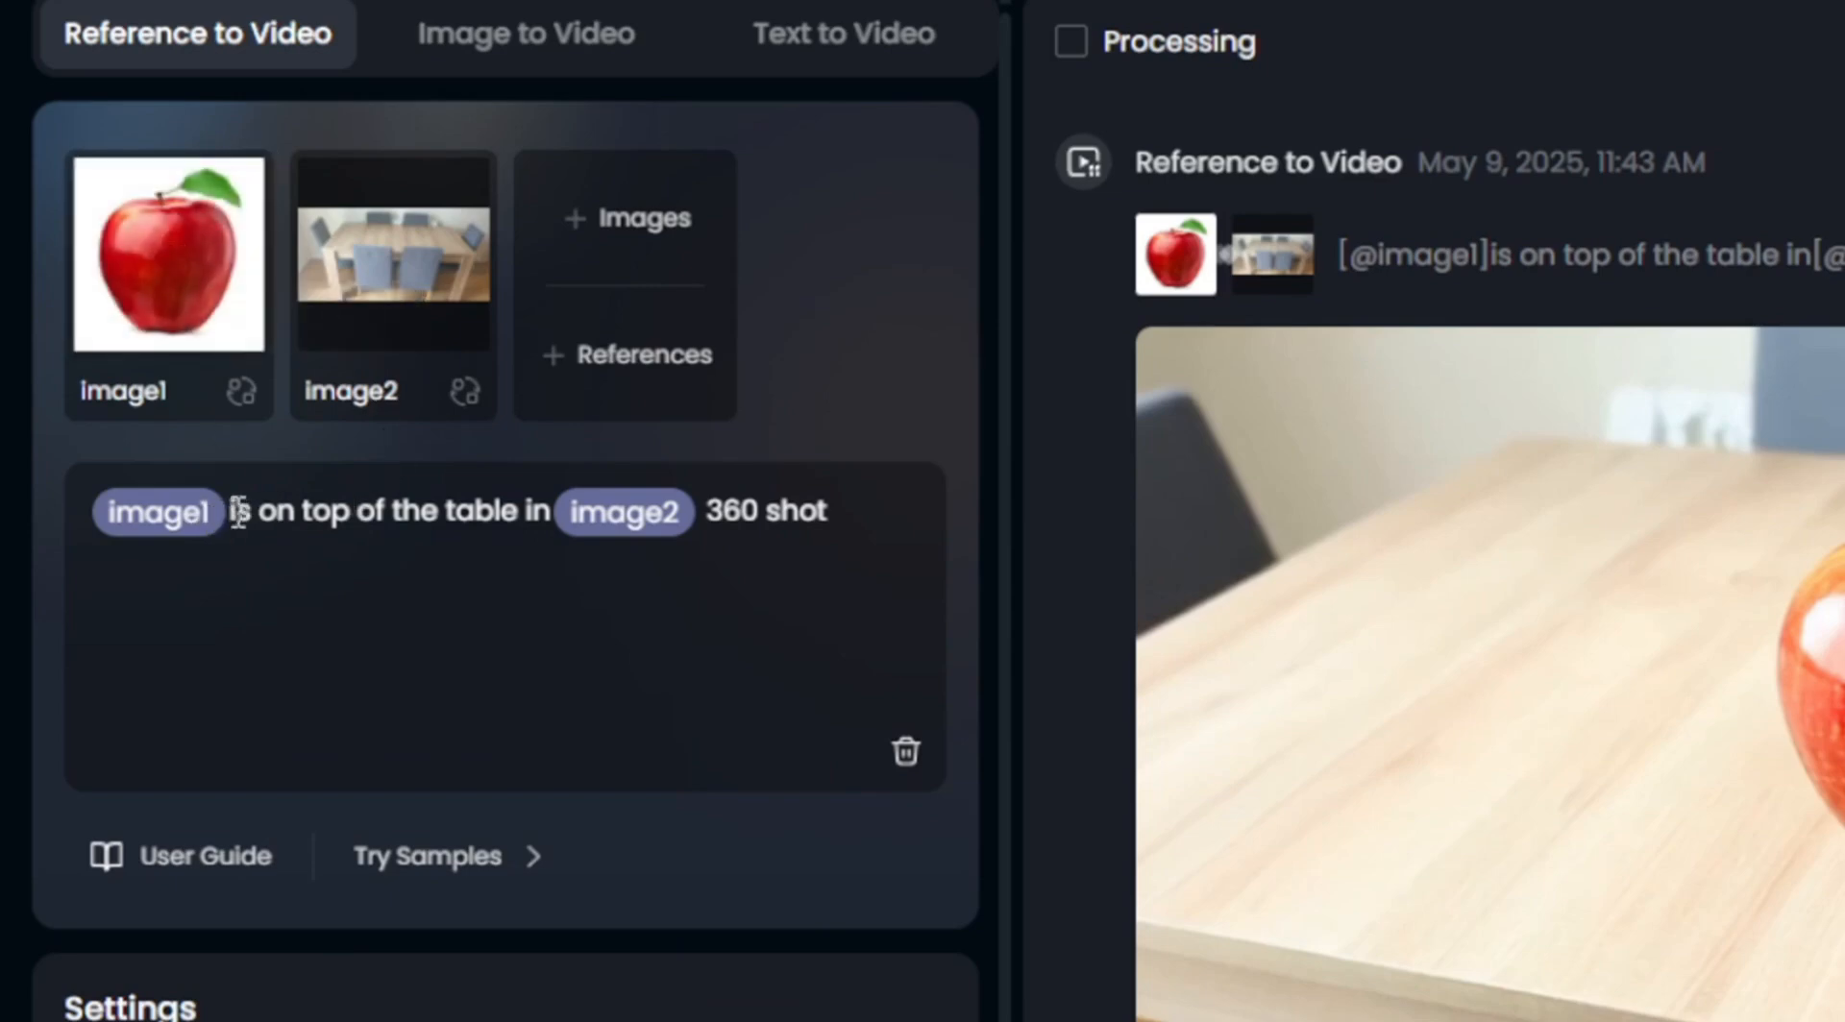
Select a word in the apple prompt to reword it as a 360 shot.
double_click(766, 511)
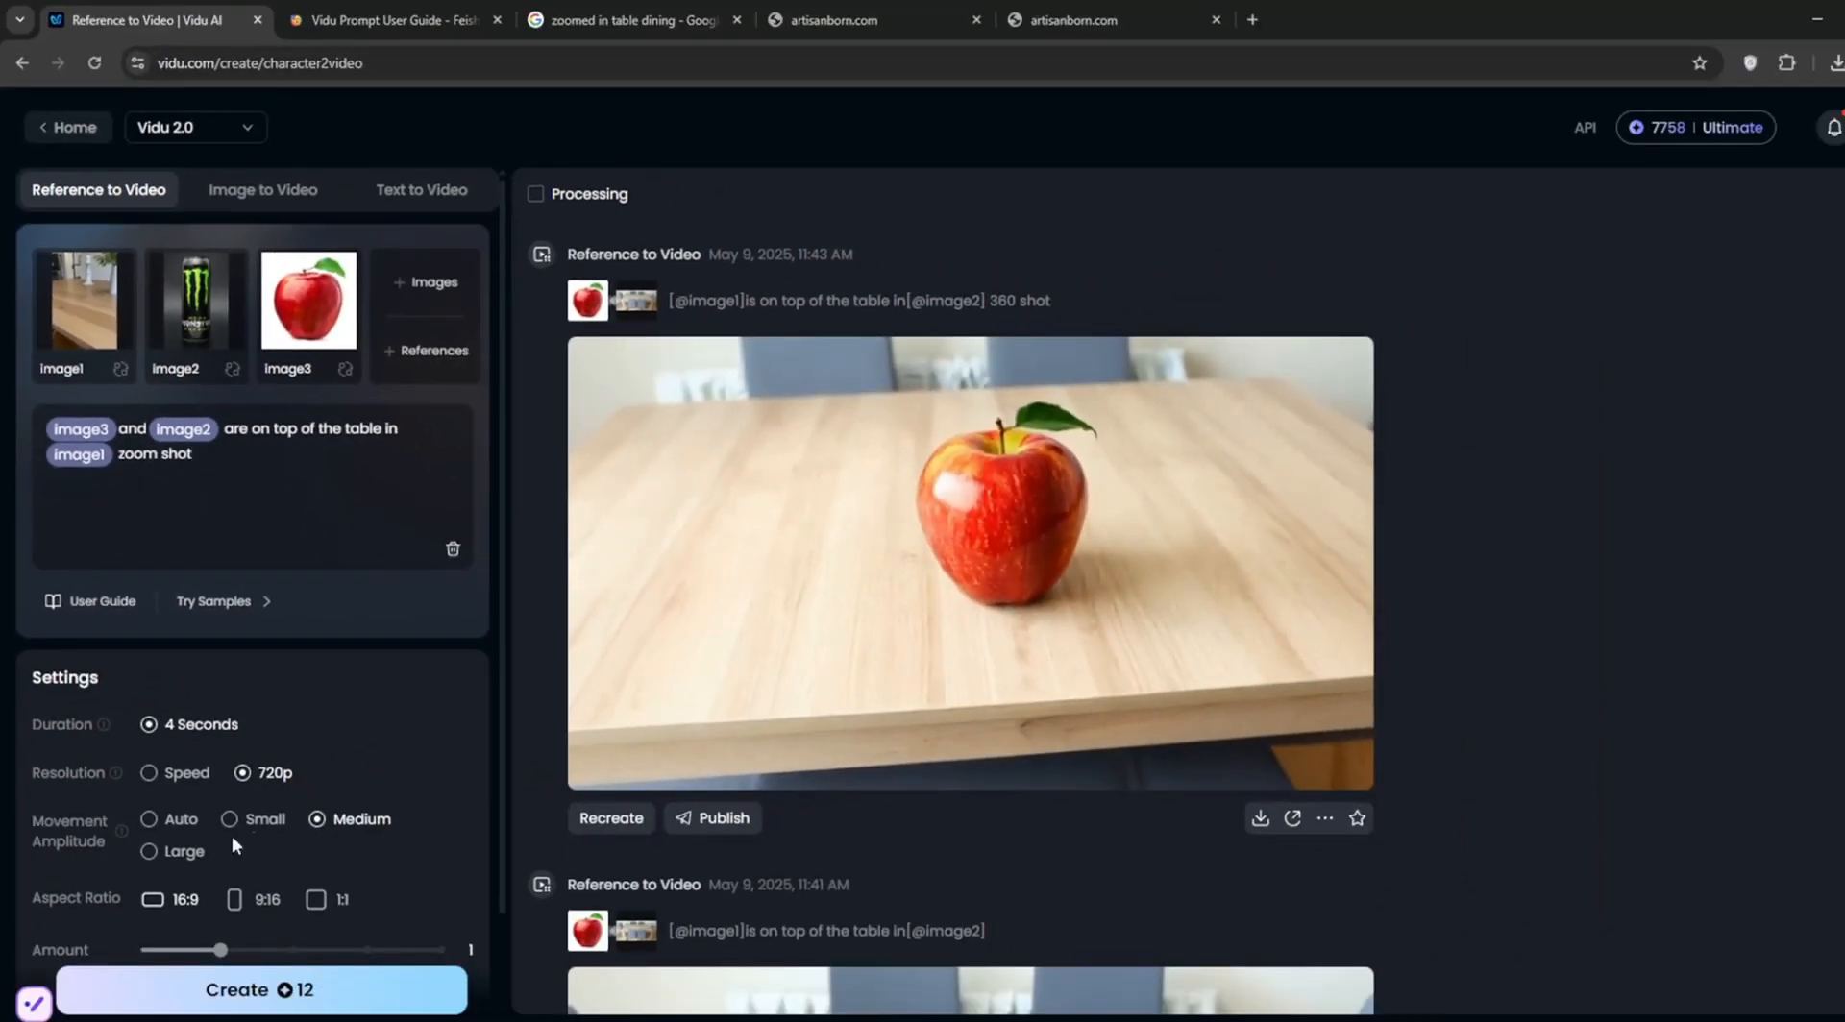
Generate the 9:16 apple and Monster can zoom-shot clip and play it.
scroll("down", 3)
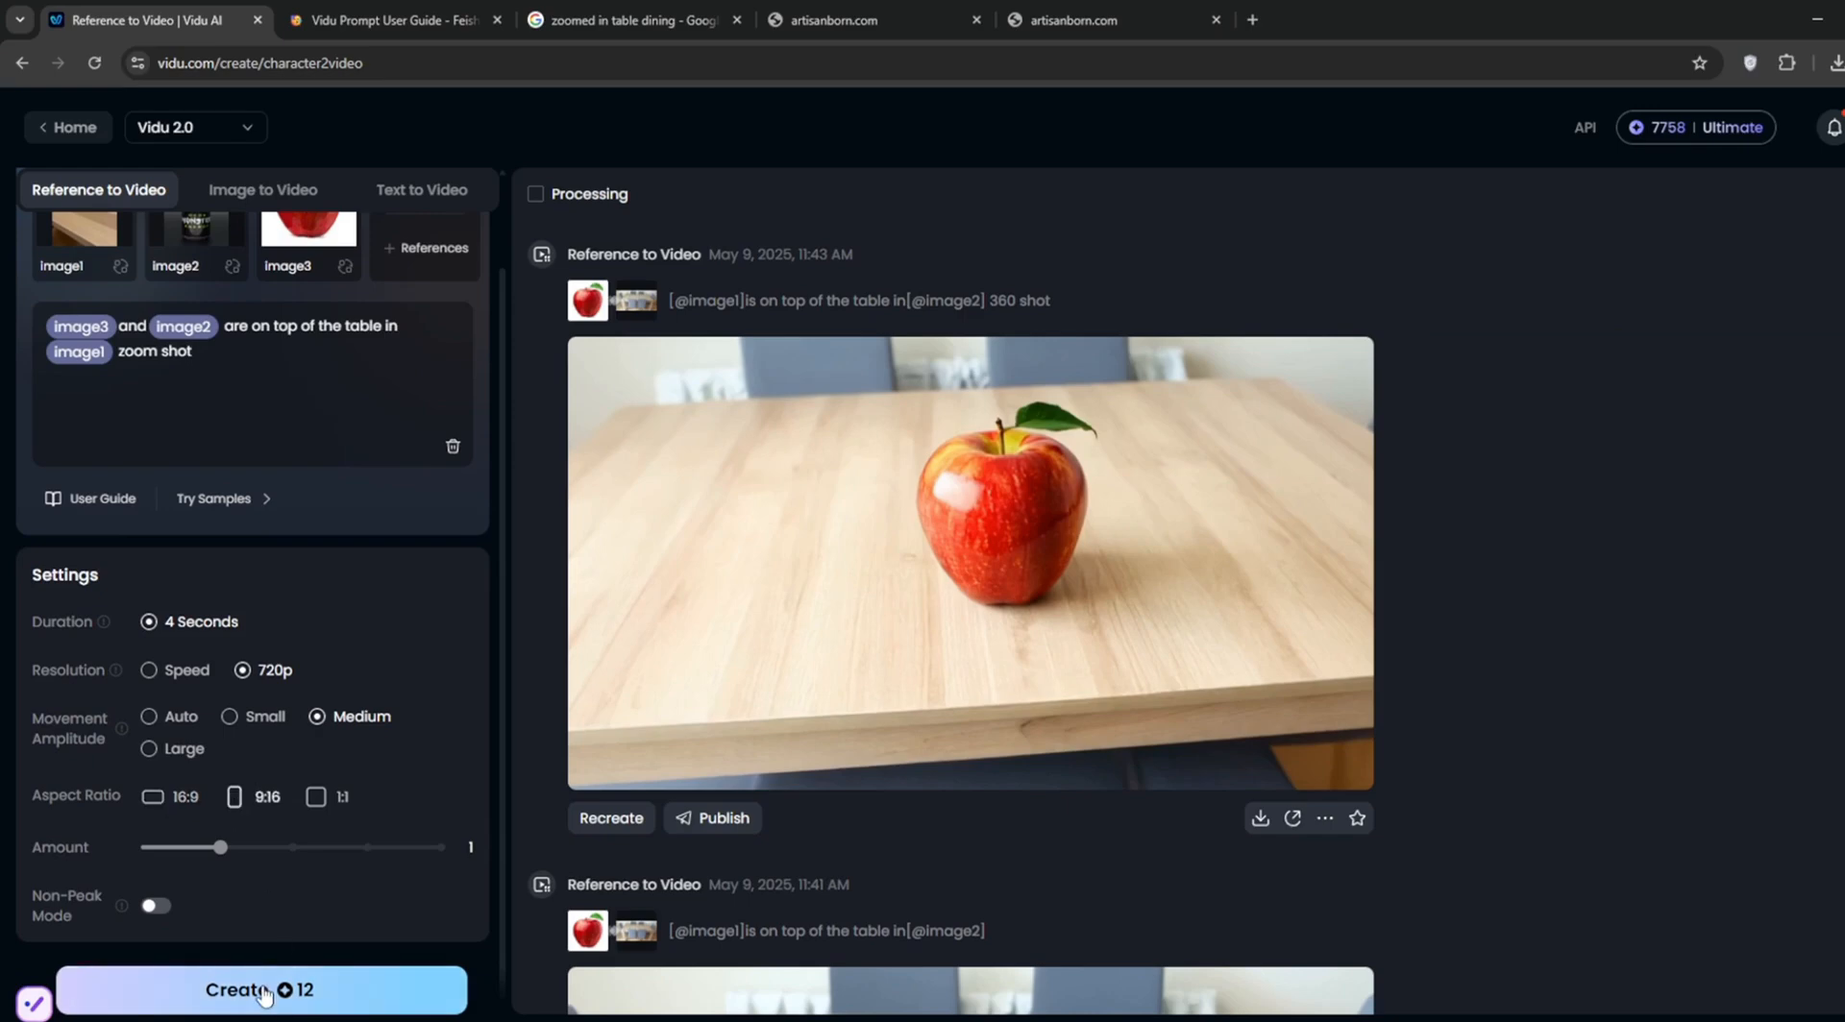
left_click(261, 991)
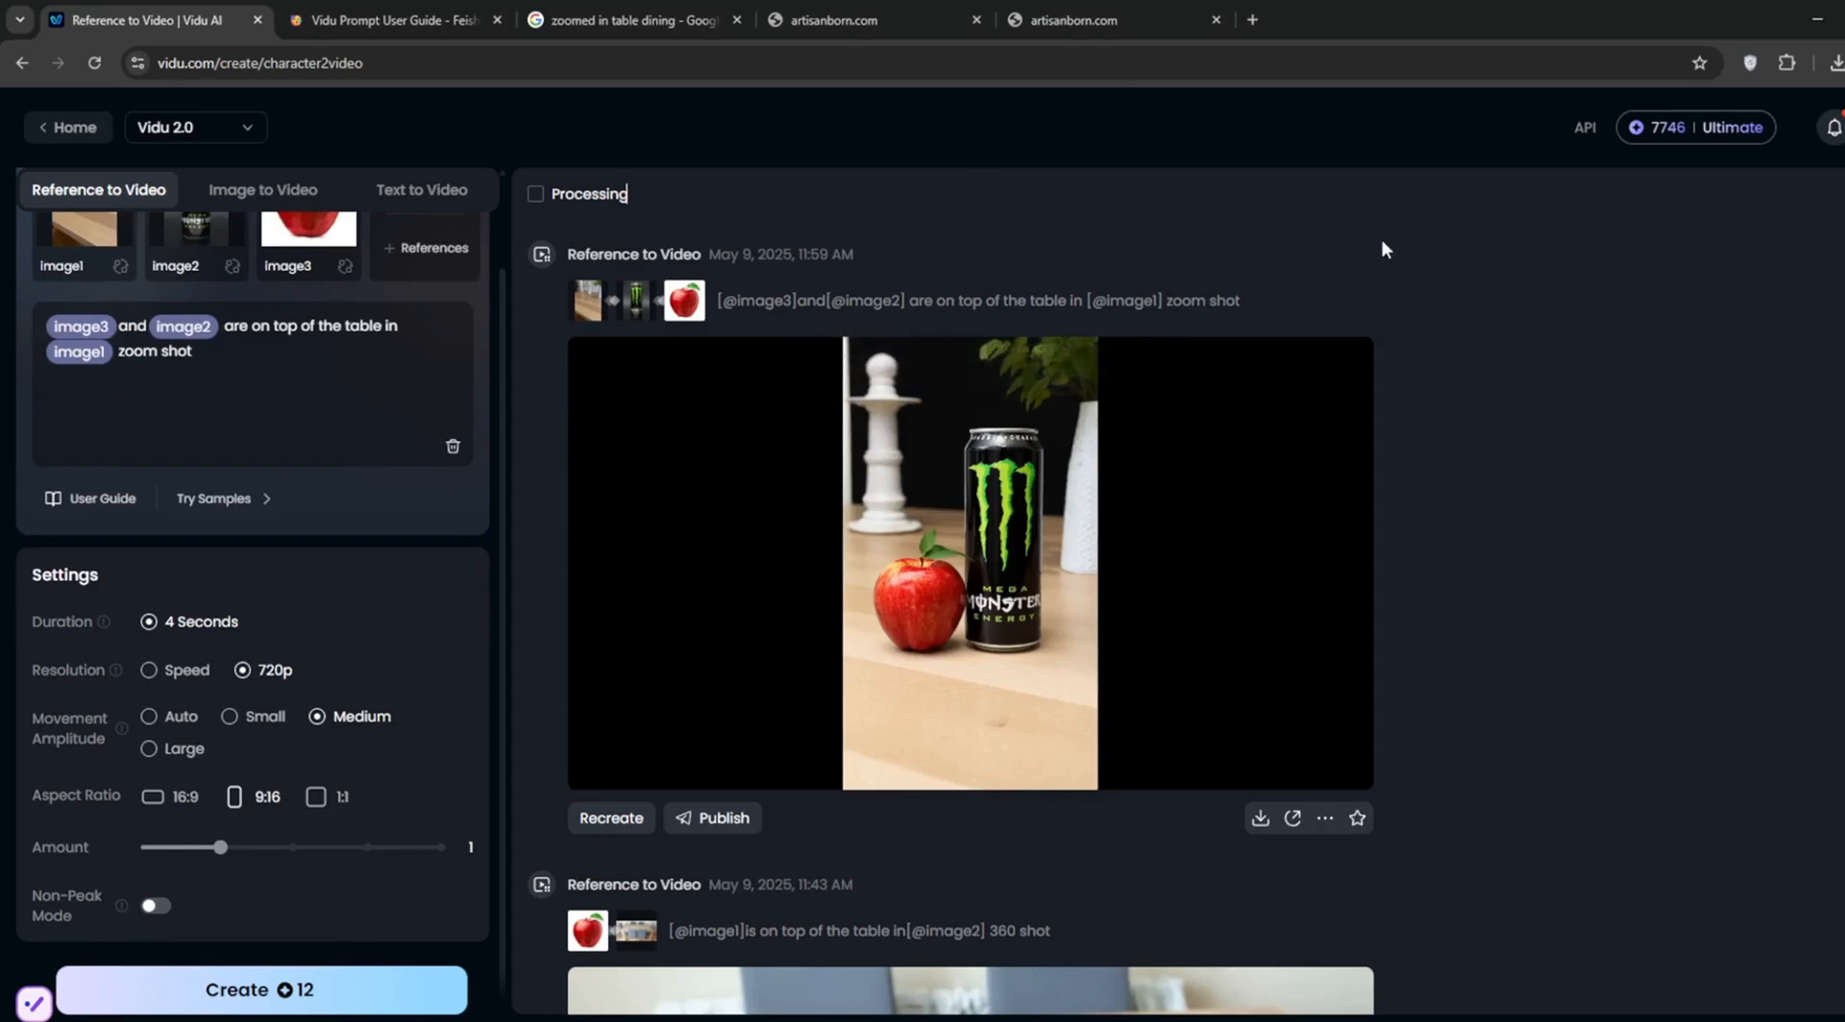
mouse_move(1536, 667)
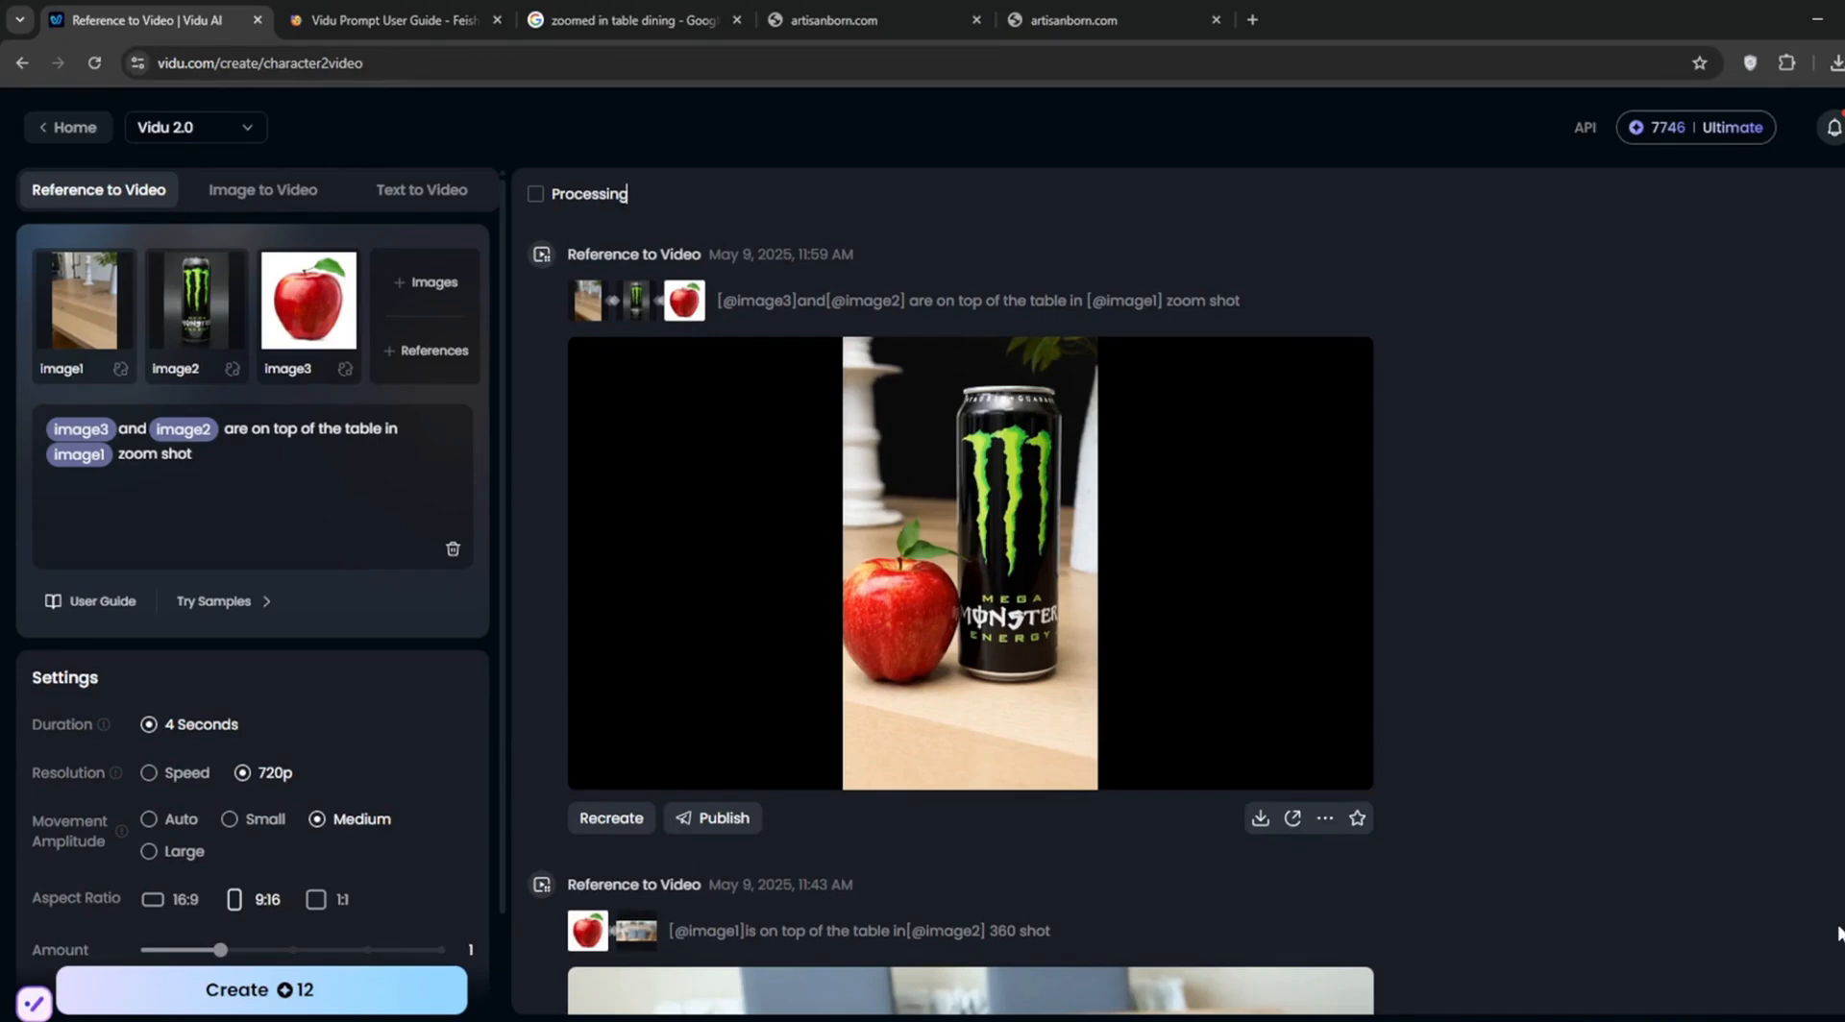
left_click(969, 562)
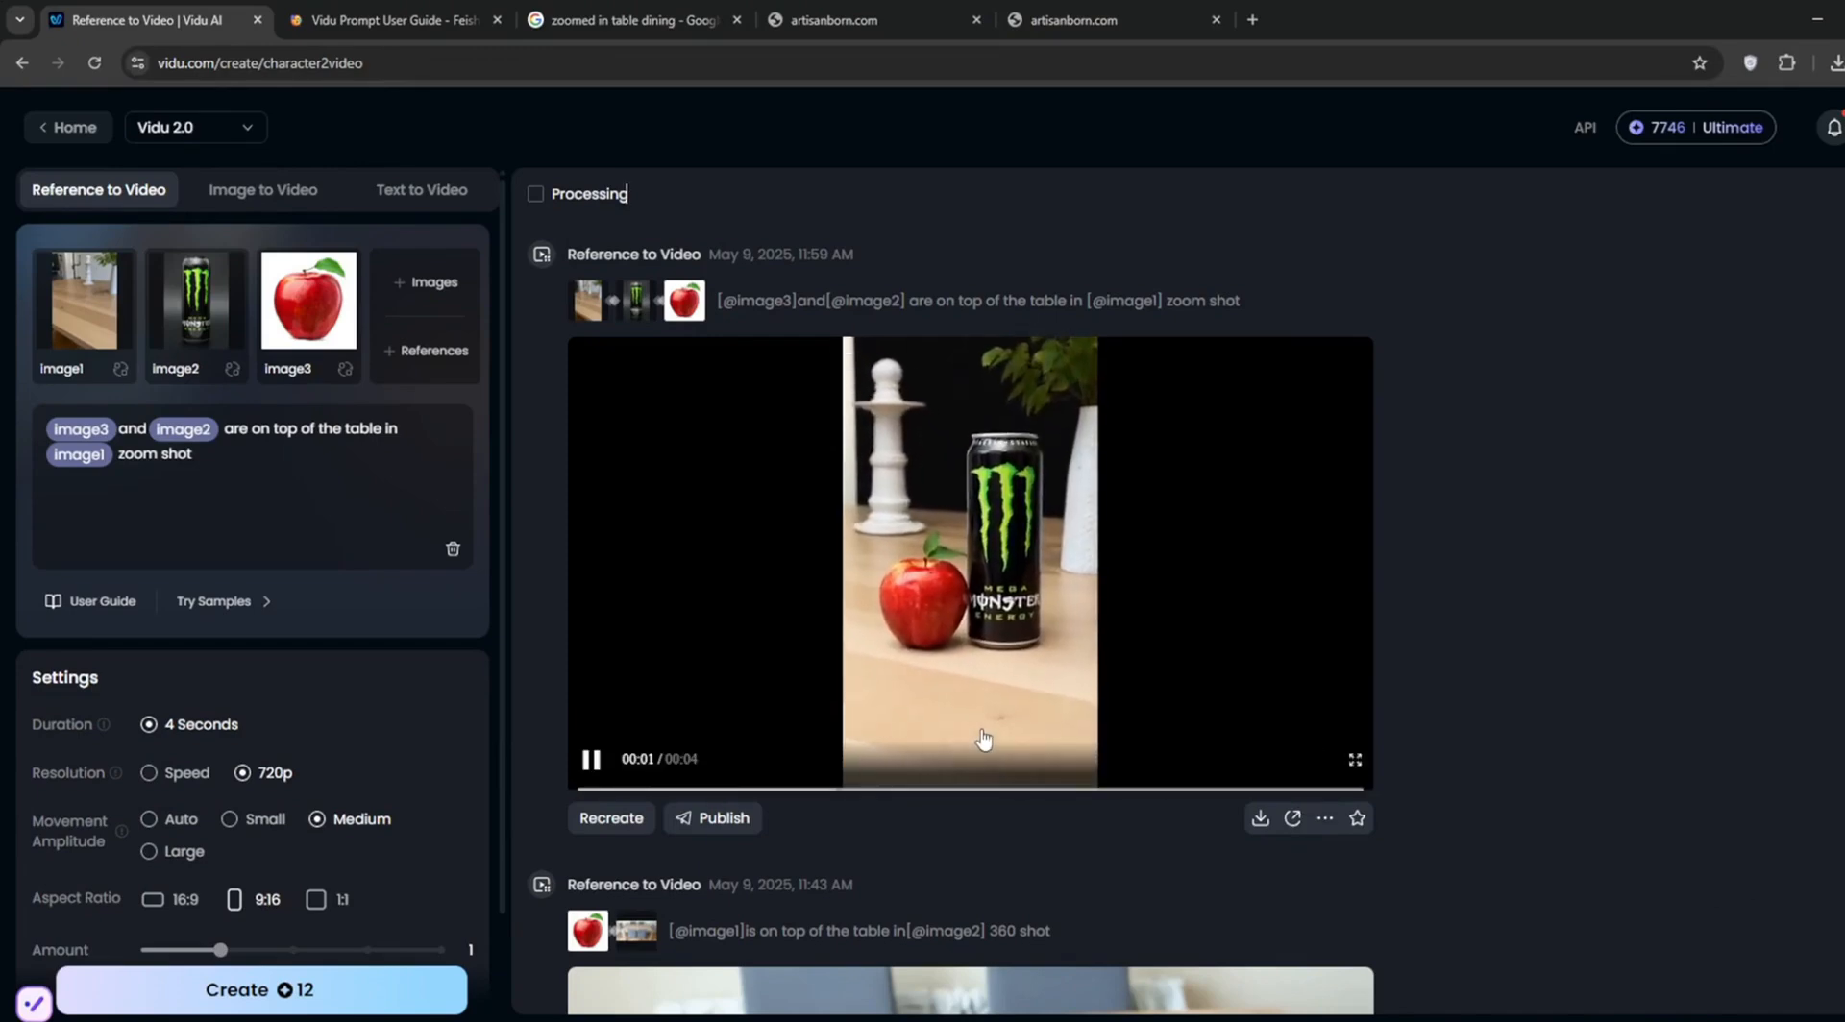